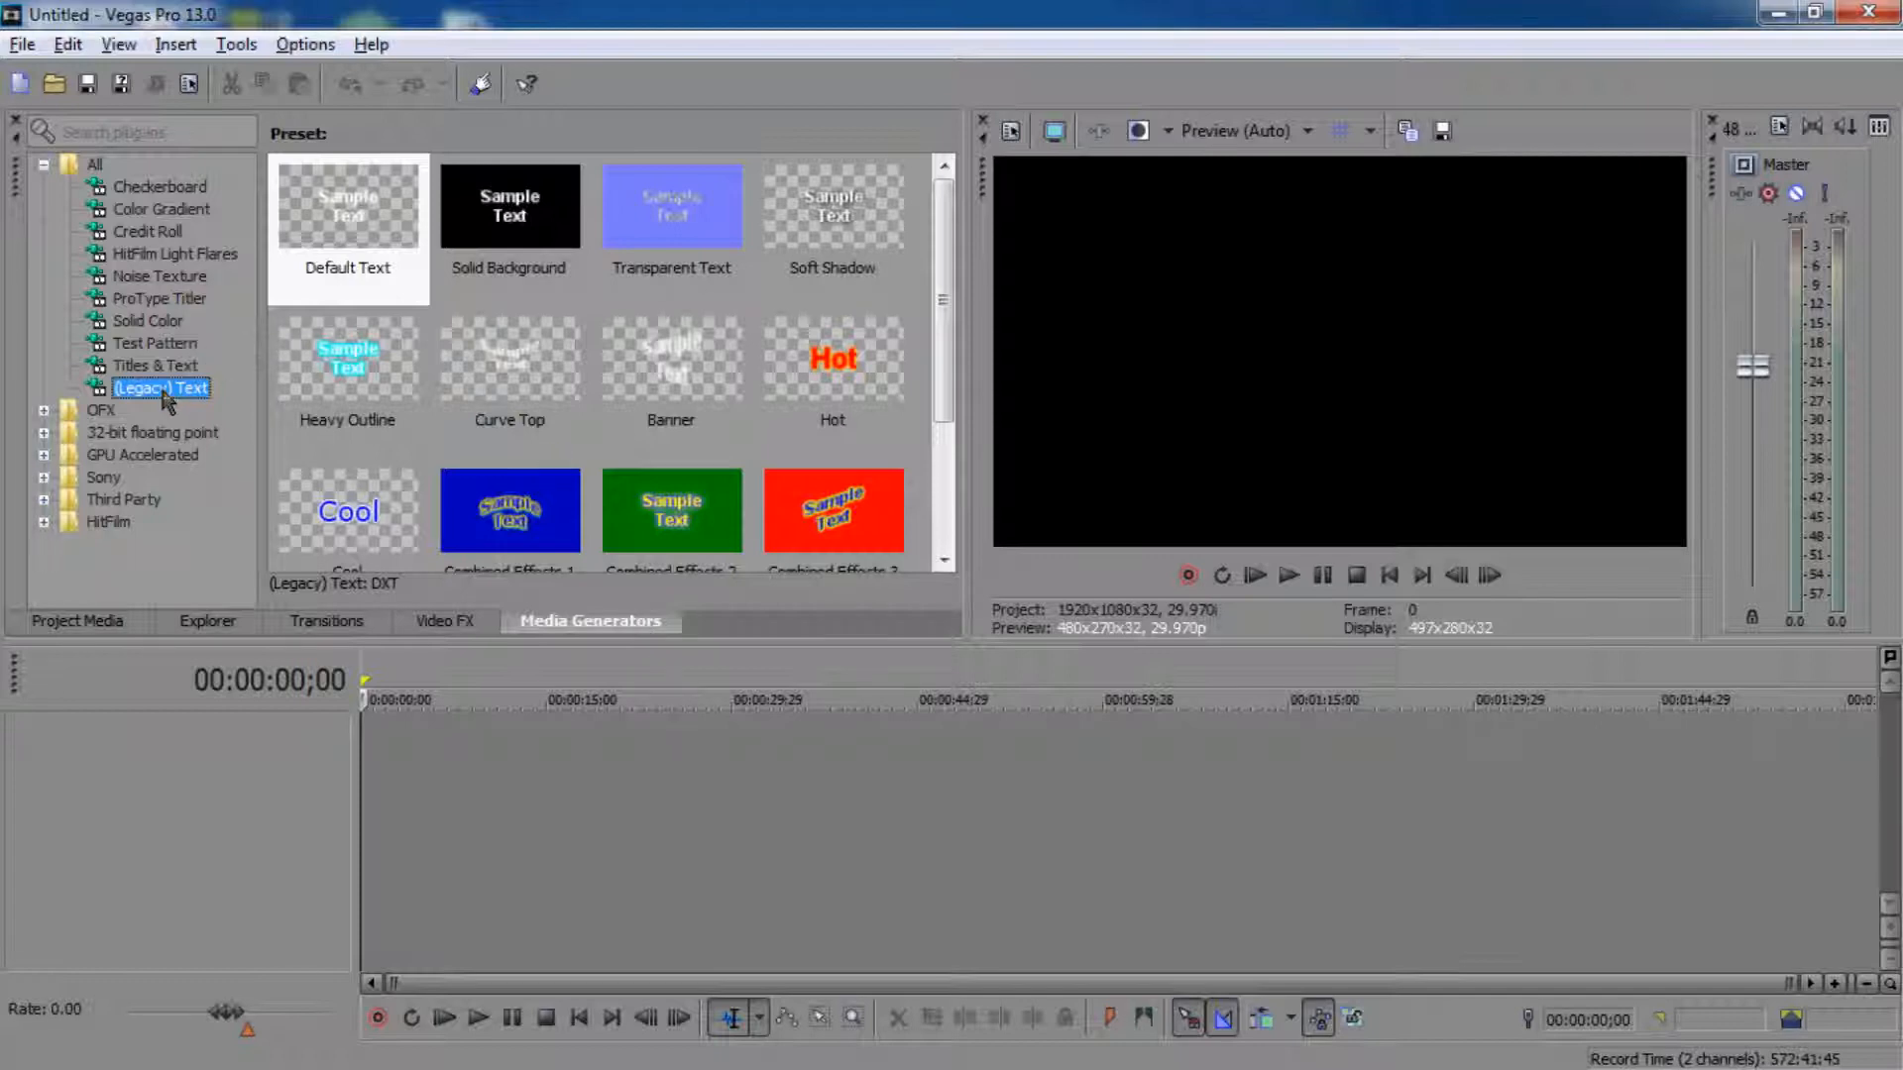
# Step: Add a Default Text legacy title clip to the timeline and change its text to 'Quetzatel'
pyautogui.moveTo(347, 204); pyautogui.dragTo(677, 728)
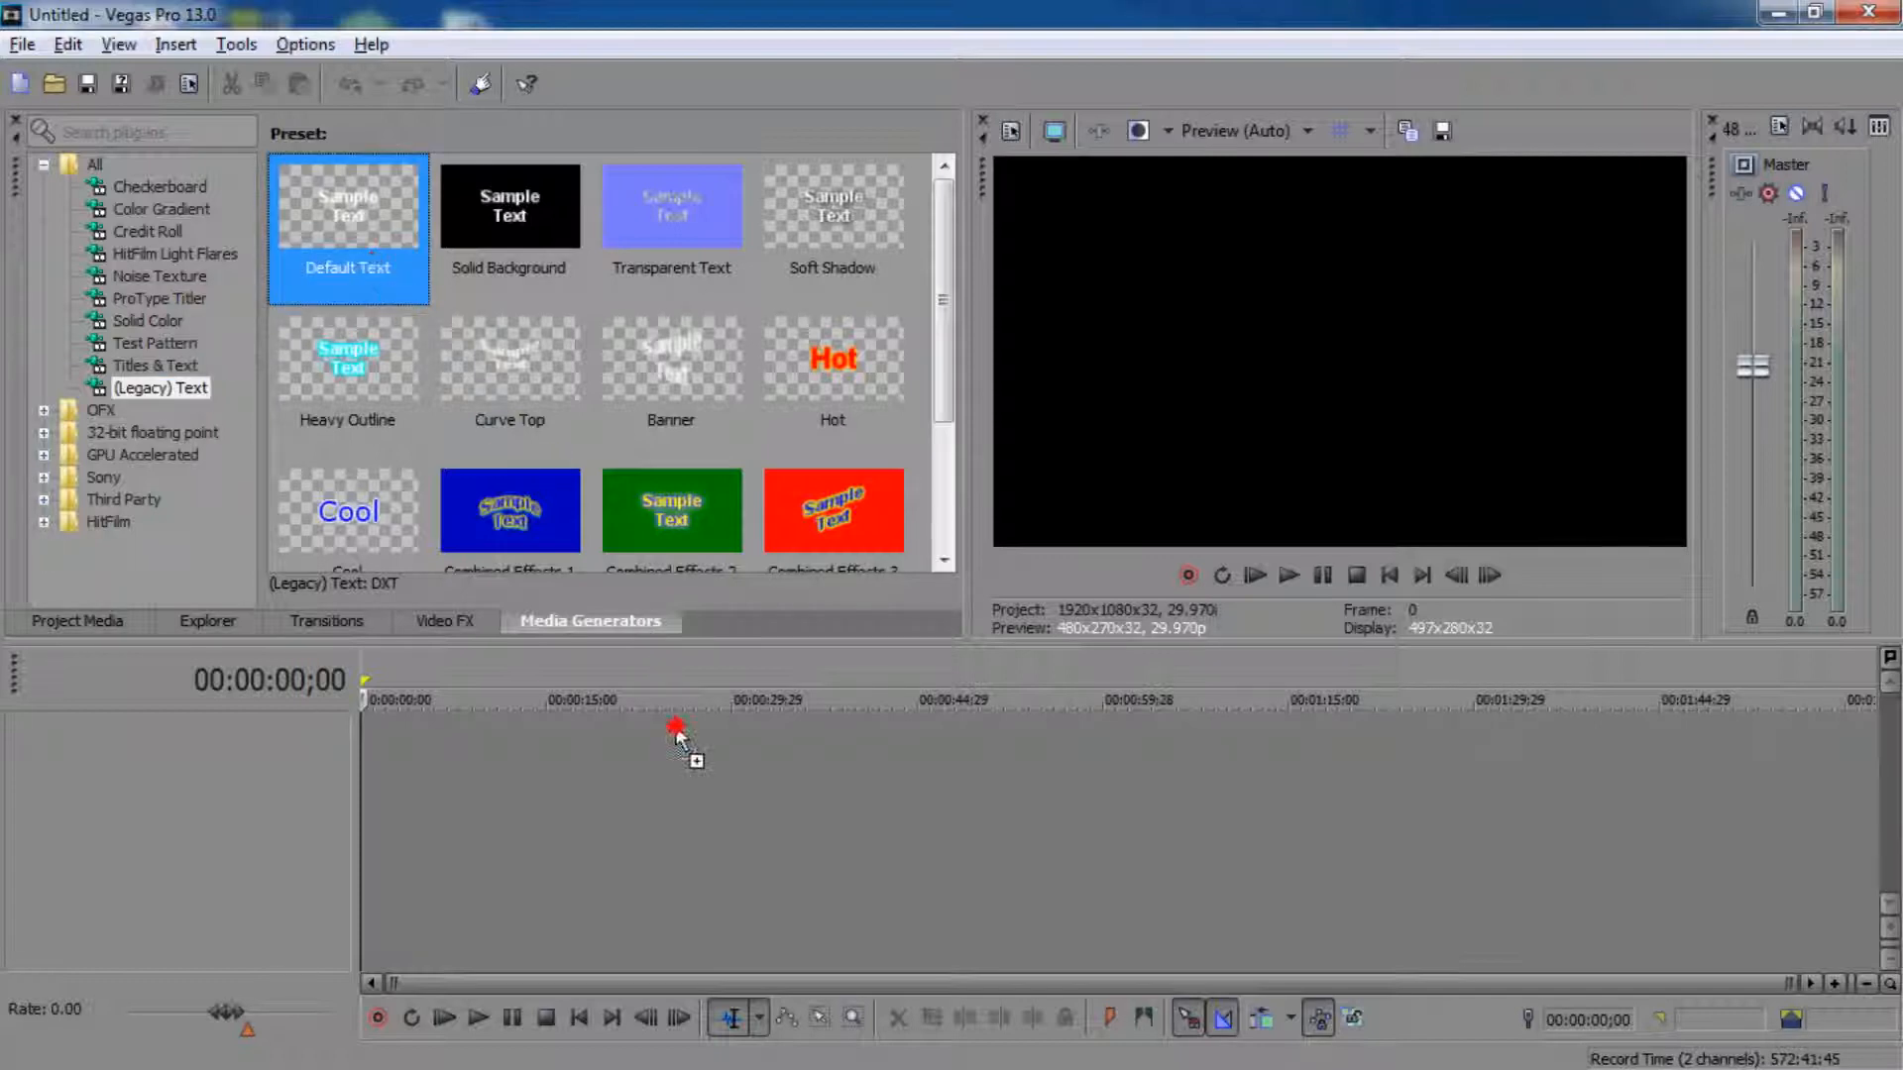
pyautogui.moveTo(348, 203); pyautogui.dragTo(676, 729)
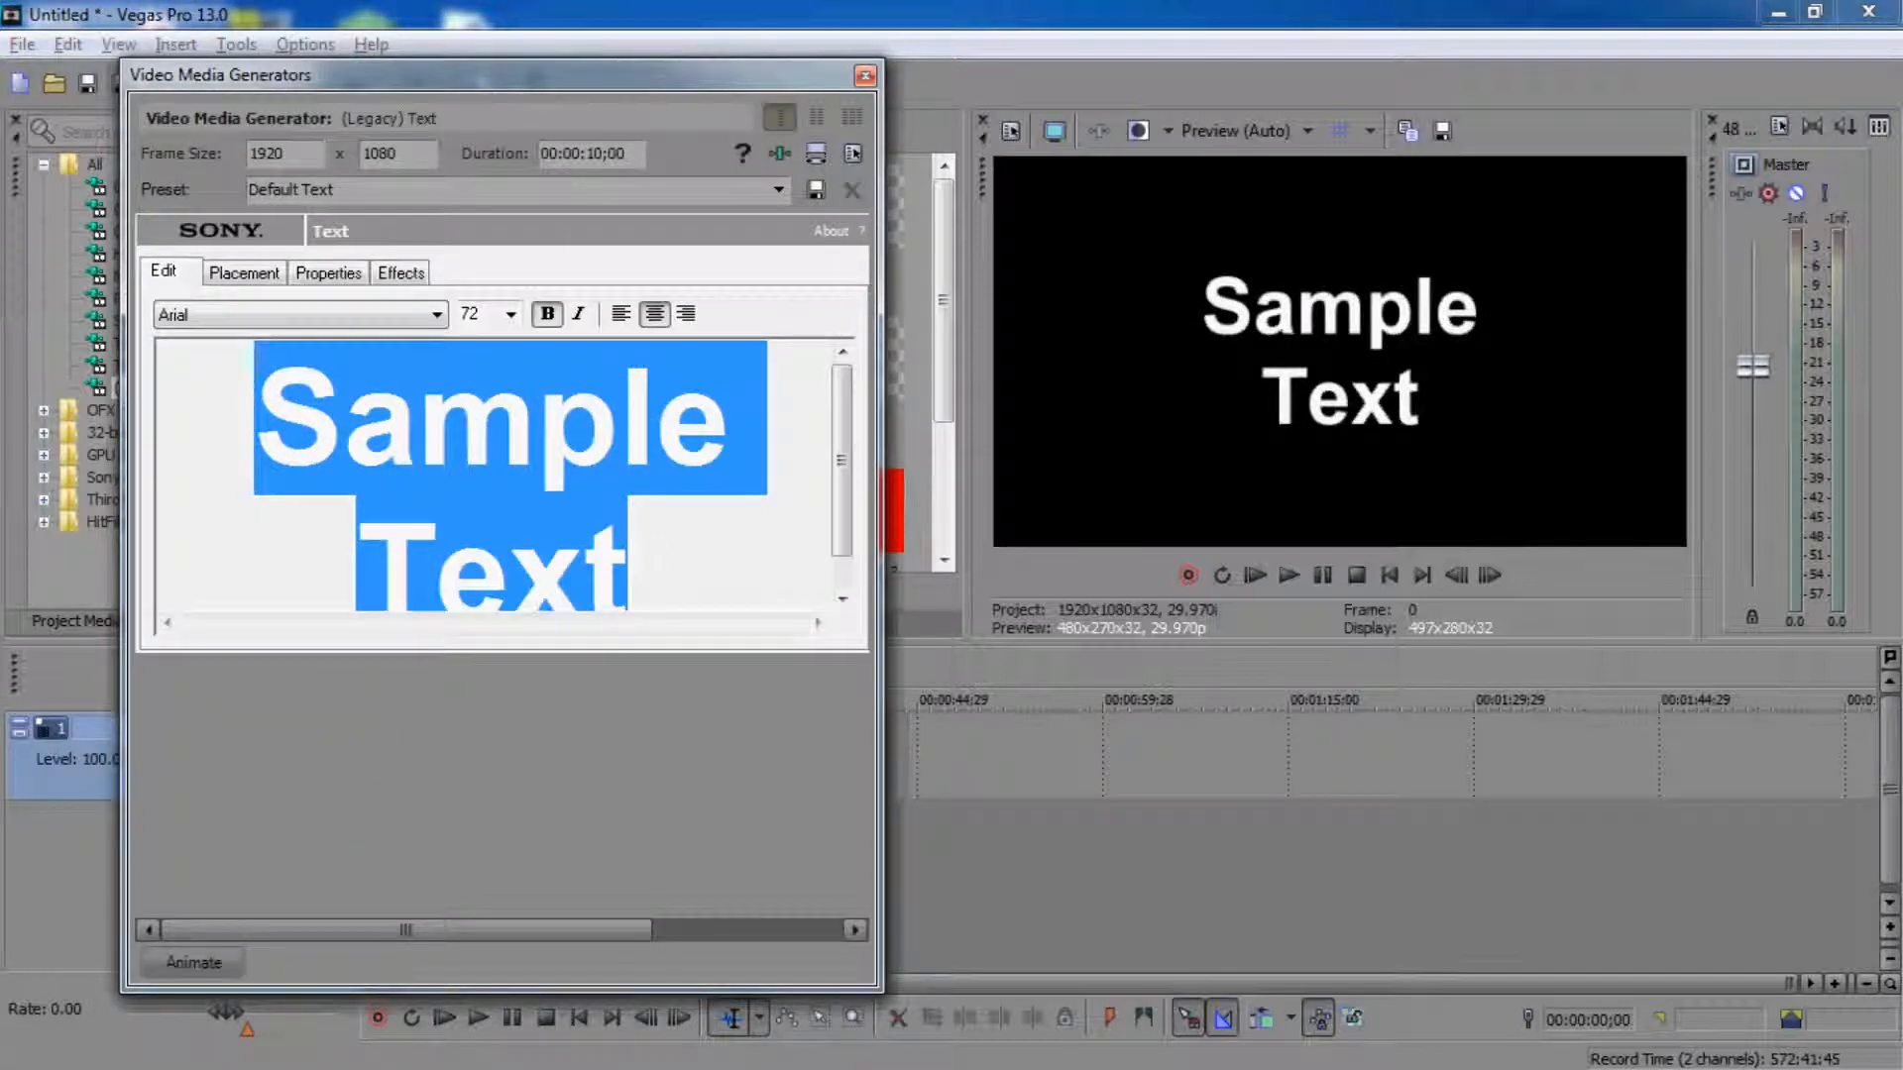
pyautogui.write('Quetza')
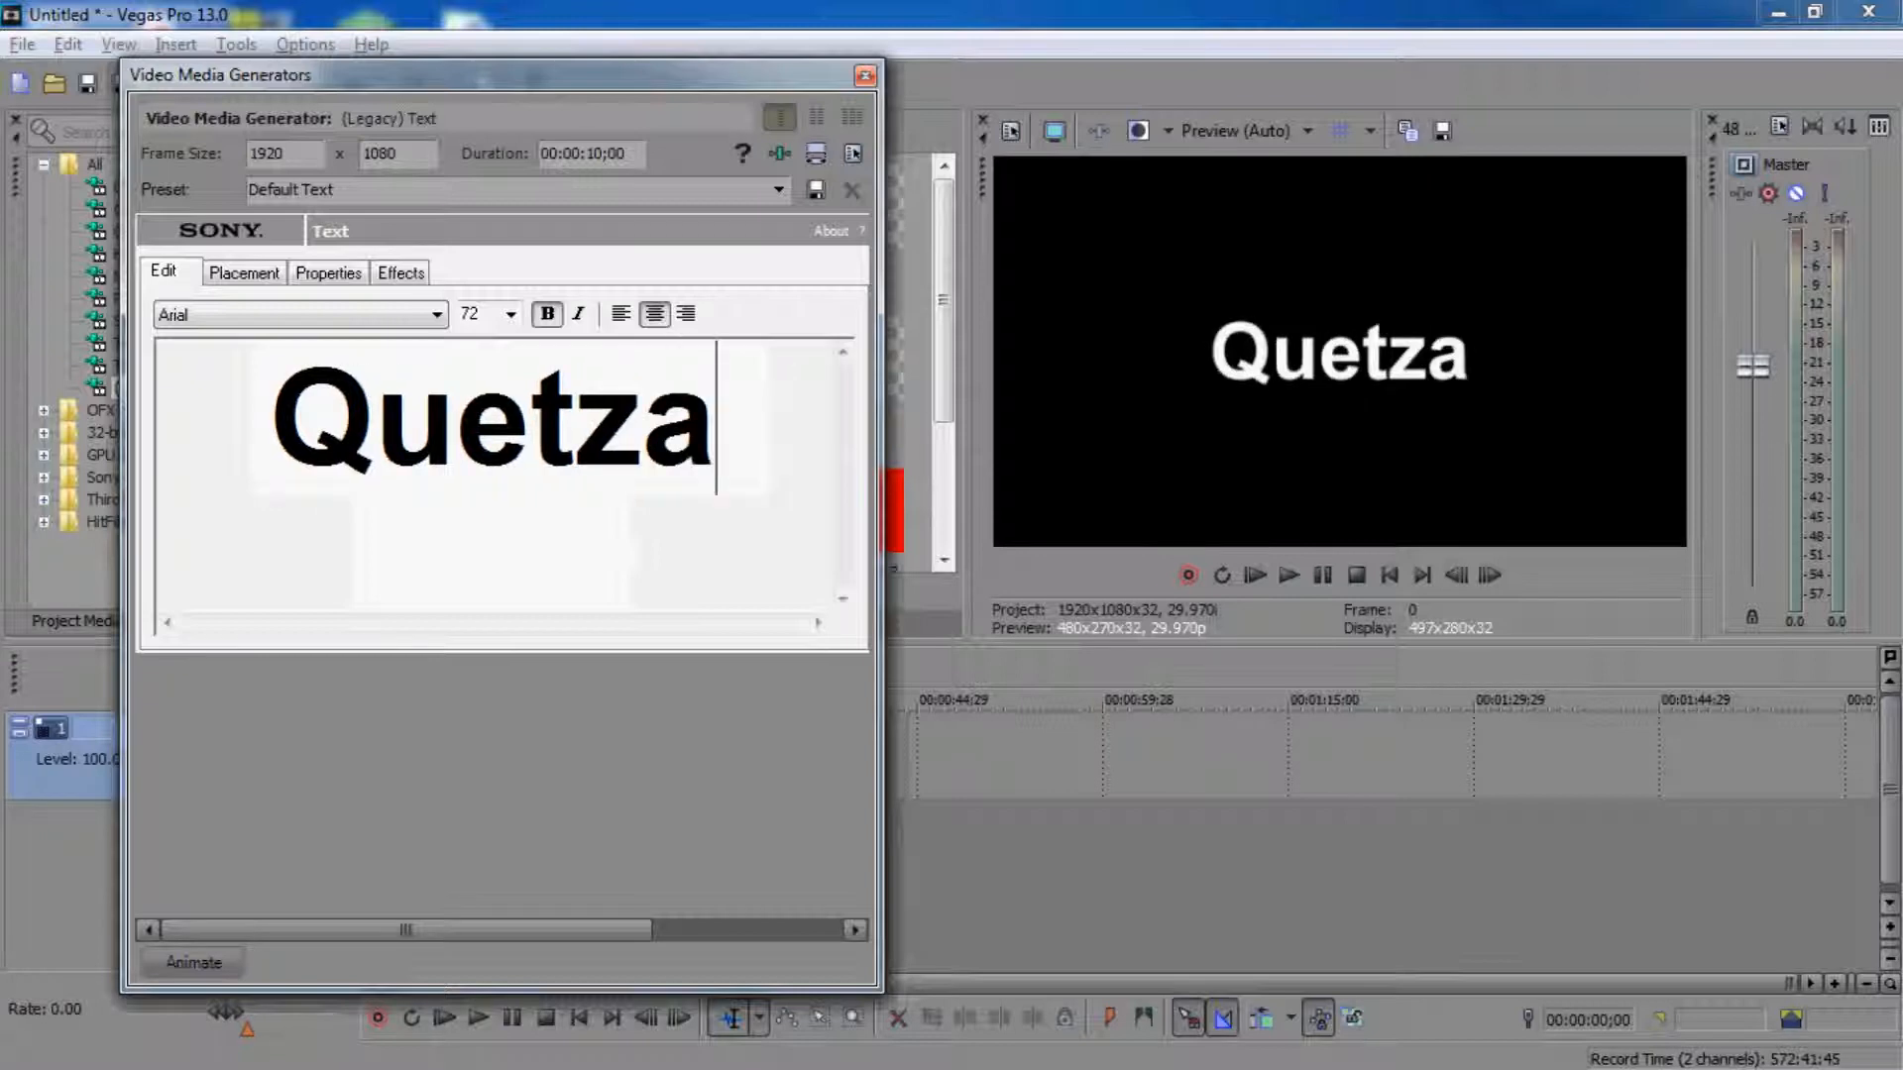
pyautogui.write('tel')
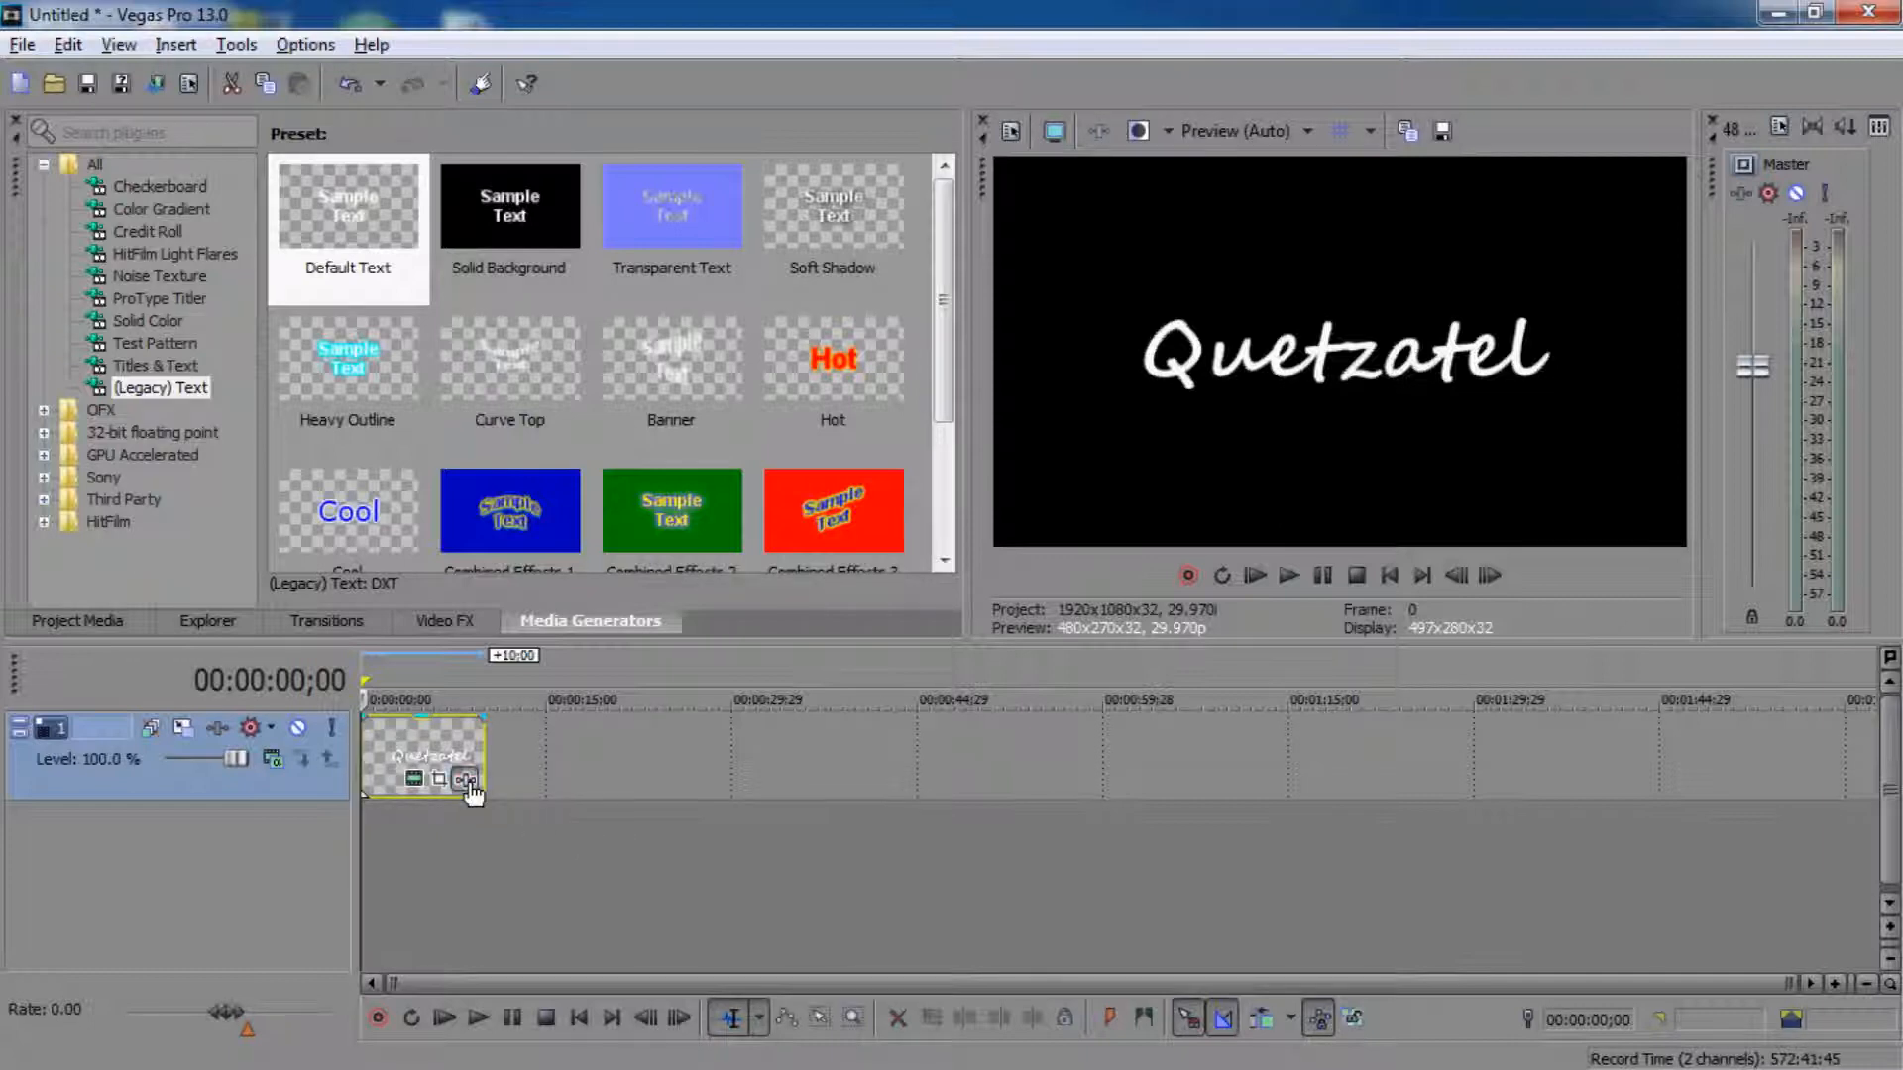
# Step: Apply the BUBBLE Text 'Red And Green' SOFT FLICKER package to the Quetzatel clip, then preview
pyautogui.click(465, 779)
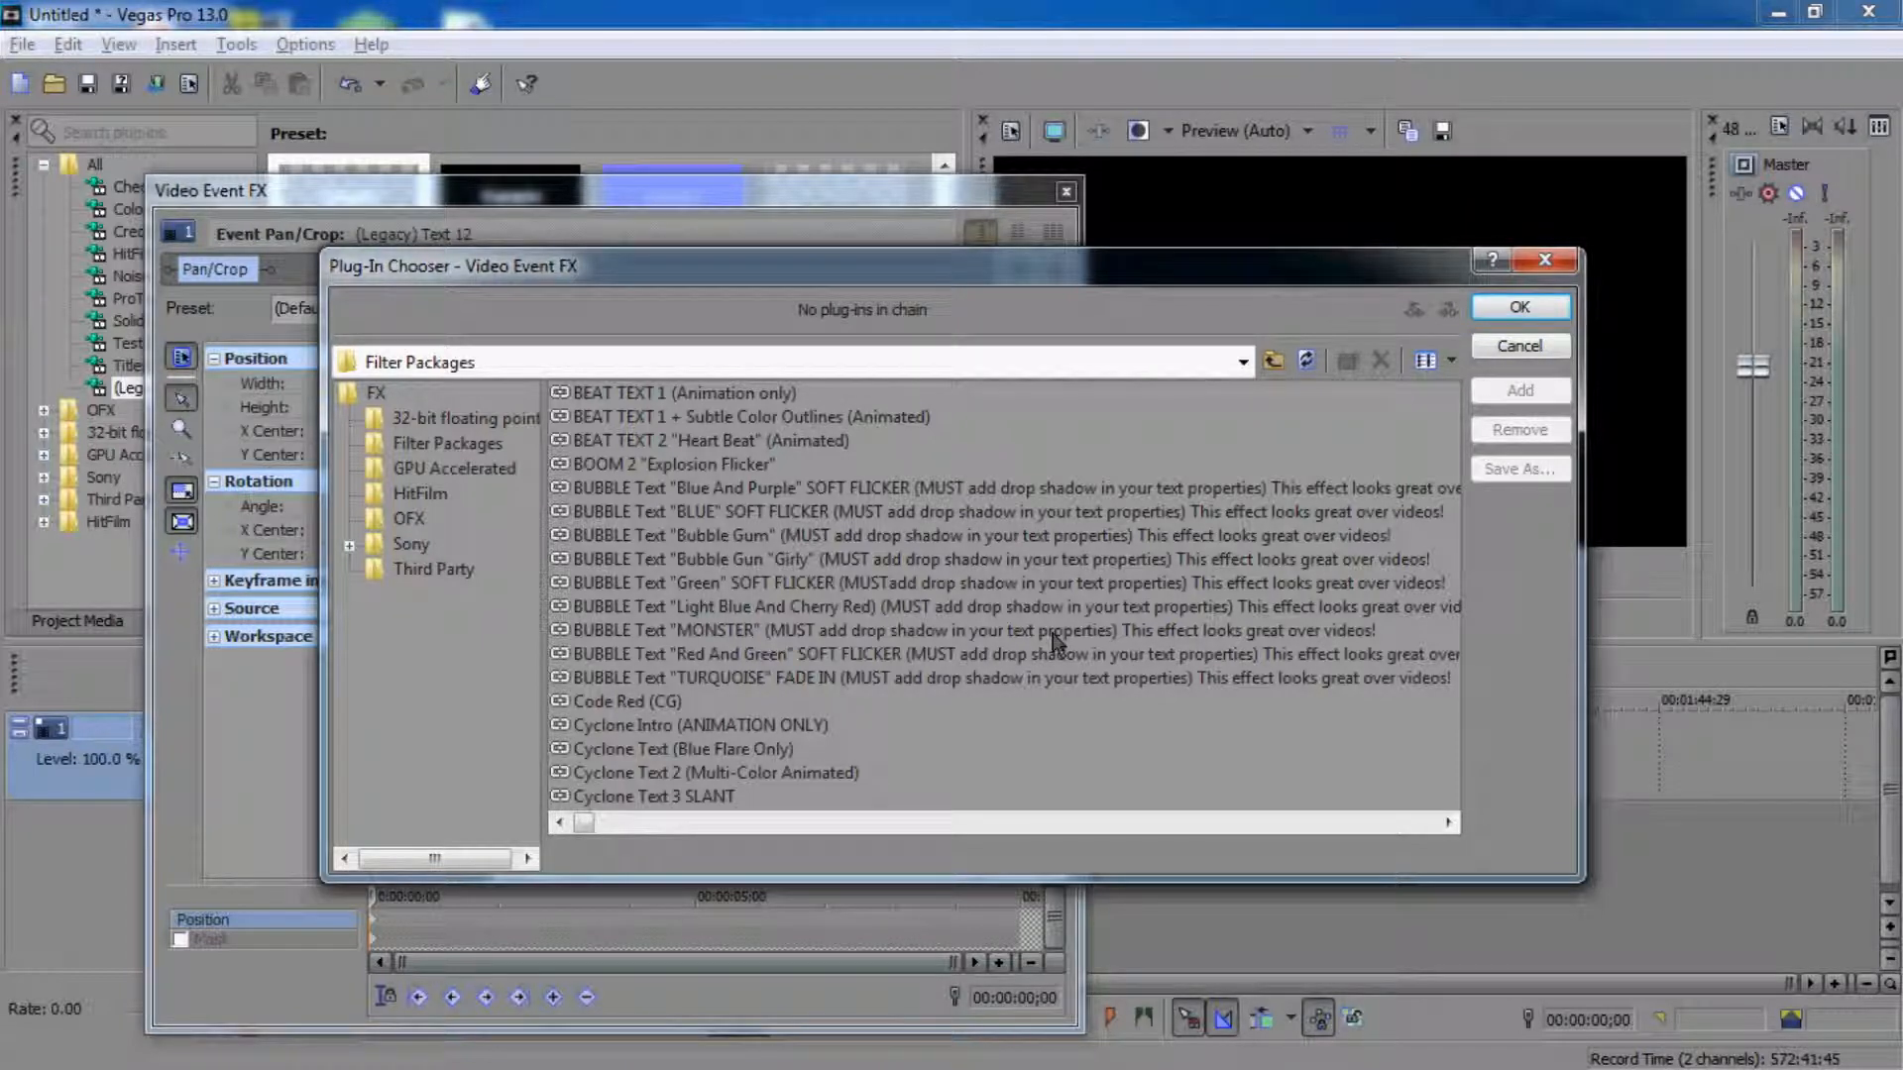
pyautogui.click(1007, 655)
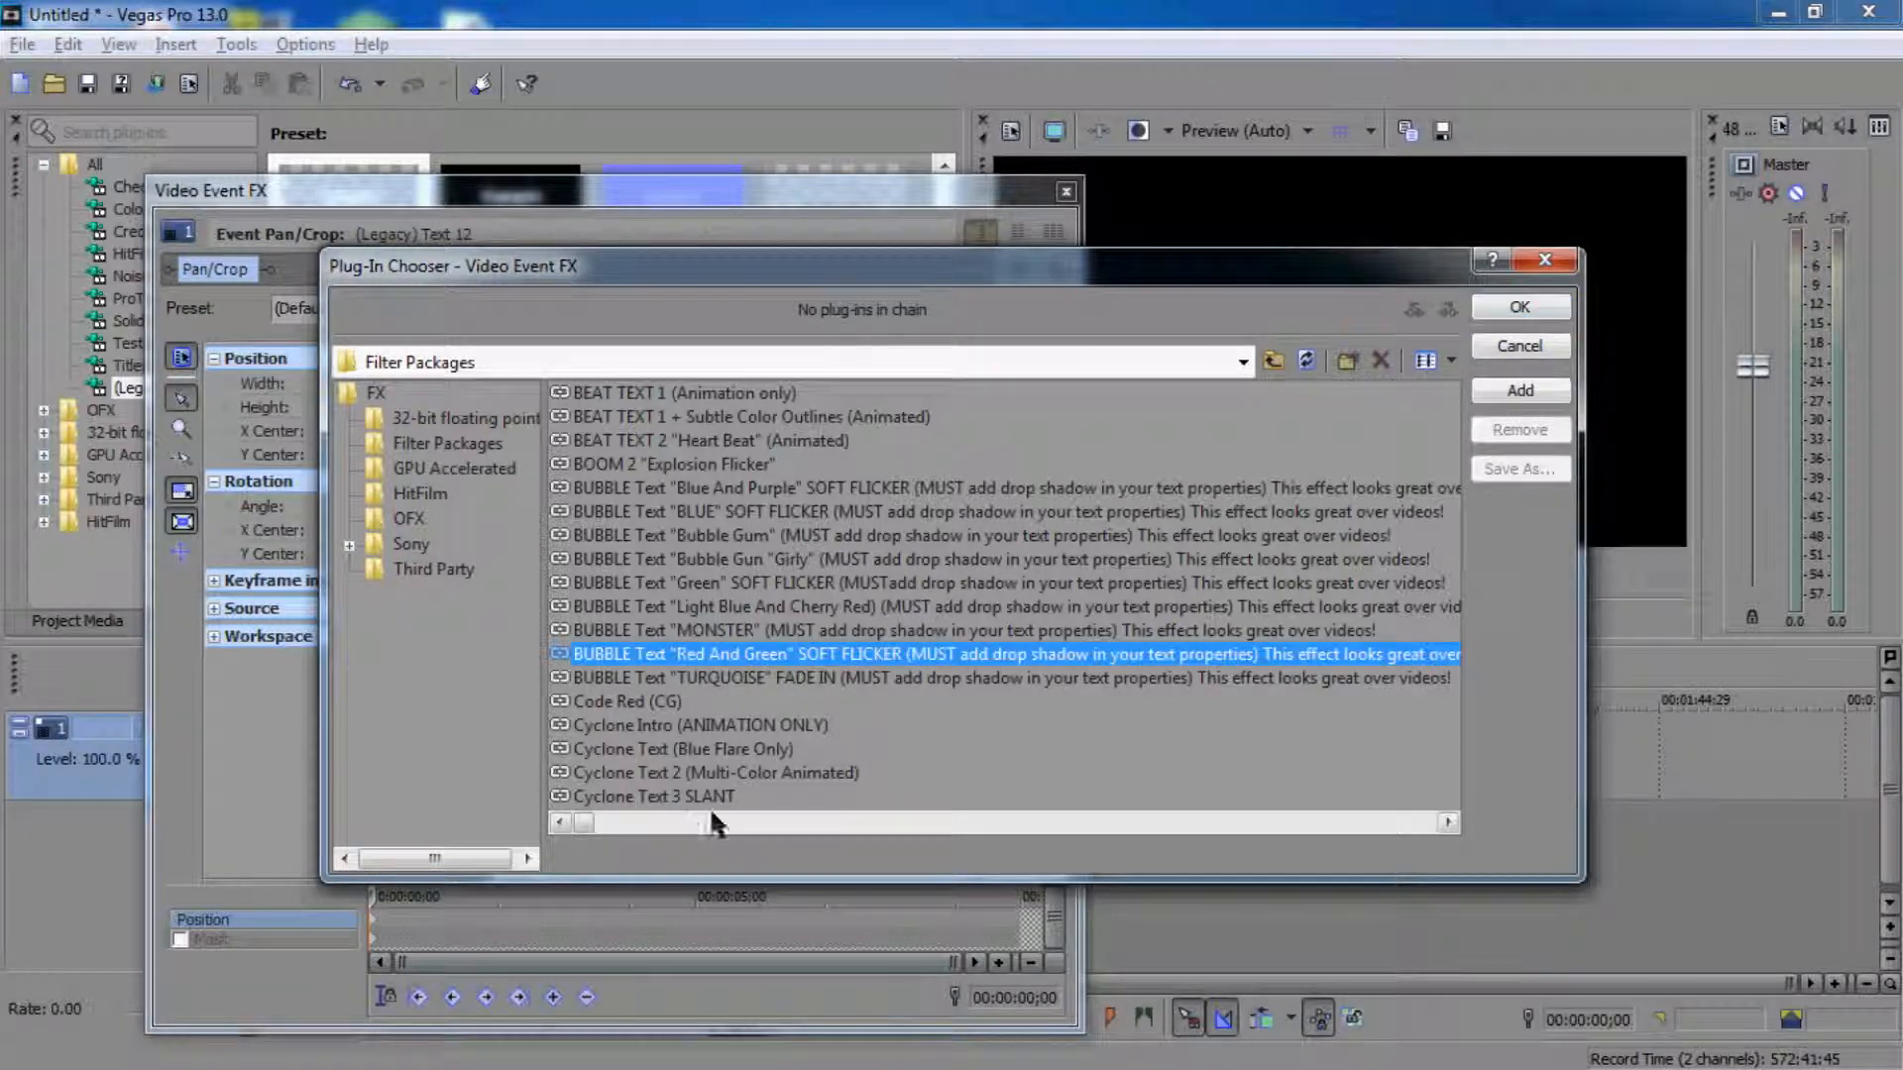
pyautogui.moveTo(735, 789)
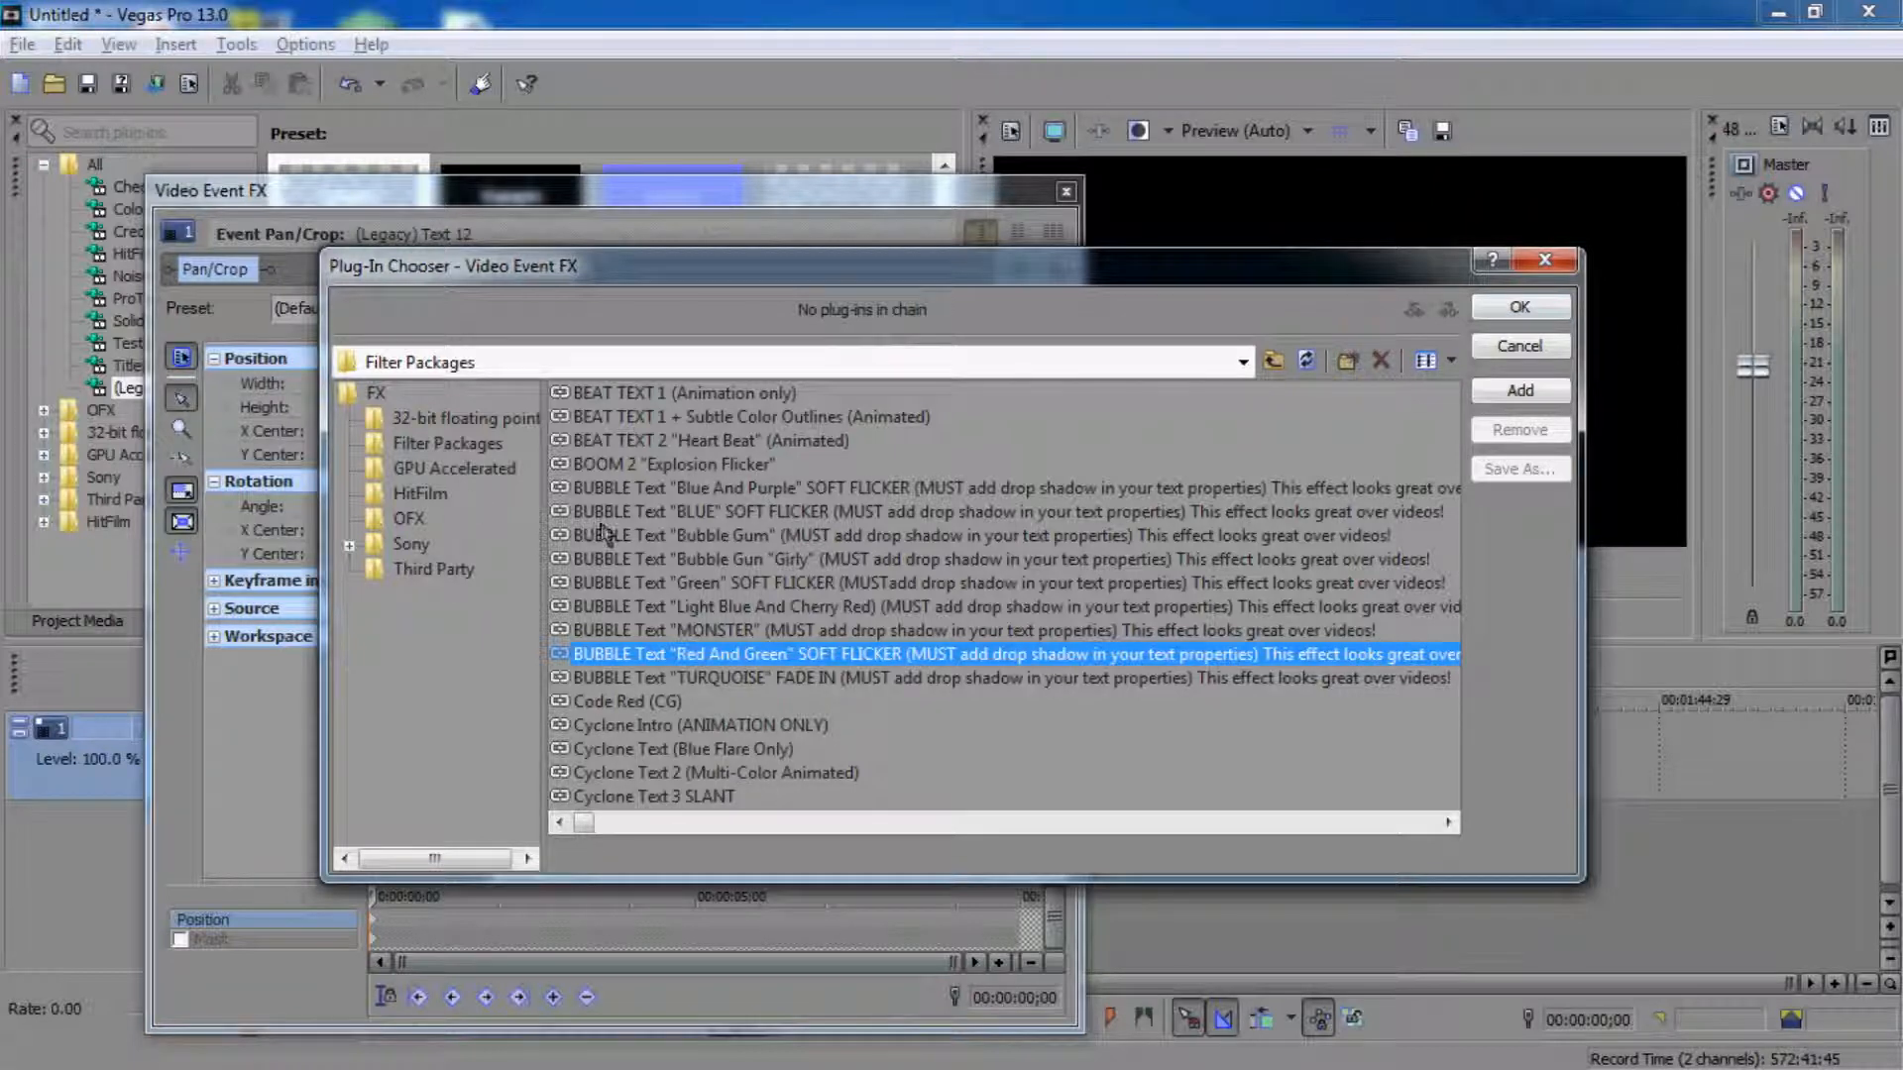
pyautogui.click(715, 774)
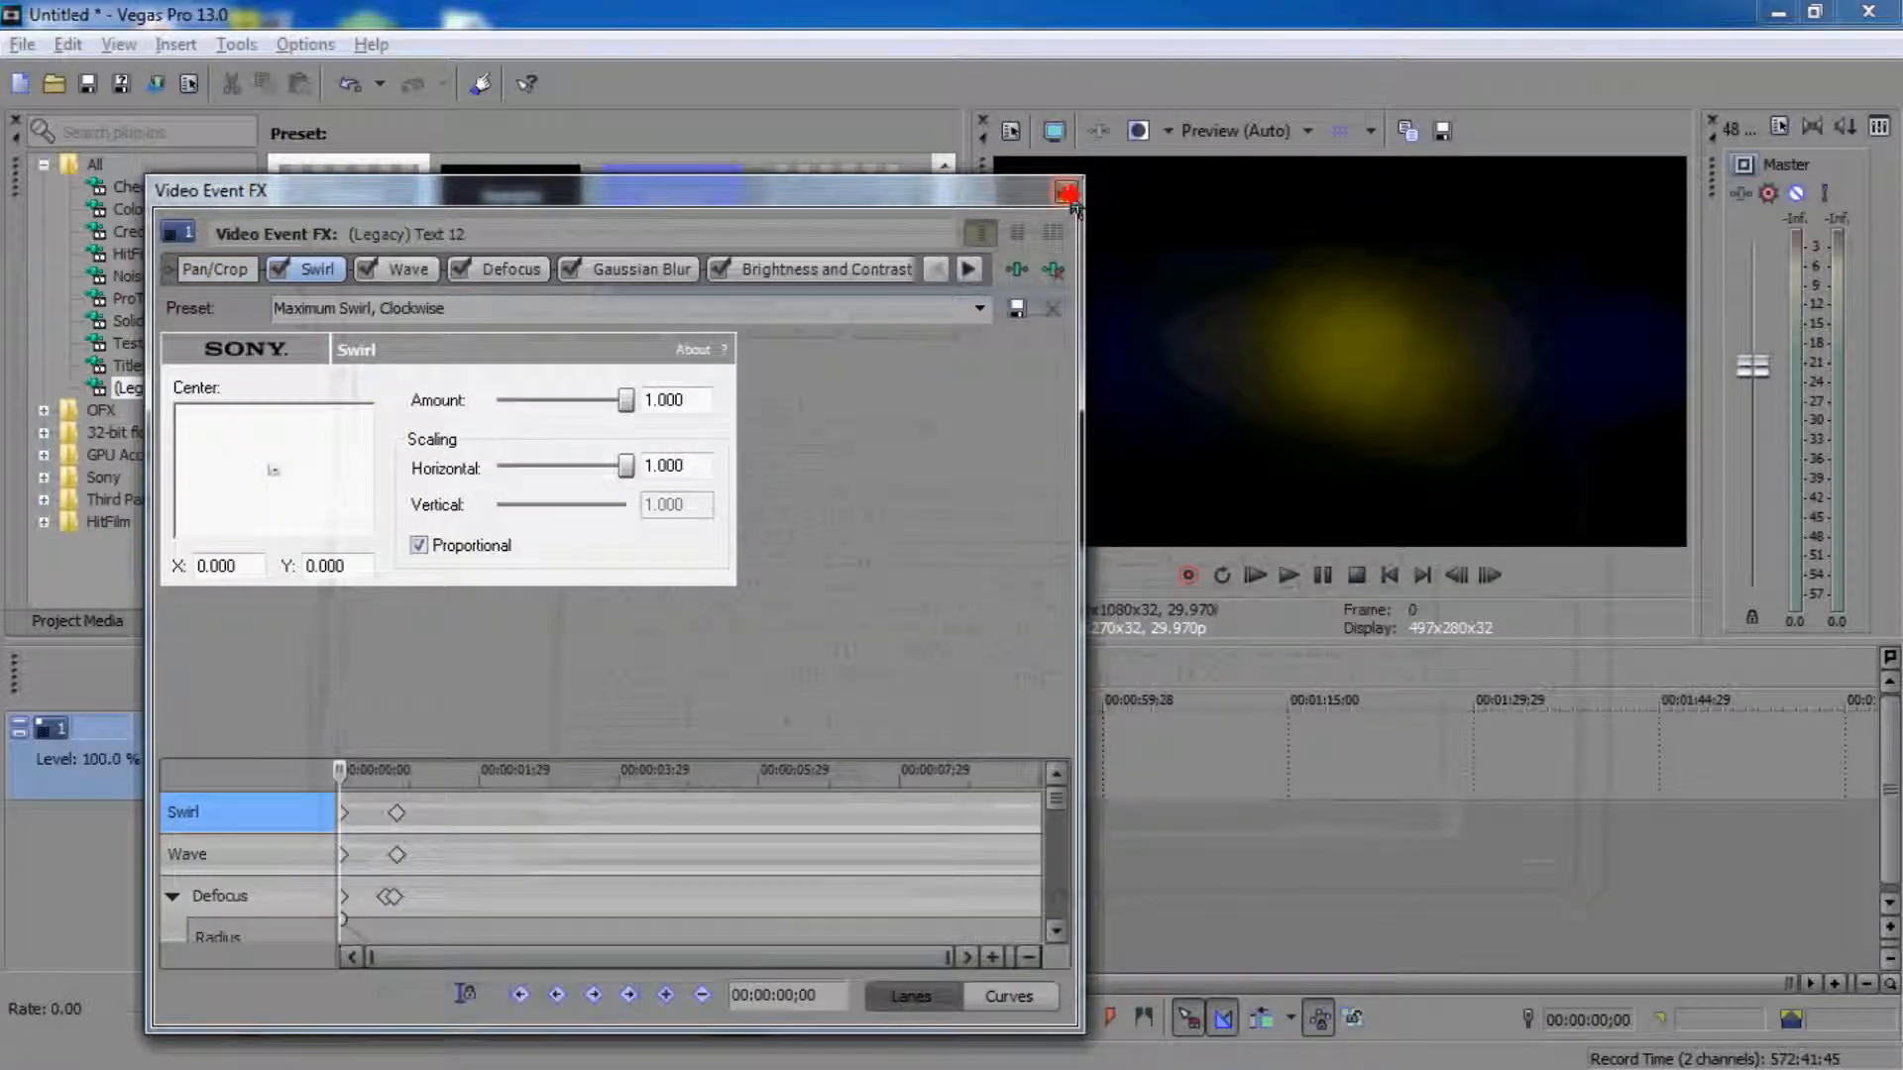
pyautogui.click(1069, 191)
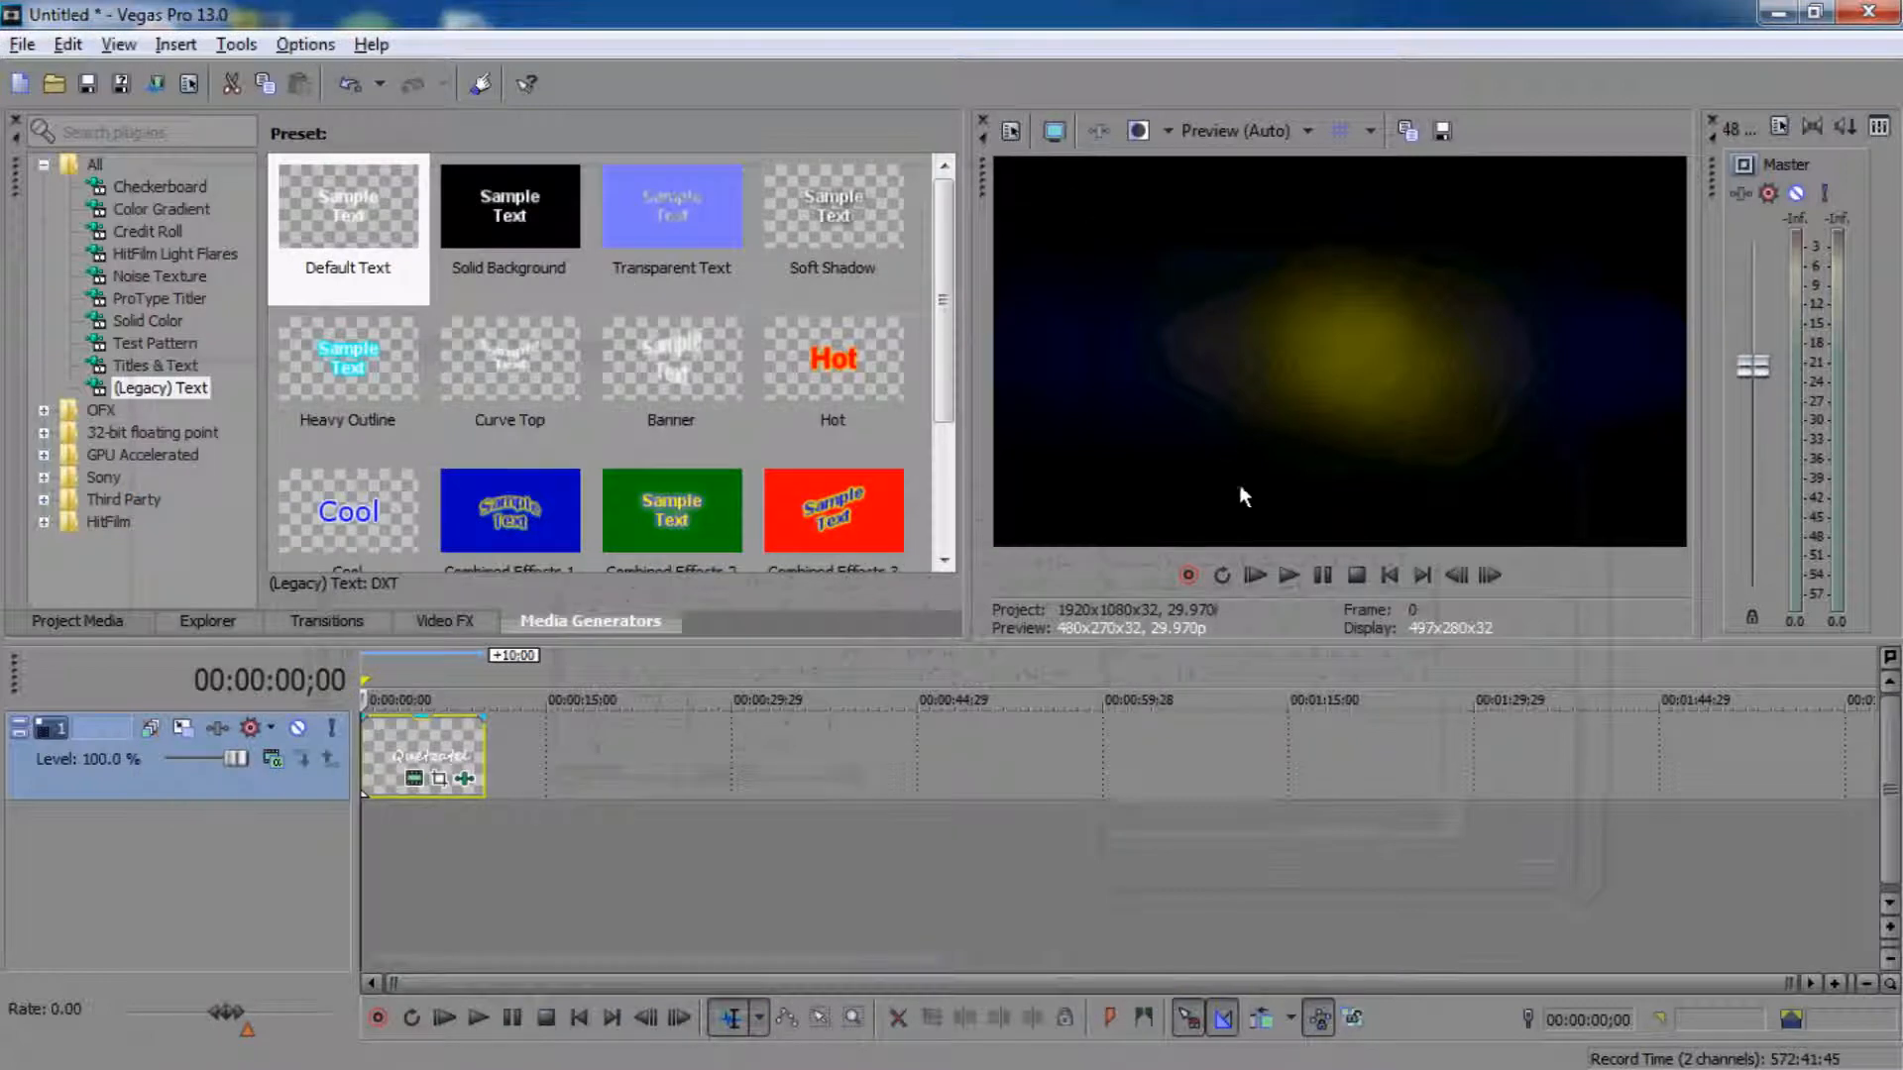
pyautogui.moveTo(1287, 574)
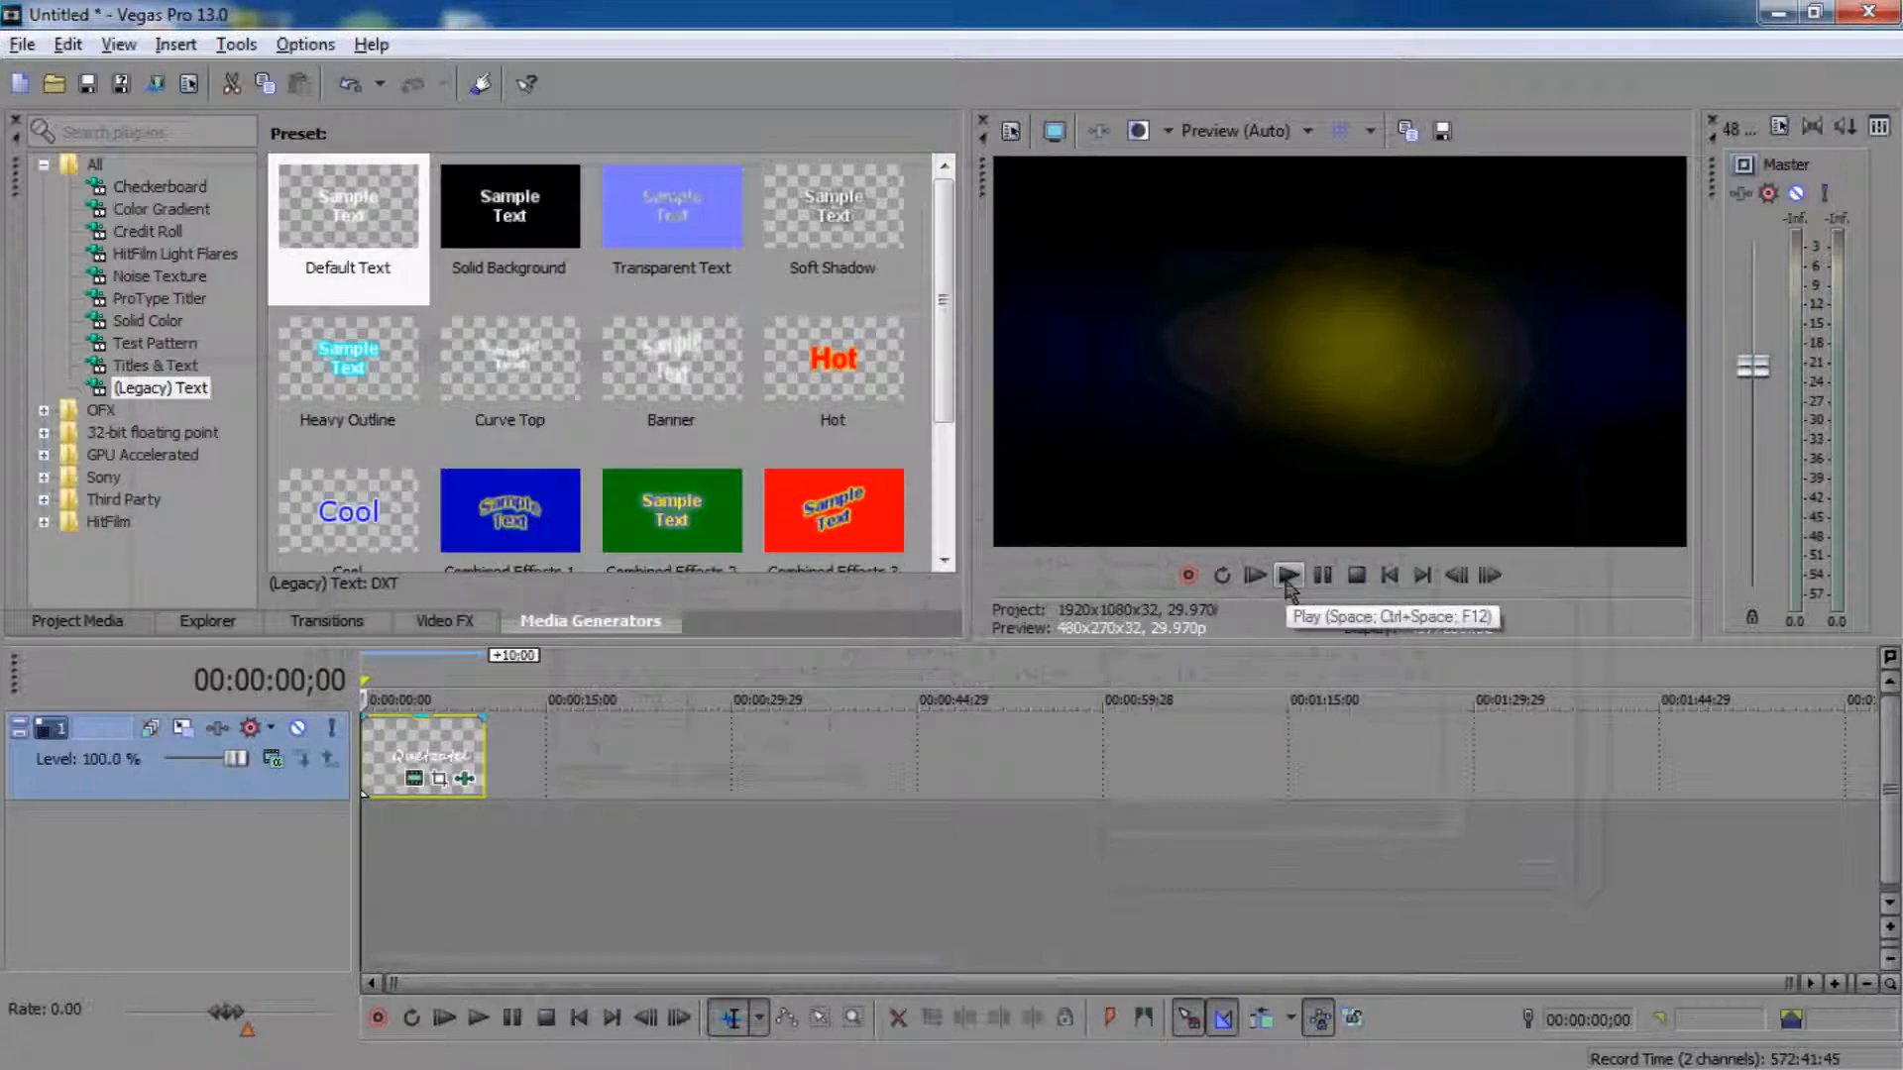
pyautogui.click(1289, 575)
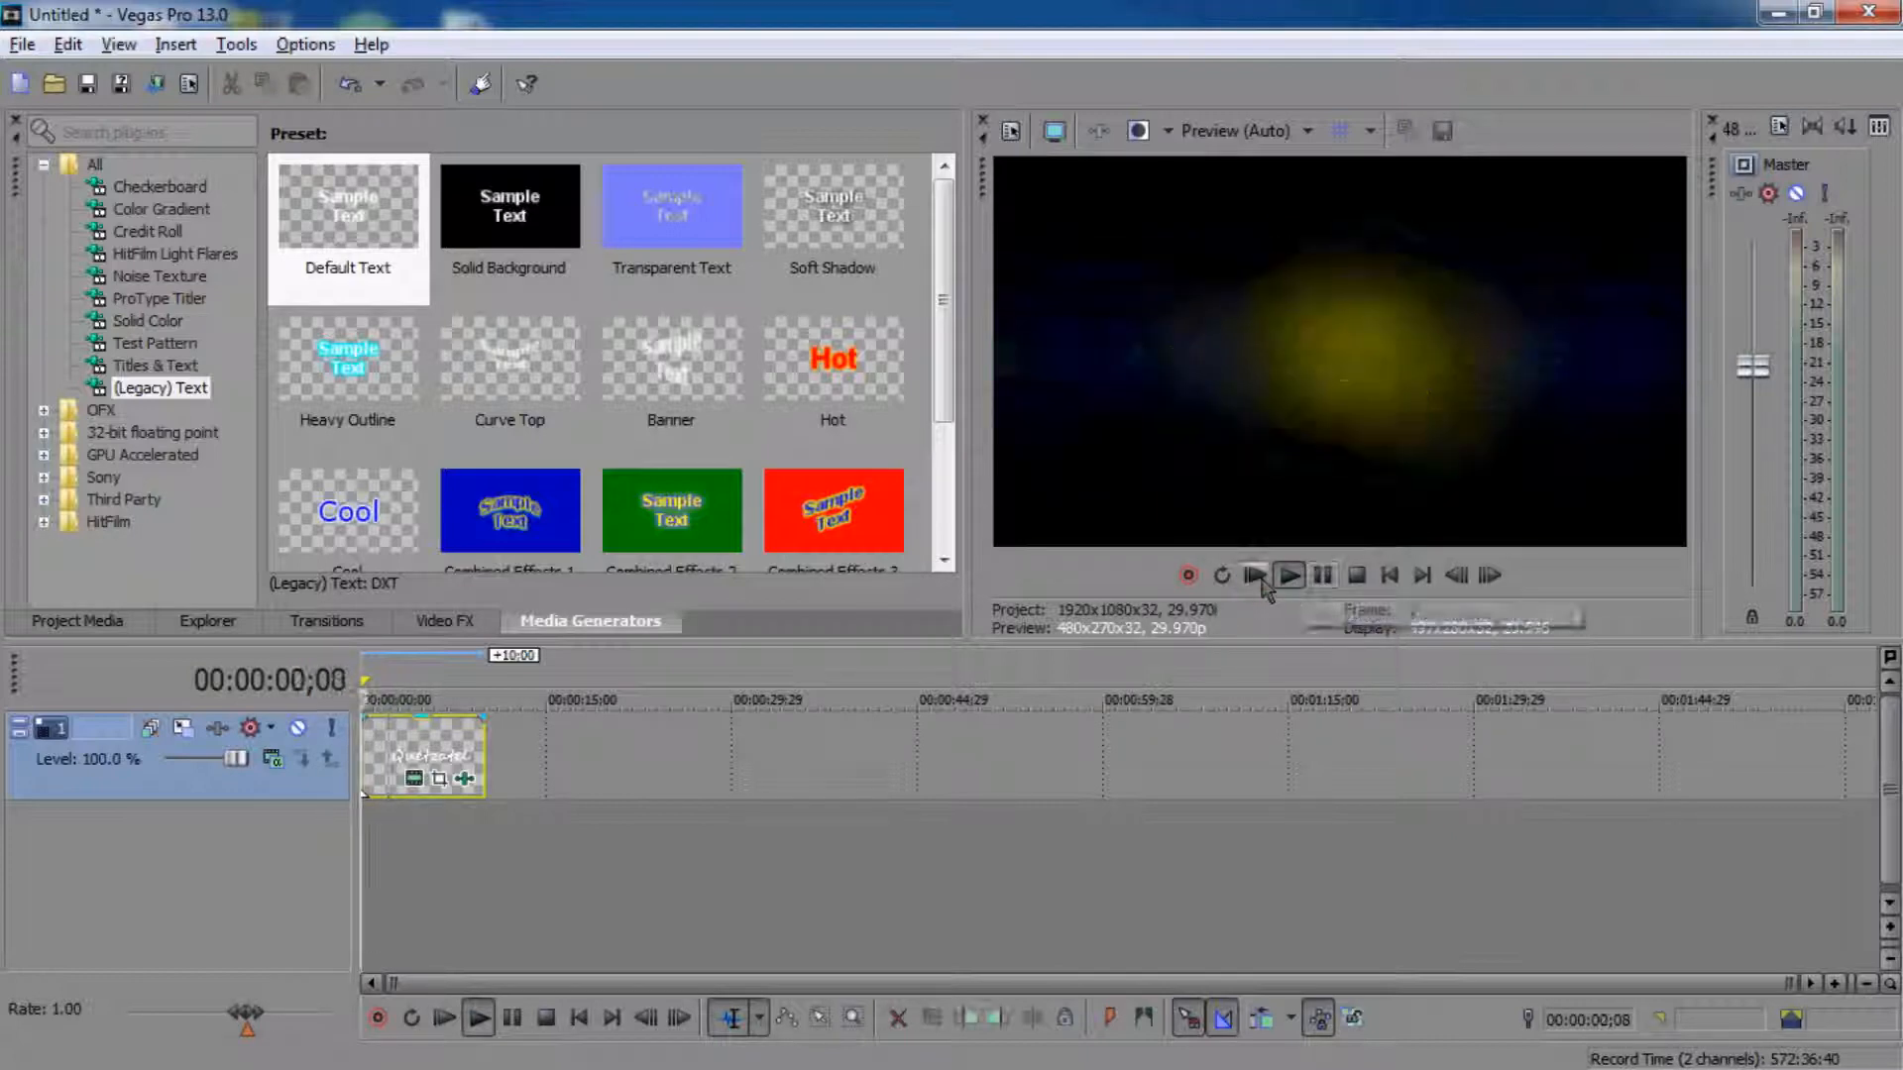
pyautogui.click(1288, 575)
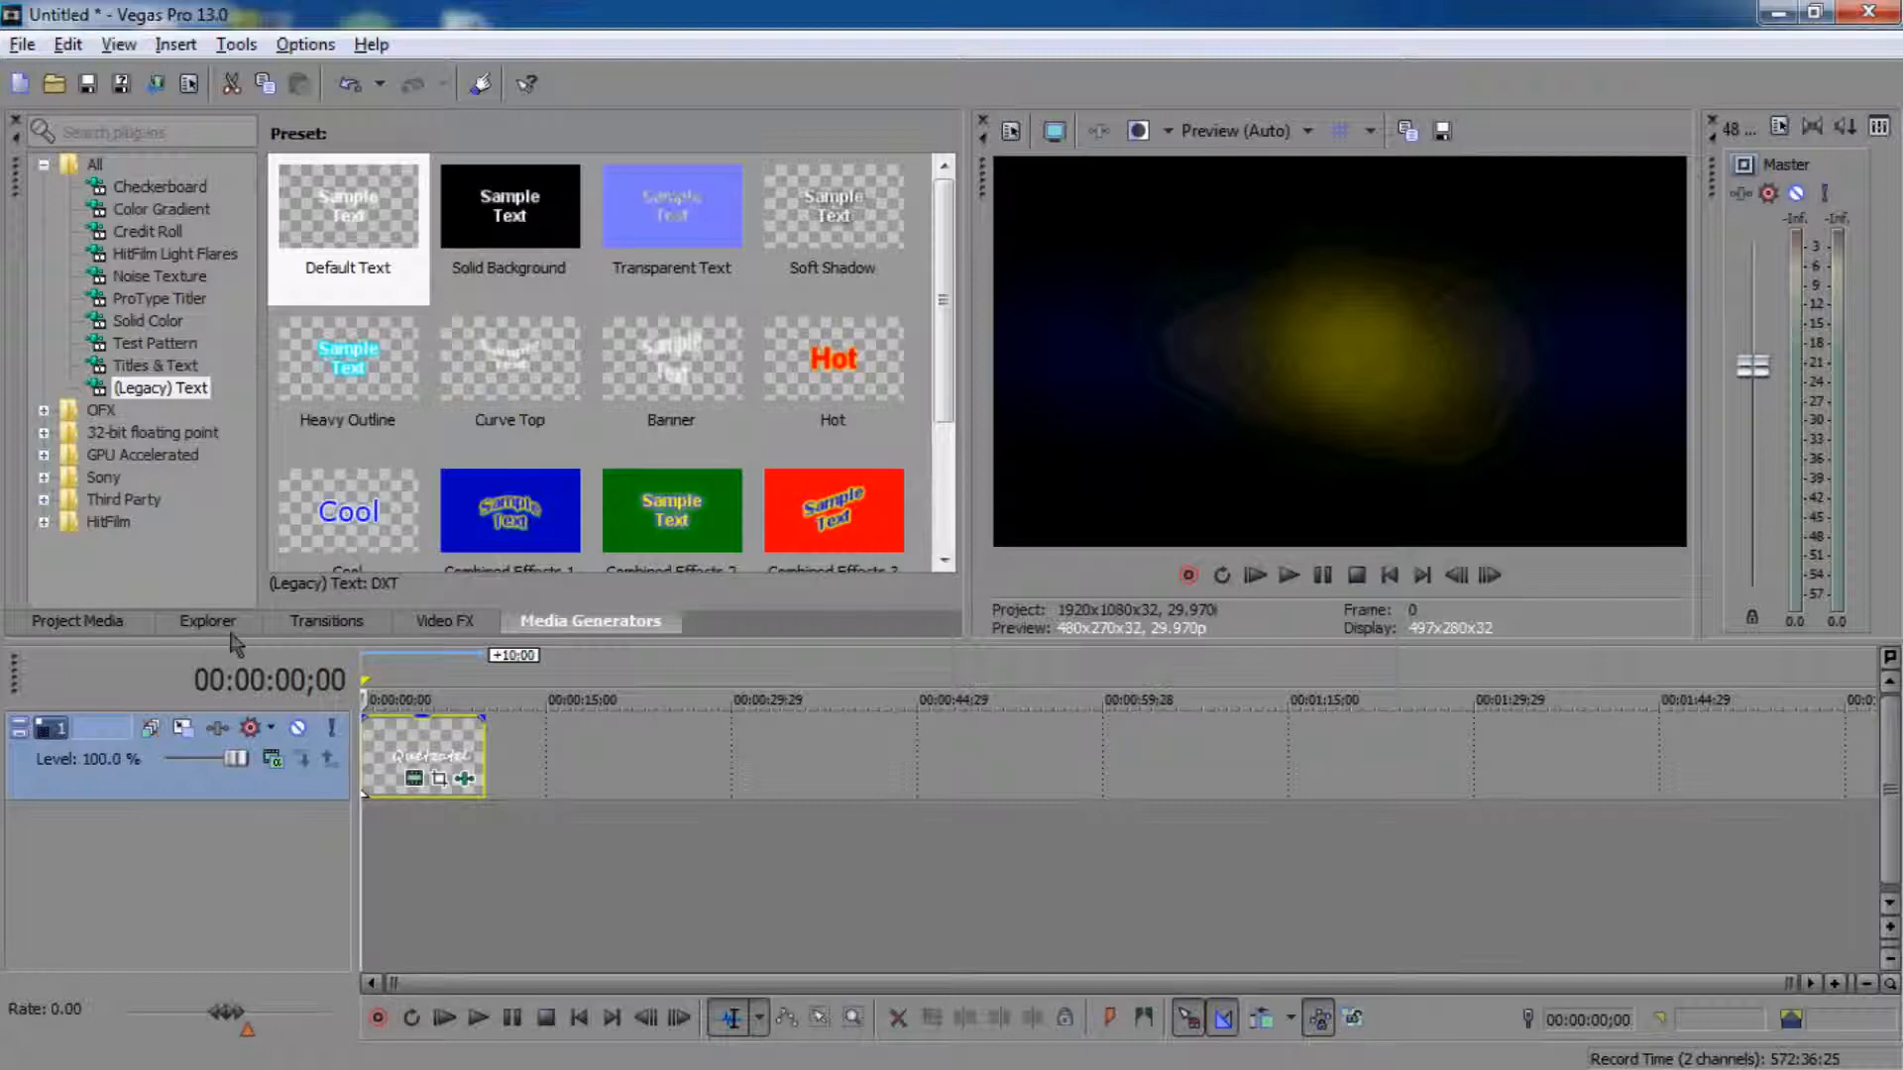
# Step: Place the lava texture JPEG on a new track, disabling aspect ratio and resampling, then preview
pyautogui.click(206, 621)
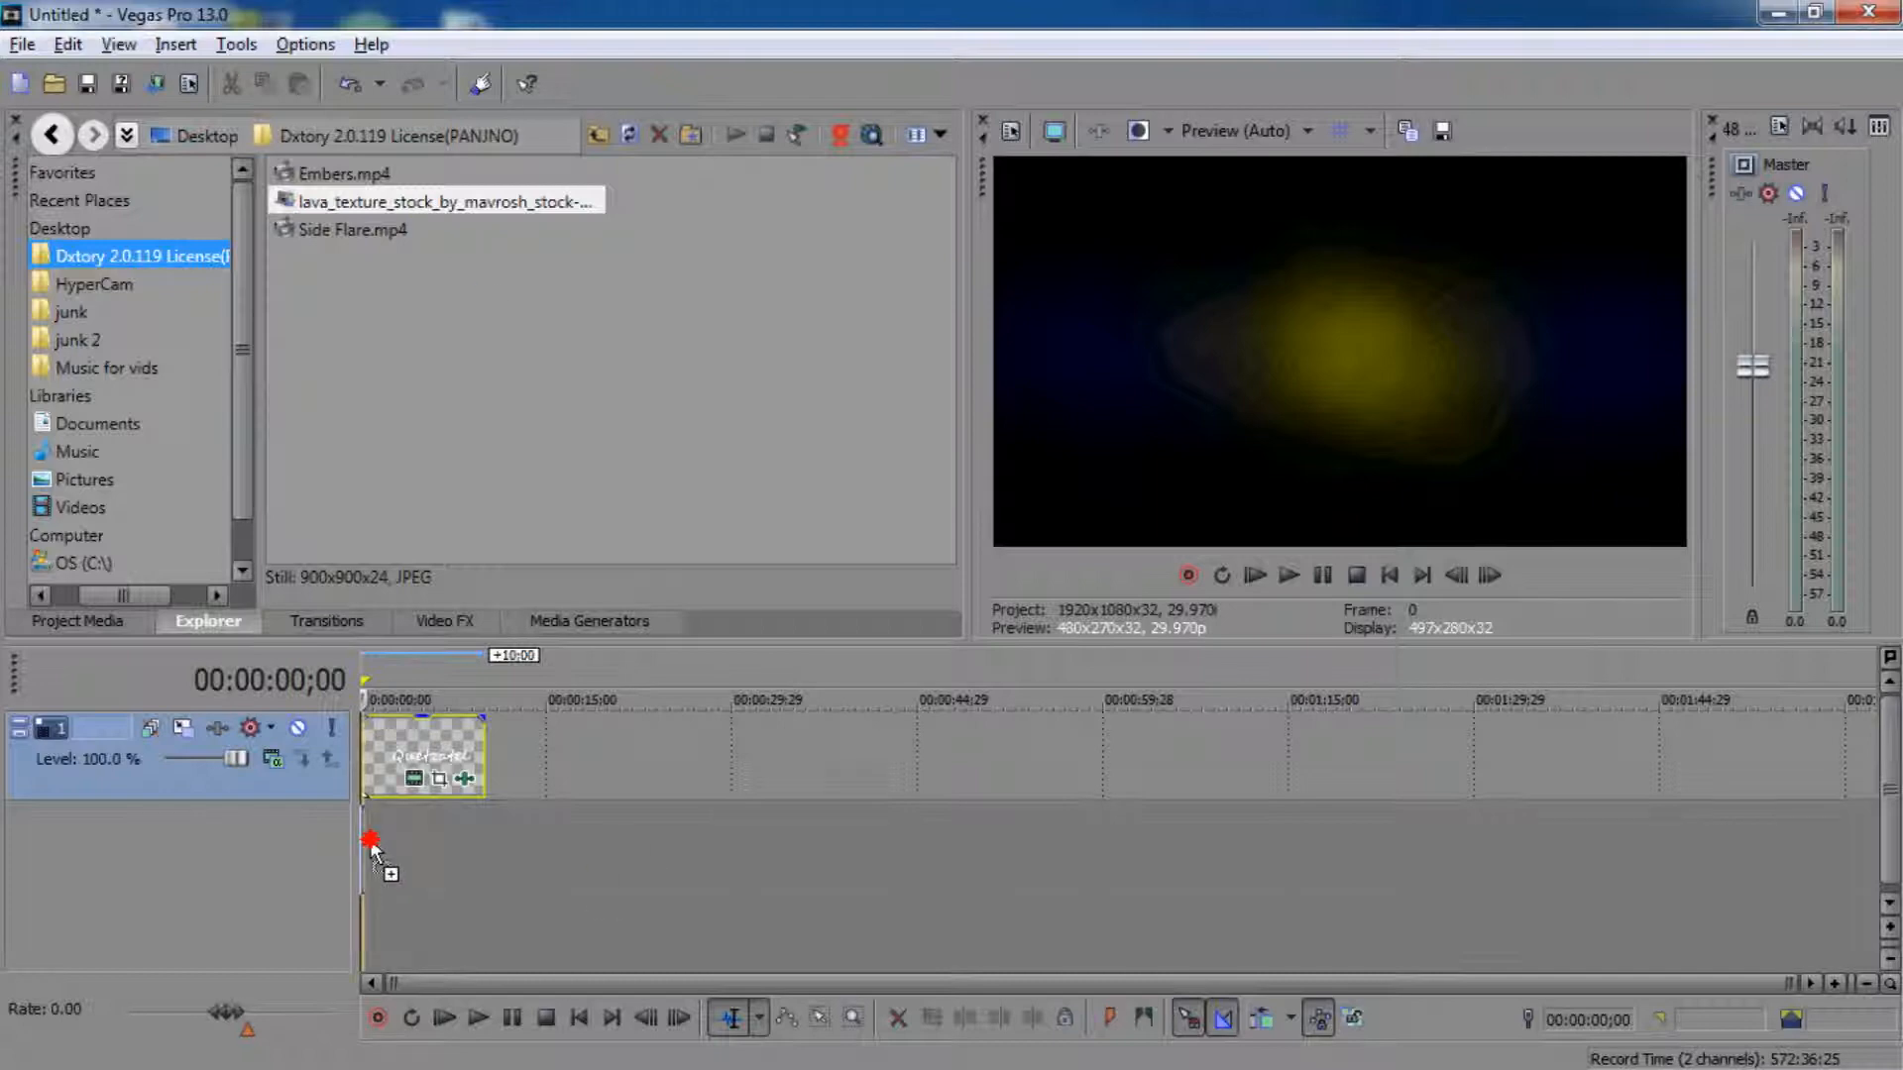
pyautogui.moveTo(440, 201); pyautogui.dragTo(425, 844)
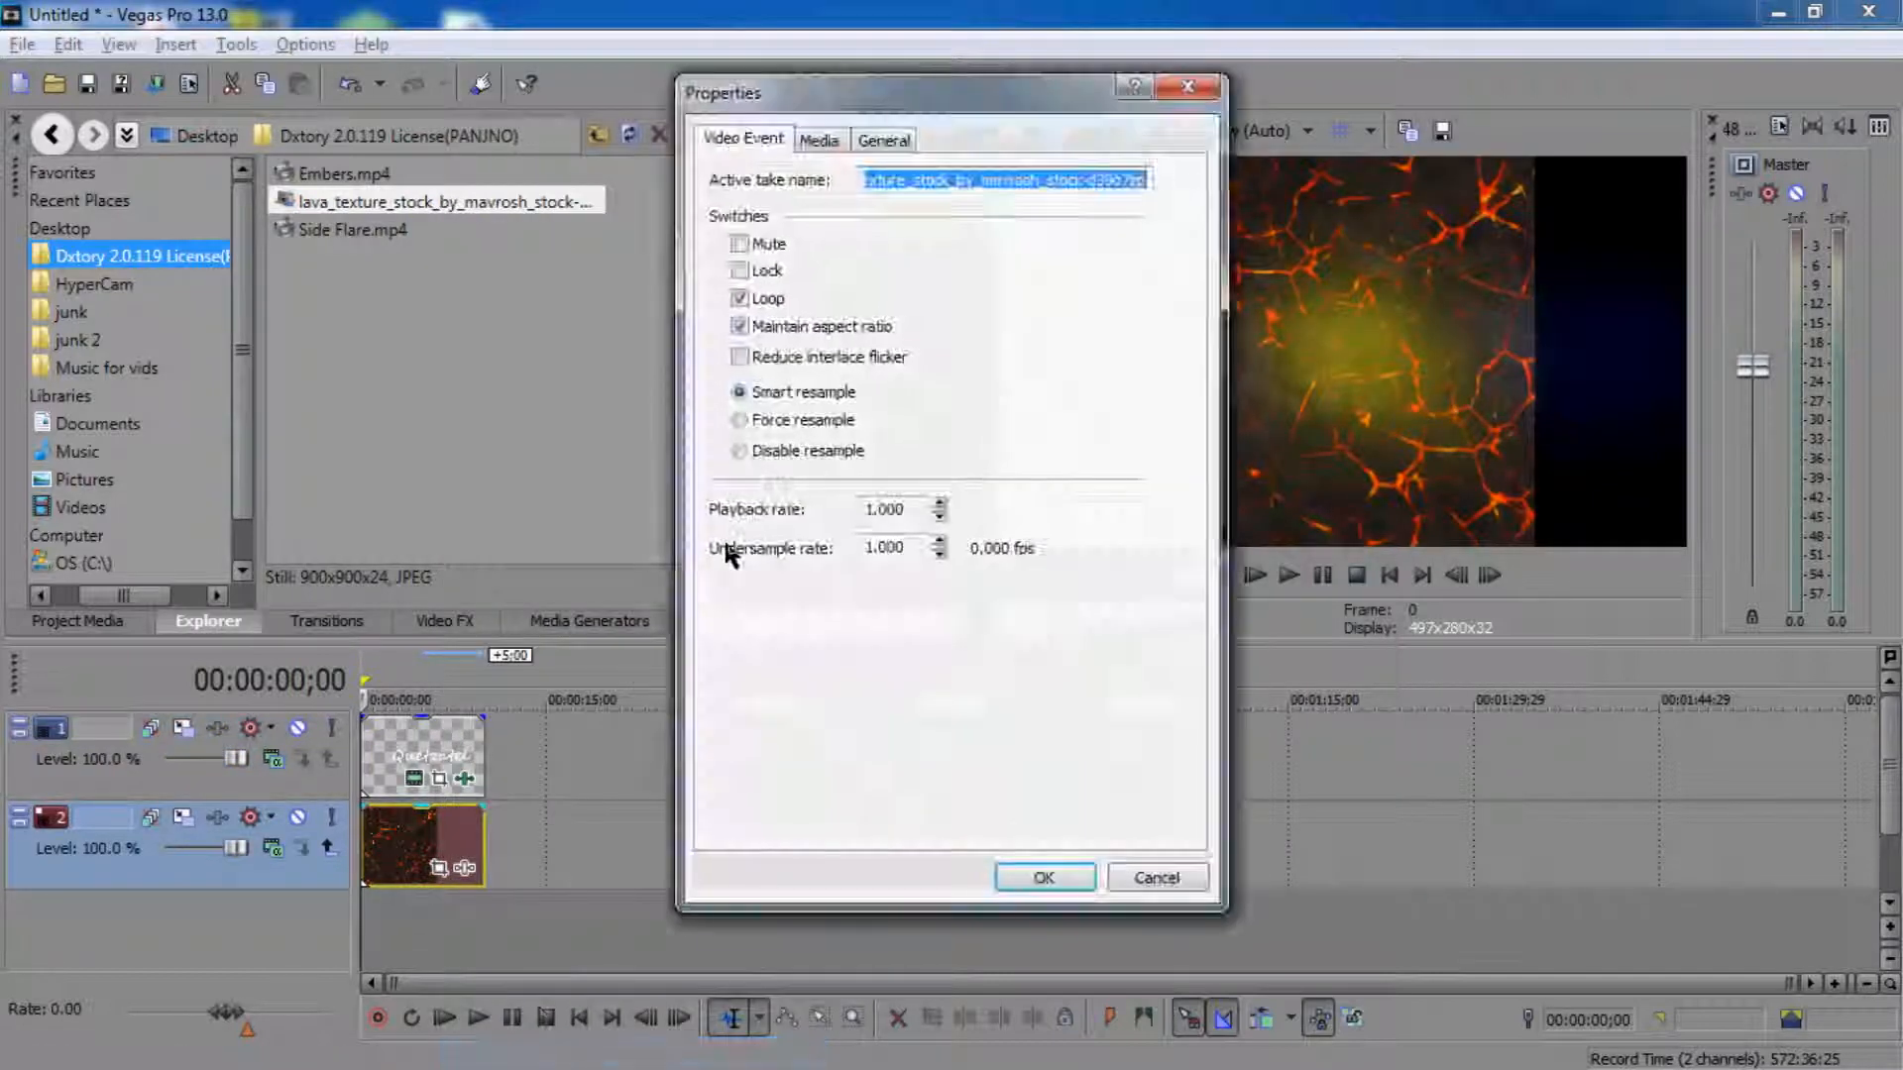
pyautogui.click(739, 325)
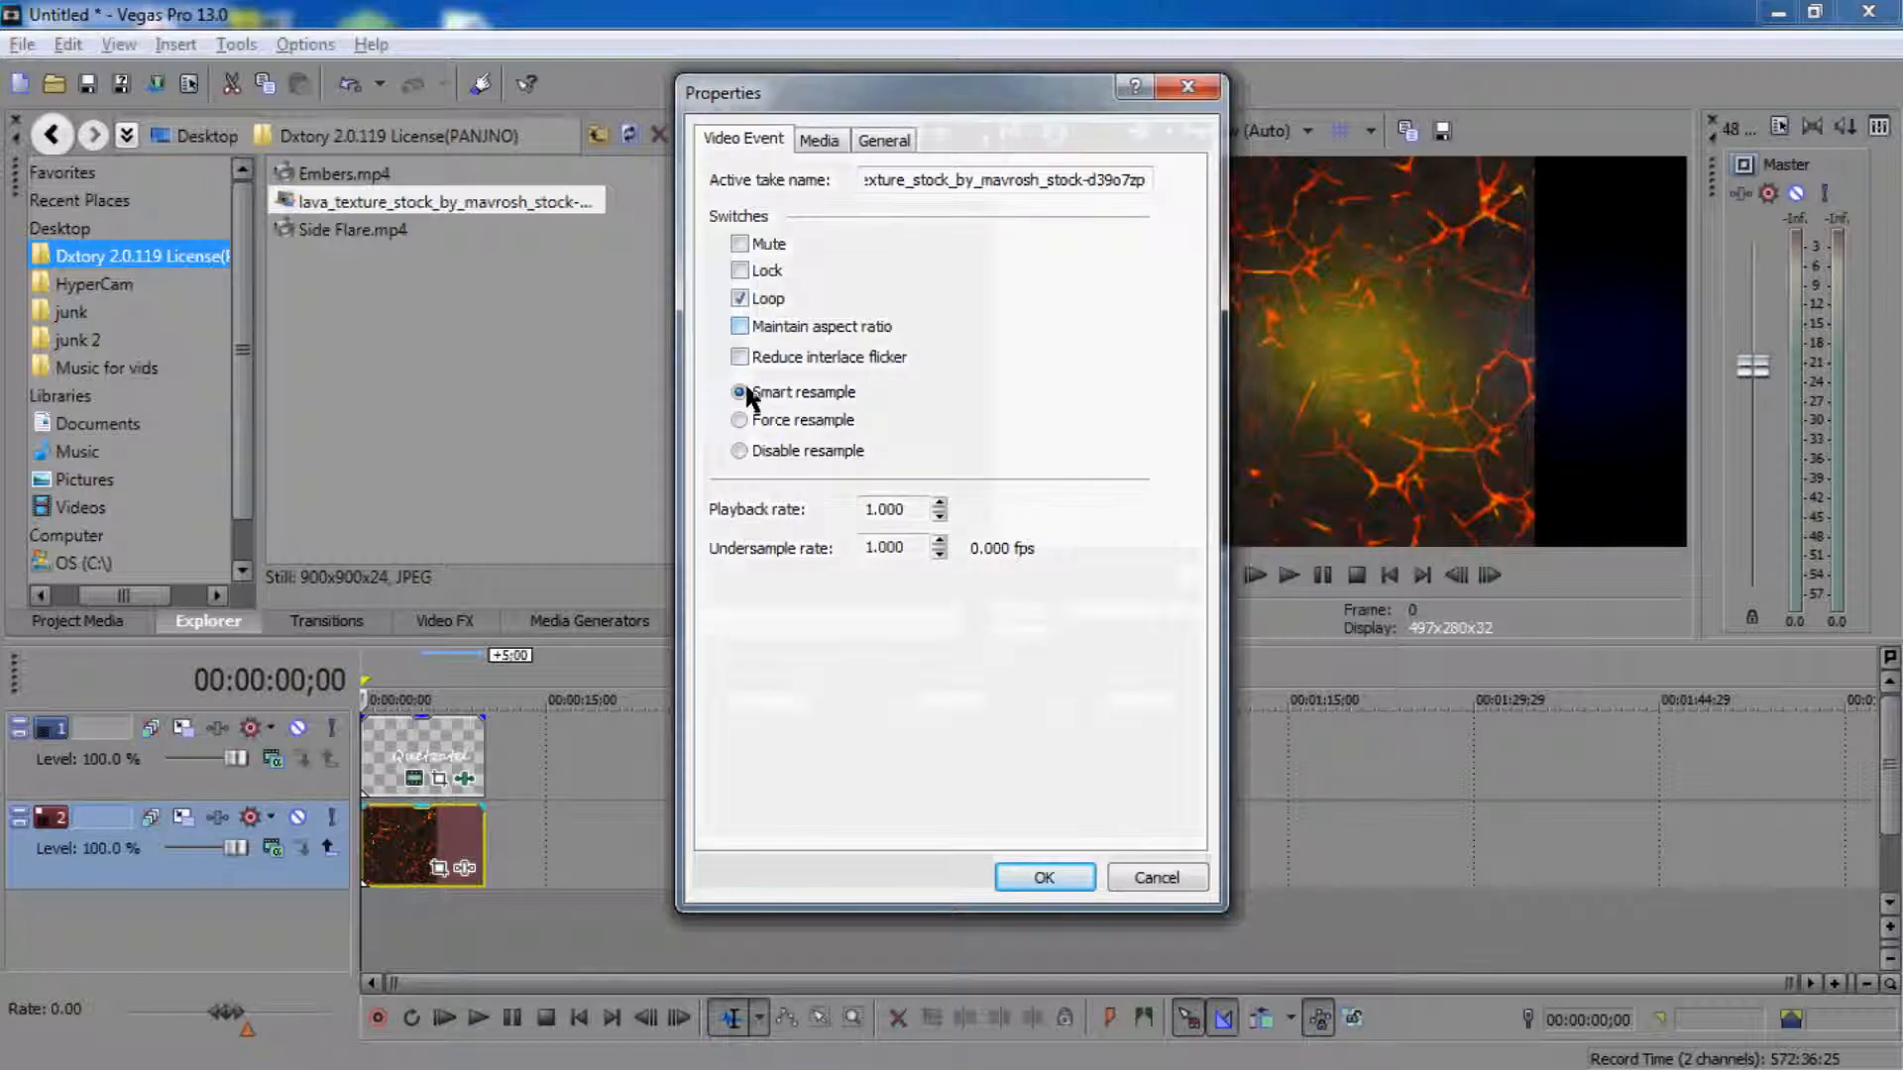
pyautogui.moveTo(735, 461)
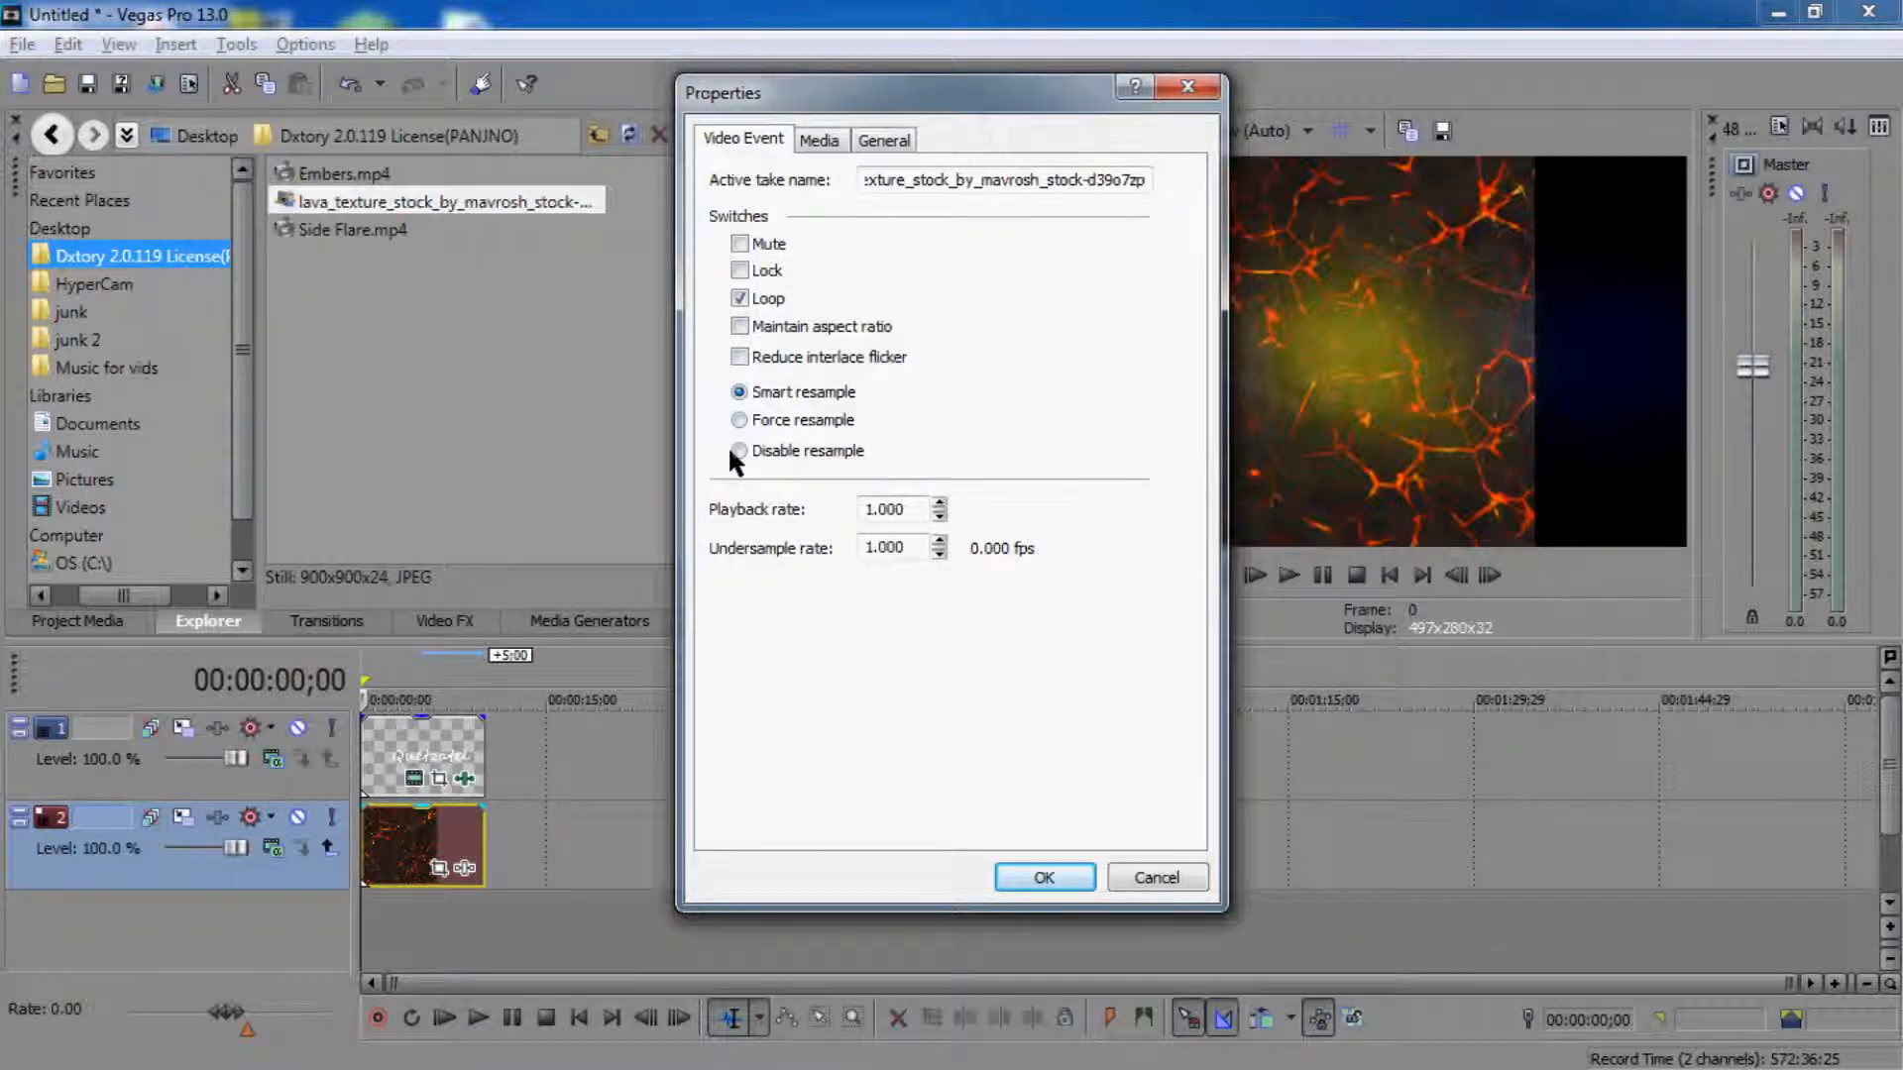
pyautogui.click(1042, 877)
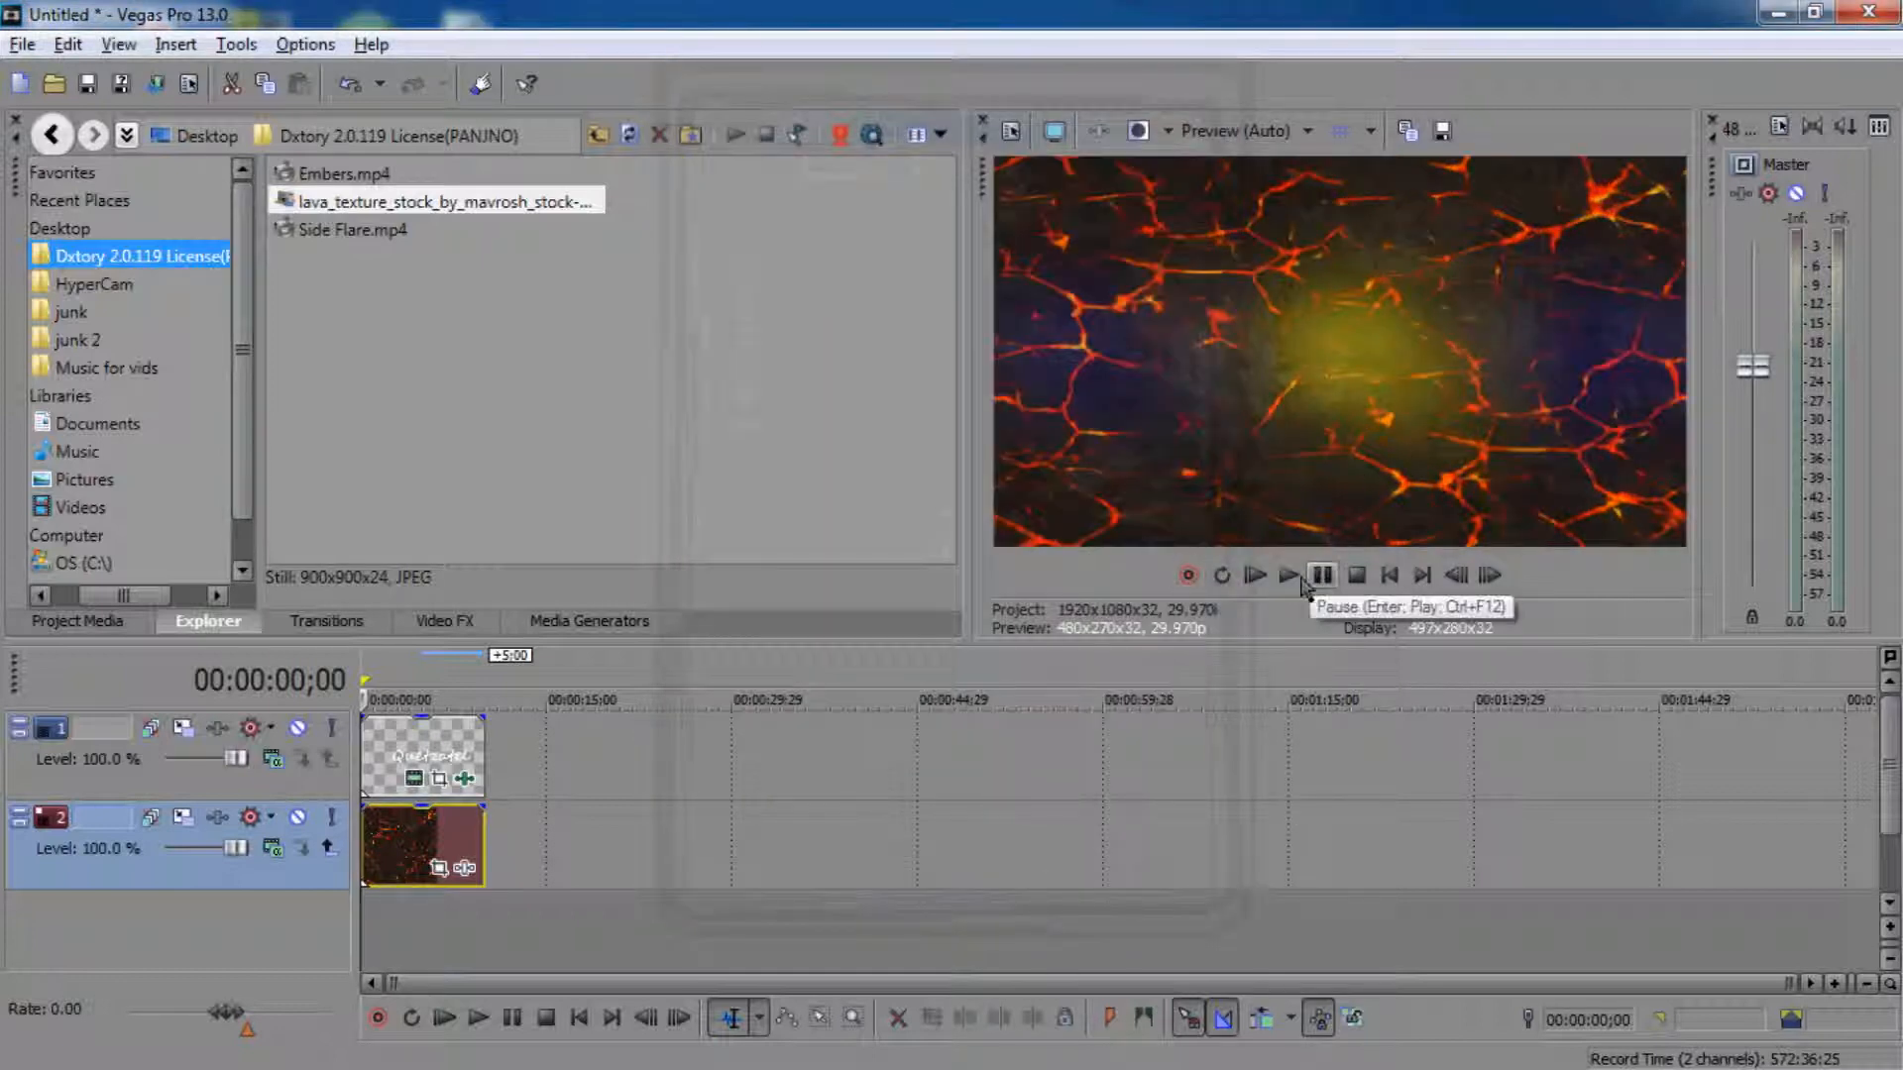
pyautogui.click(1321, 575)
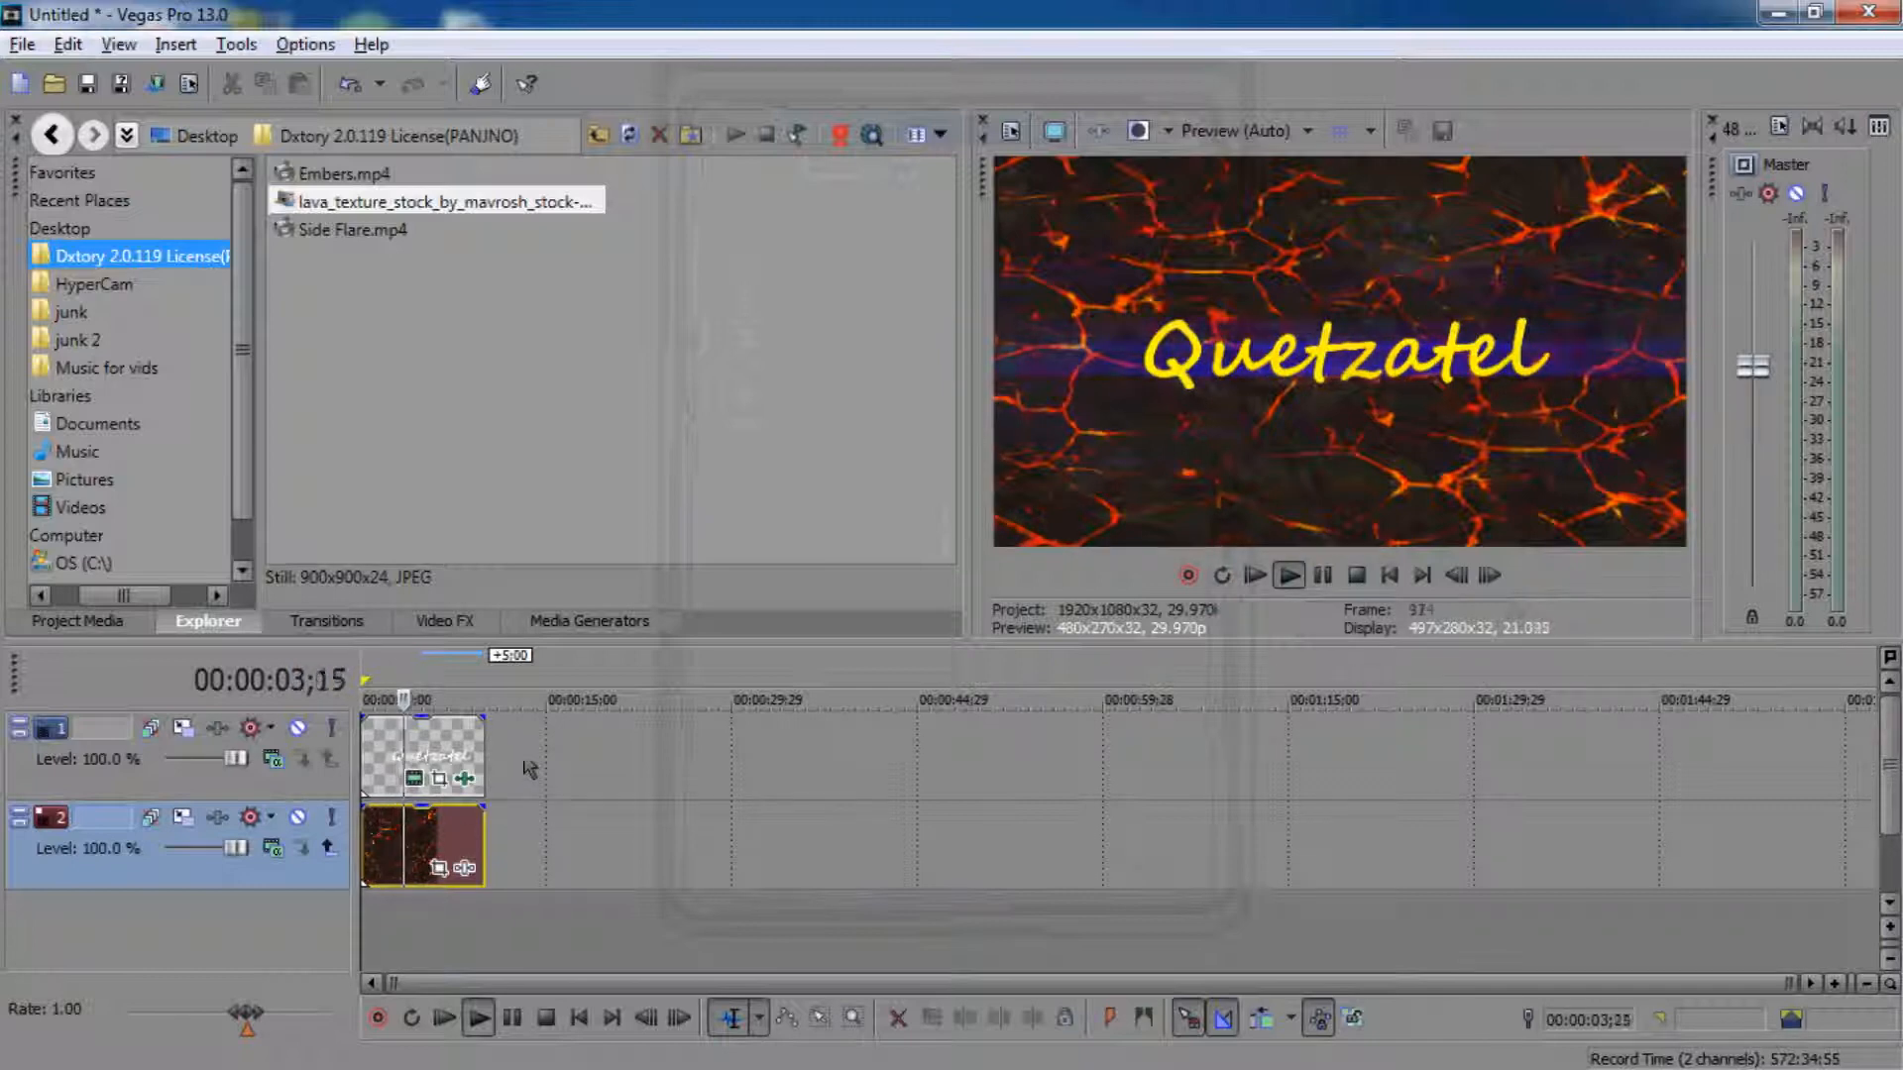
pyautogui.click(1323, 575)
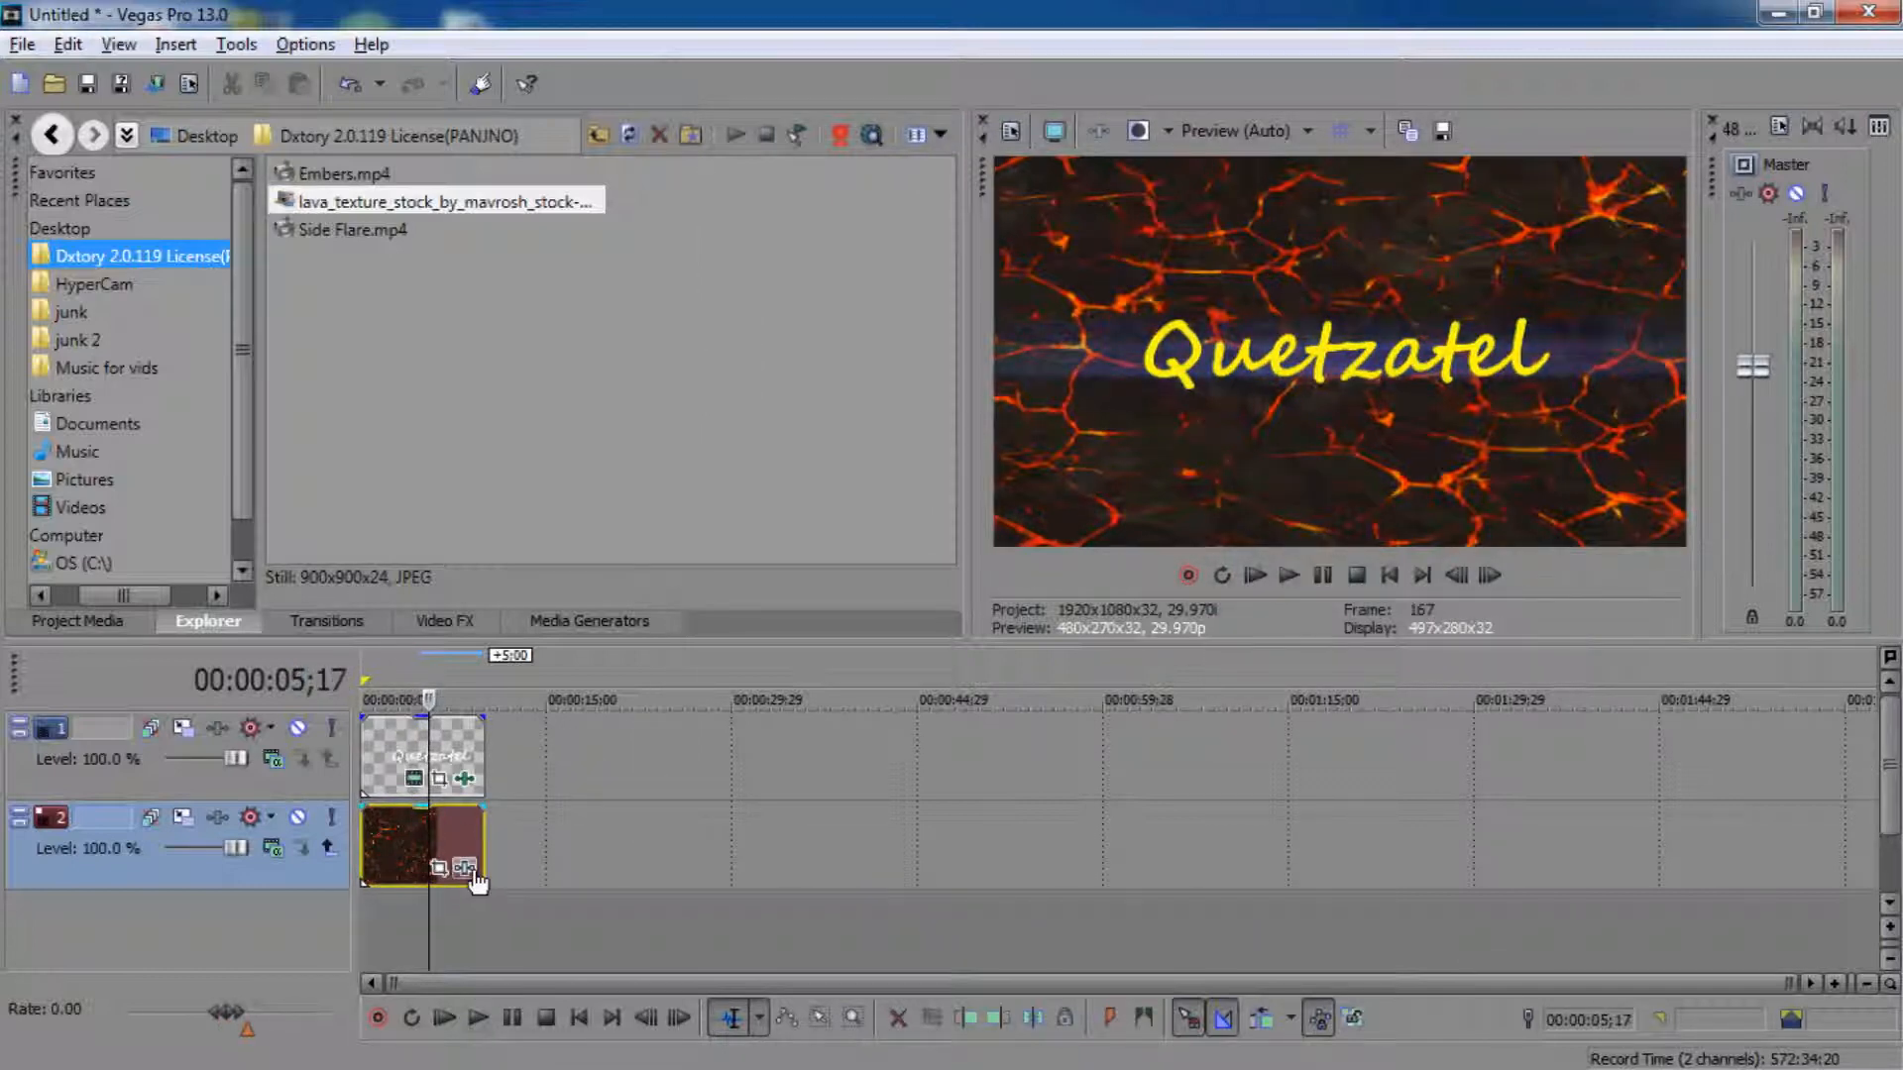
pyautogui.moveTo(466, 870)
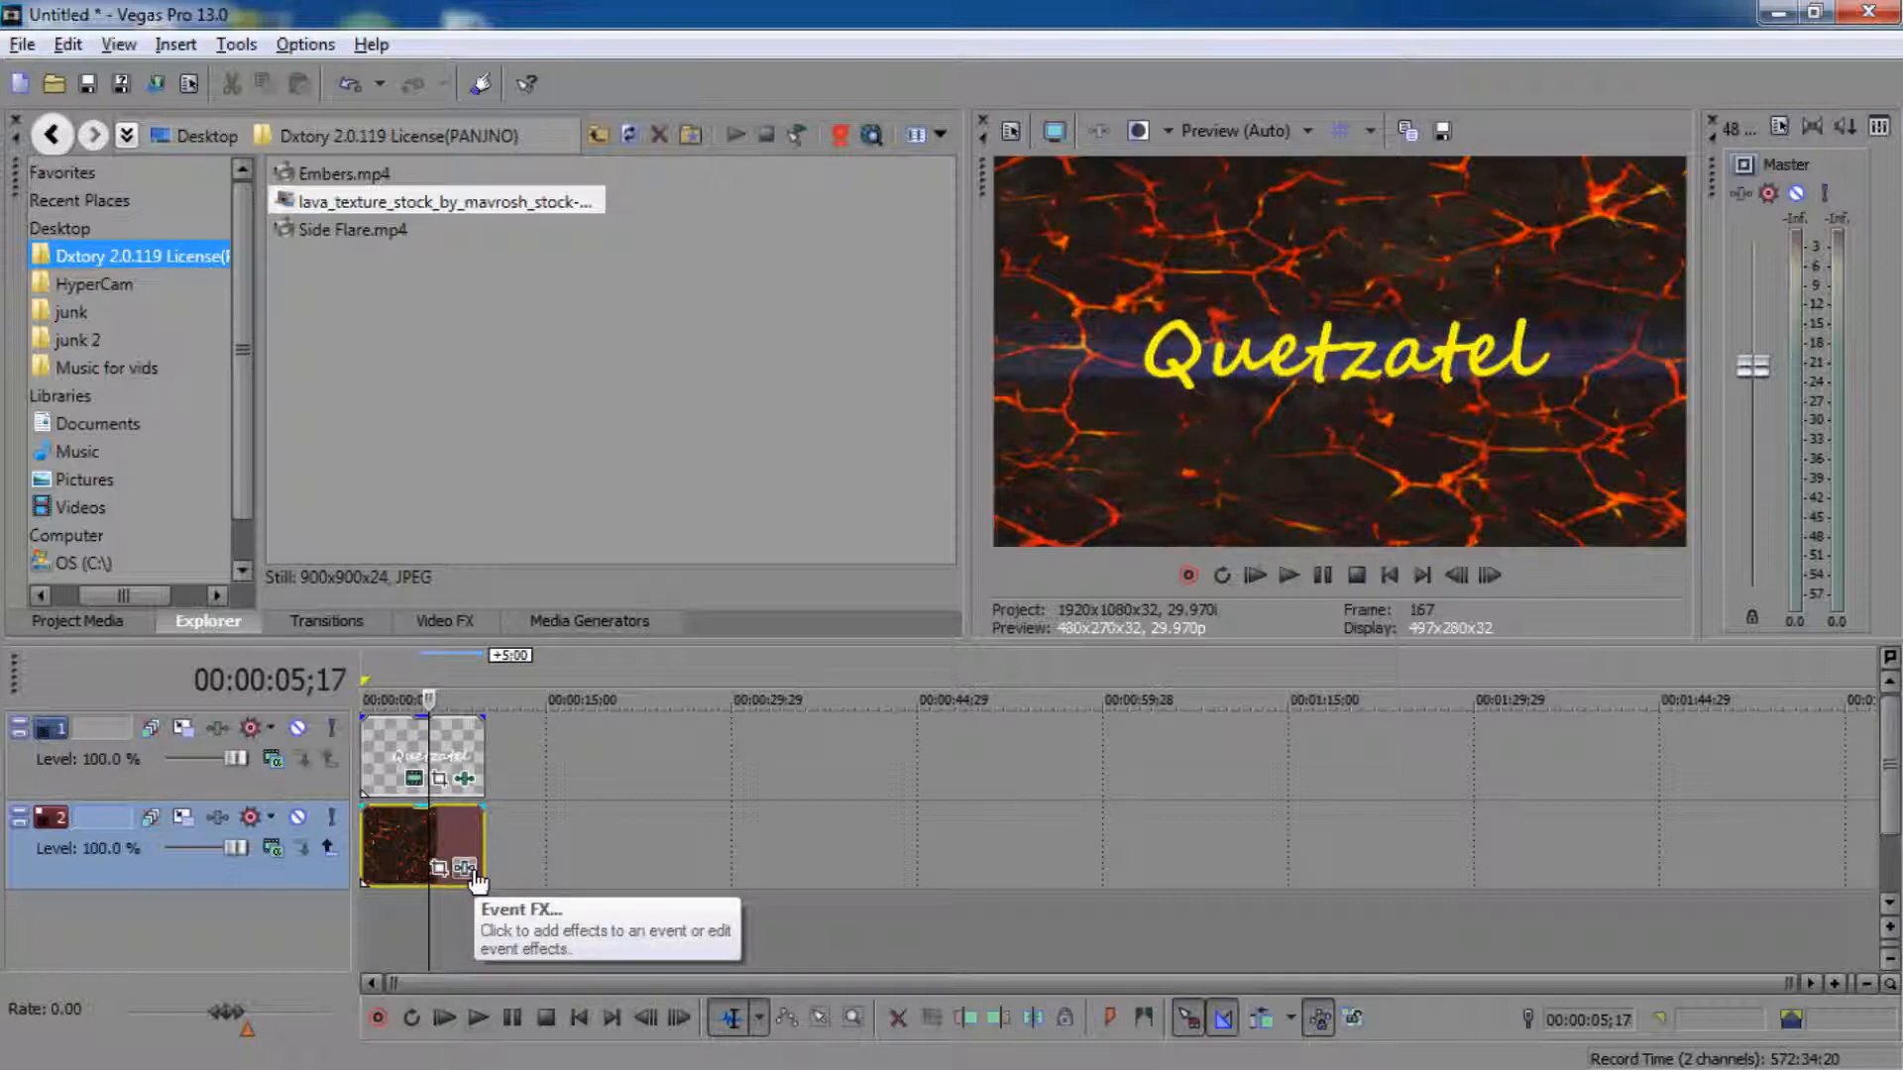
# Step: Add the Heat wave flash package to the lava clip's Event FX and preview the flashes
pyautogui.click(466, 871)
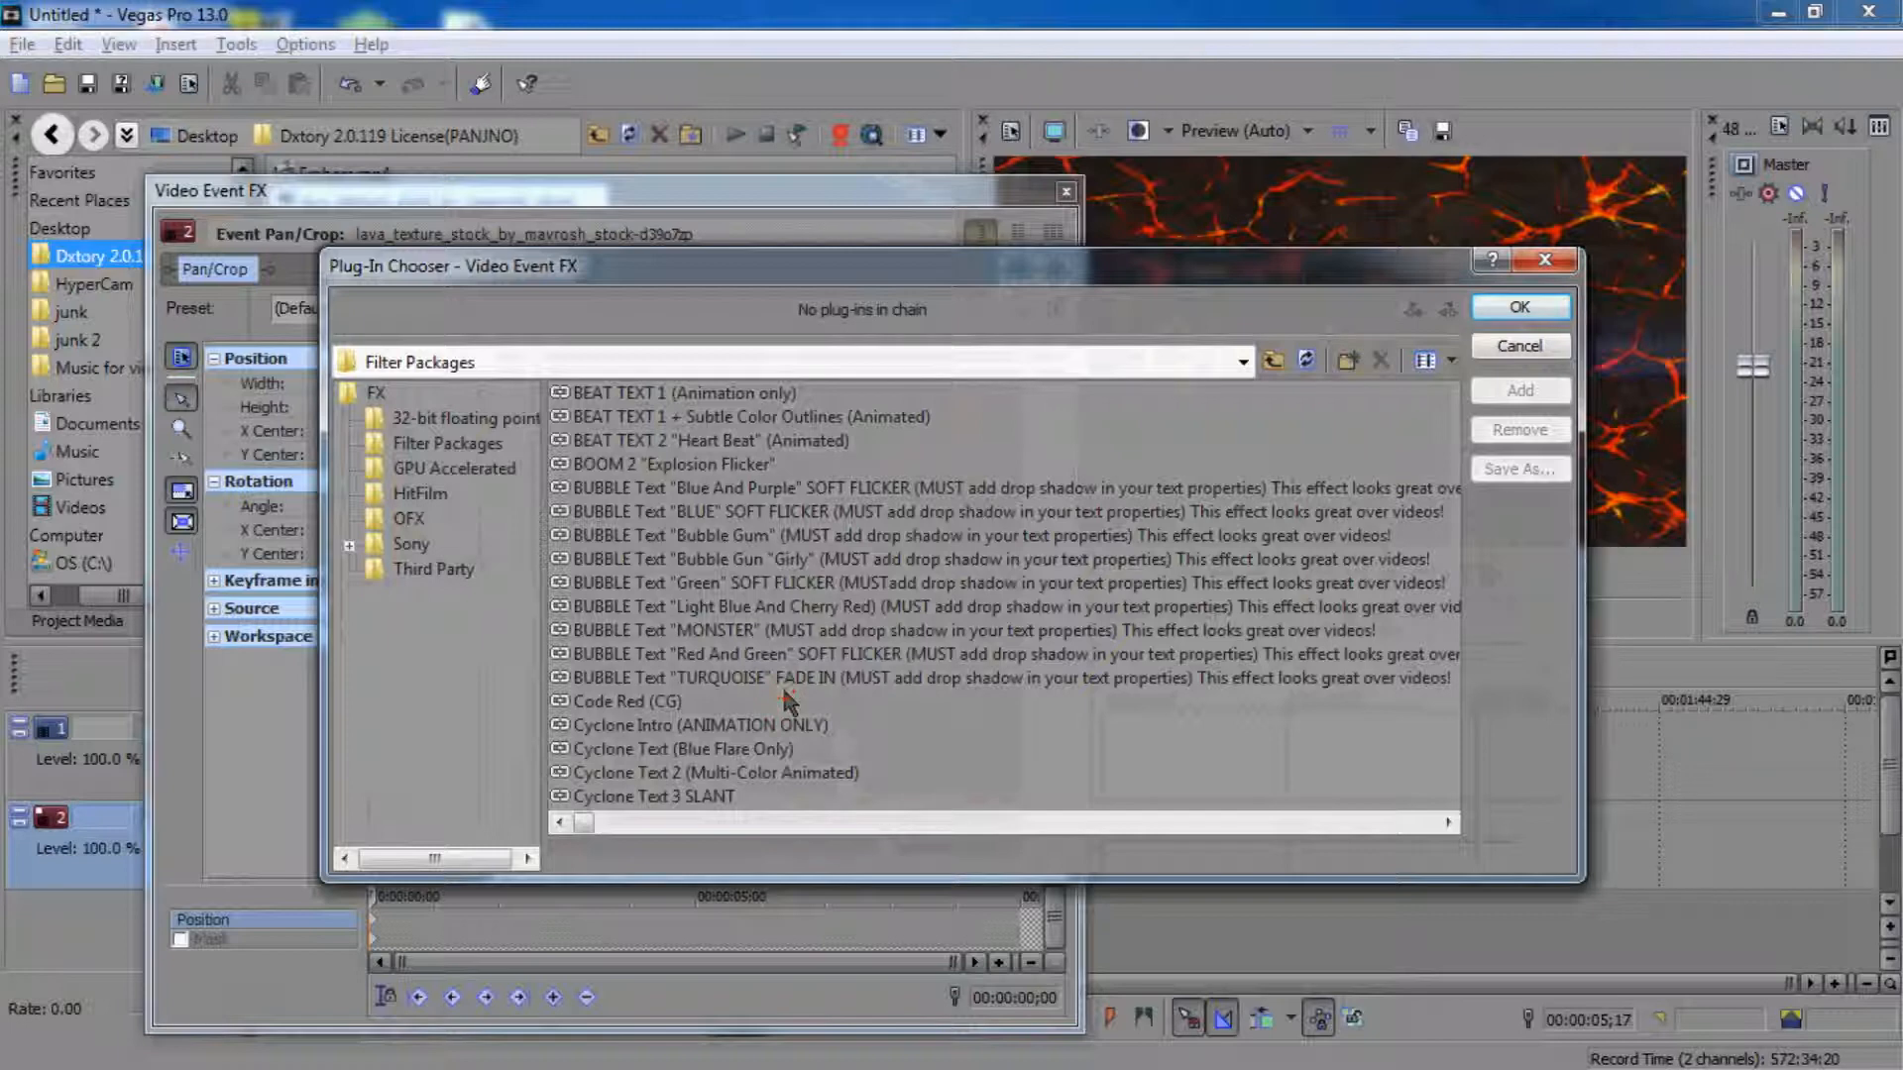
pyautogui.scroll(-3)
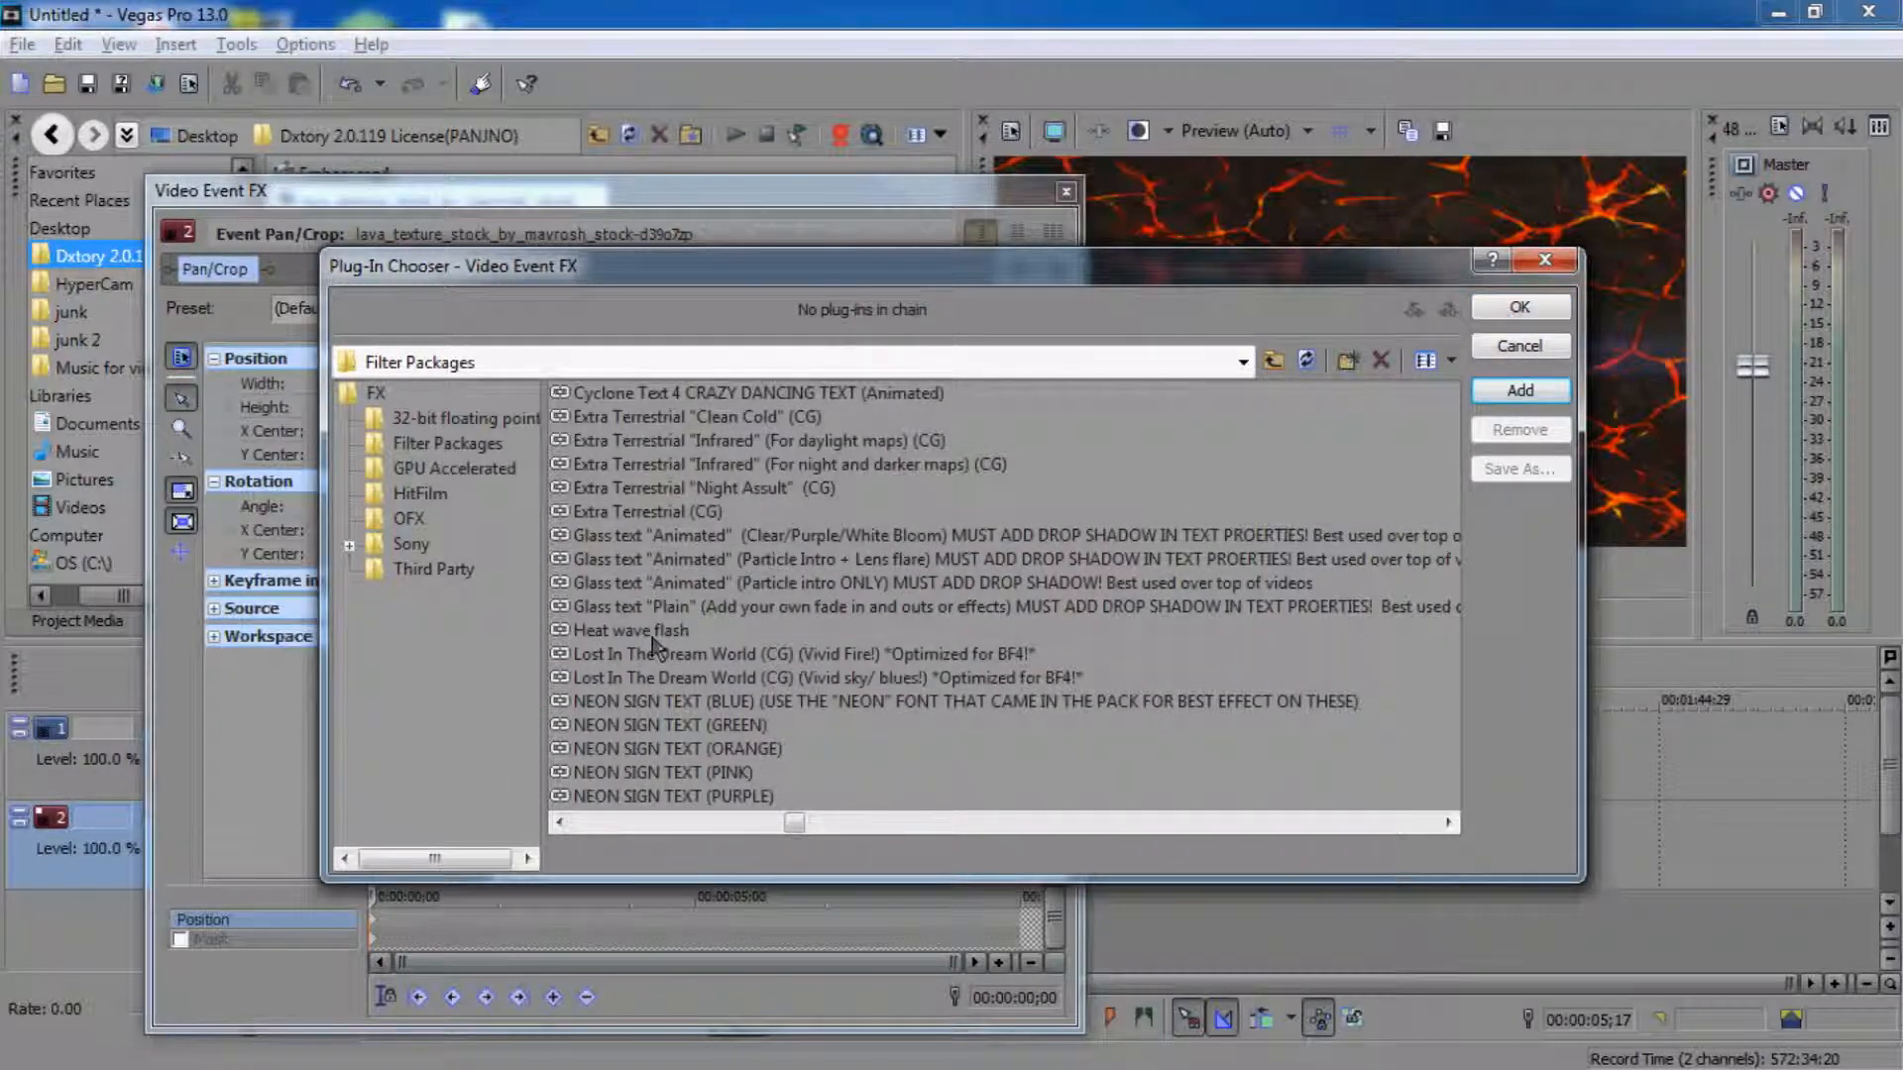
pyautogui.click(631, 630)
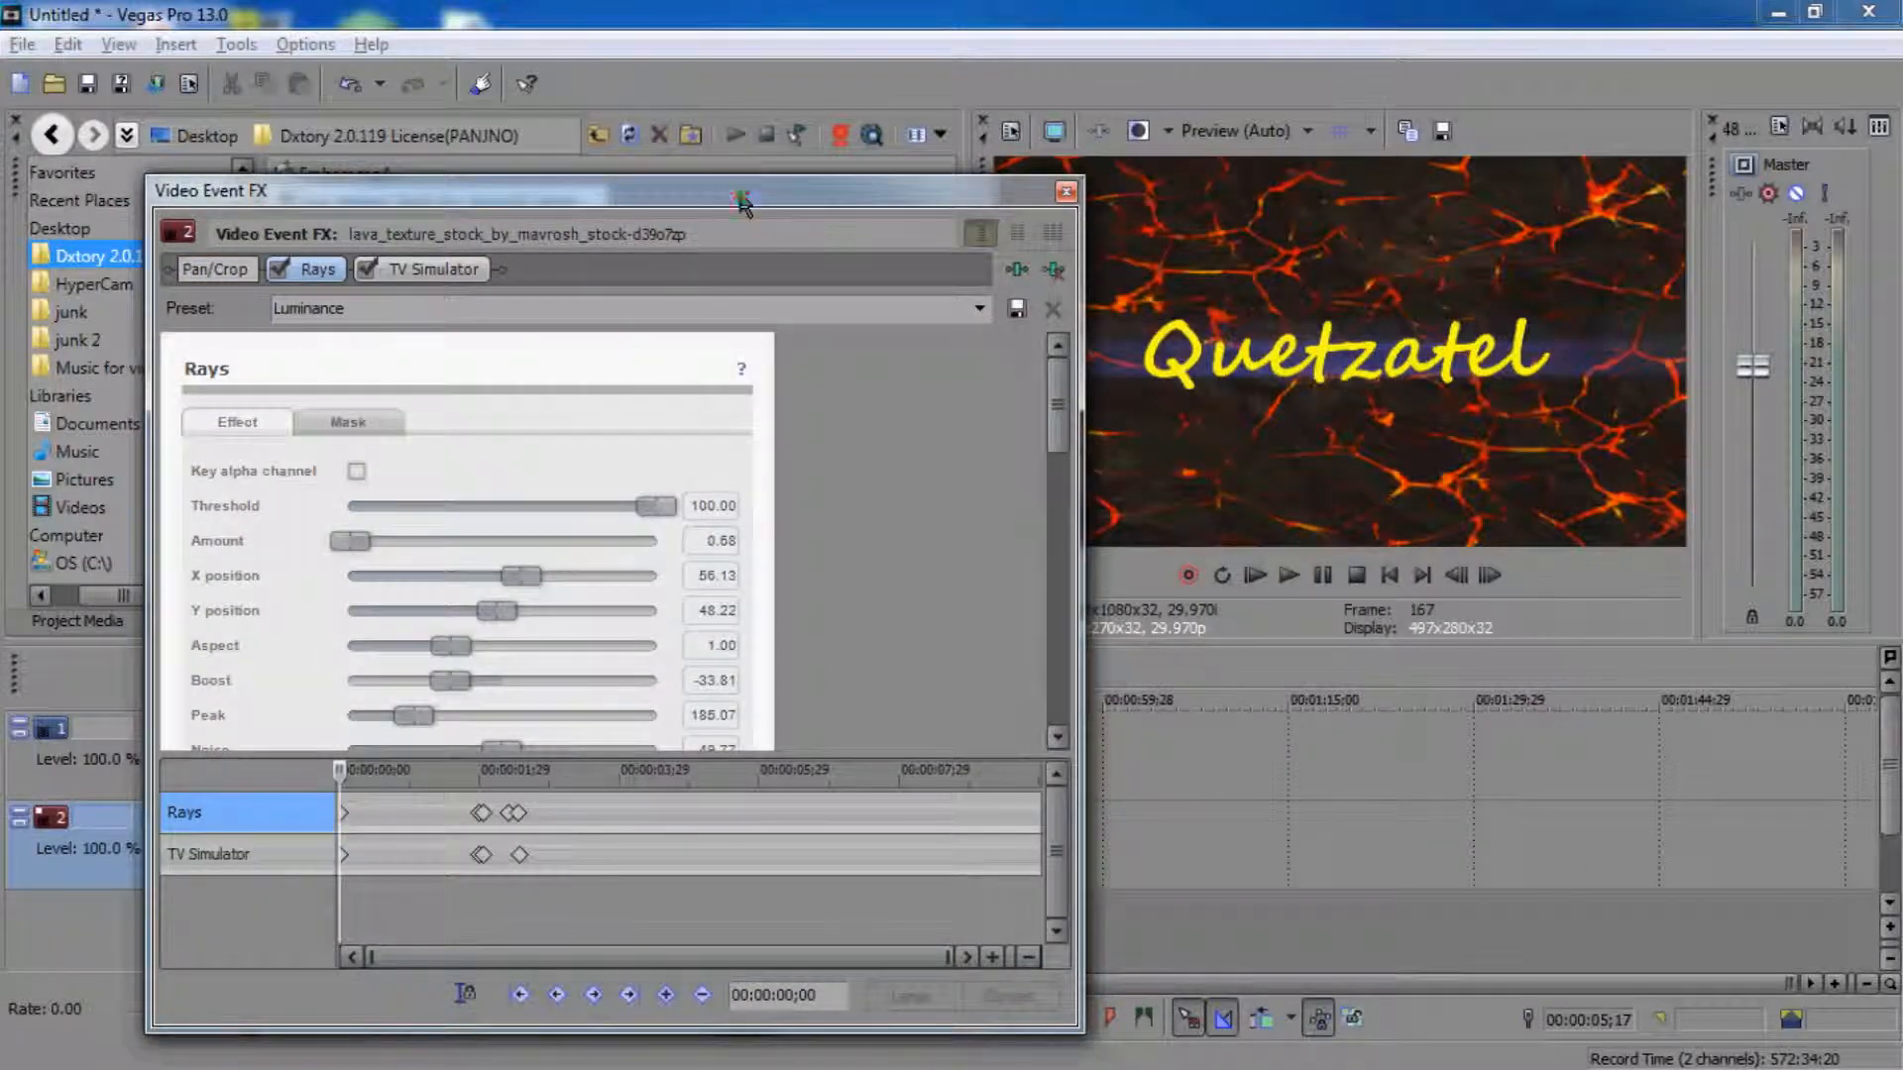
pyautogui.moveTo(740, 191); pyautogui.dragTo(1250, 258)
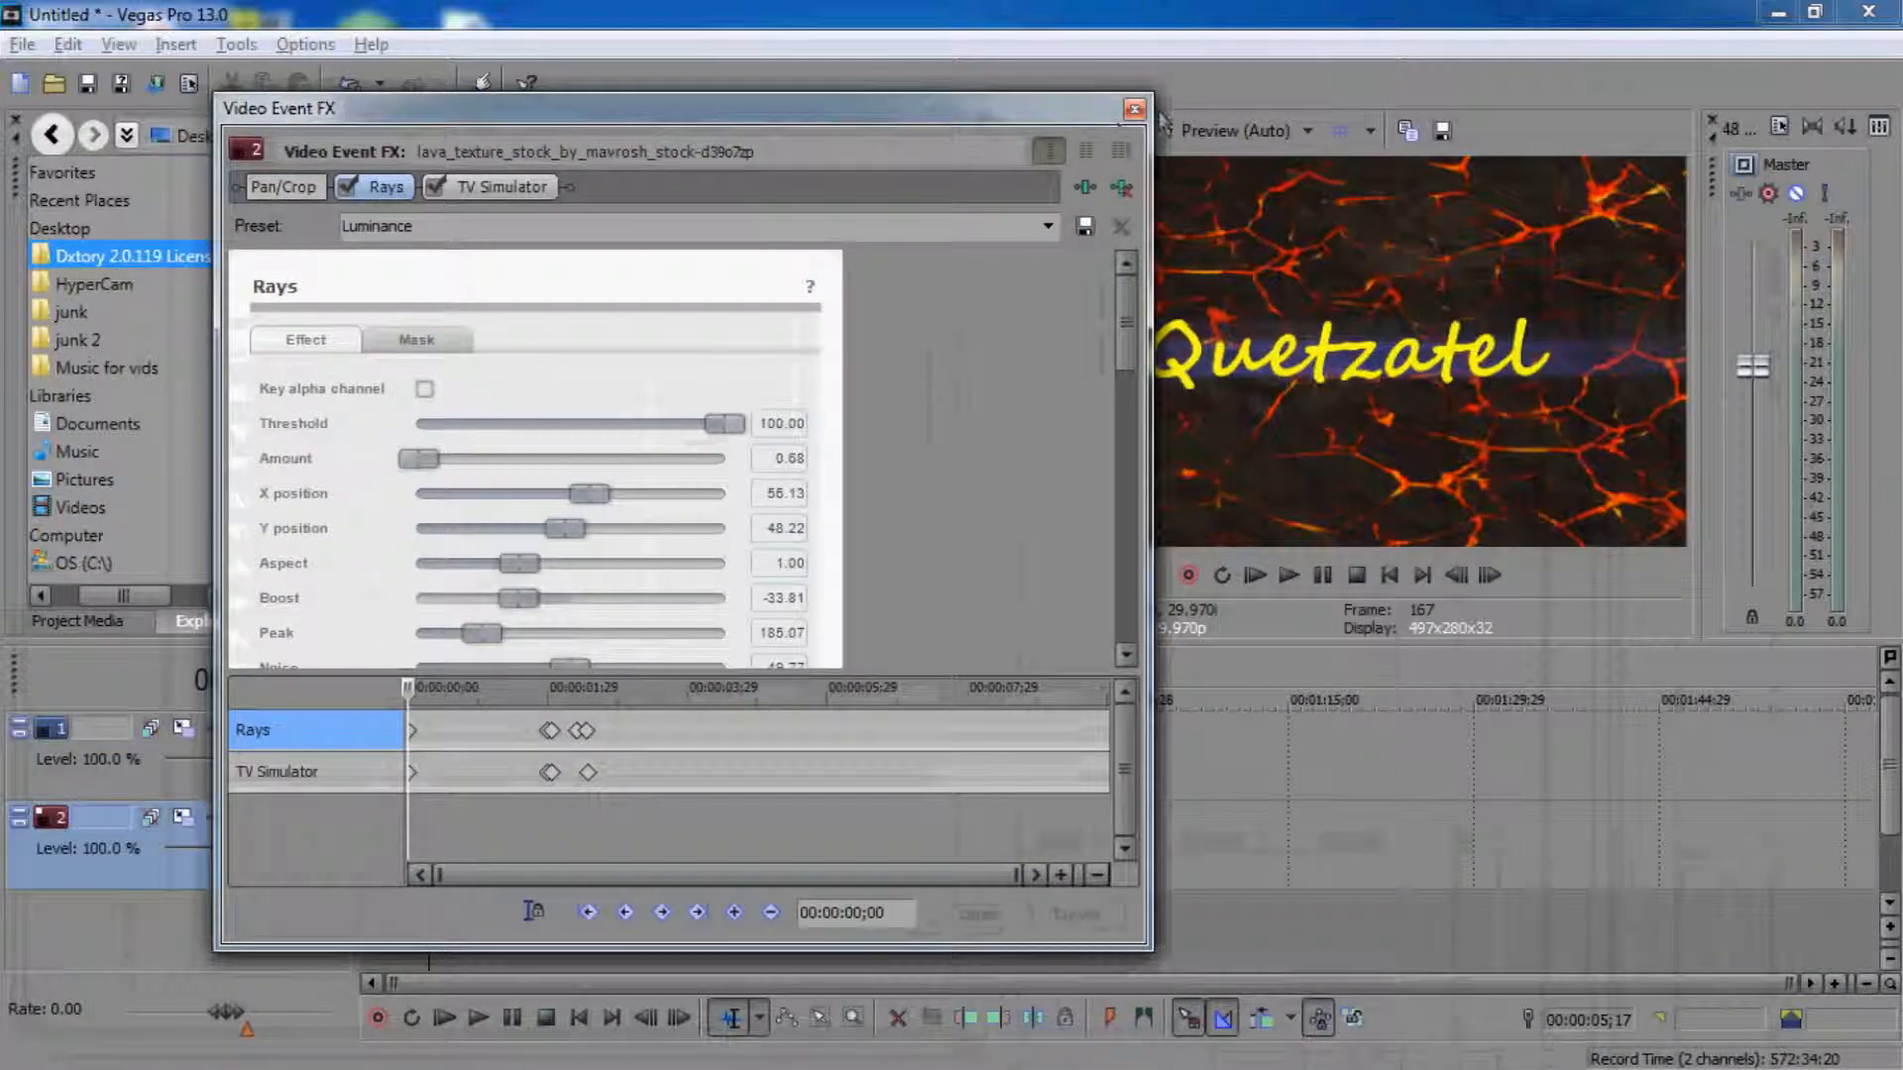
pyautogui.click(1134, 109)
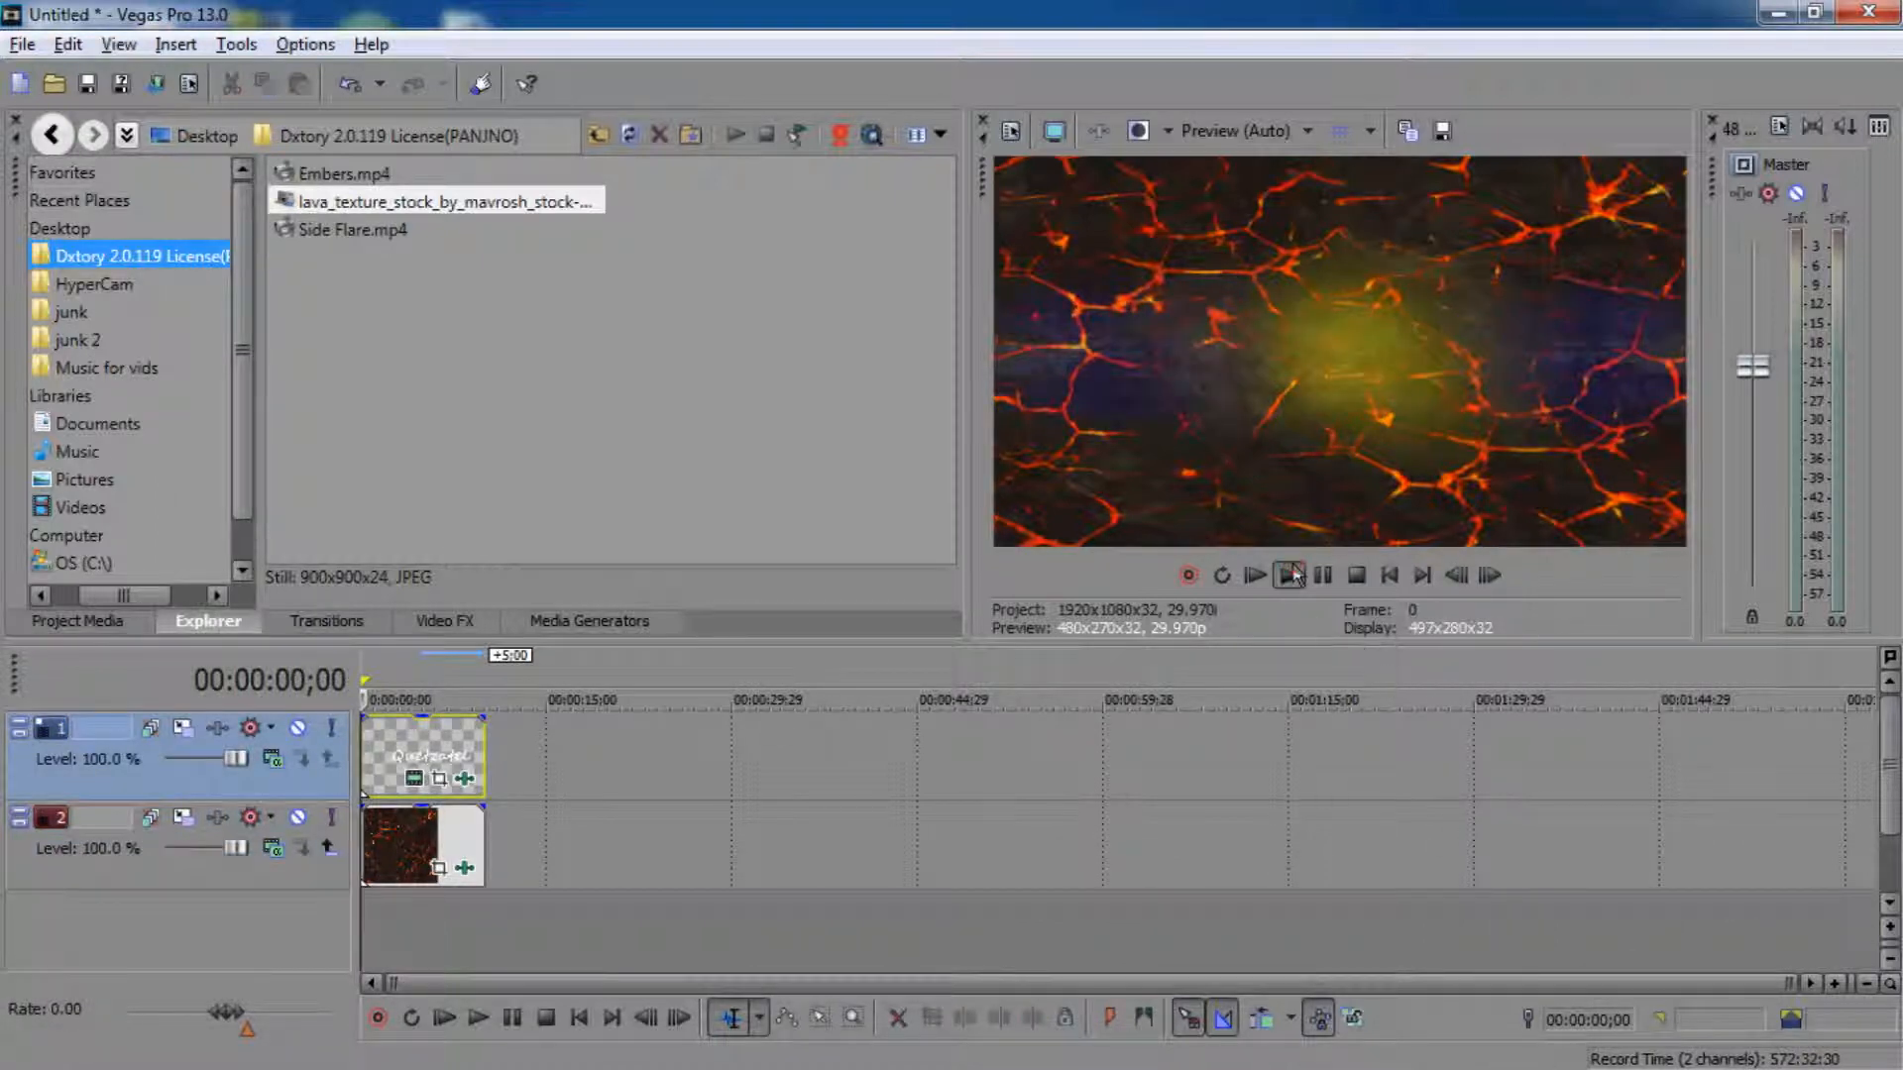
pyautogui.click(1256, 575)
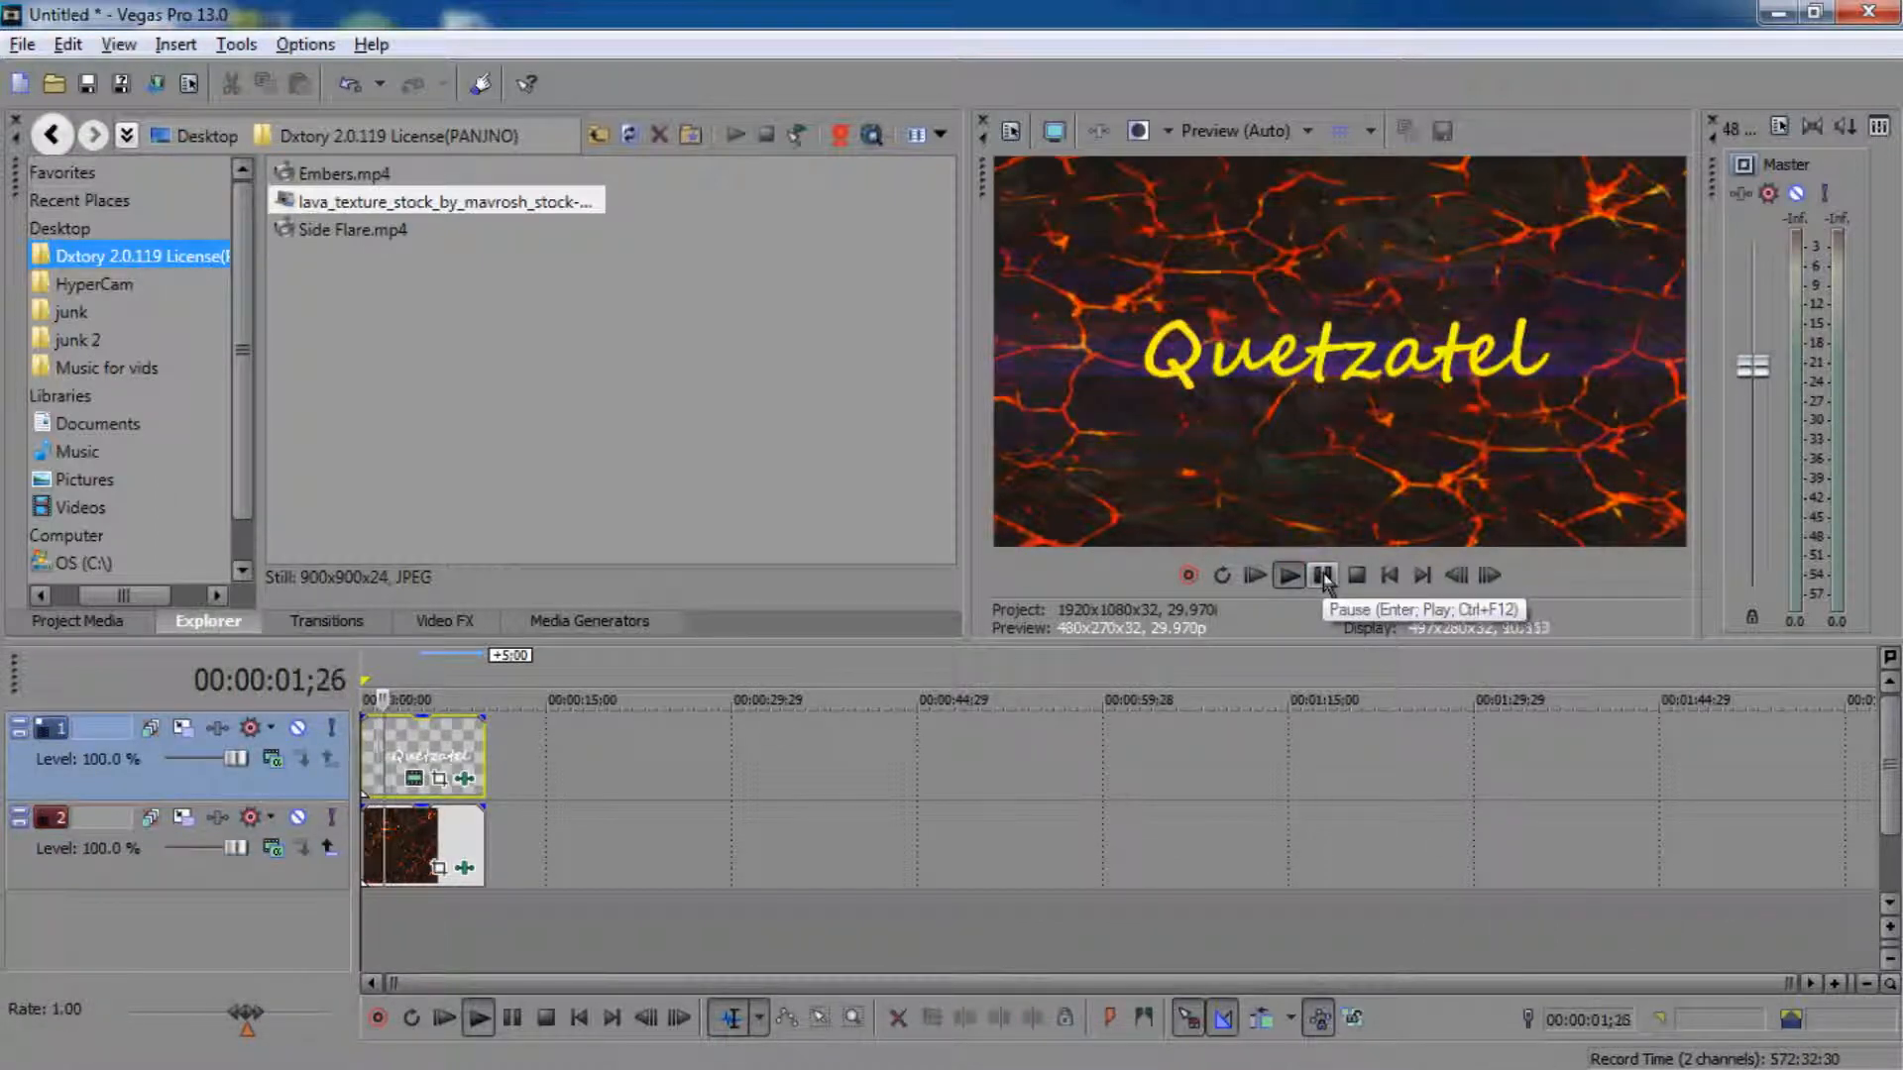
pyautogui.click(1322, 575)
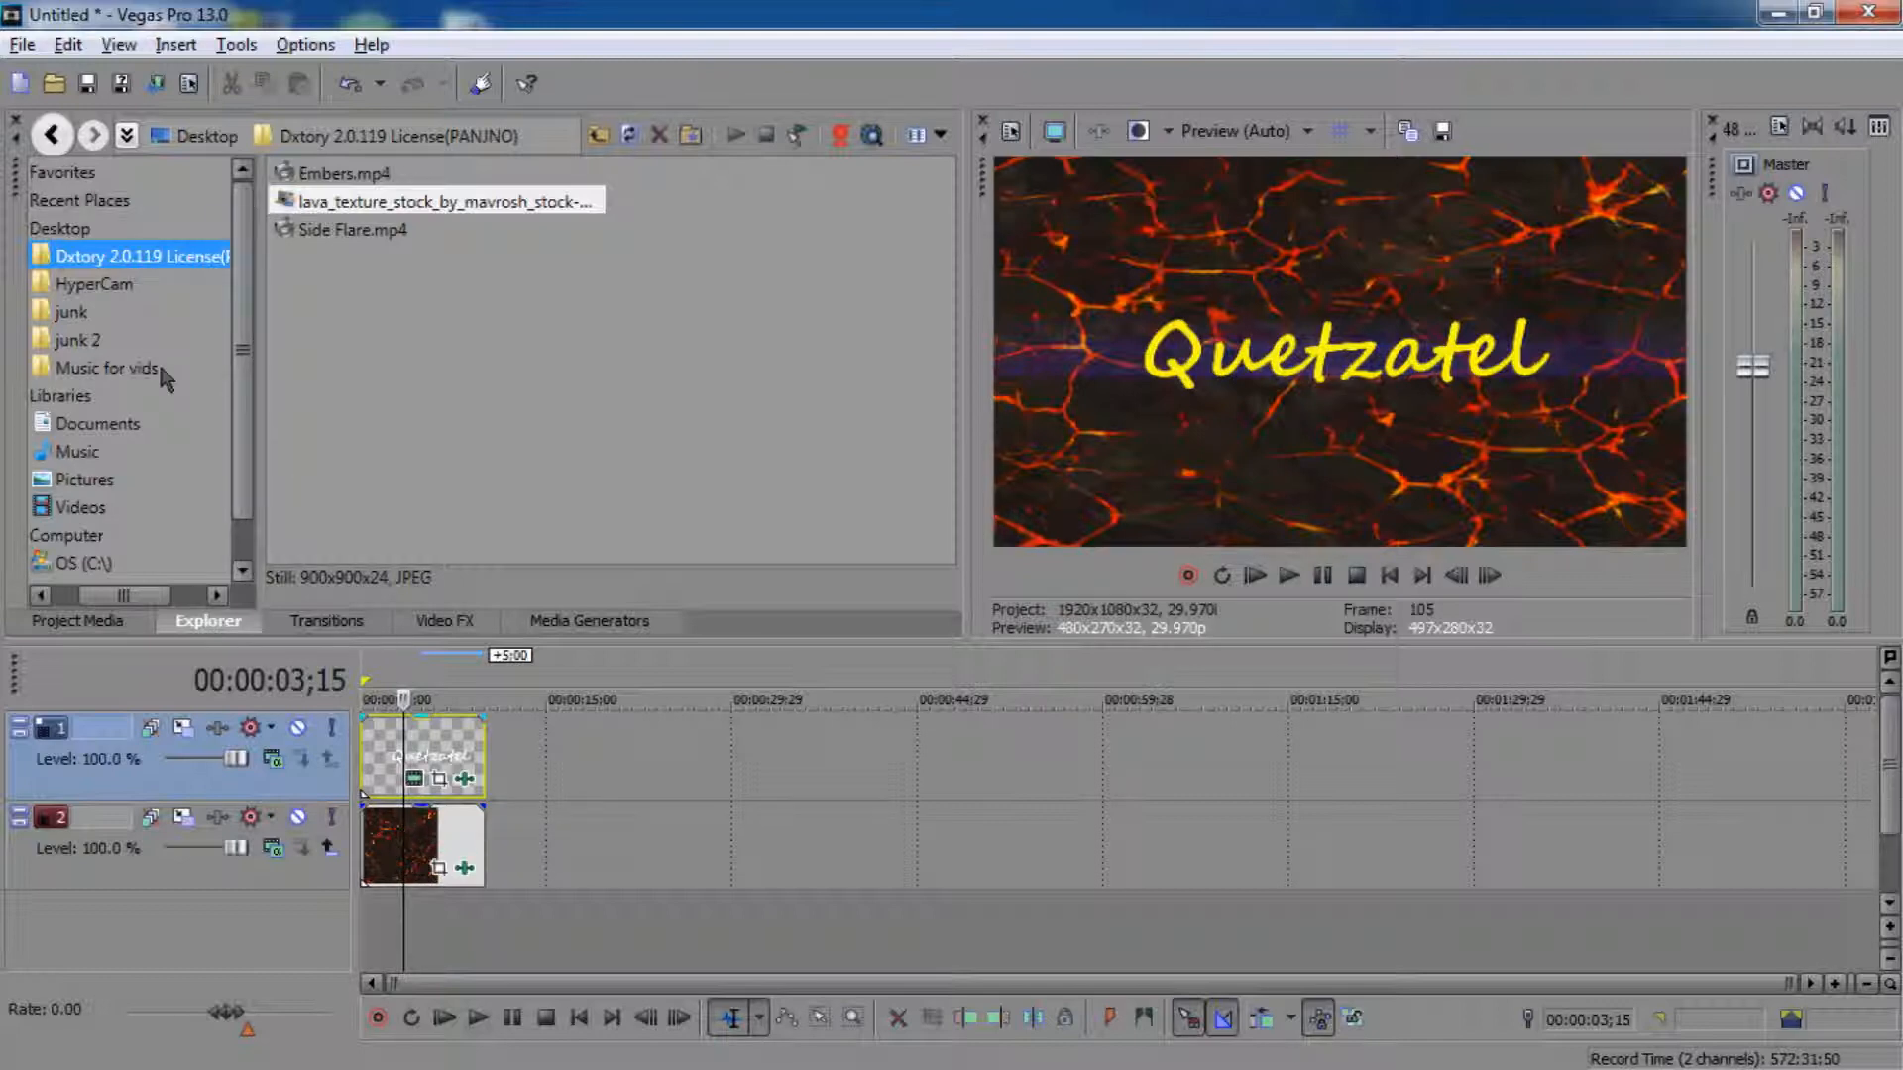
# Step: Place 609491_CHEEZY-Ramp8.mp3 from Music for vids on a new audio track, then open its menu
pyautogui.click(107, 368)
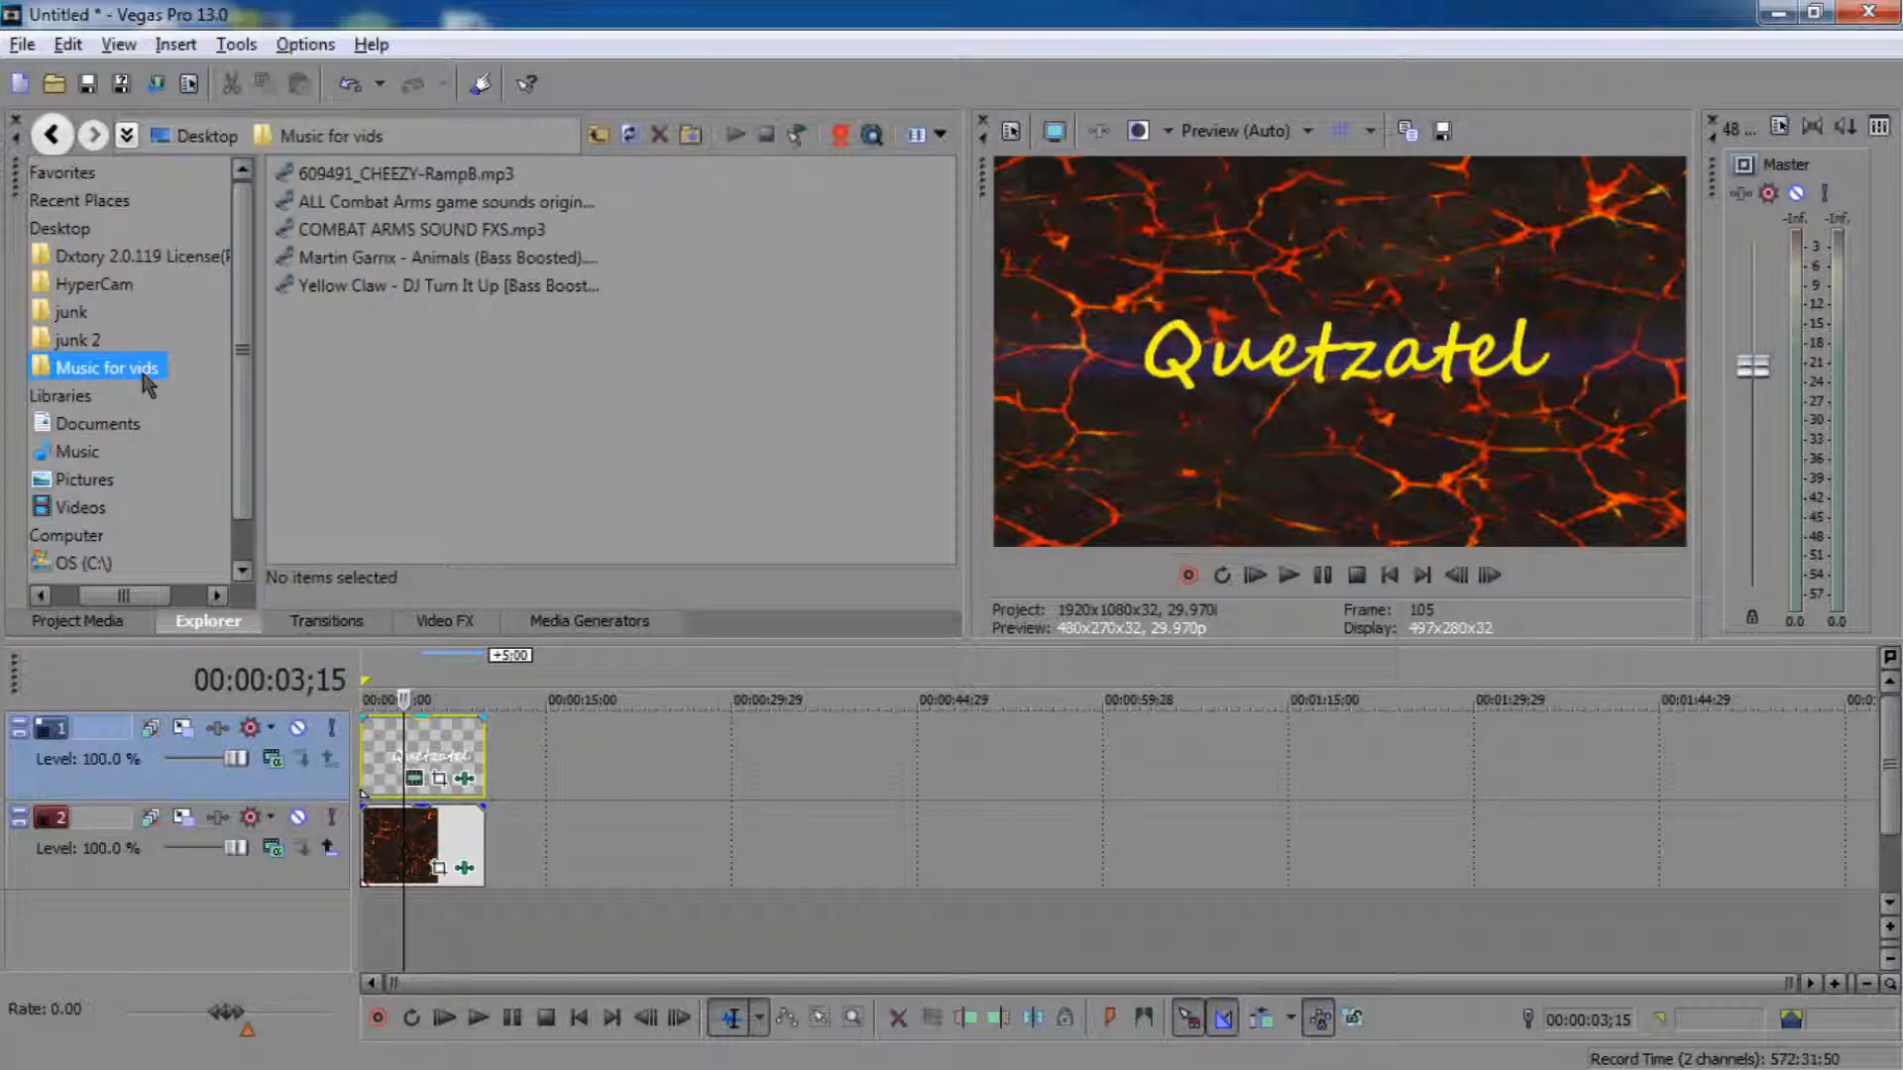
pyautogui.click(404, 173)
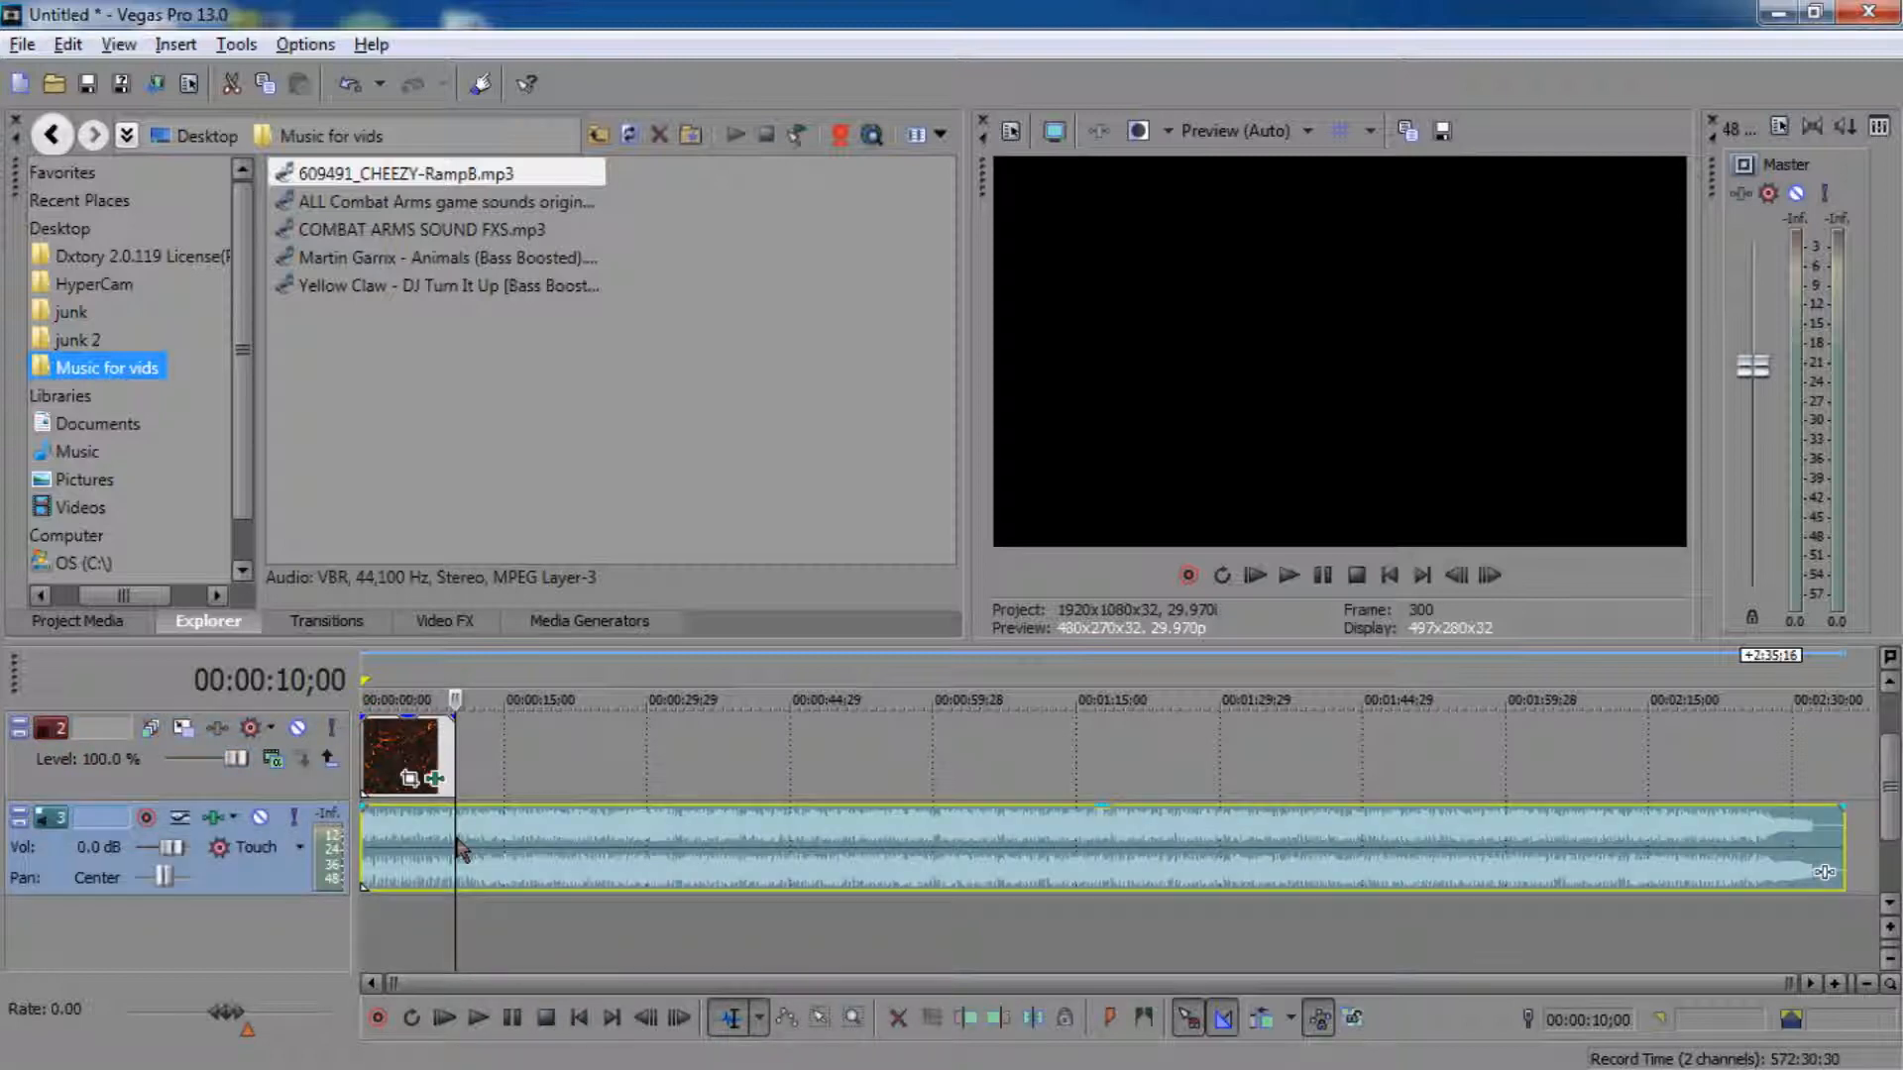
pyautogui.rightClick(467, 849)
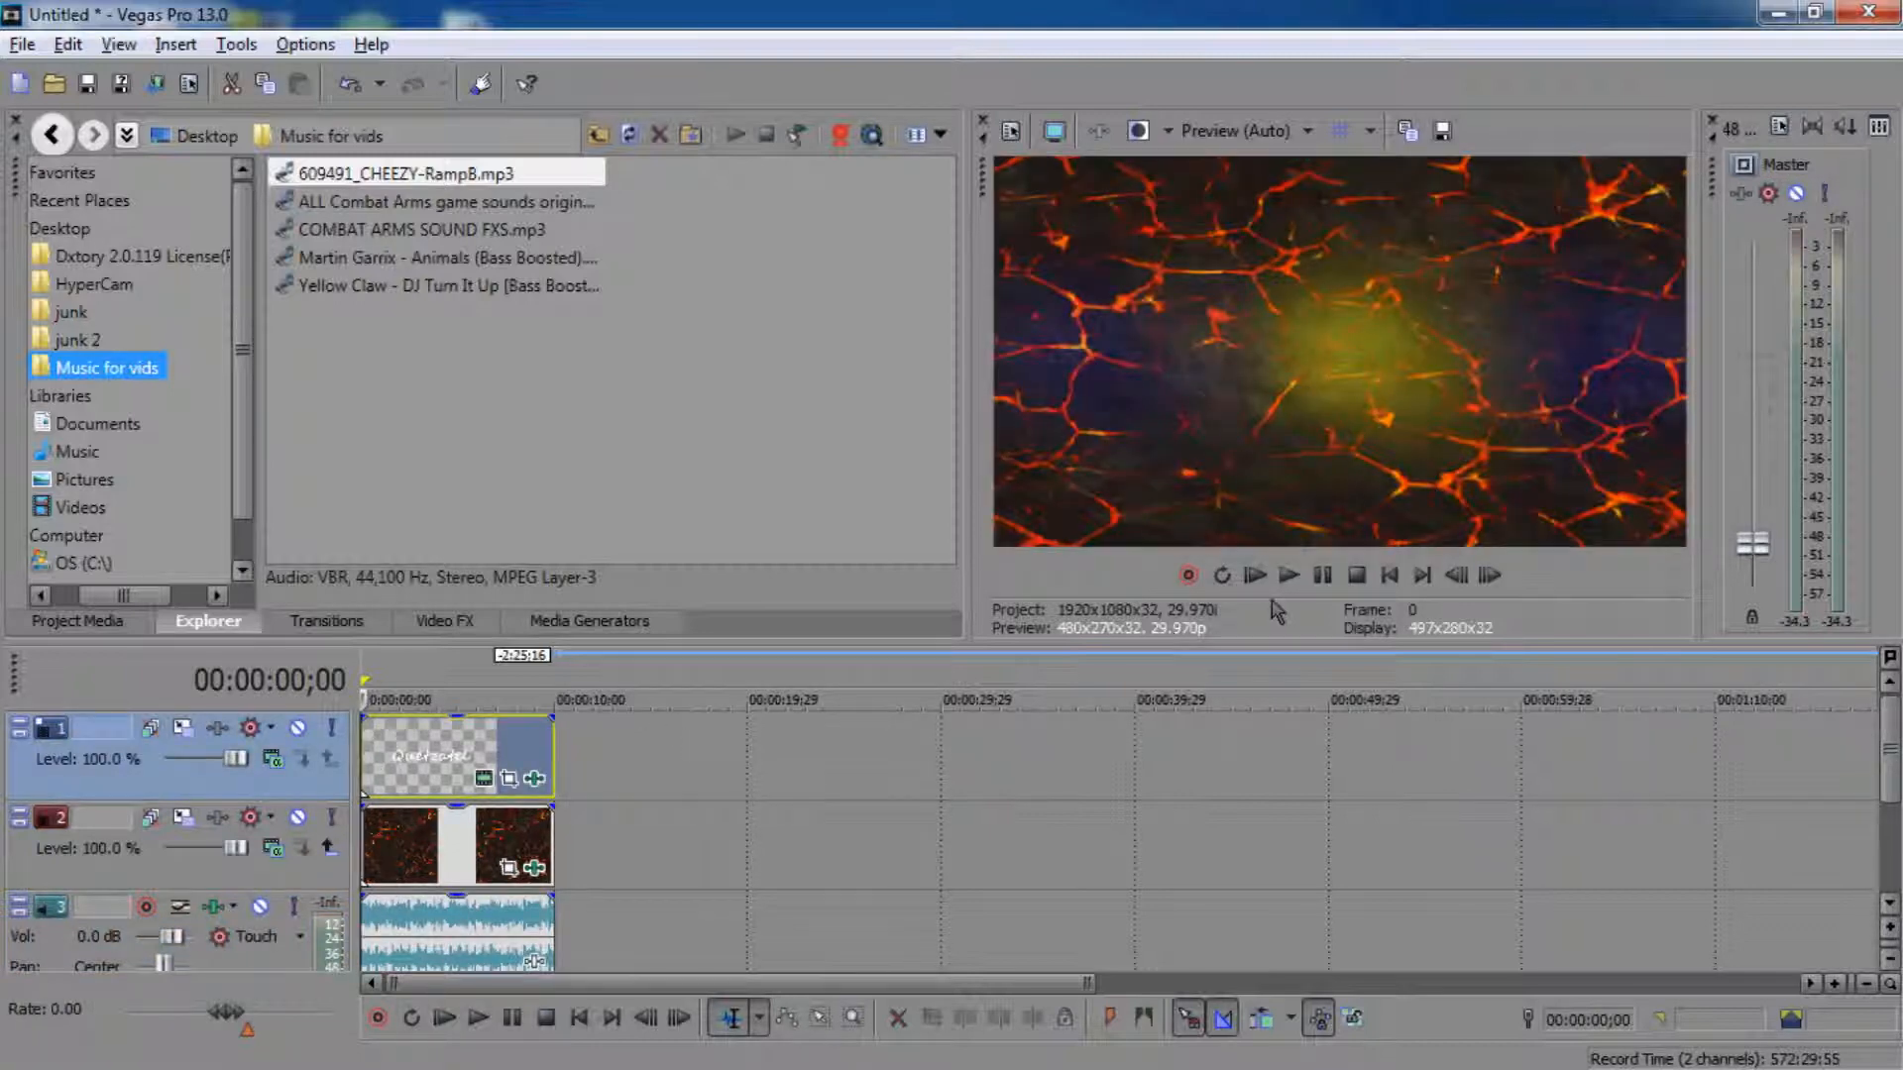
pyautogui.moveTo(1288, 575)
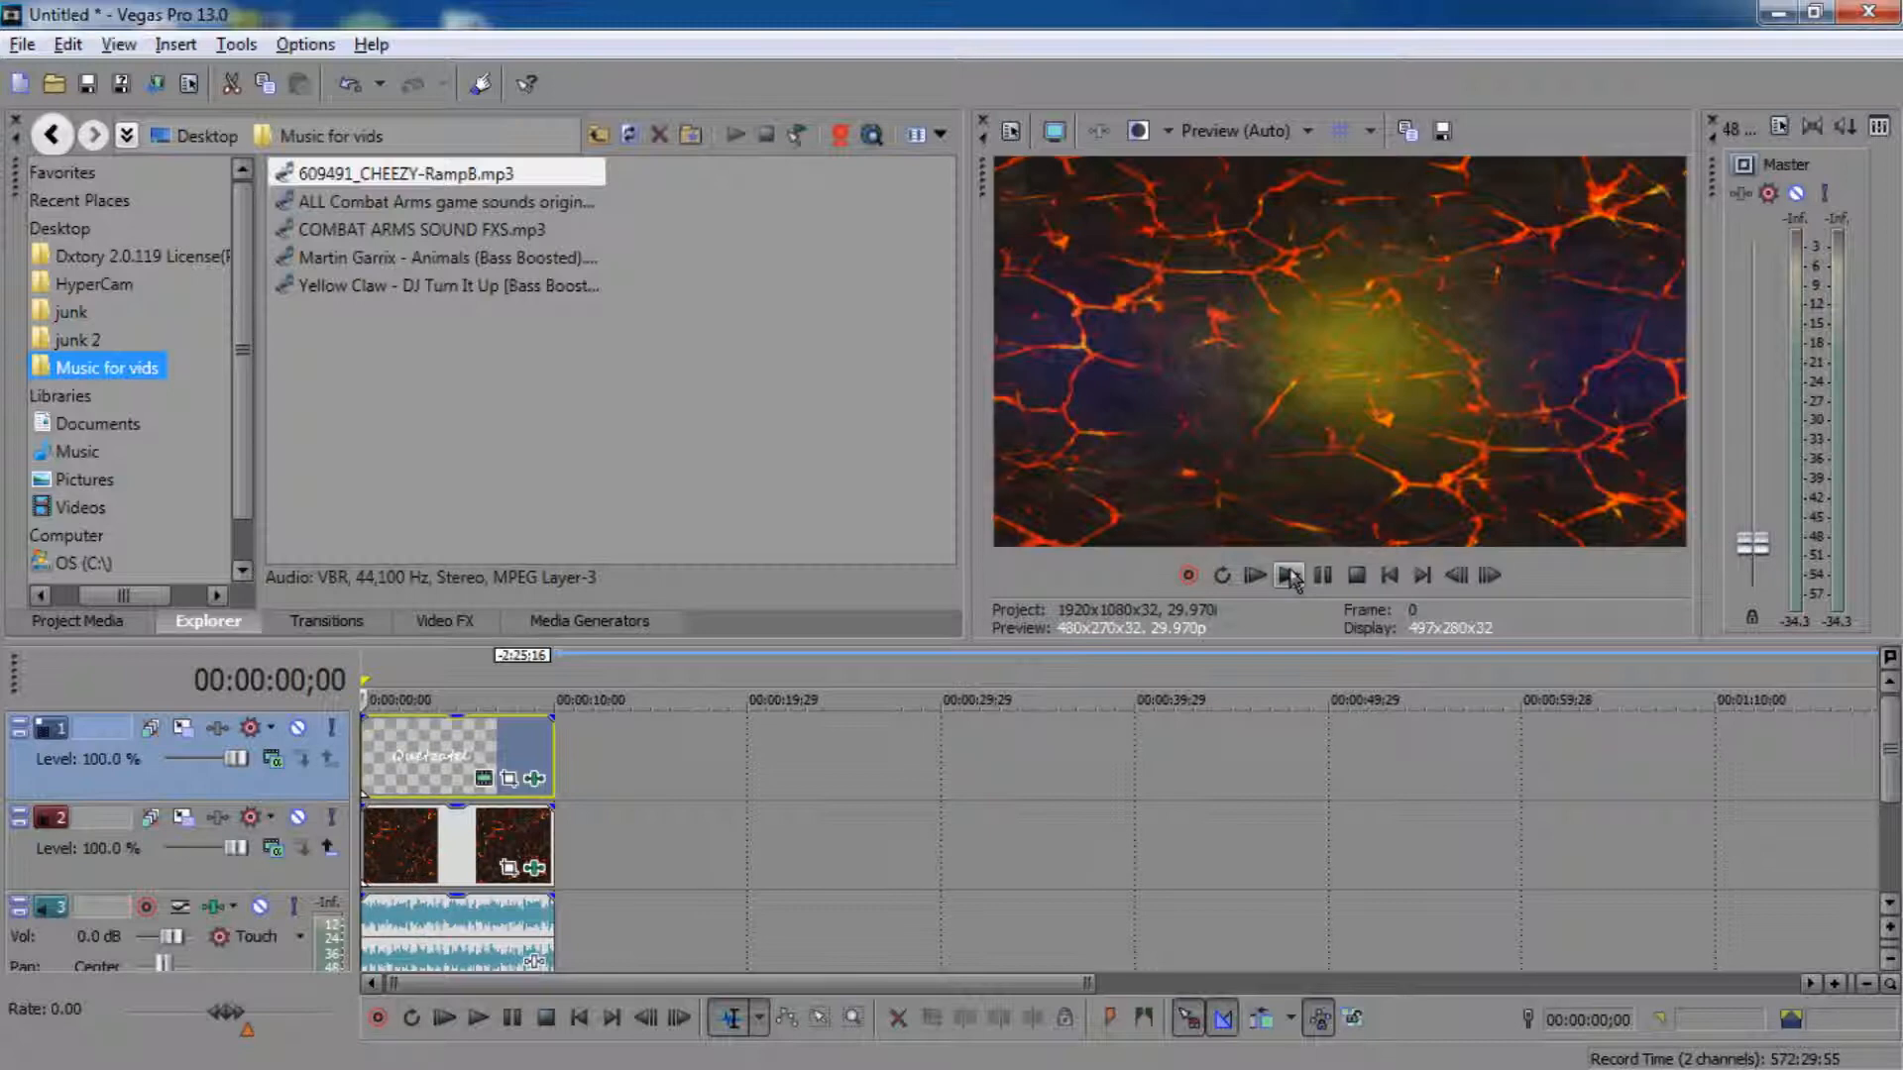
# Step: Play the intro with music twice to locate the beats for markers
pyautogui.click(1255, 575)
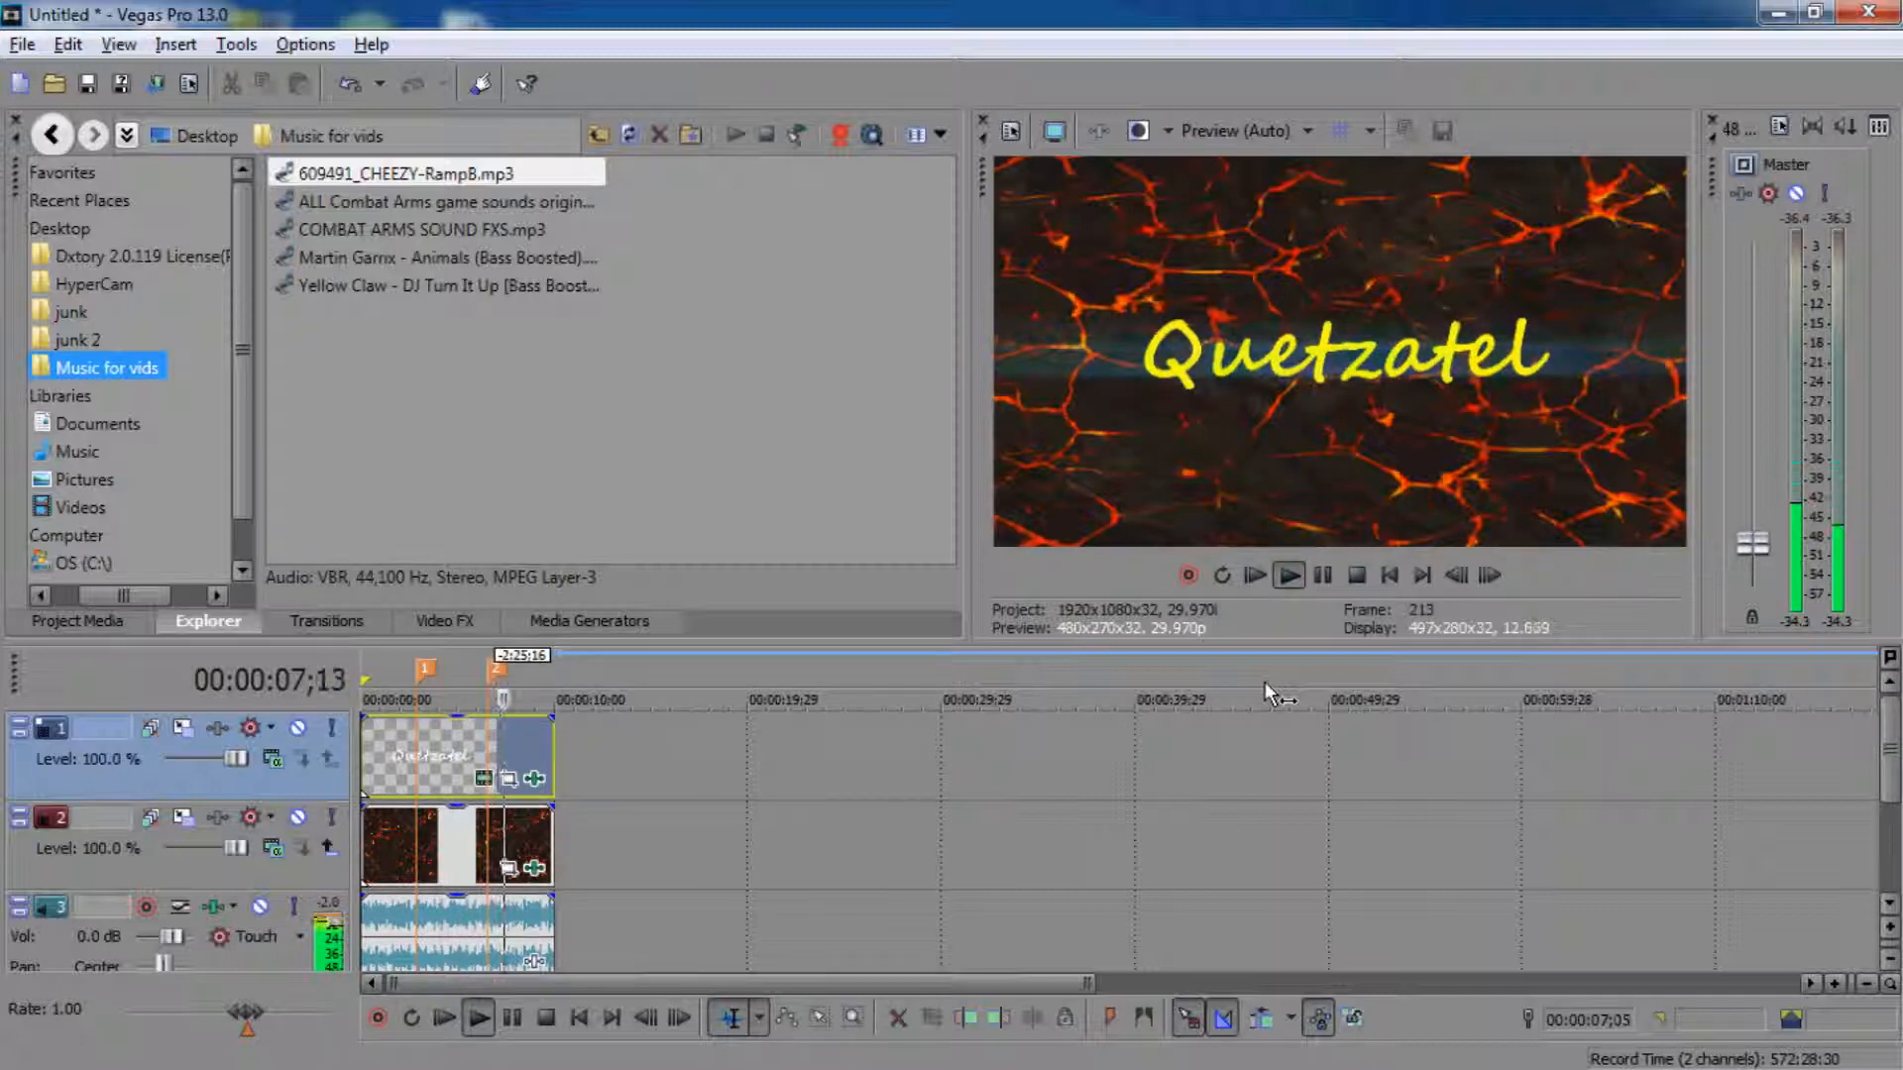
pyautogui.click(1288, 575)
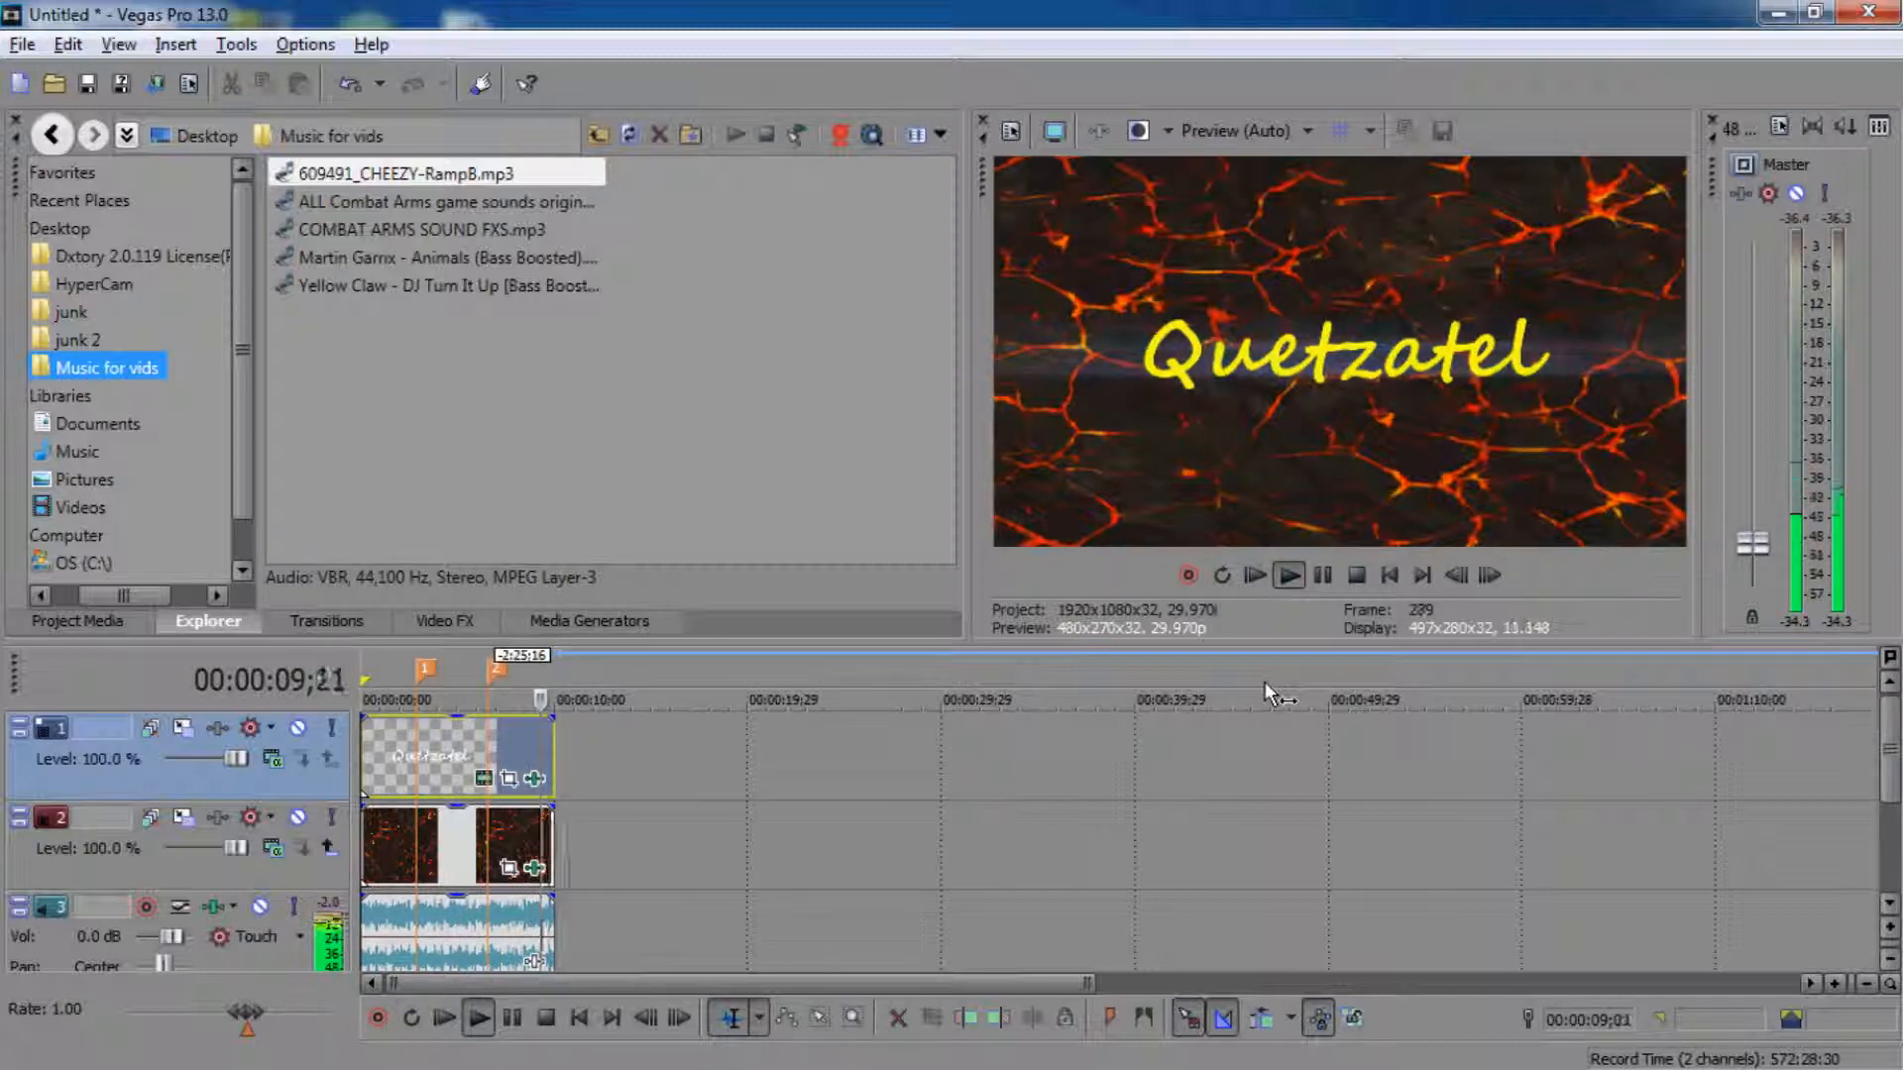
pyautogui.click(1323, 575)
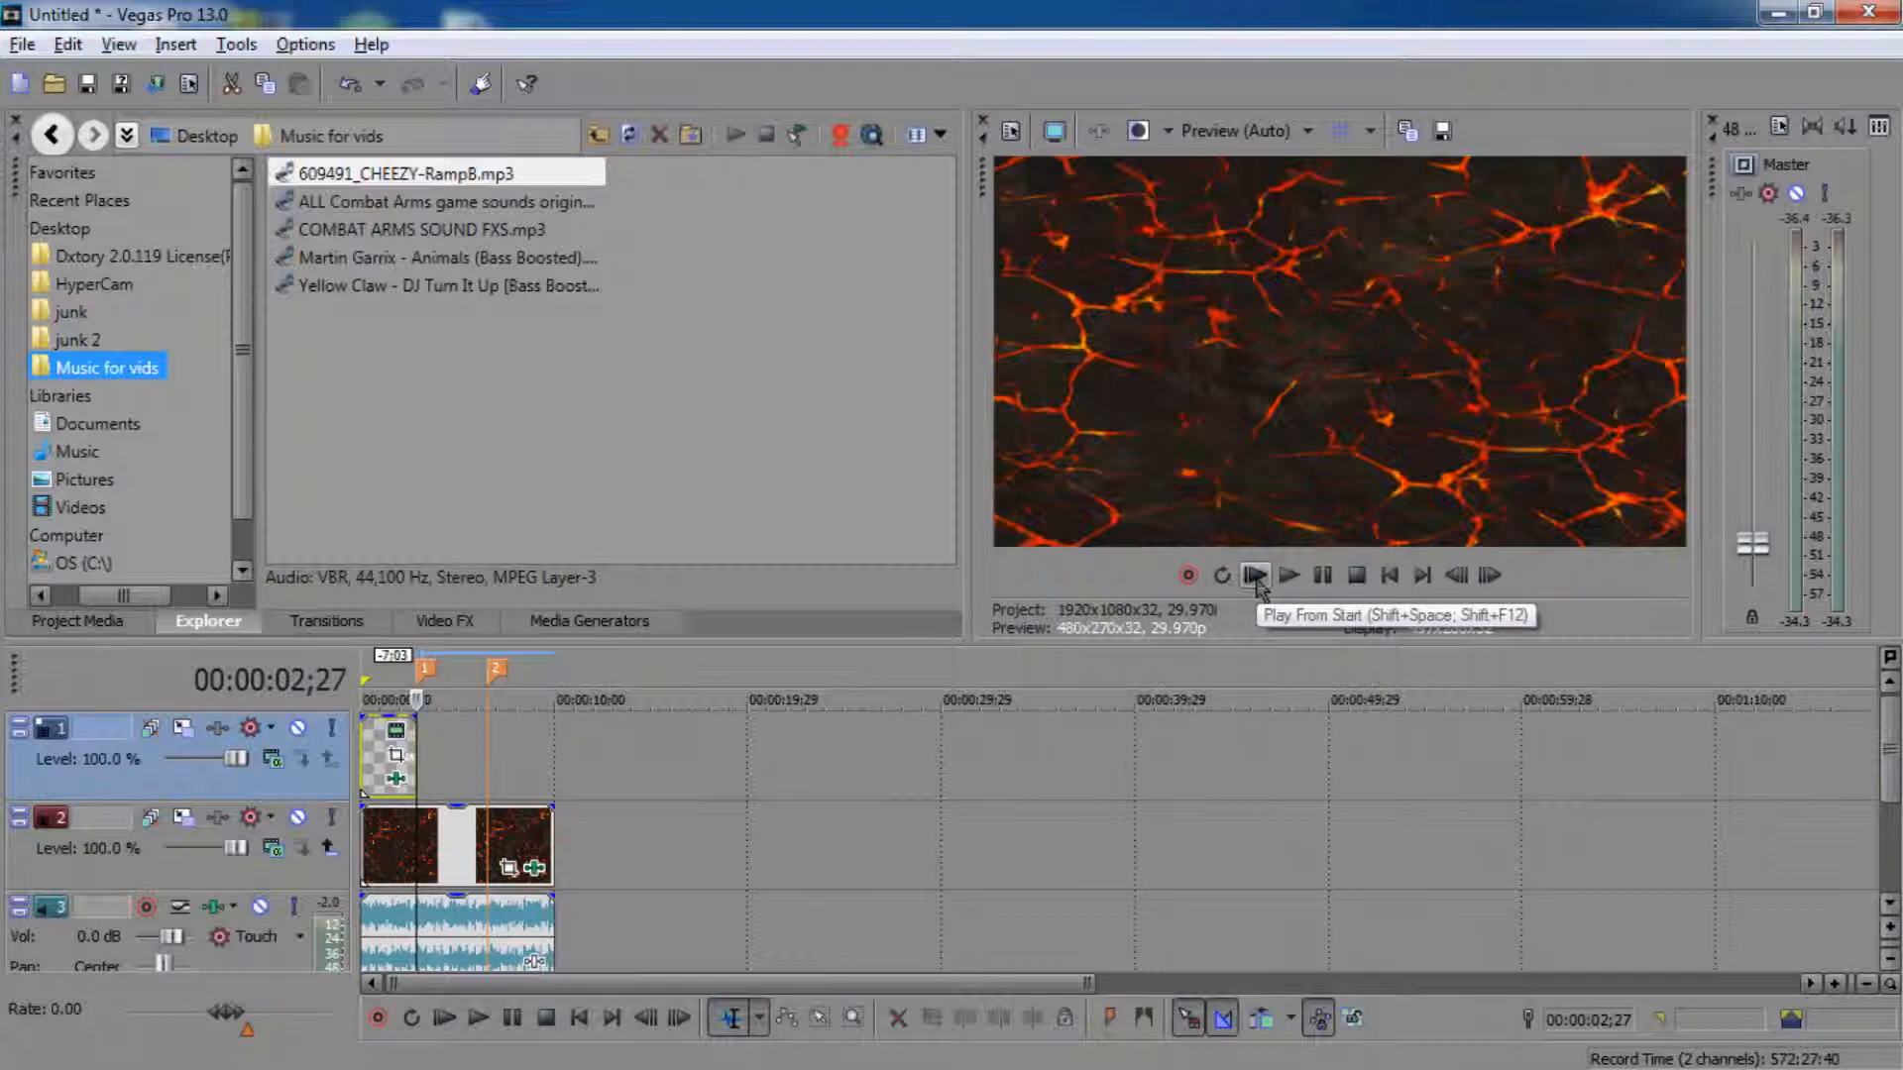
pyautogui.click(1255, 574)
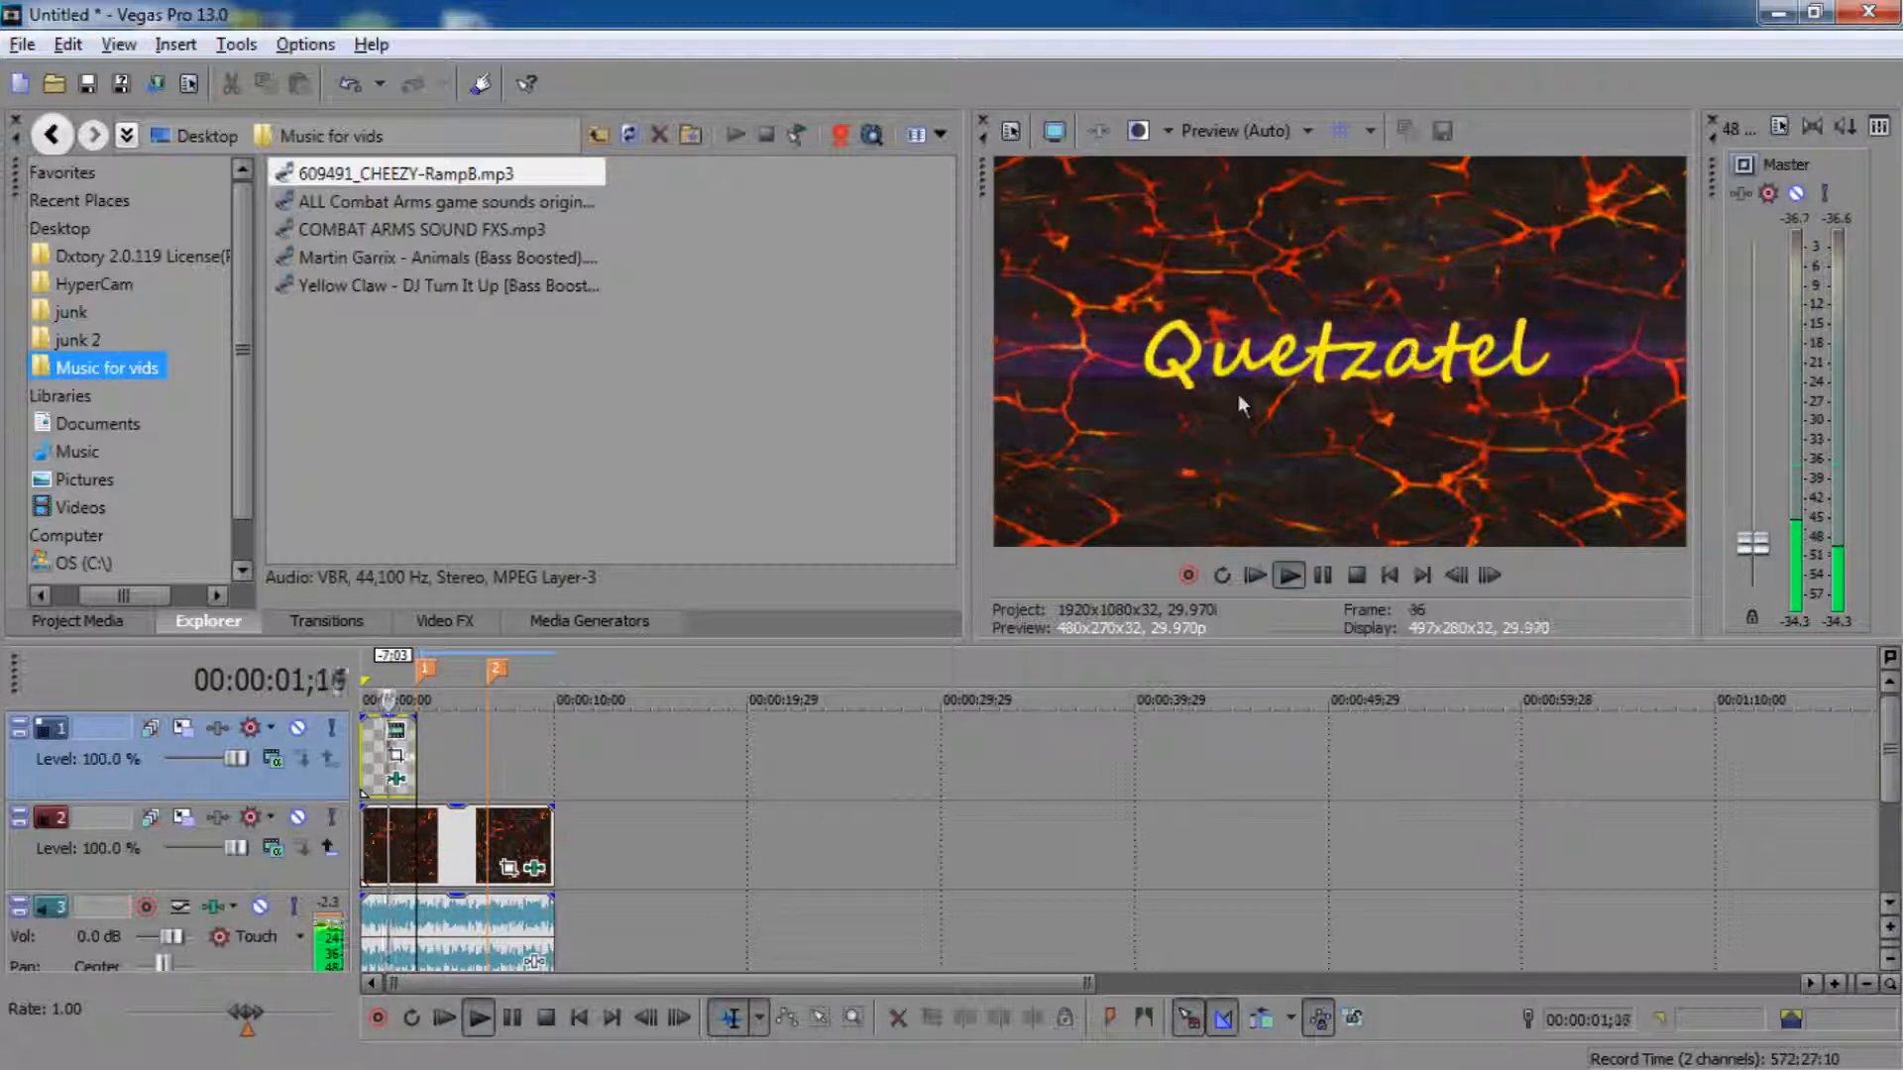
pyautogui.click(1289, 575)
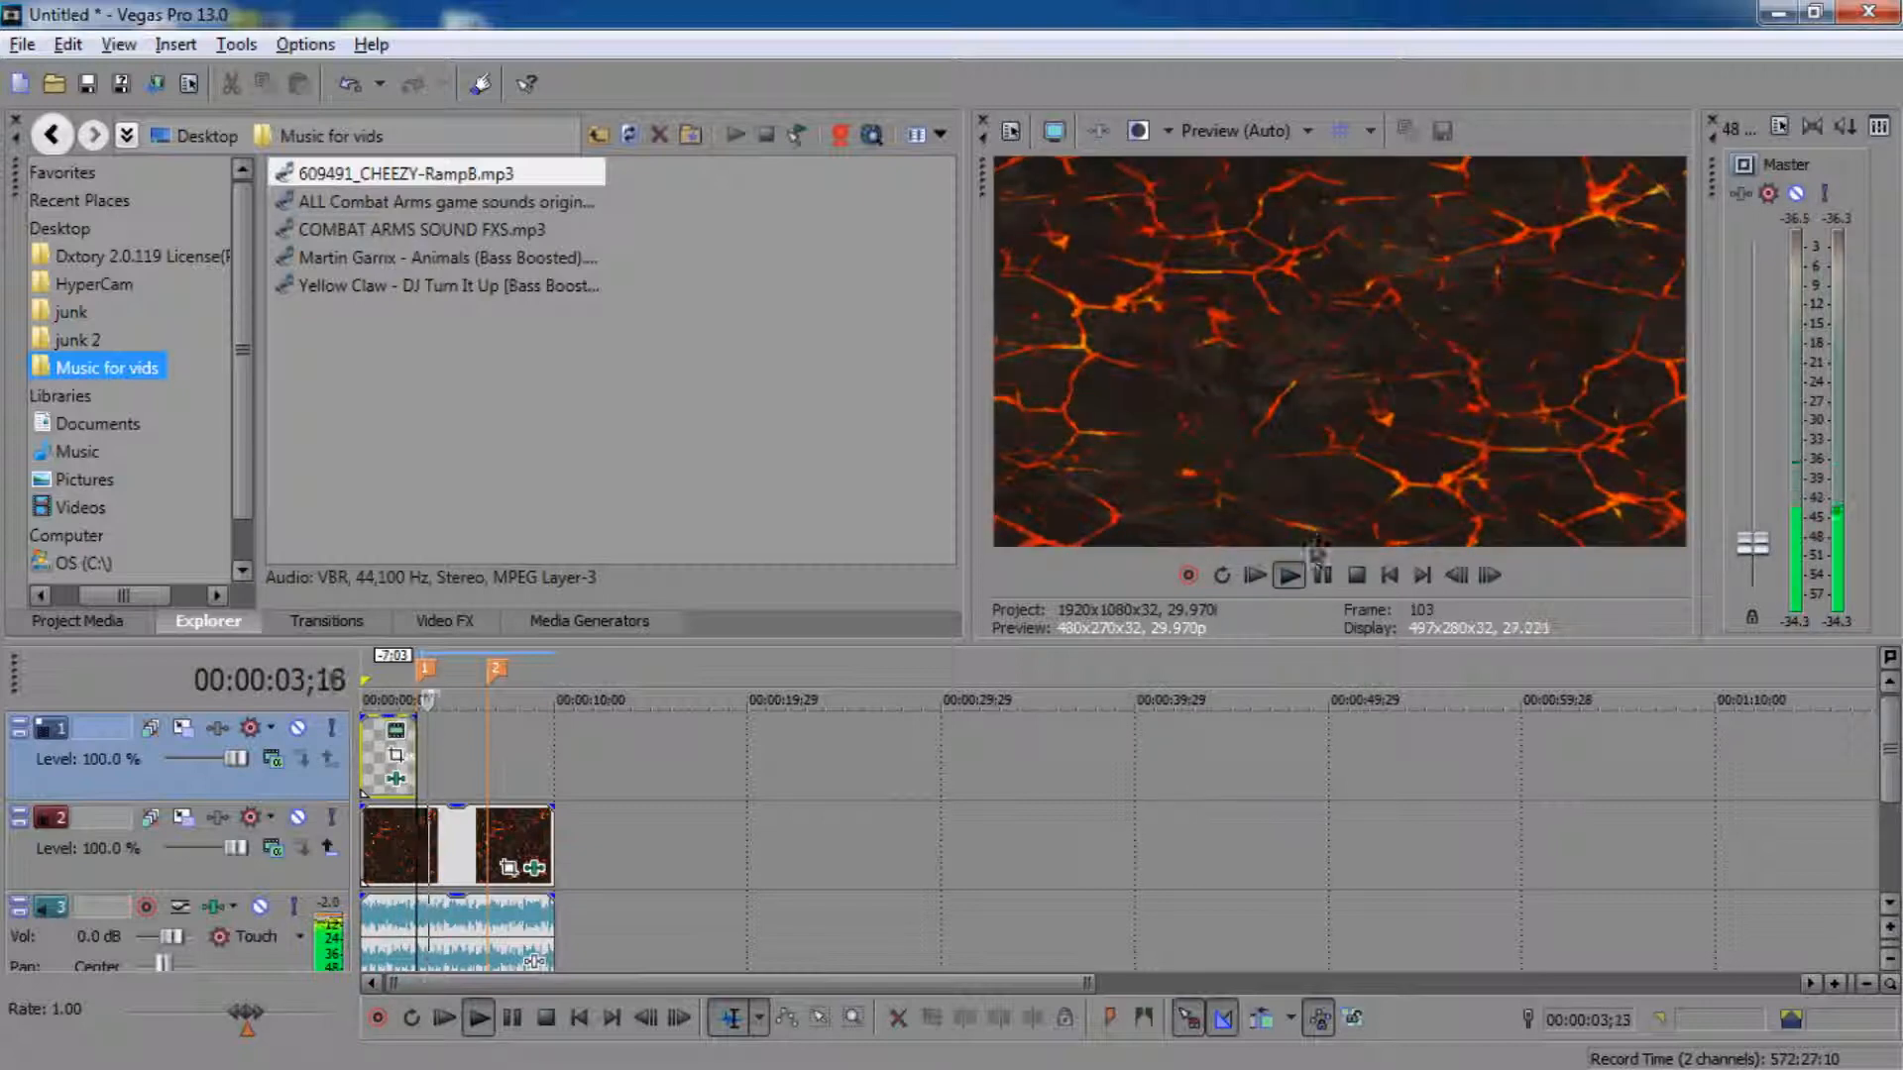
pyautogui.click(1289, 575)
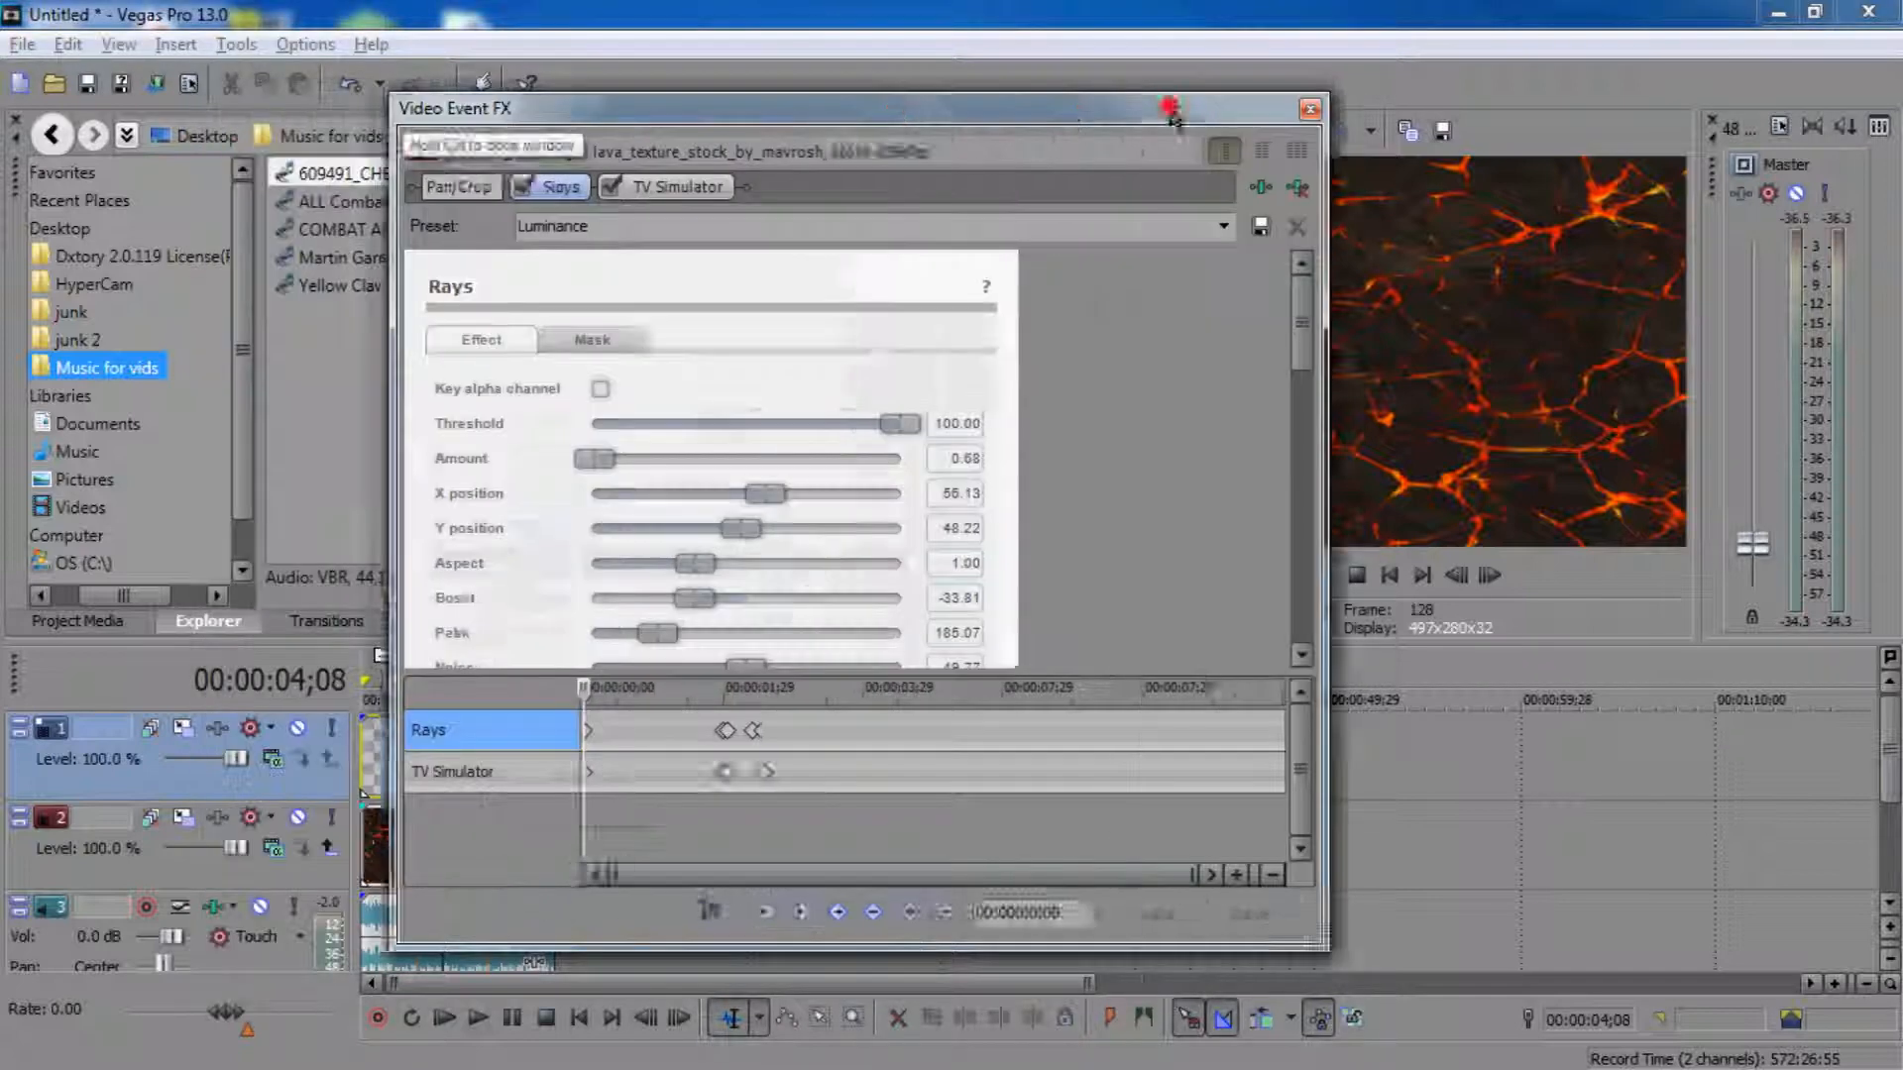
# Step: Shift the lava clip's Rays flash keyframe to 00:00:02;20 and preview the result
pyautogui.moveTo(862, 108); pyautogui.dragTo(1089, 96)
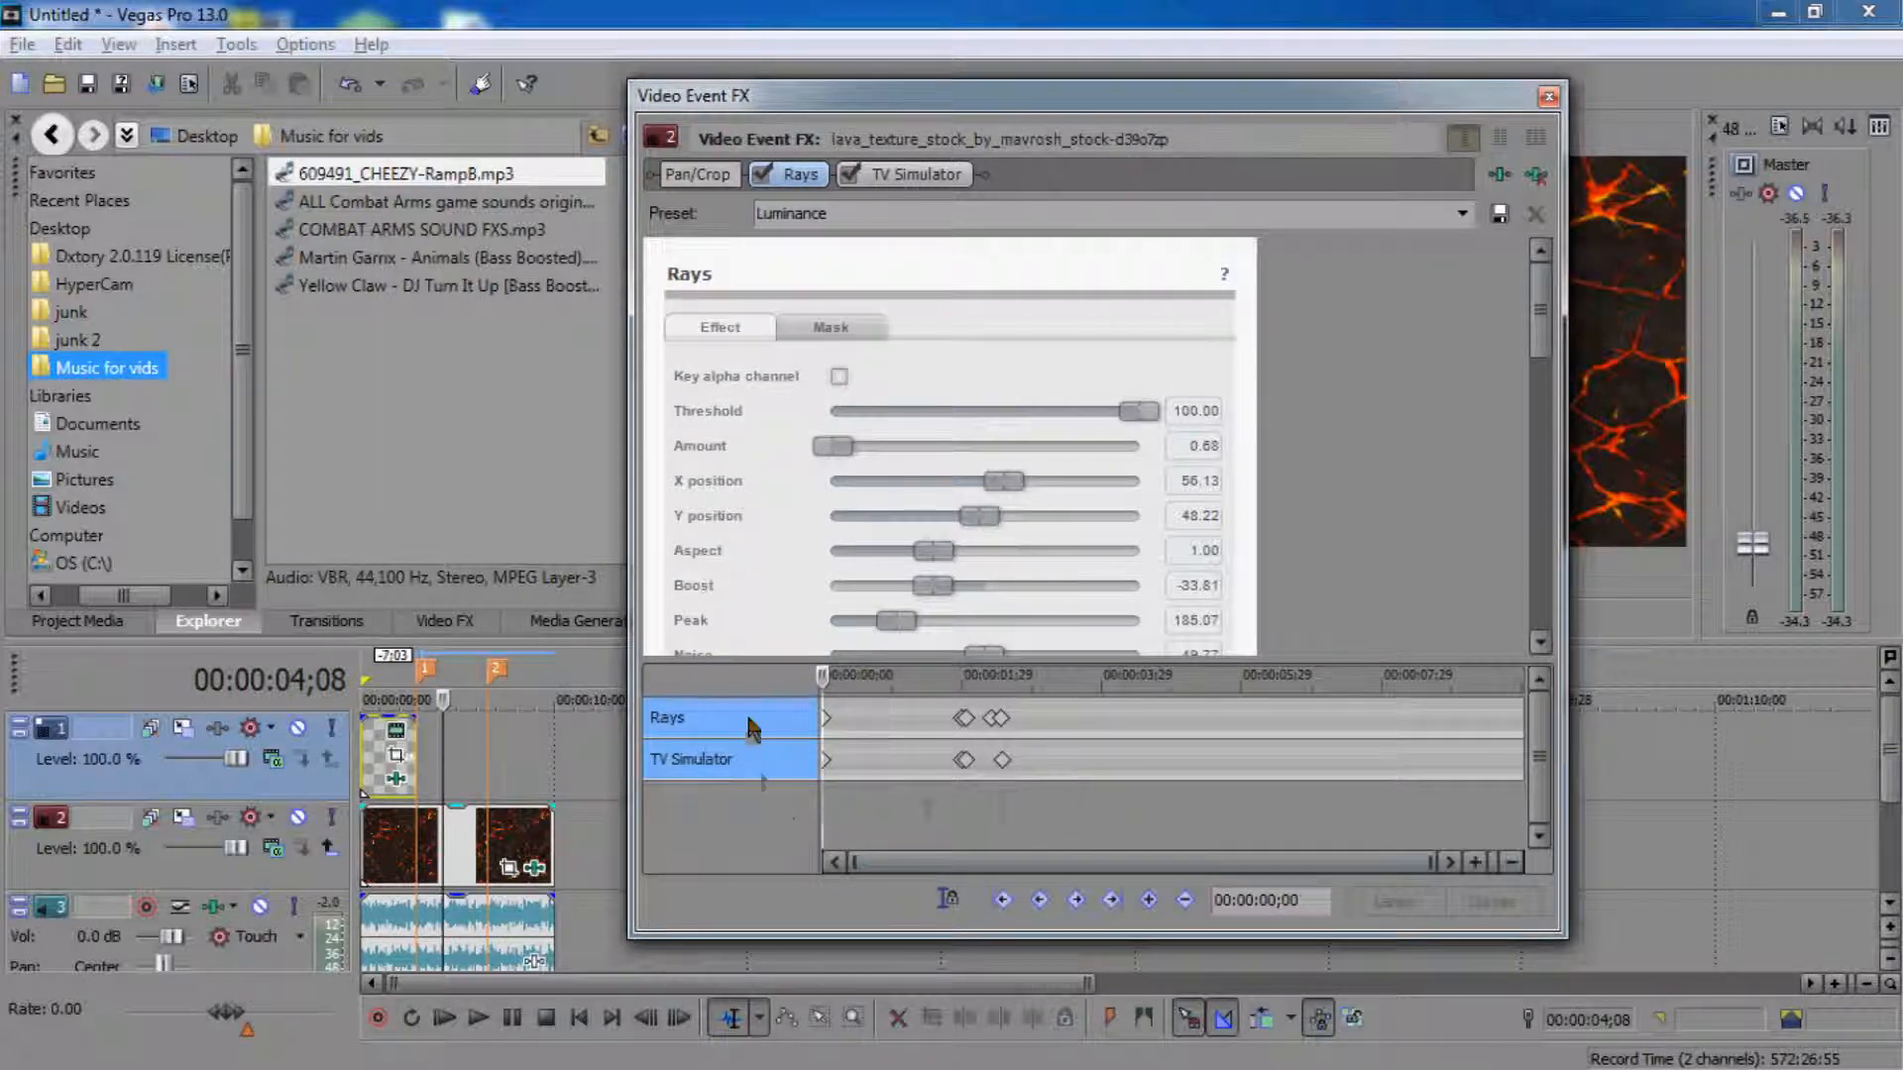
pyautogui.moveTo(1032, 833)
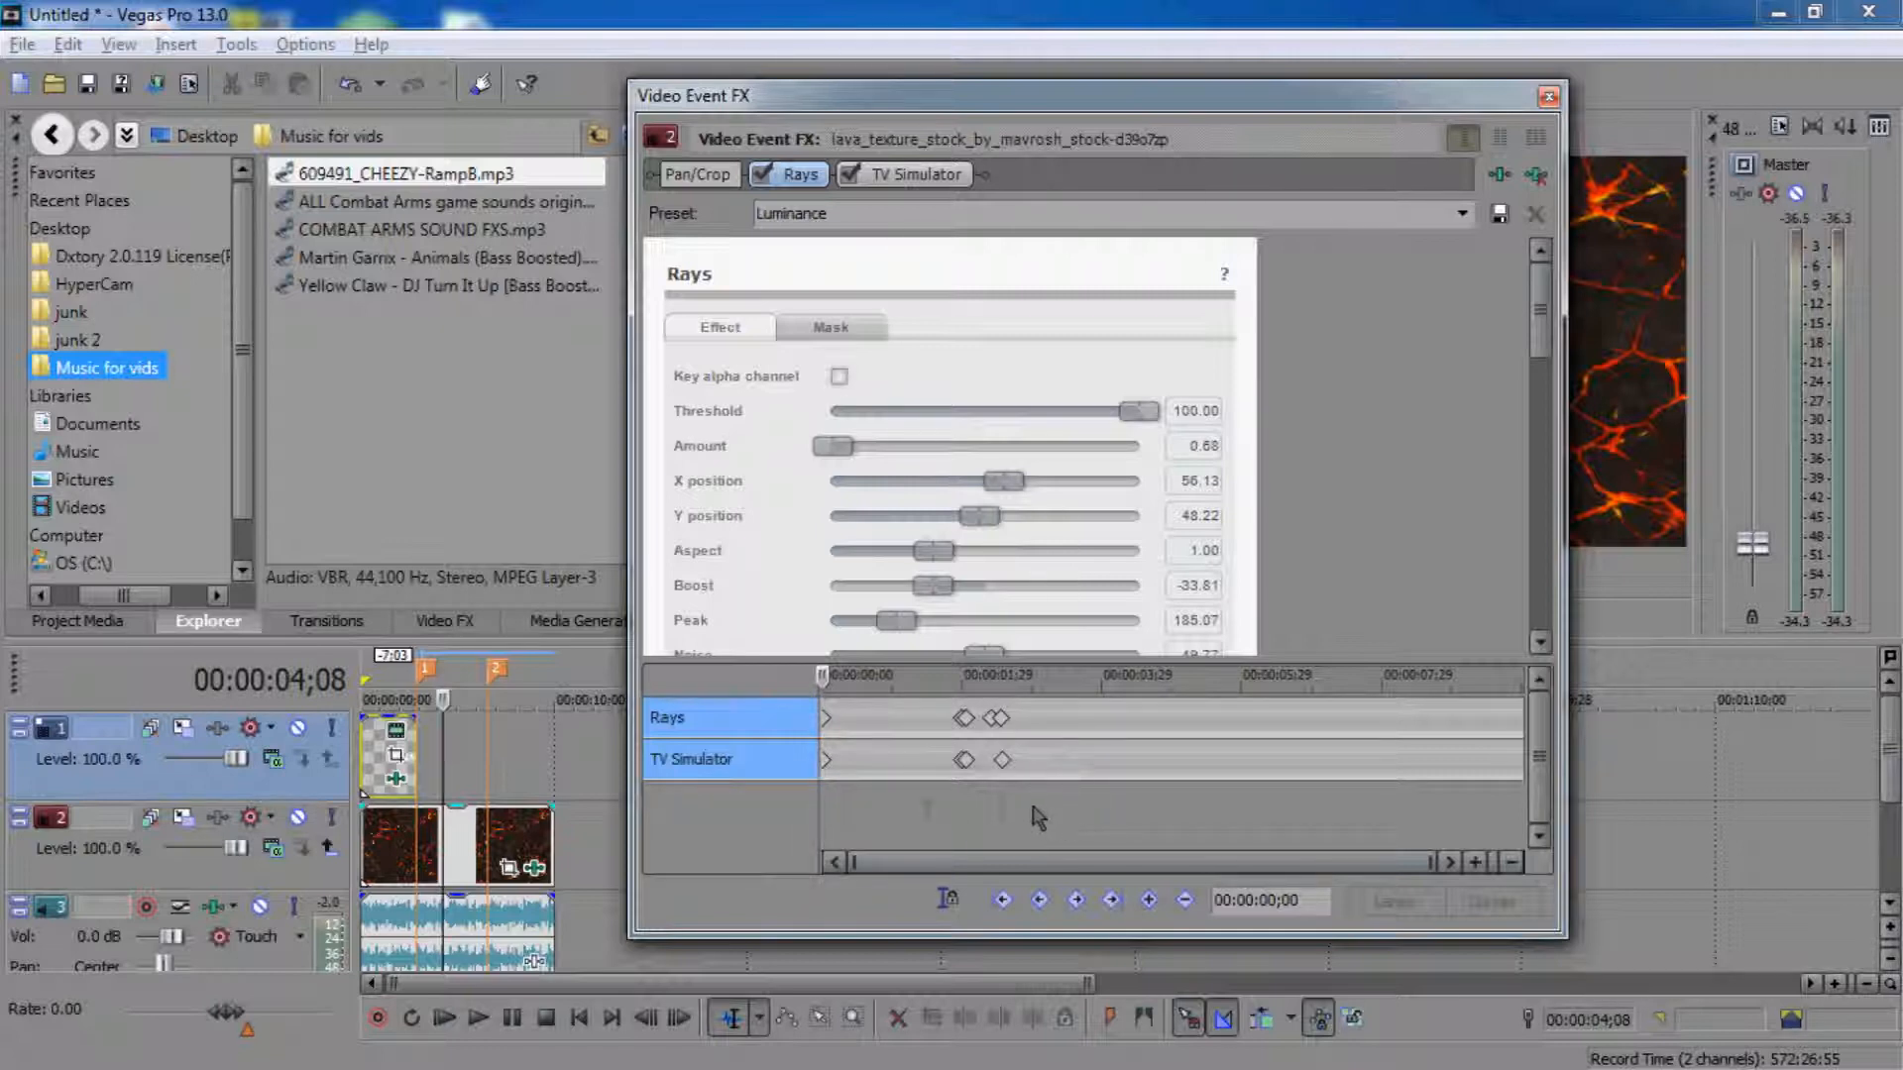
pyautogui.click(933, 797)
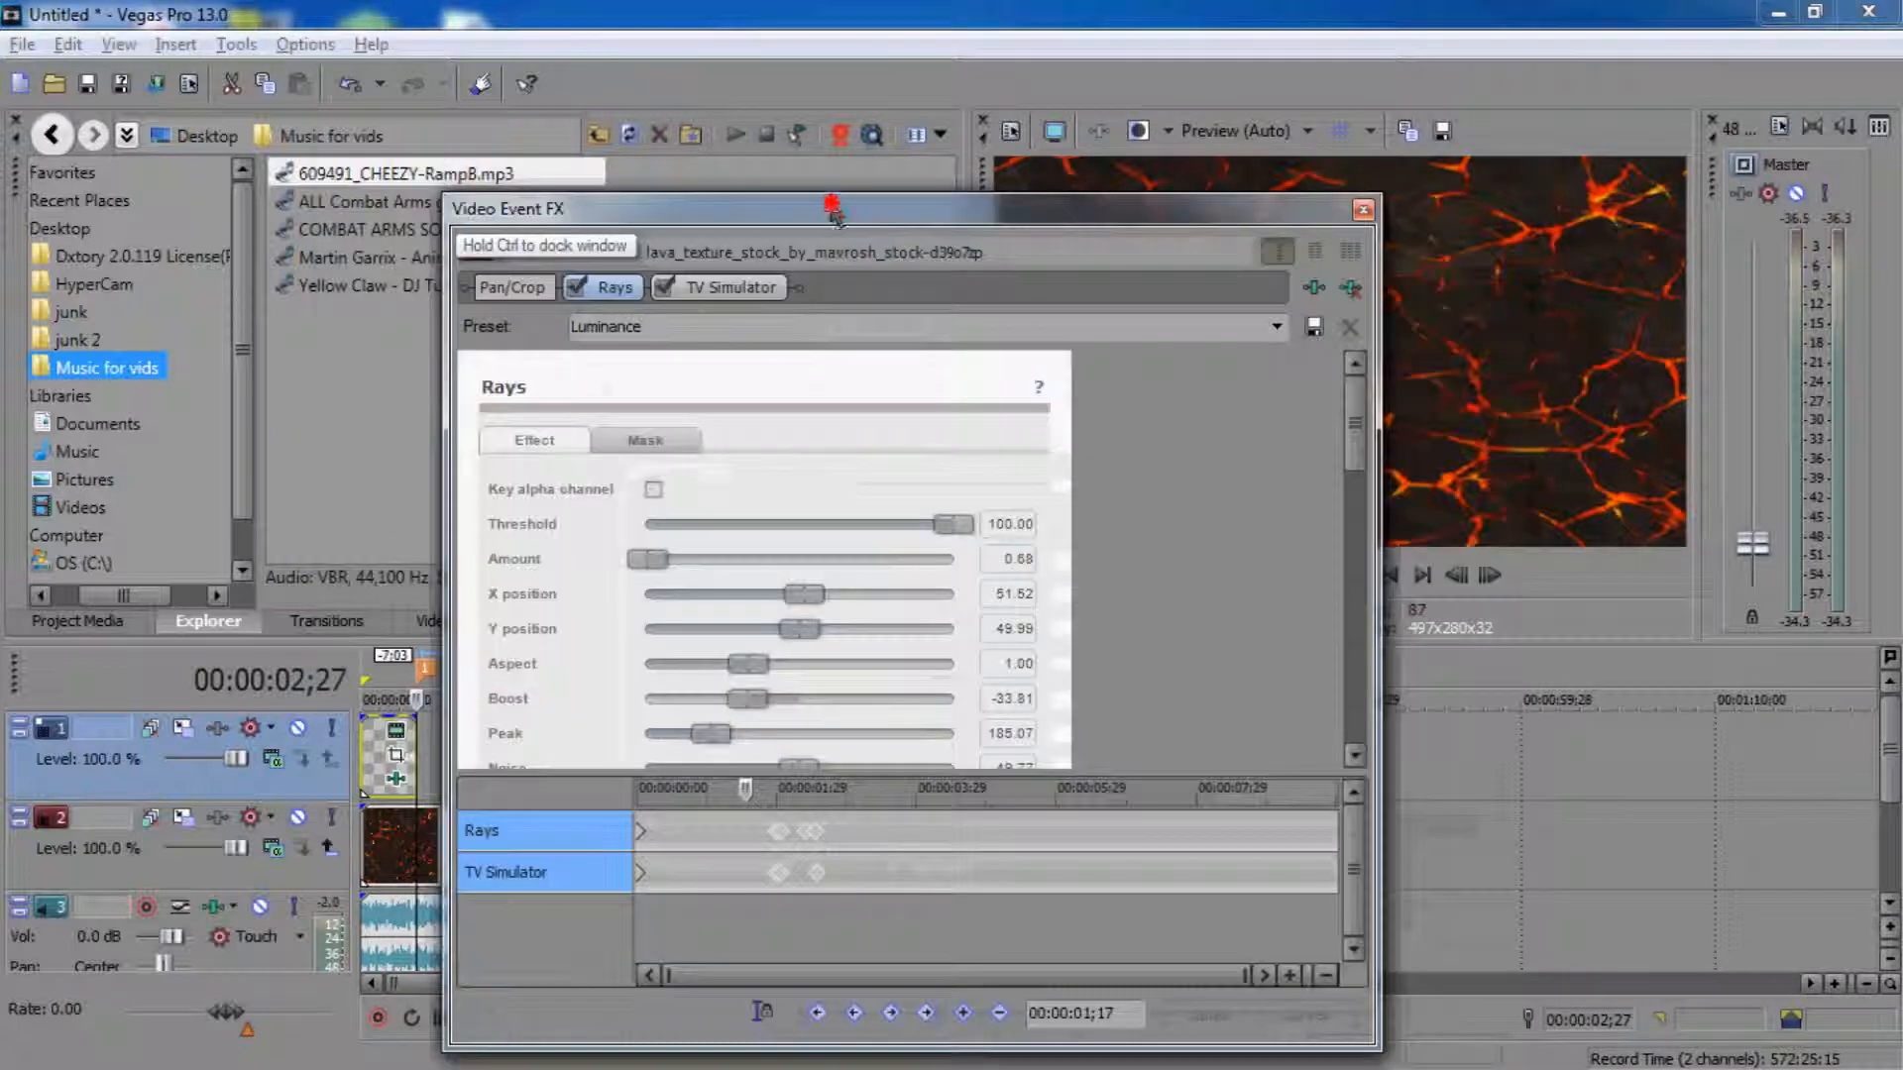
pyautogui.moveTo(831, 210); pyautogui.dragTo(393, 128)
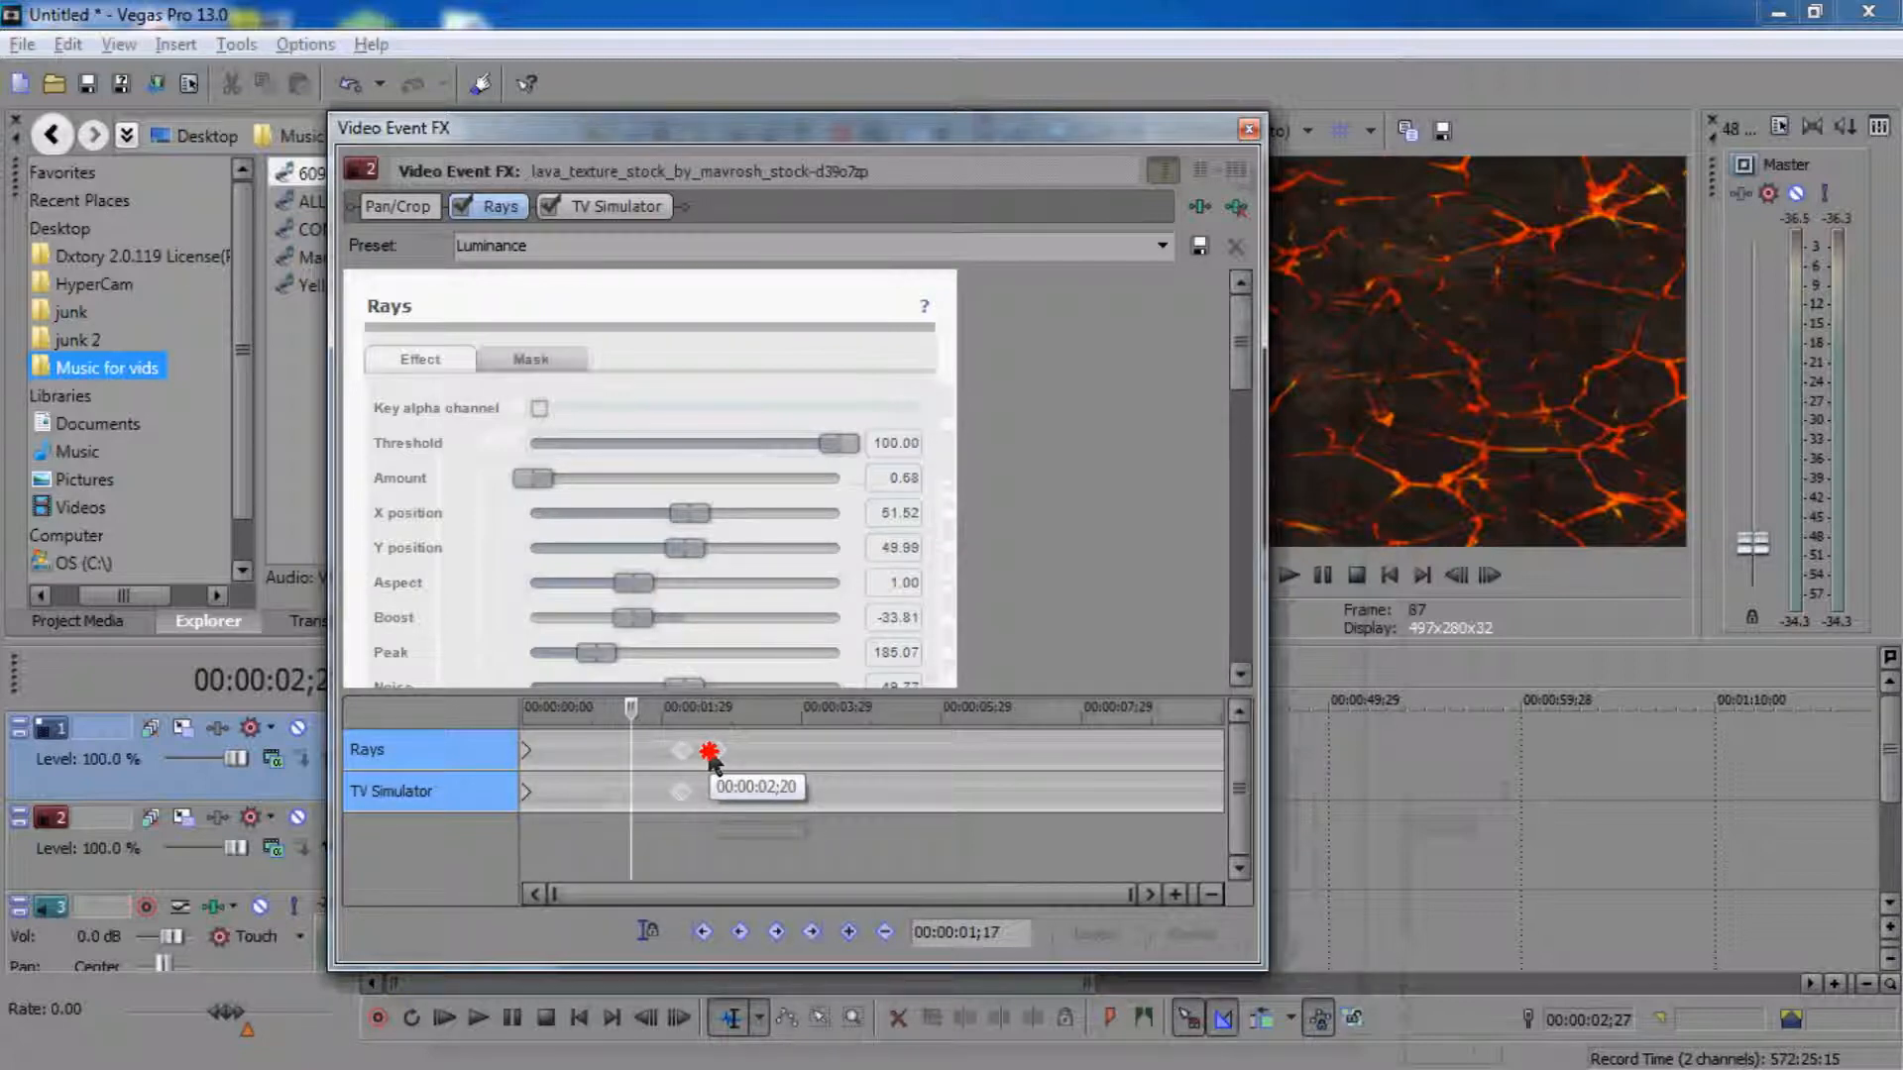
pyautogui.moveTo(710, 751); pyautogui.dragTo(720, 750)
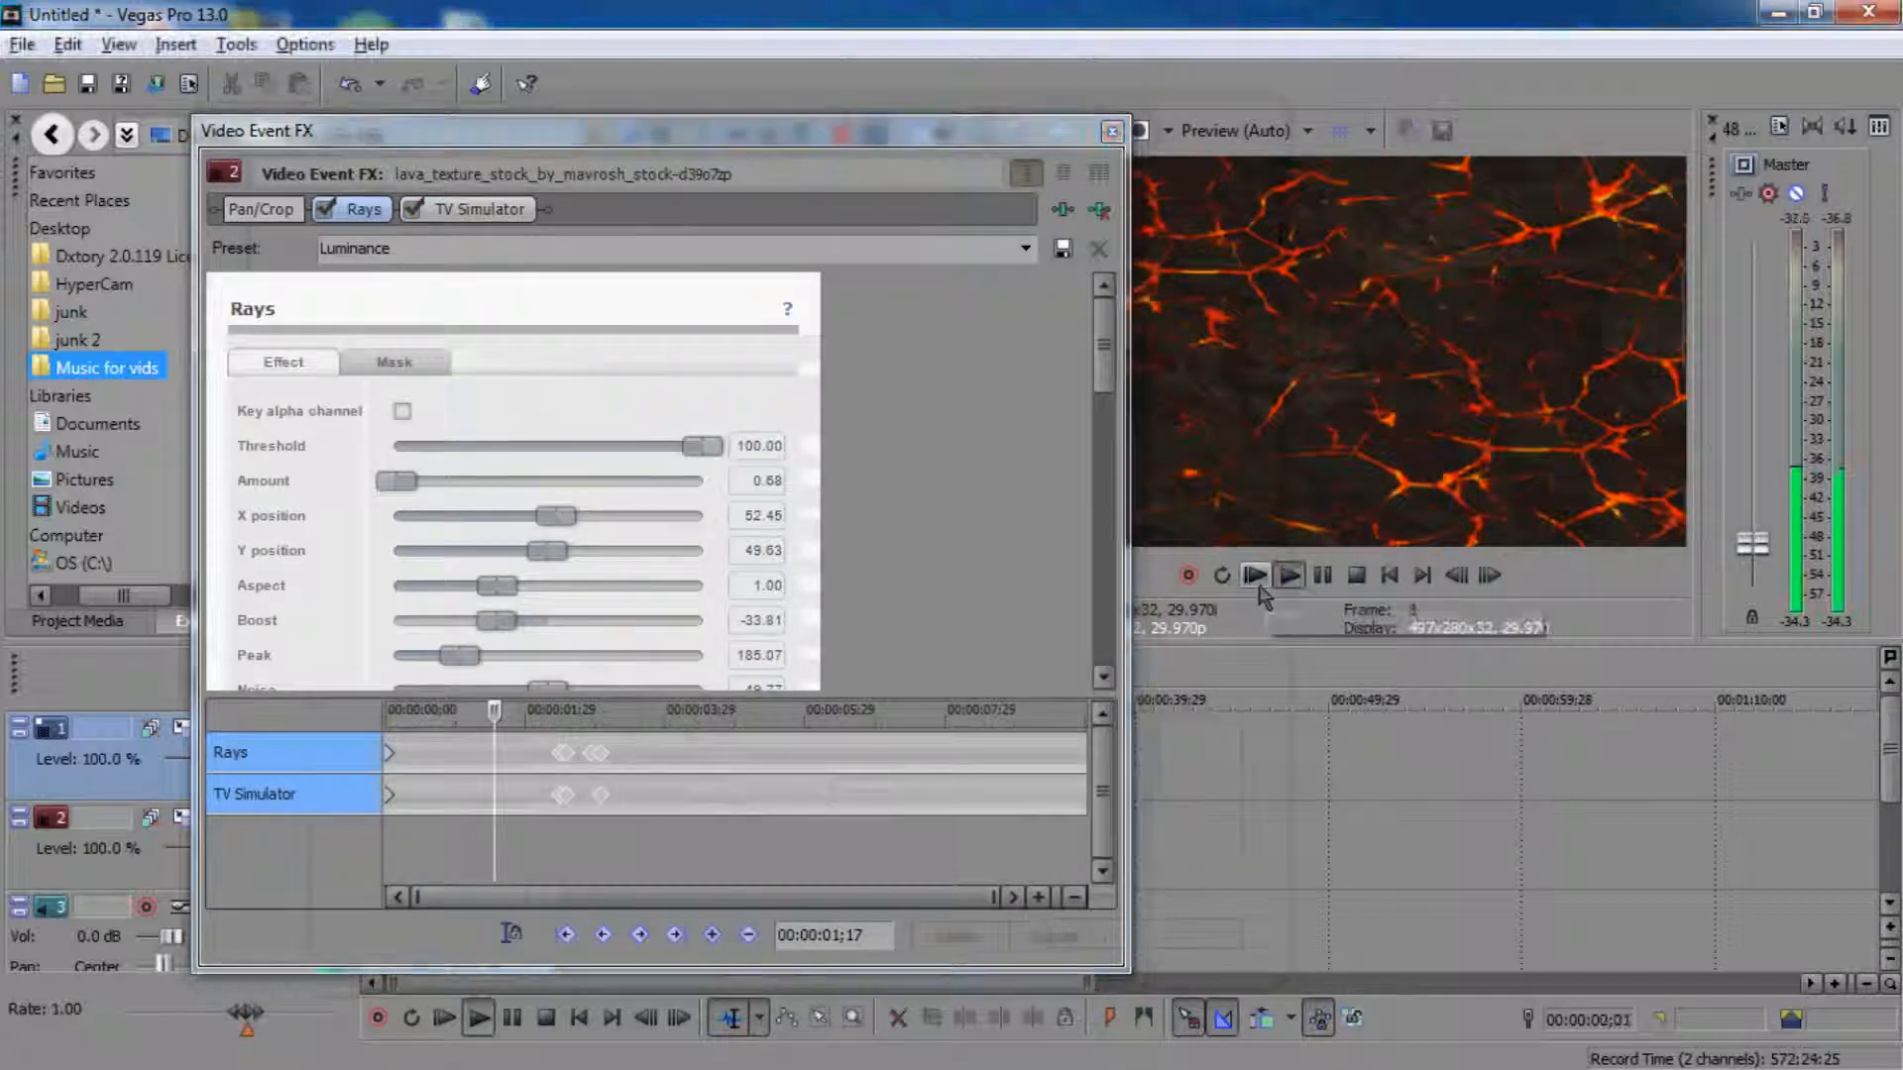
pyautogui.click(1256, 575)
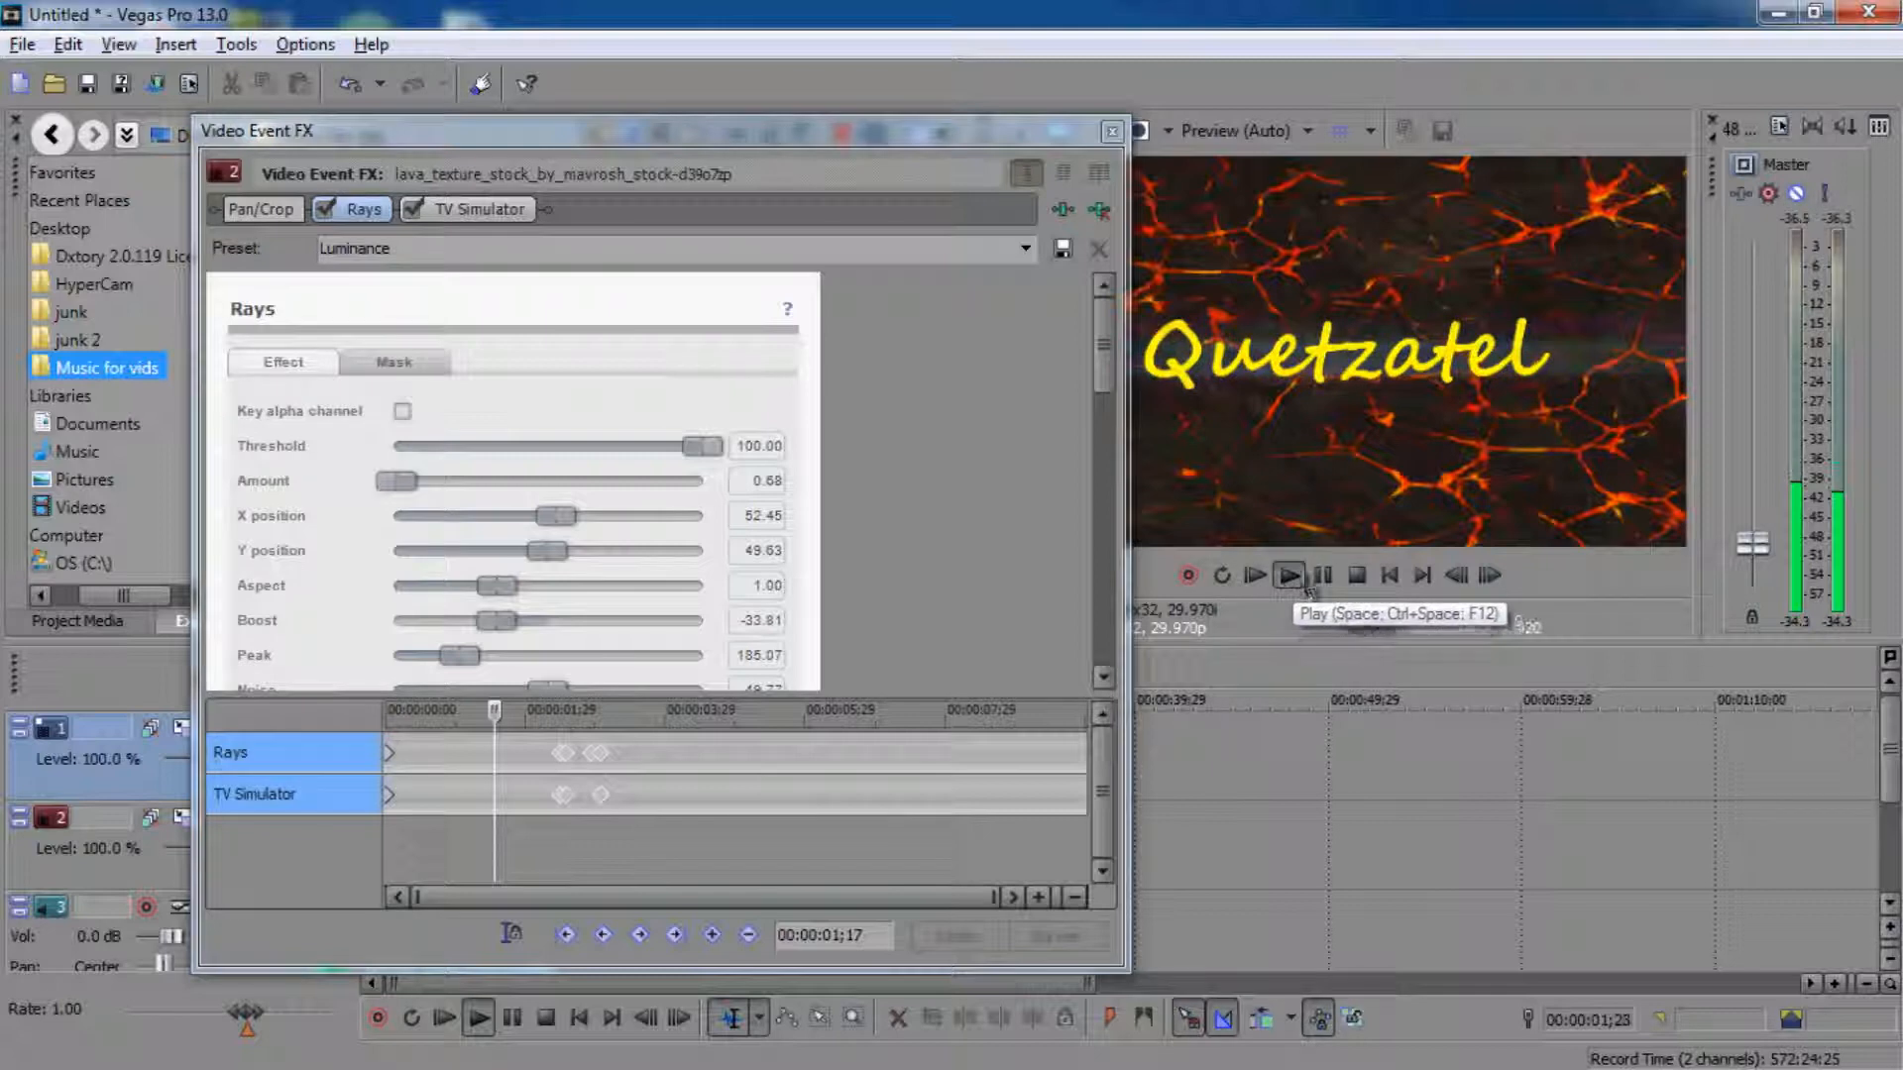
pyautogui.click(1290, 575)
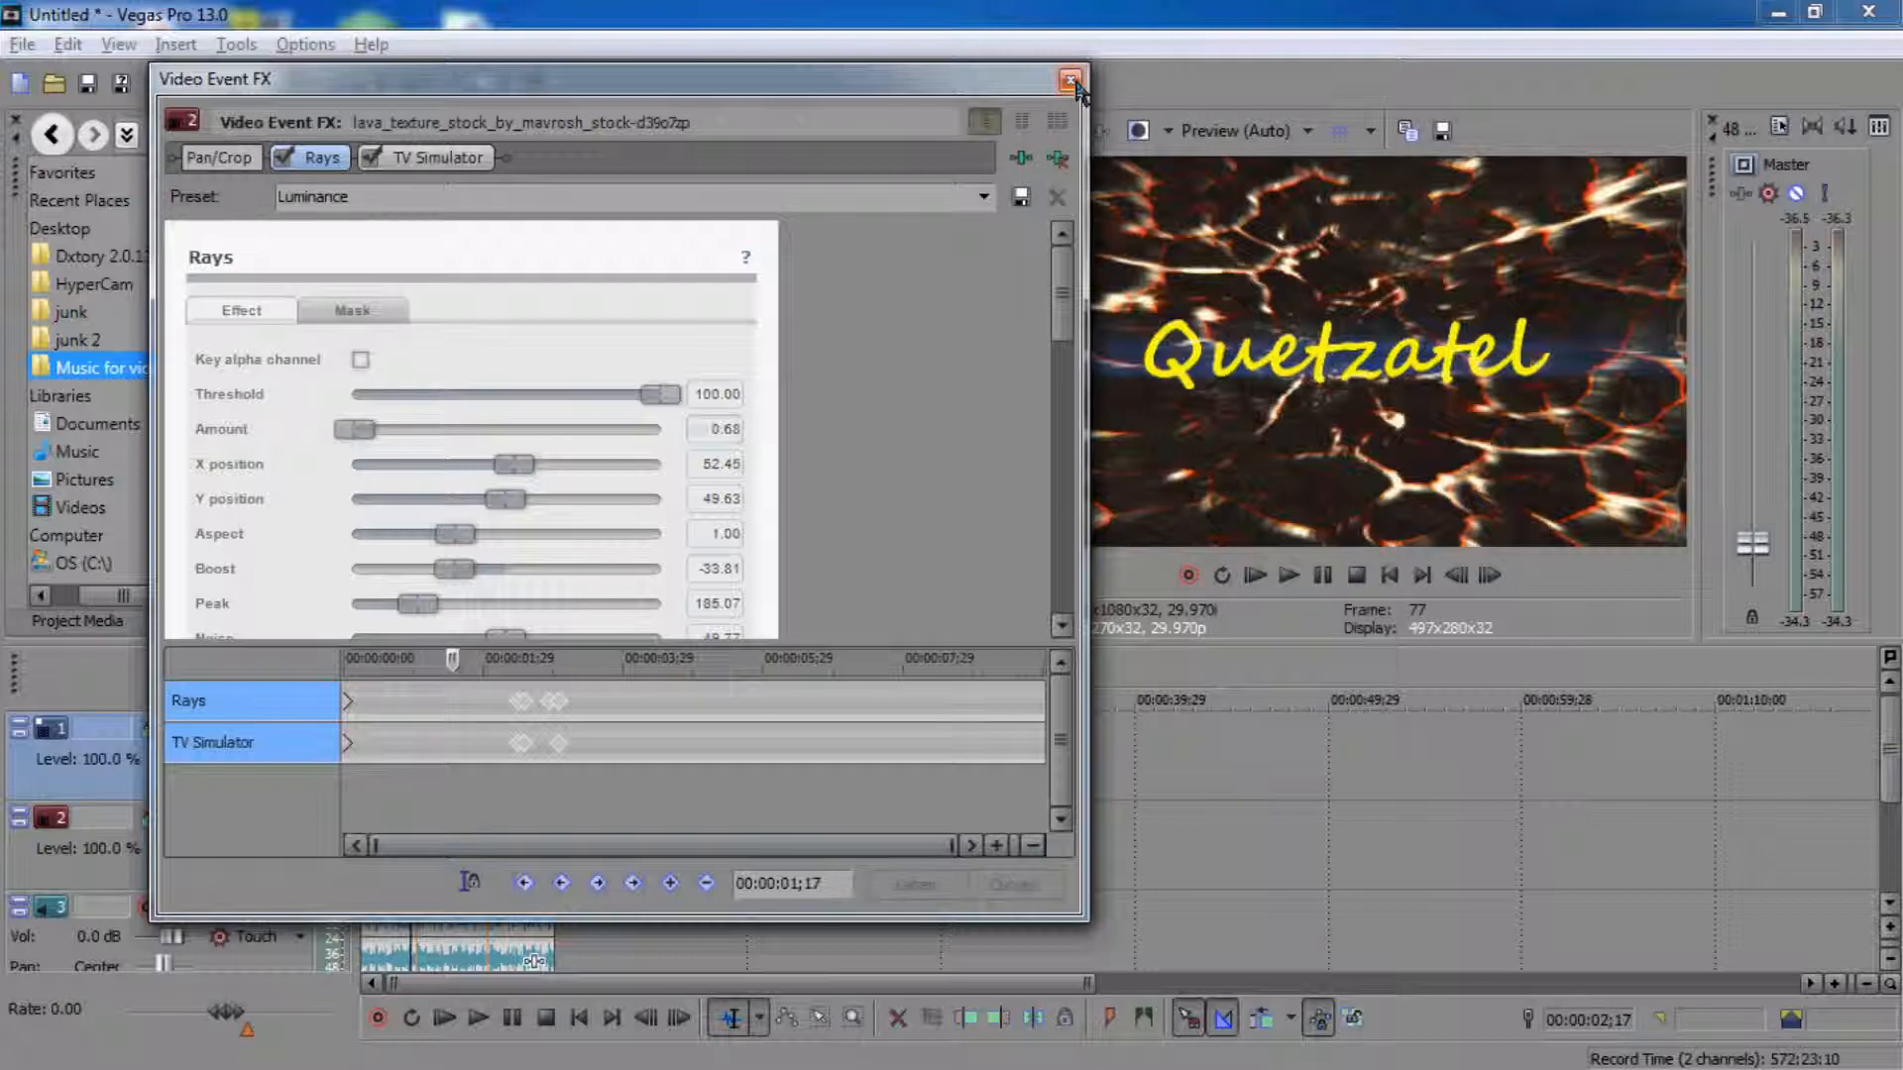
# Step: Add a Soft Shadow legacy text clip reading 'Presents' in Segoe Script
pyautogui.click(1070, 80)
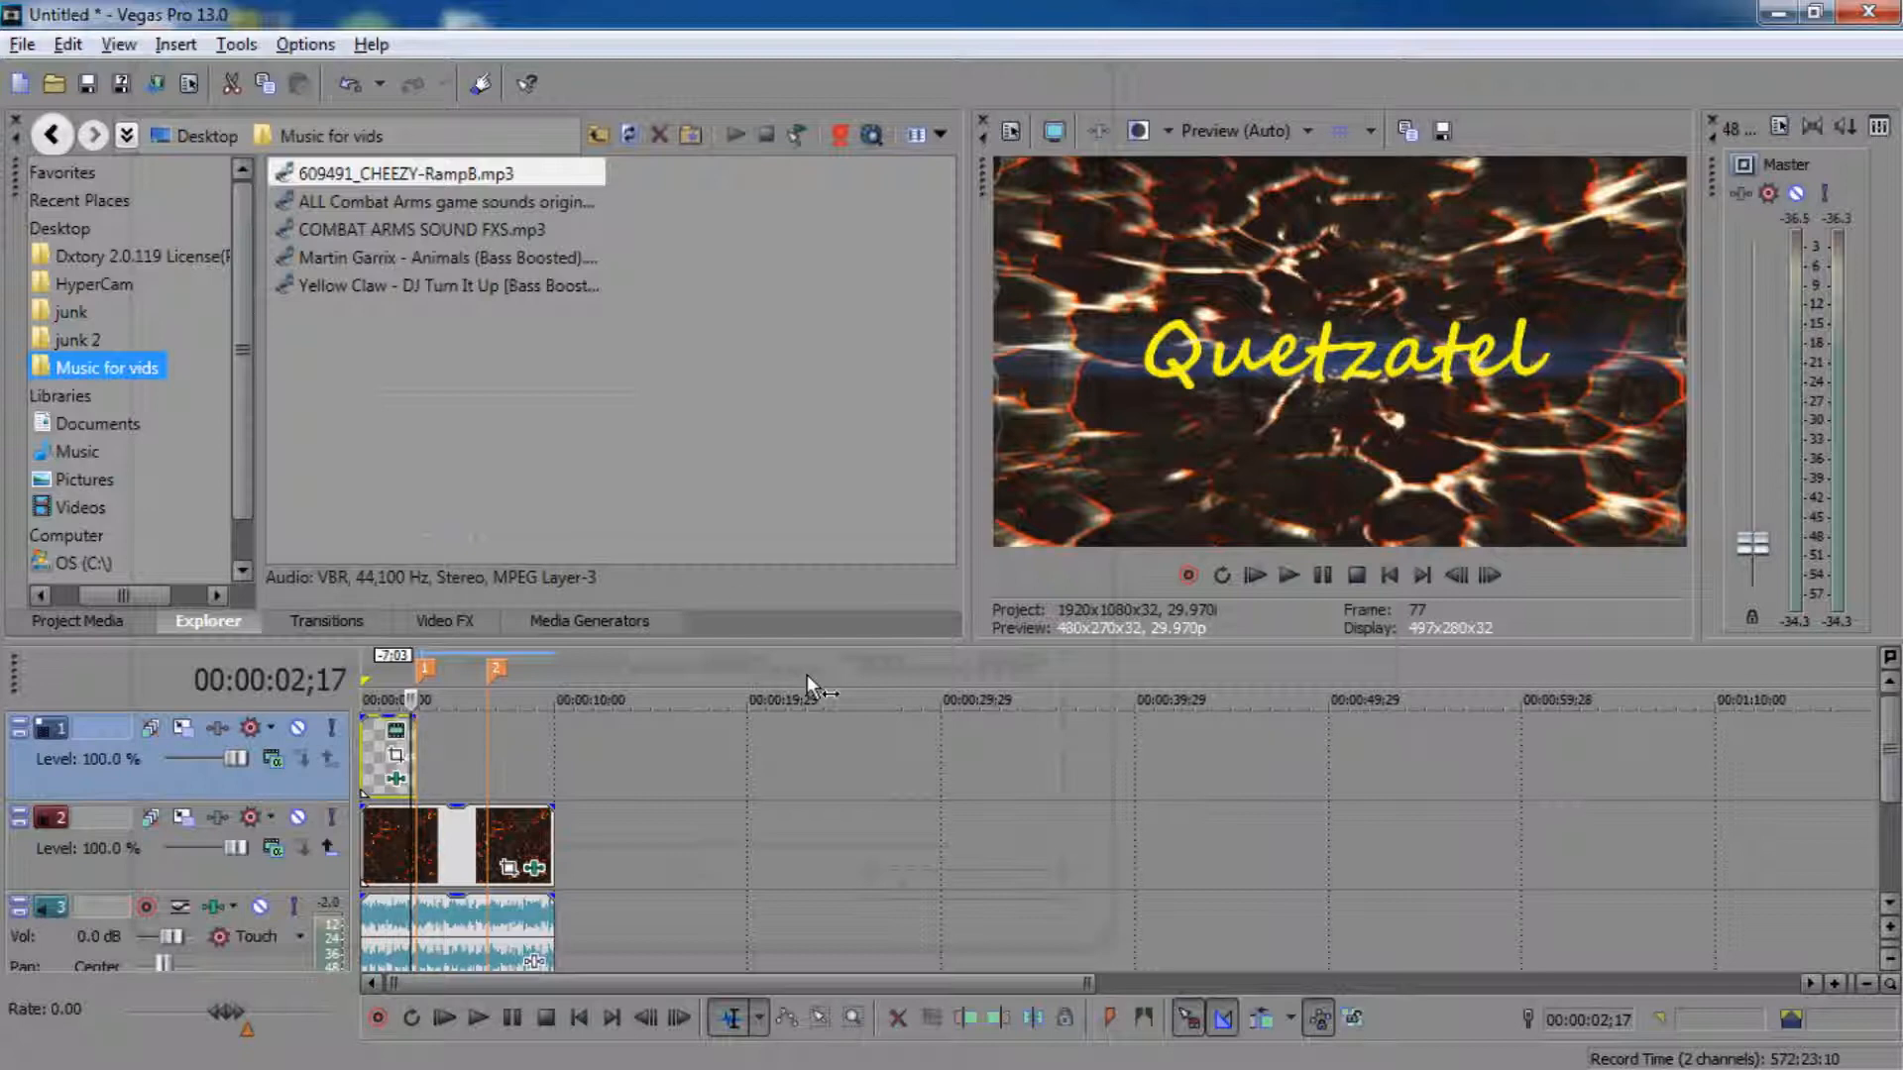
pyautogui.click(588, 621)
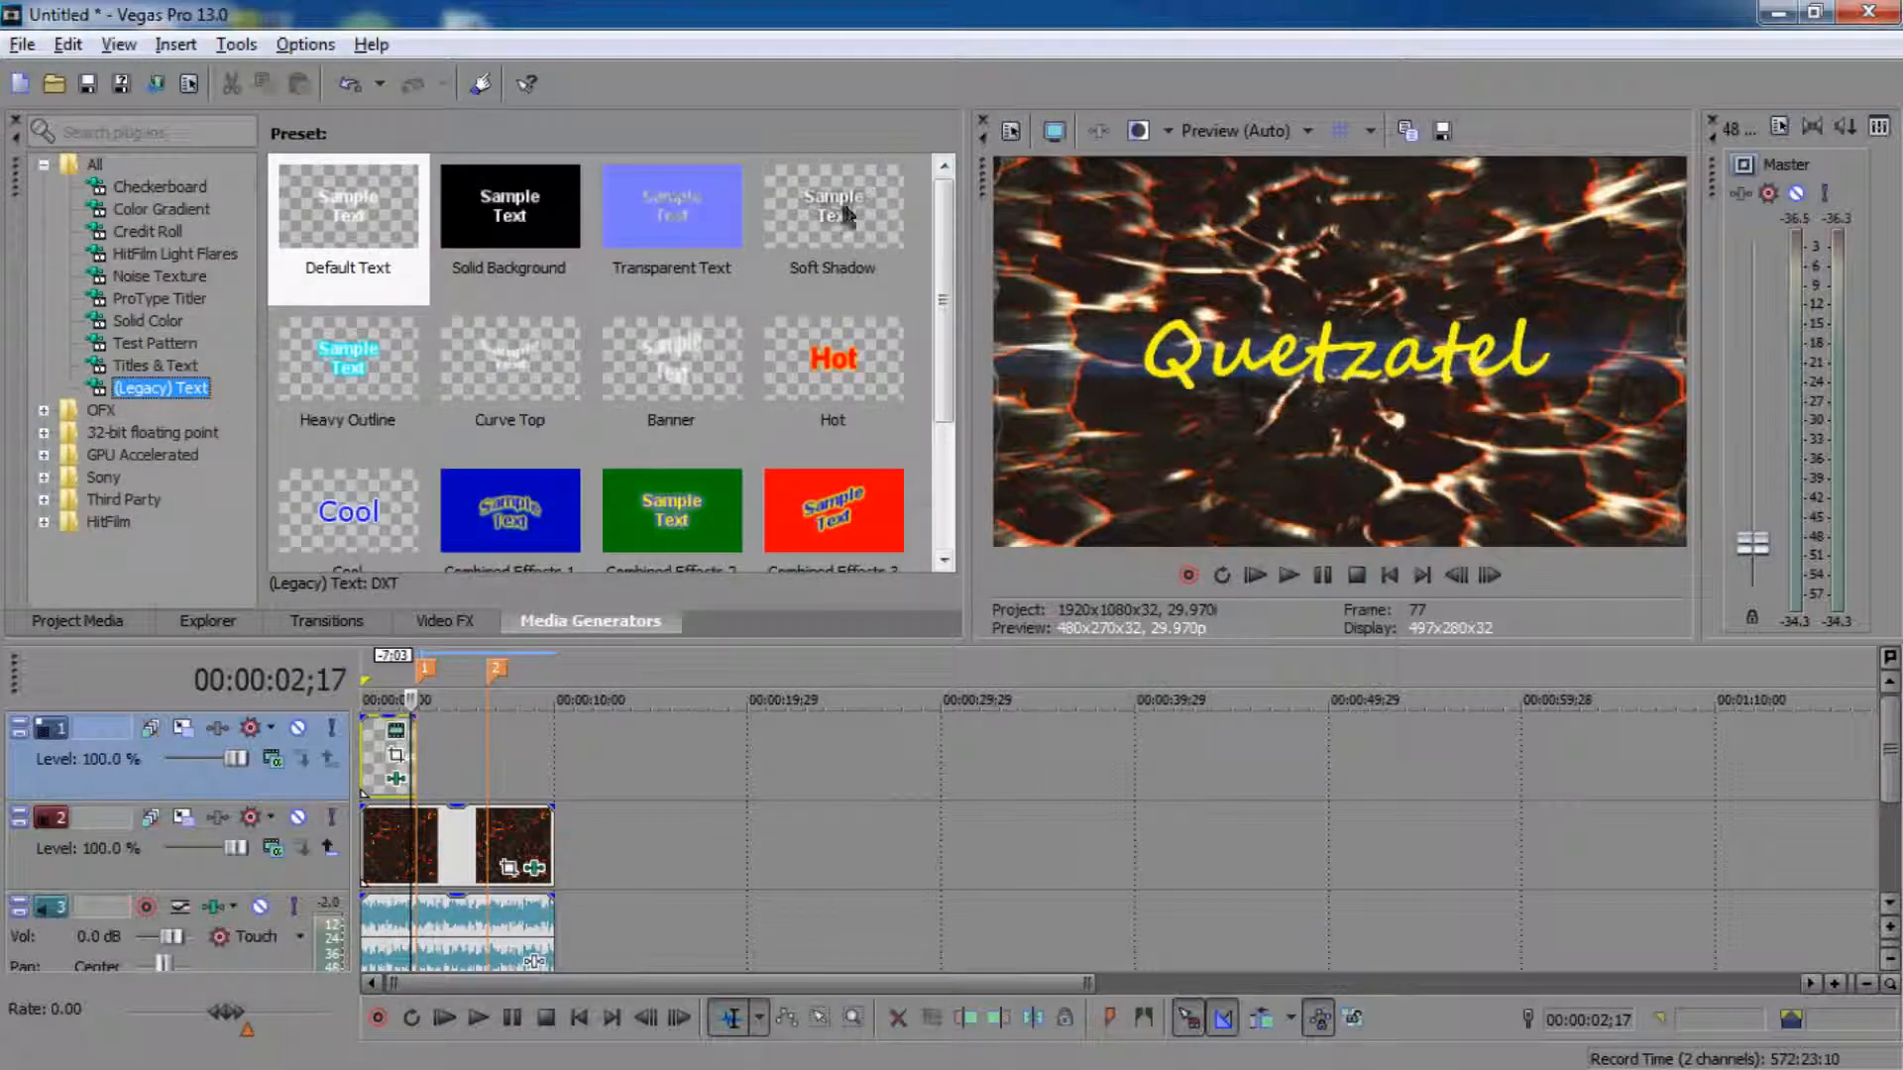
pyautogui.click(833, 206)
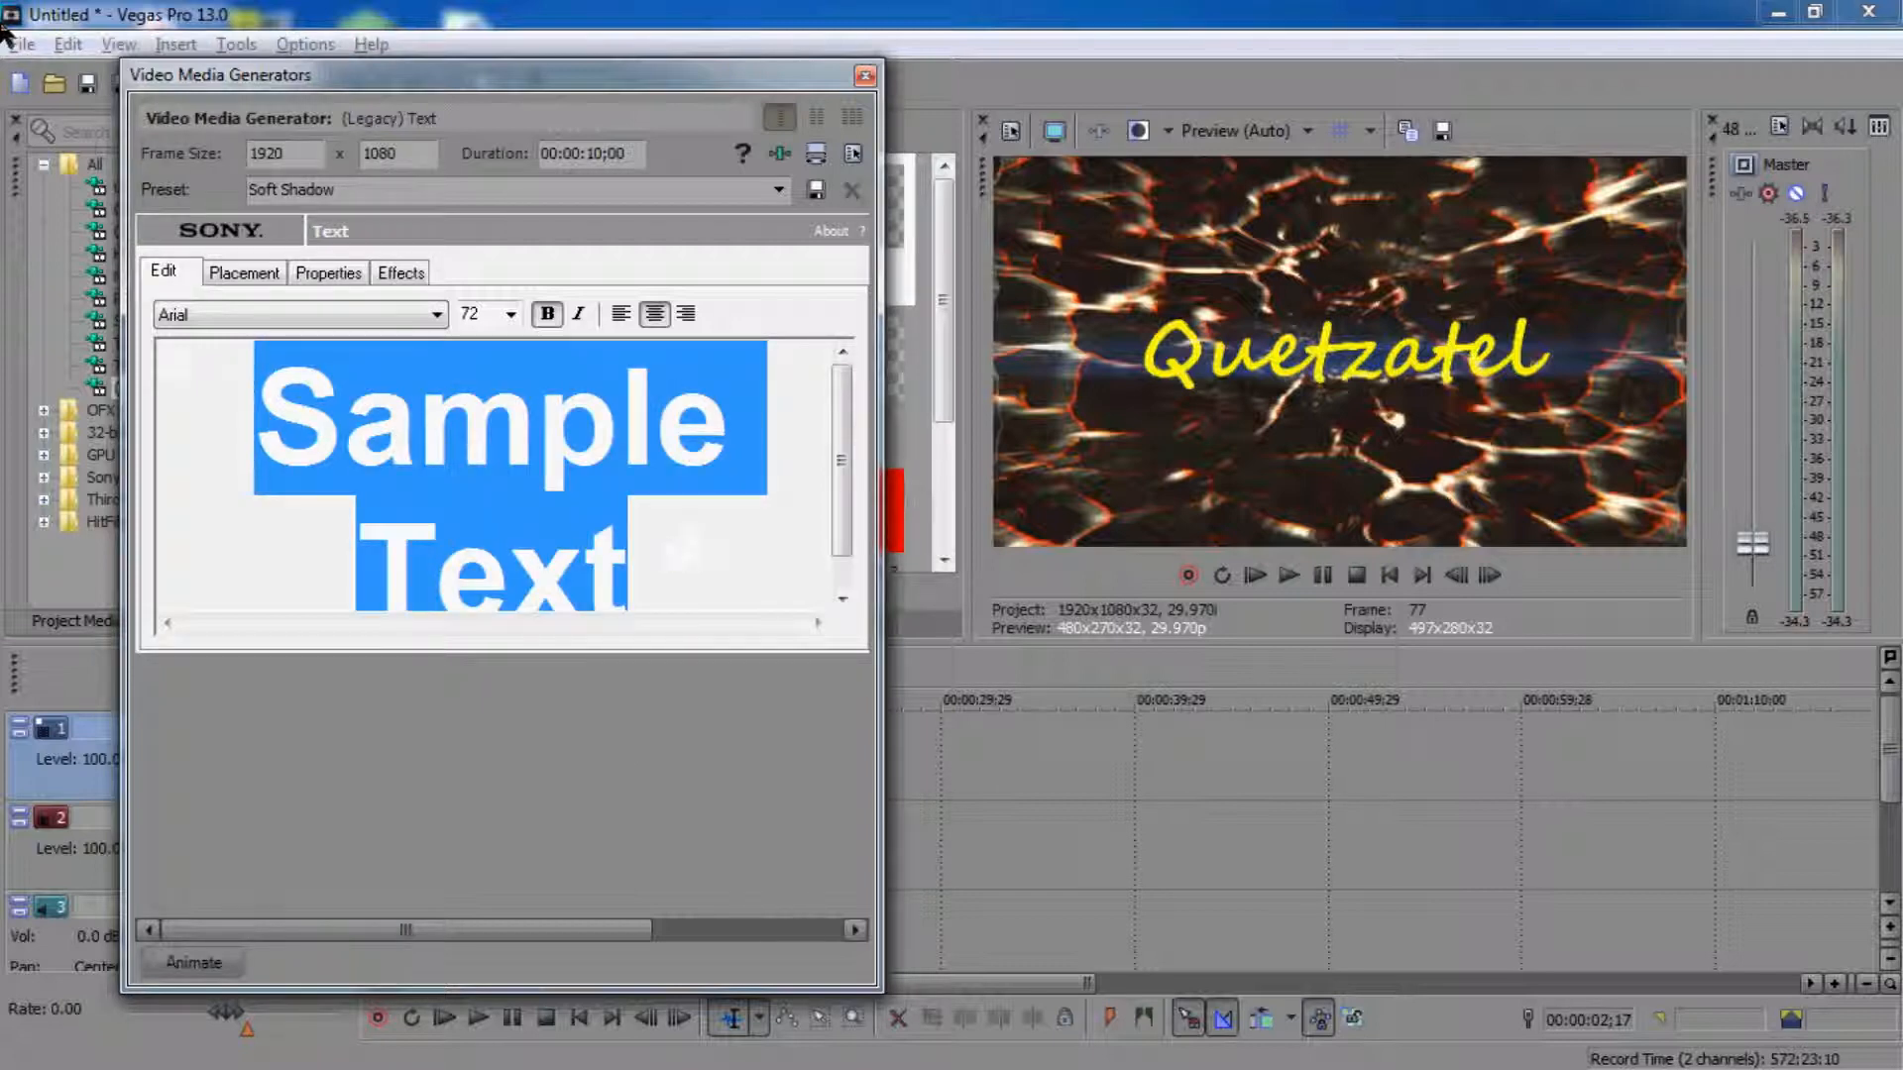
pyautogui.write('Pres')
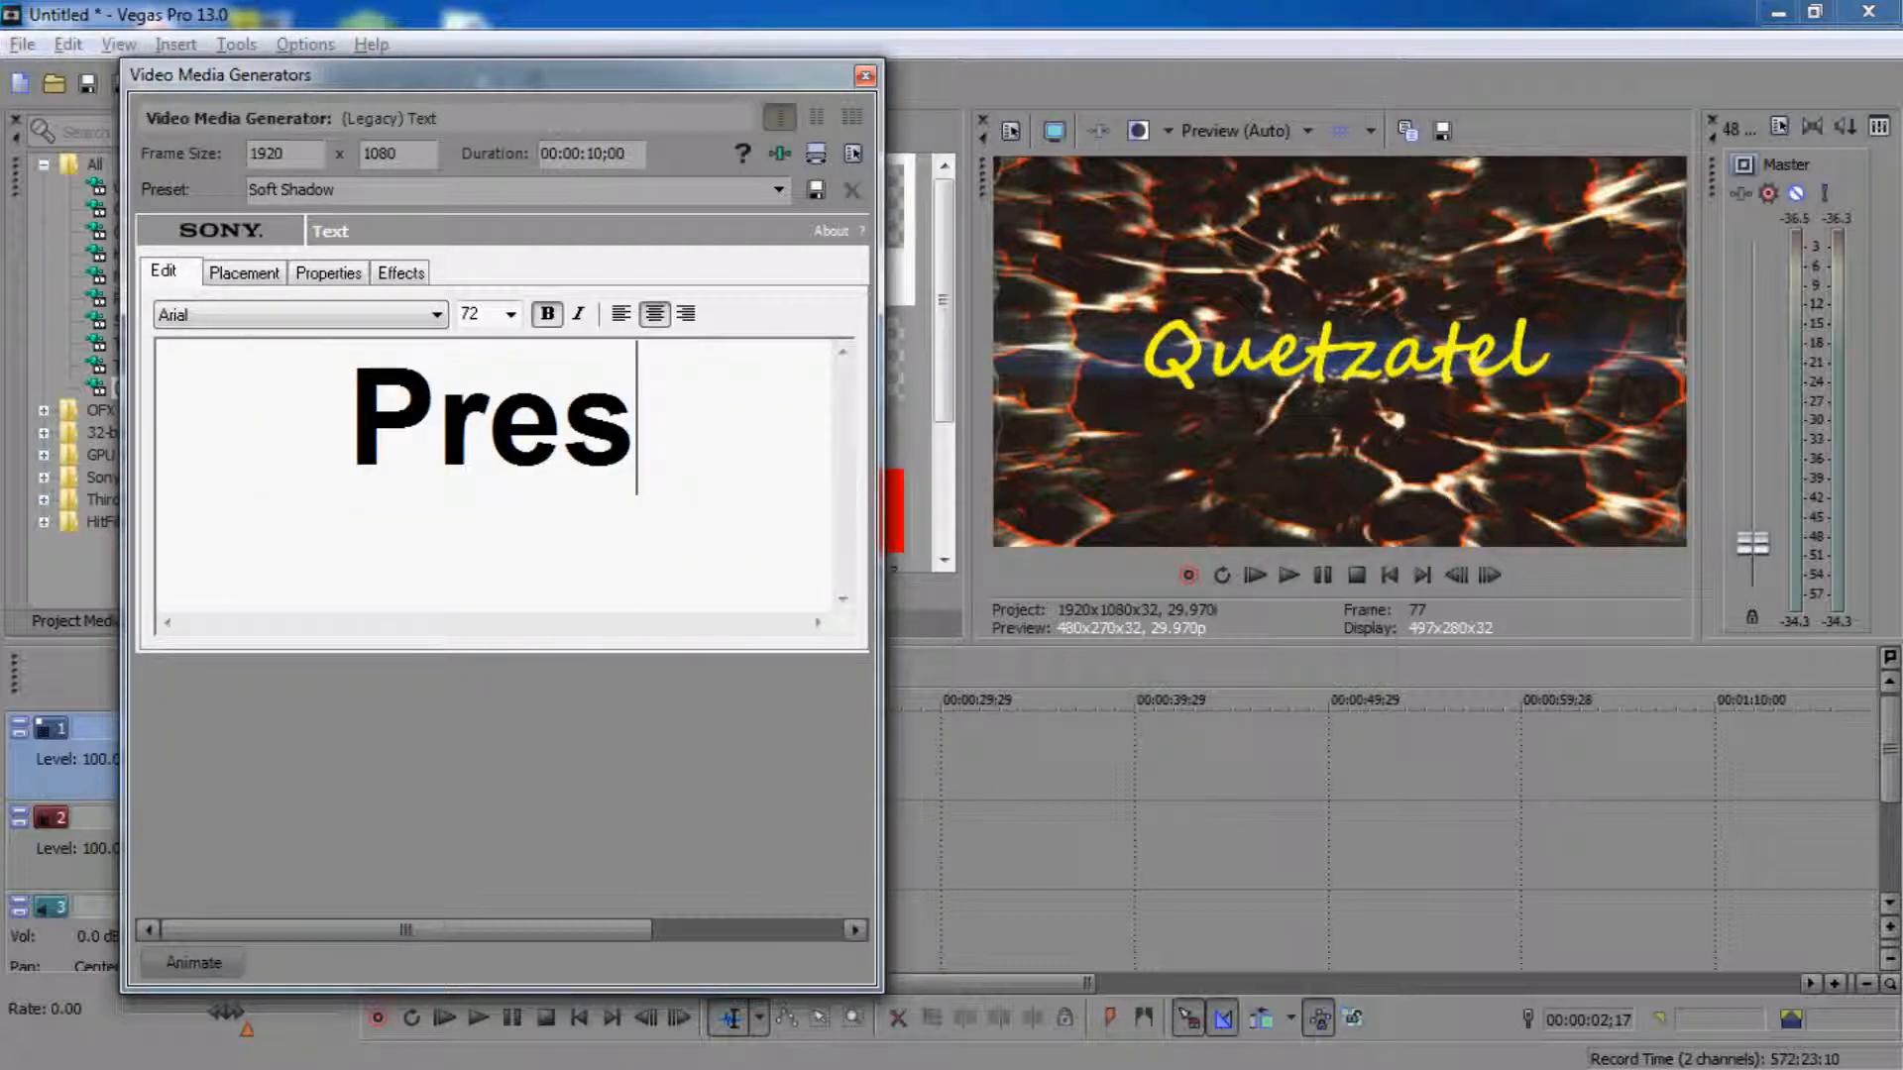
pyautogui.write('ents')
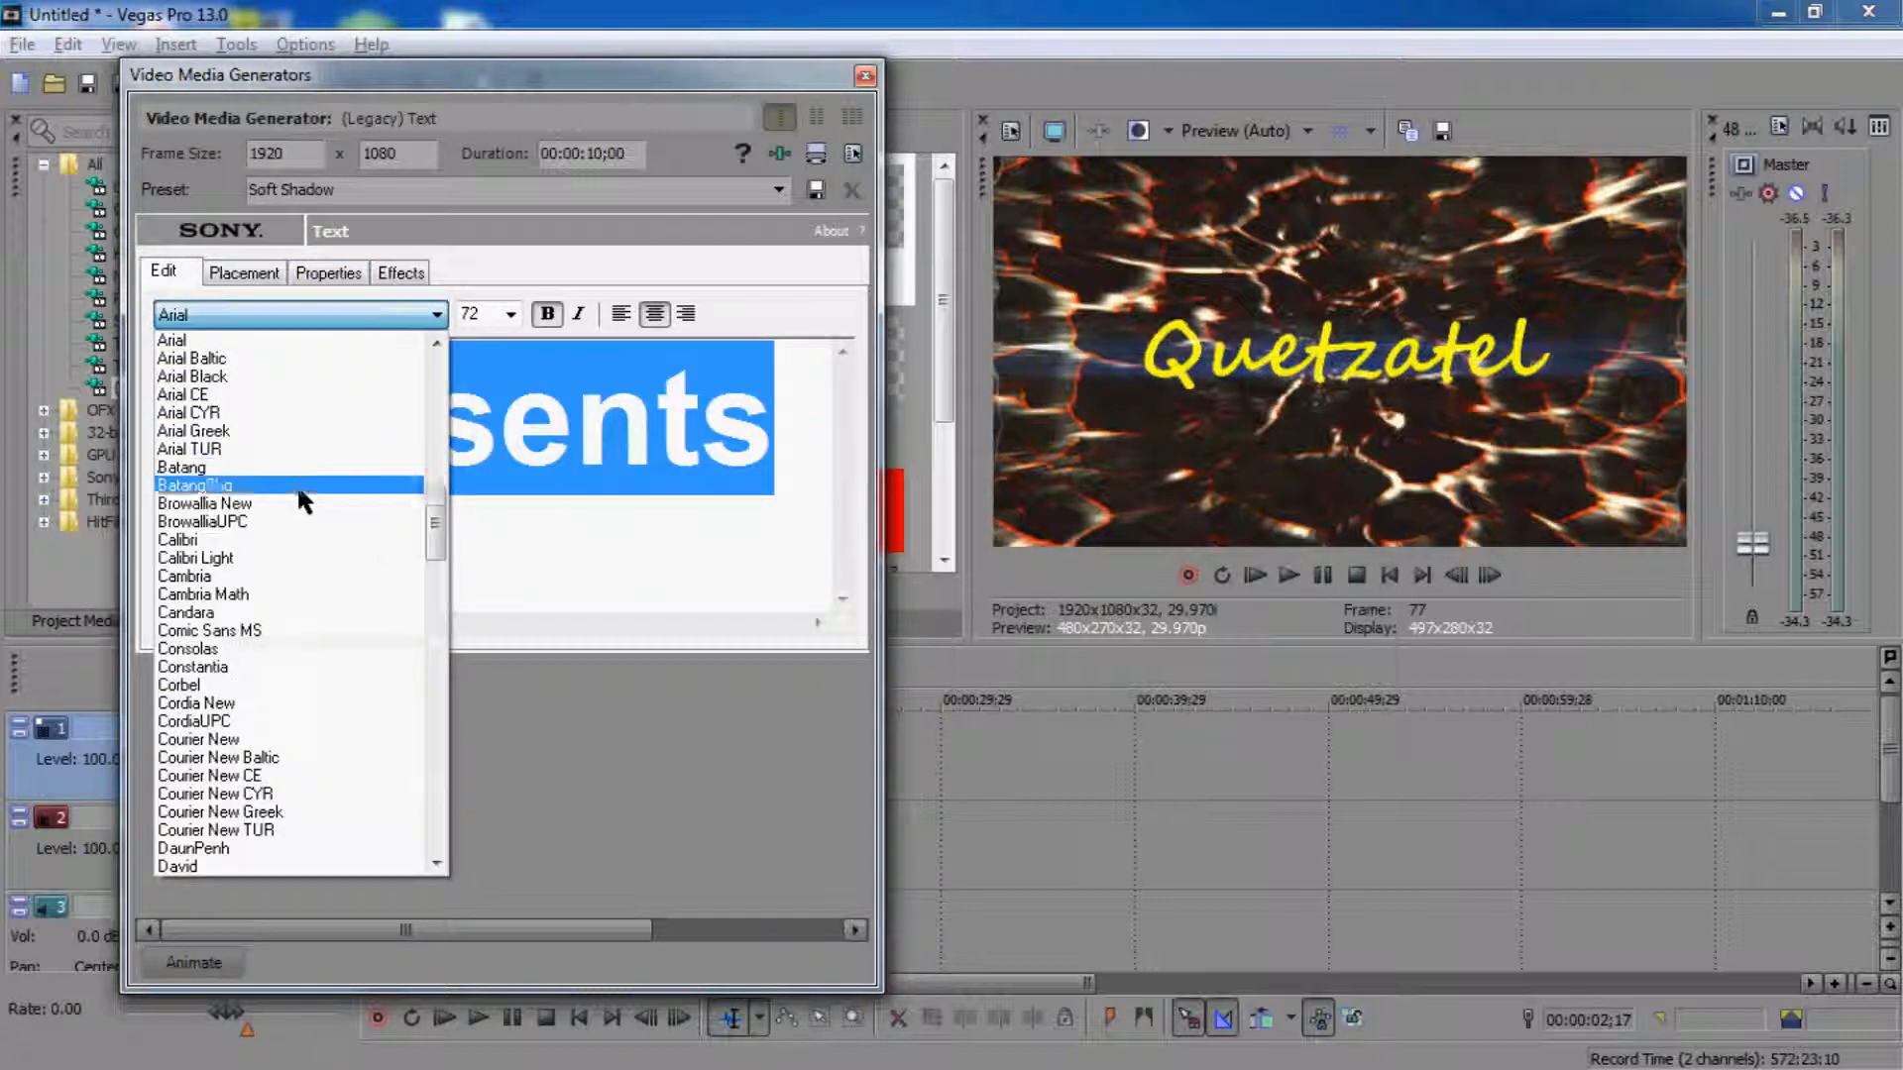
pyautogui.scroll(-3)
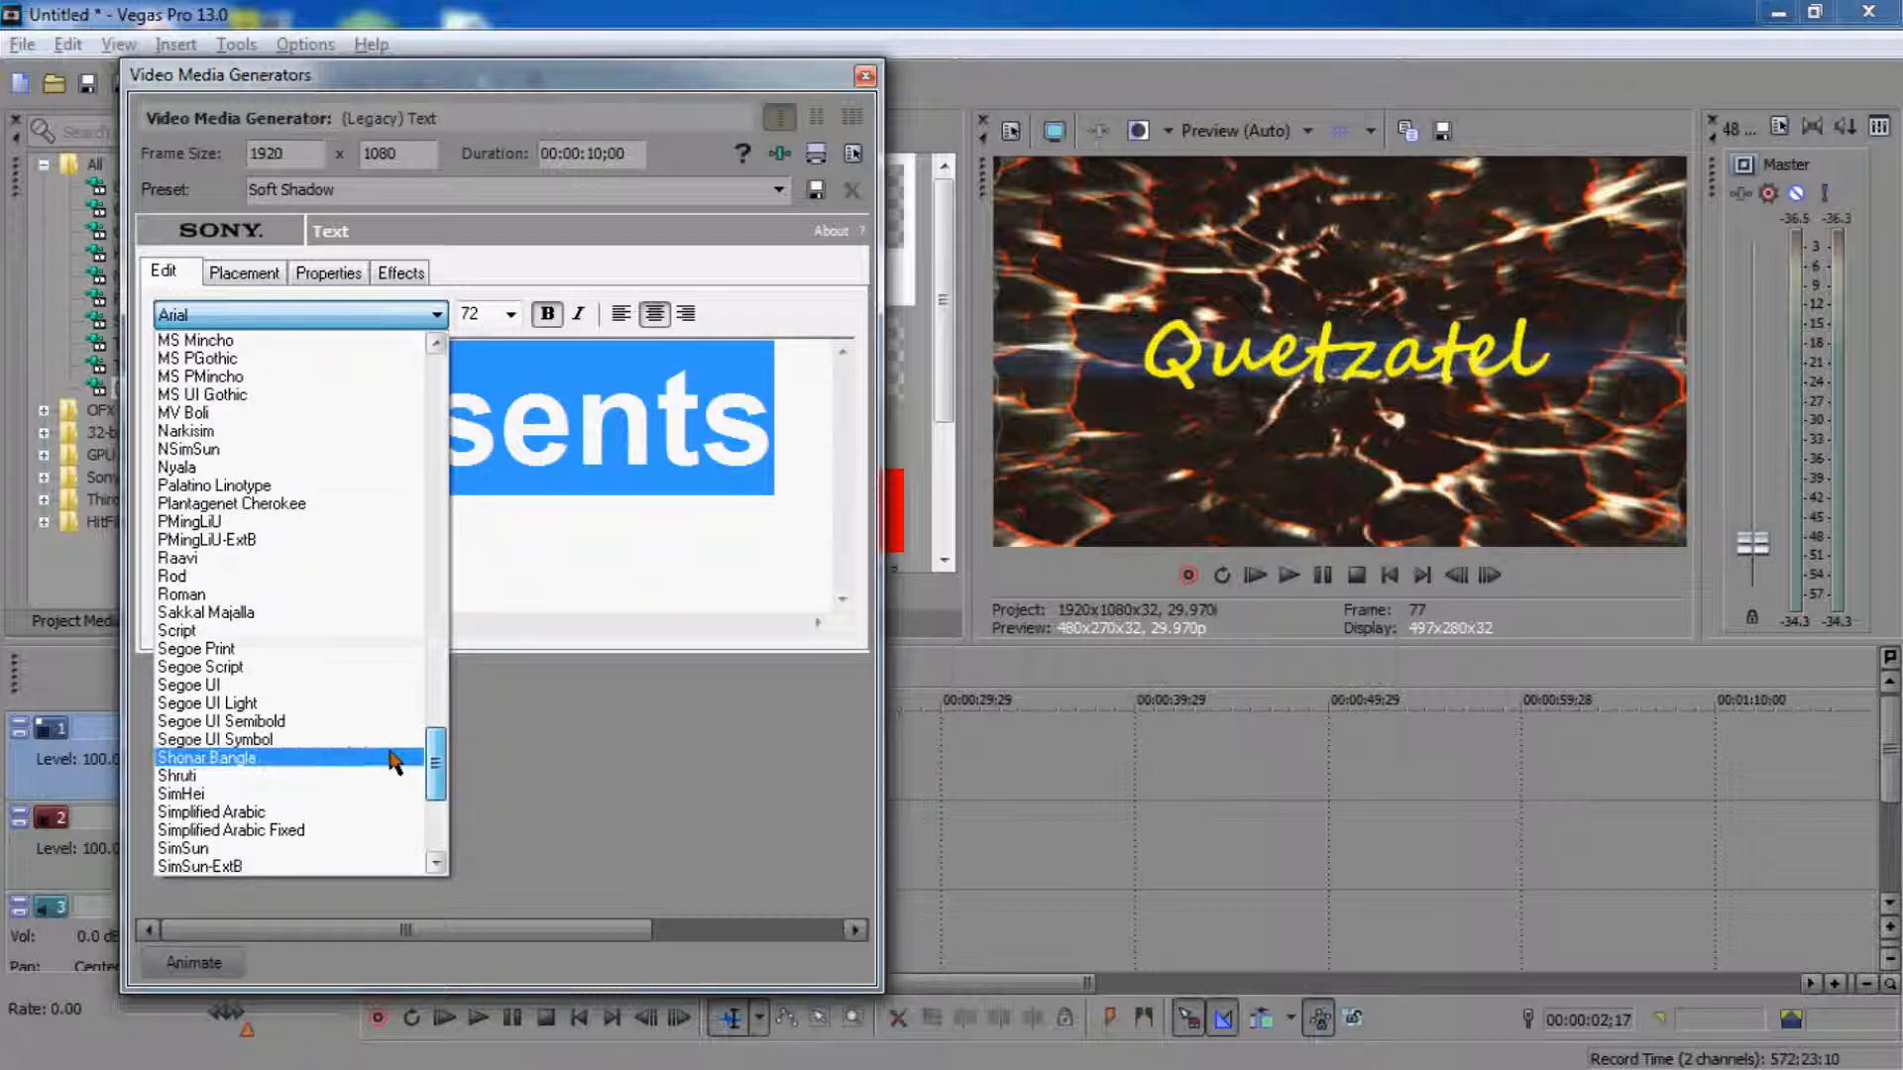
pyautogui.click(200, 667)
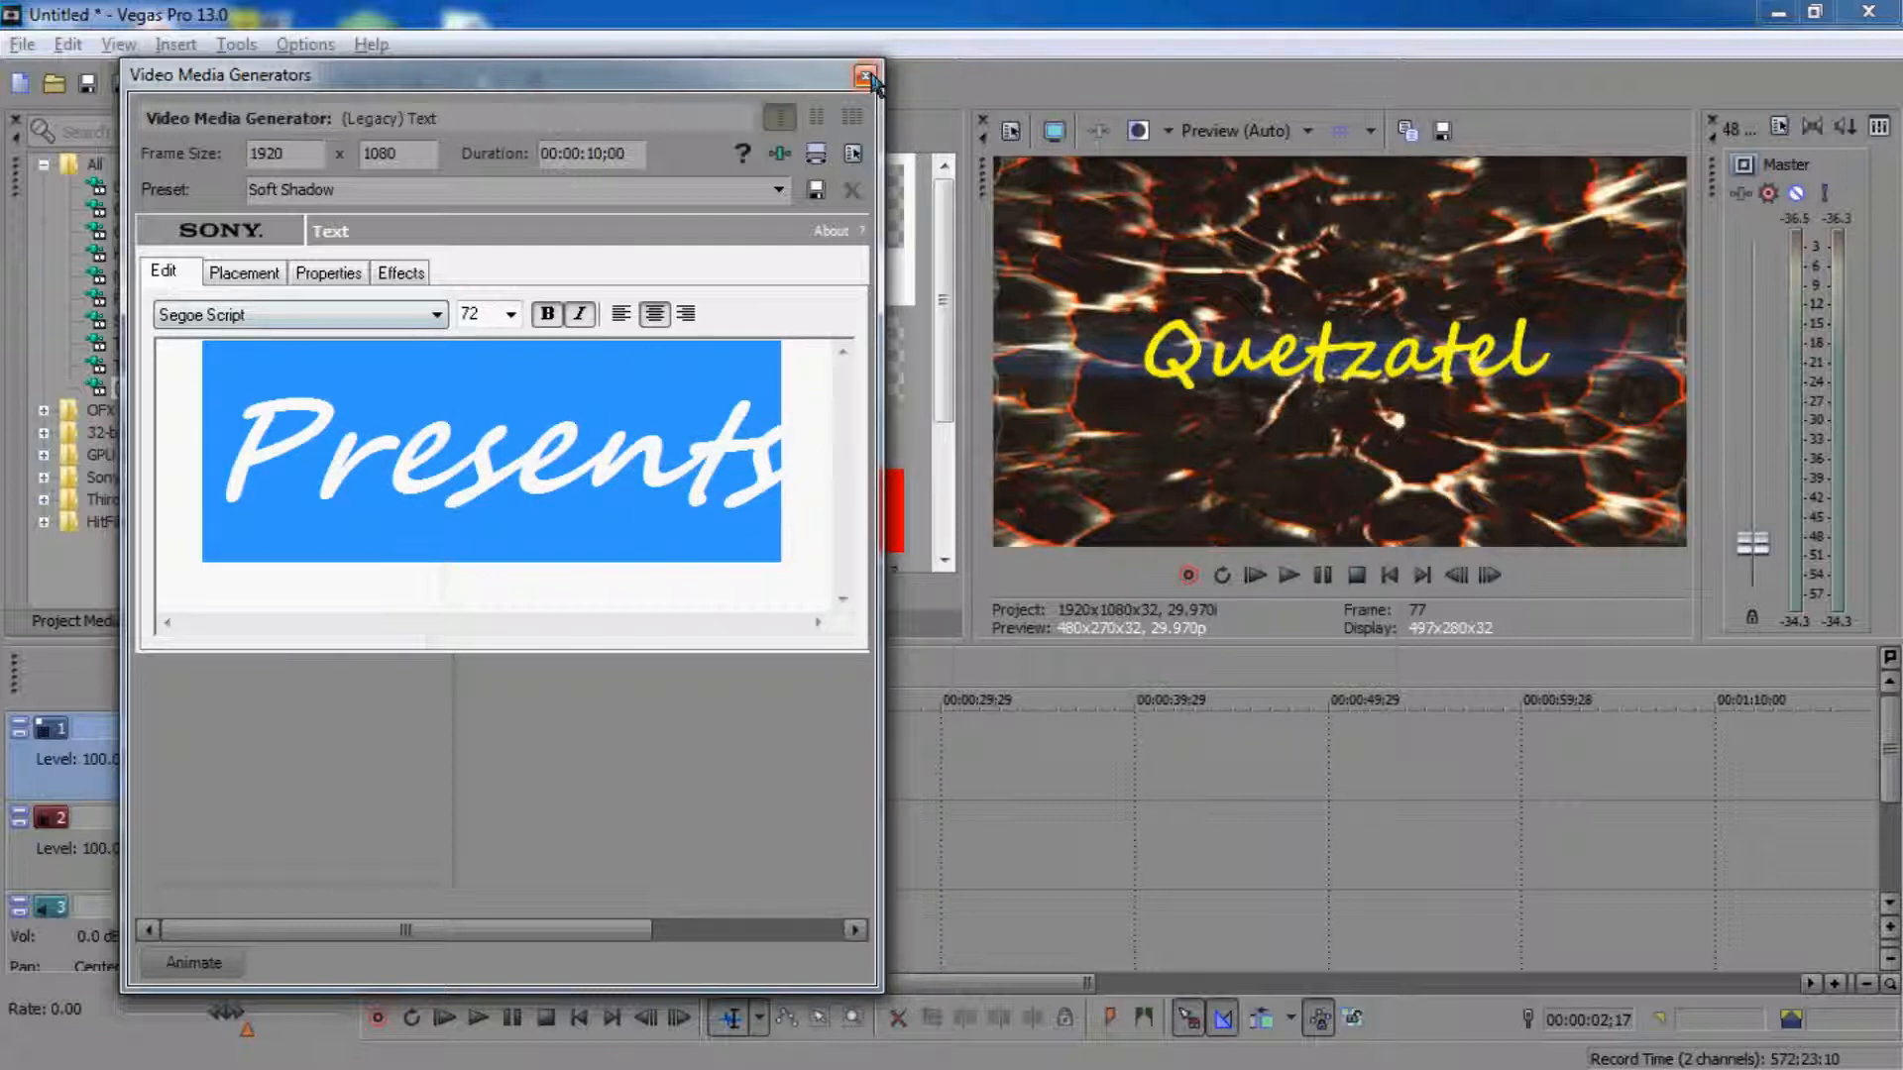
pyautogui.click(864, 76)
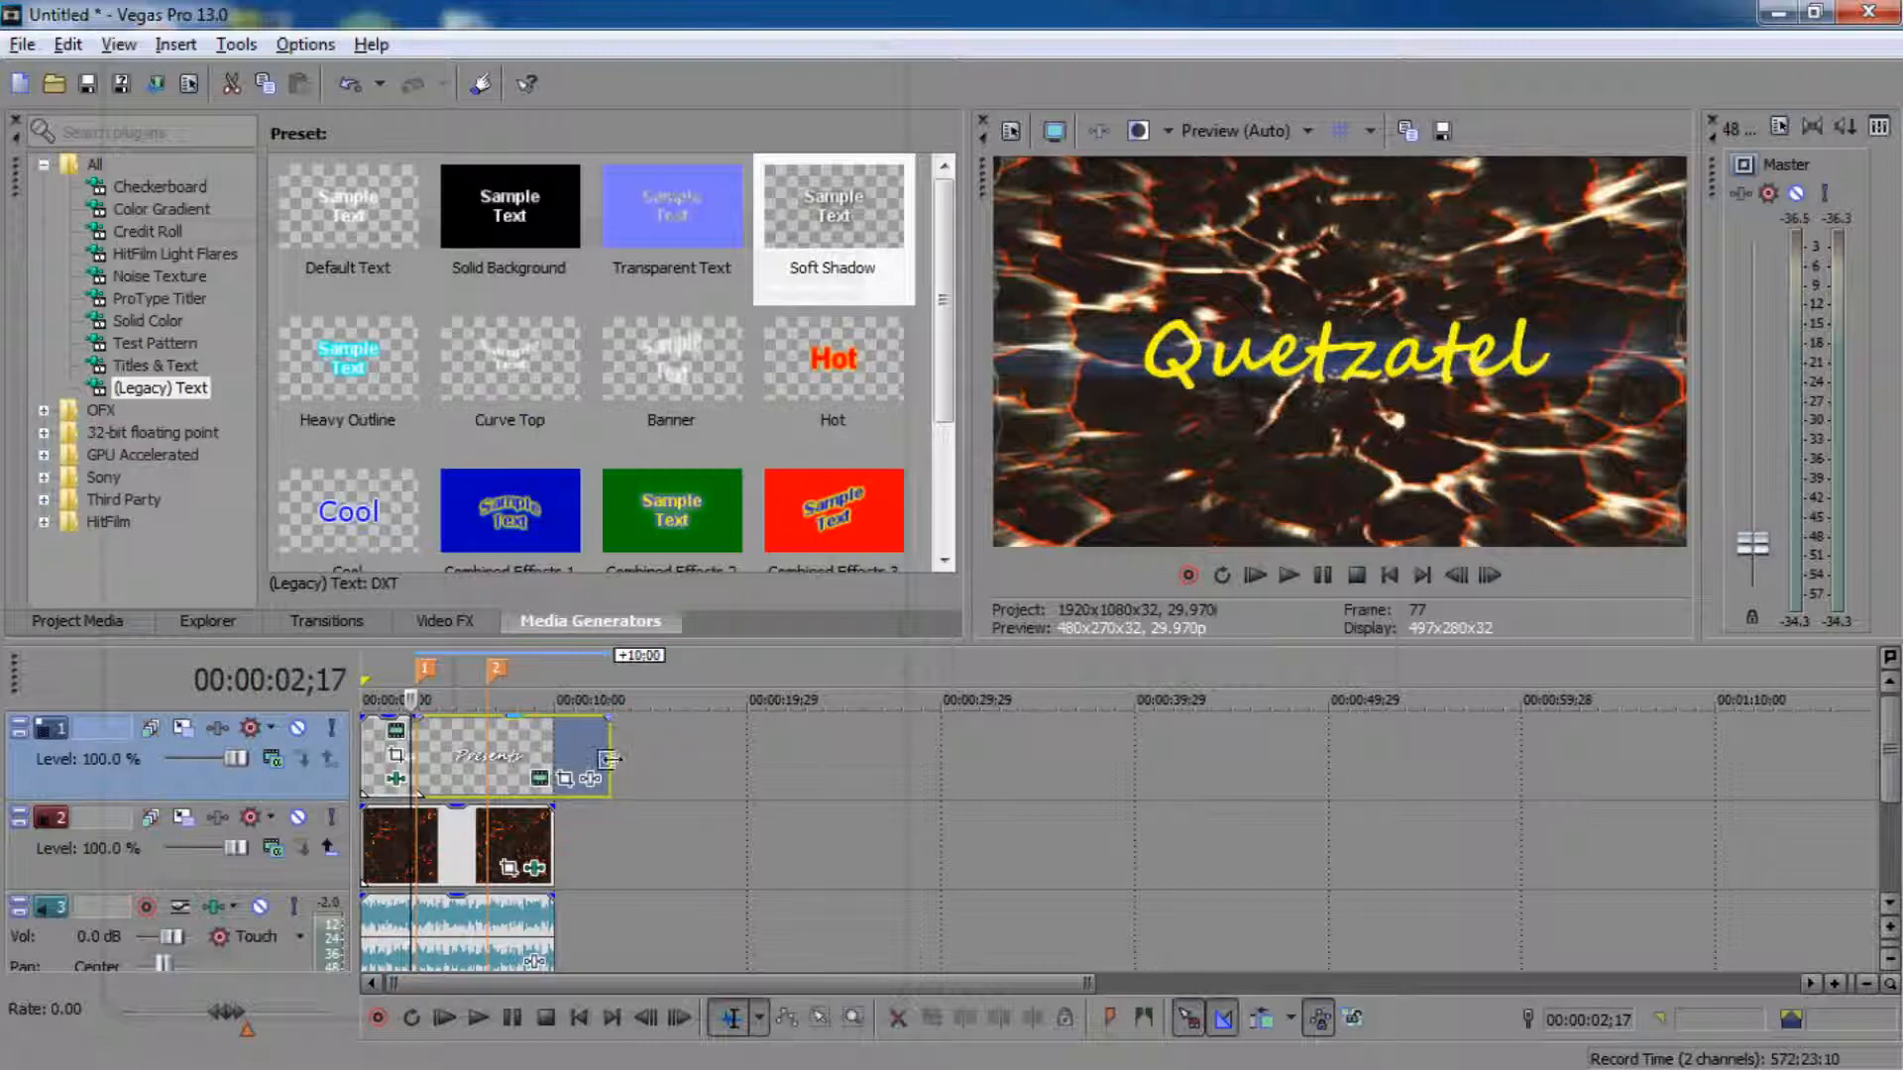
pyautogui.moveTo(612, 758); pyautogui.dragTo(492, 758)
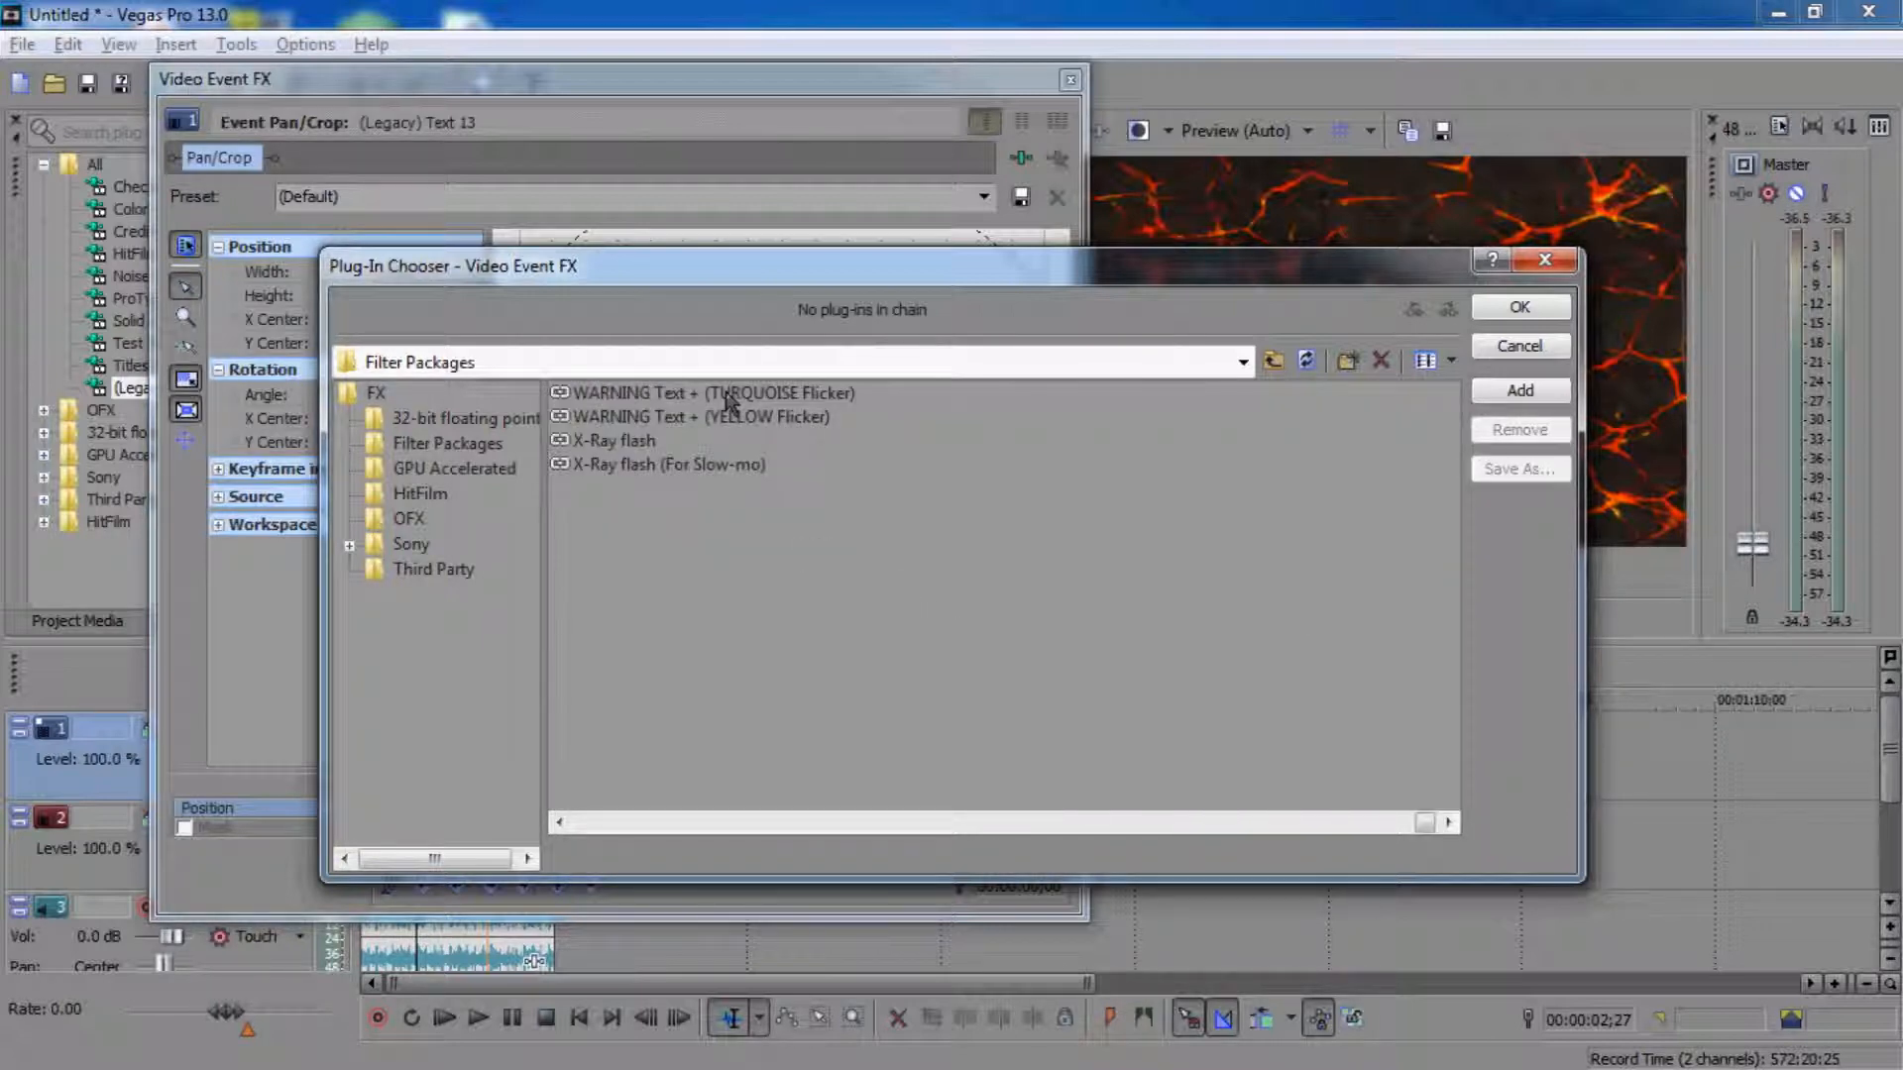
pyautogui.click(714, 392)
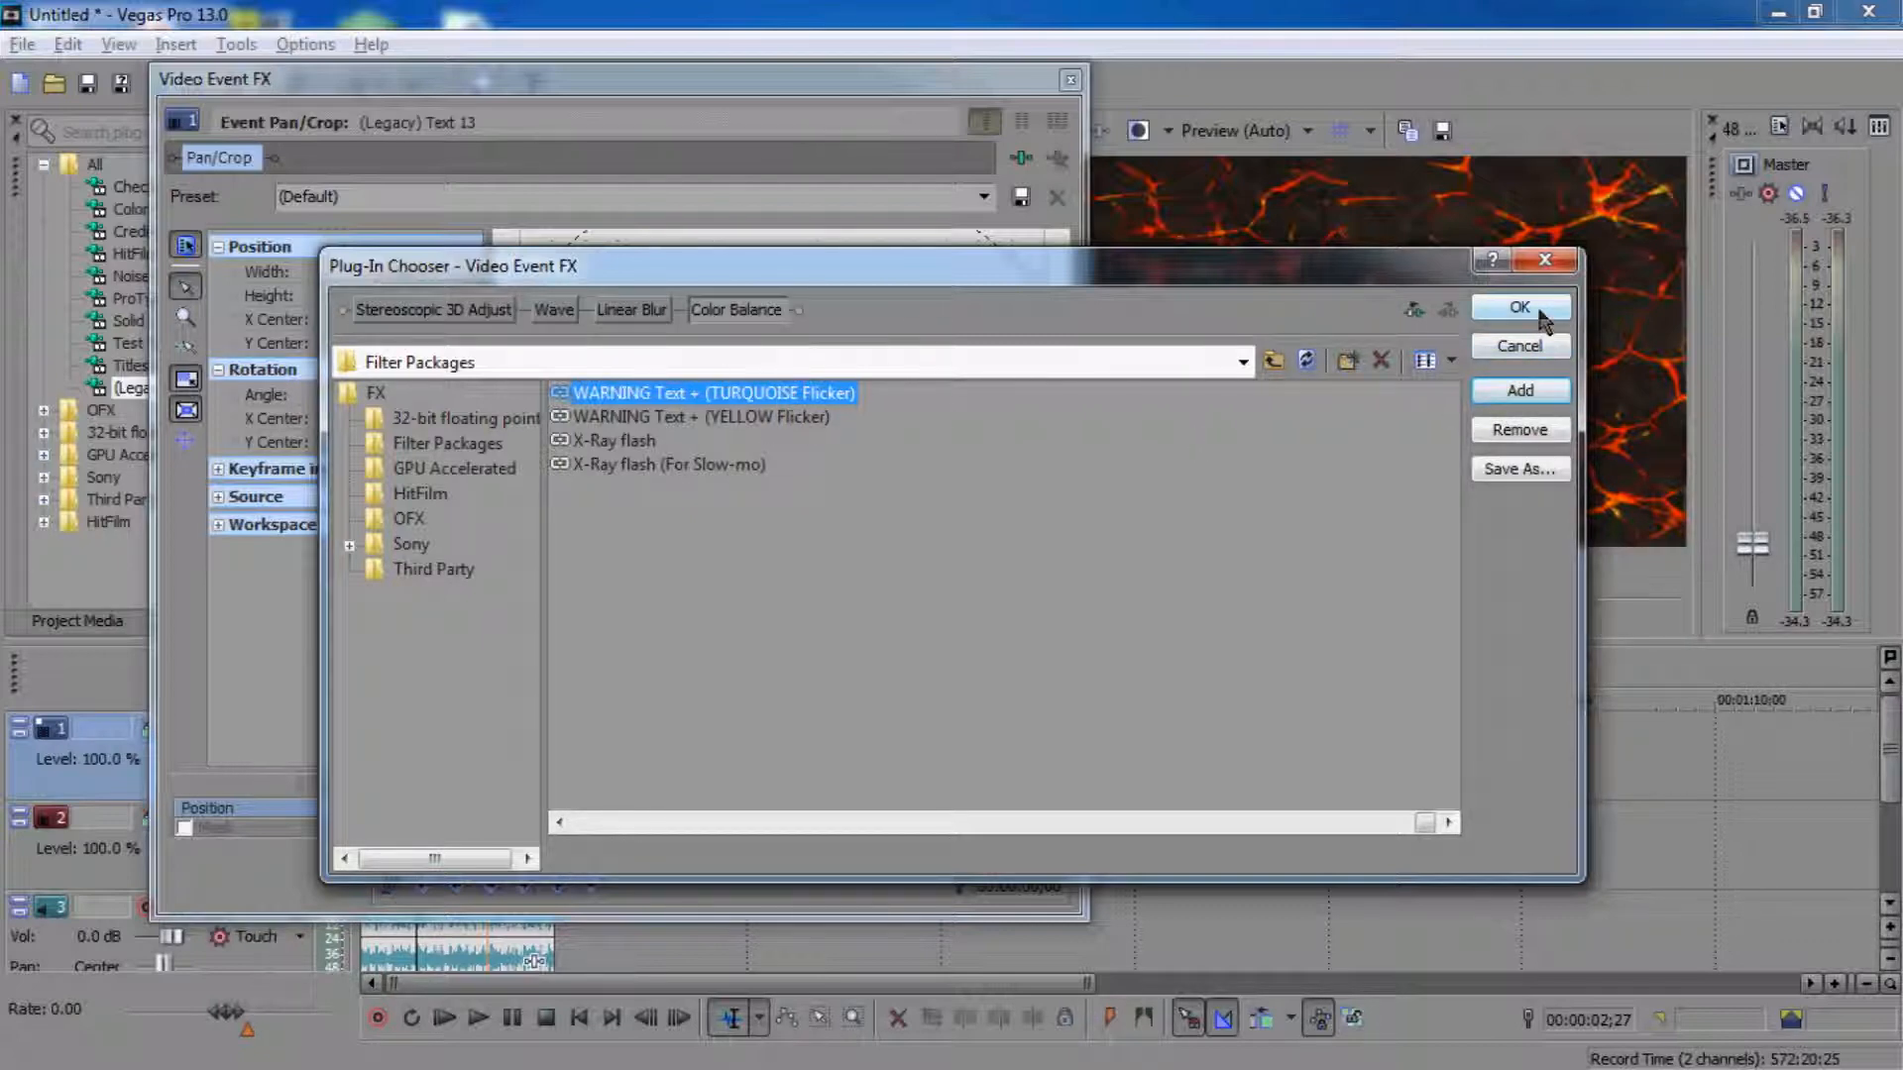
pyautogui.click(1518, 306)
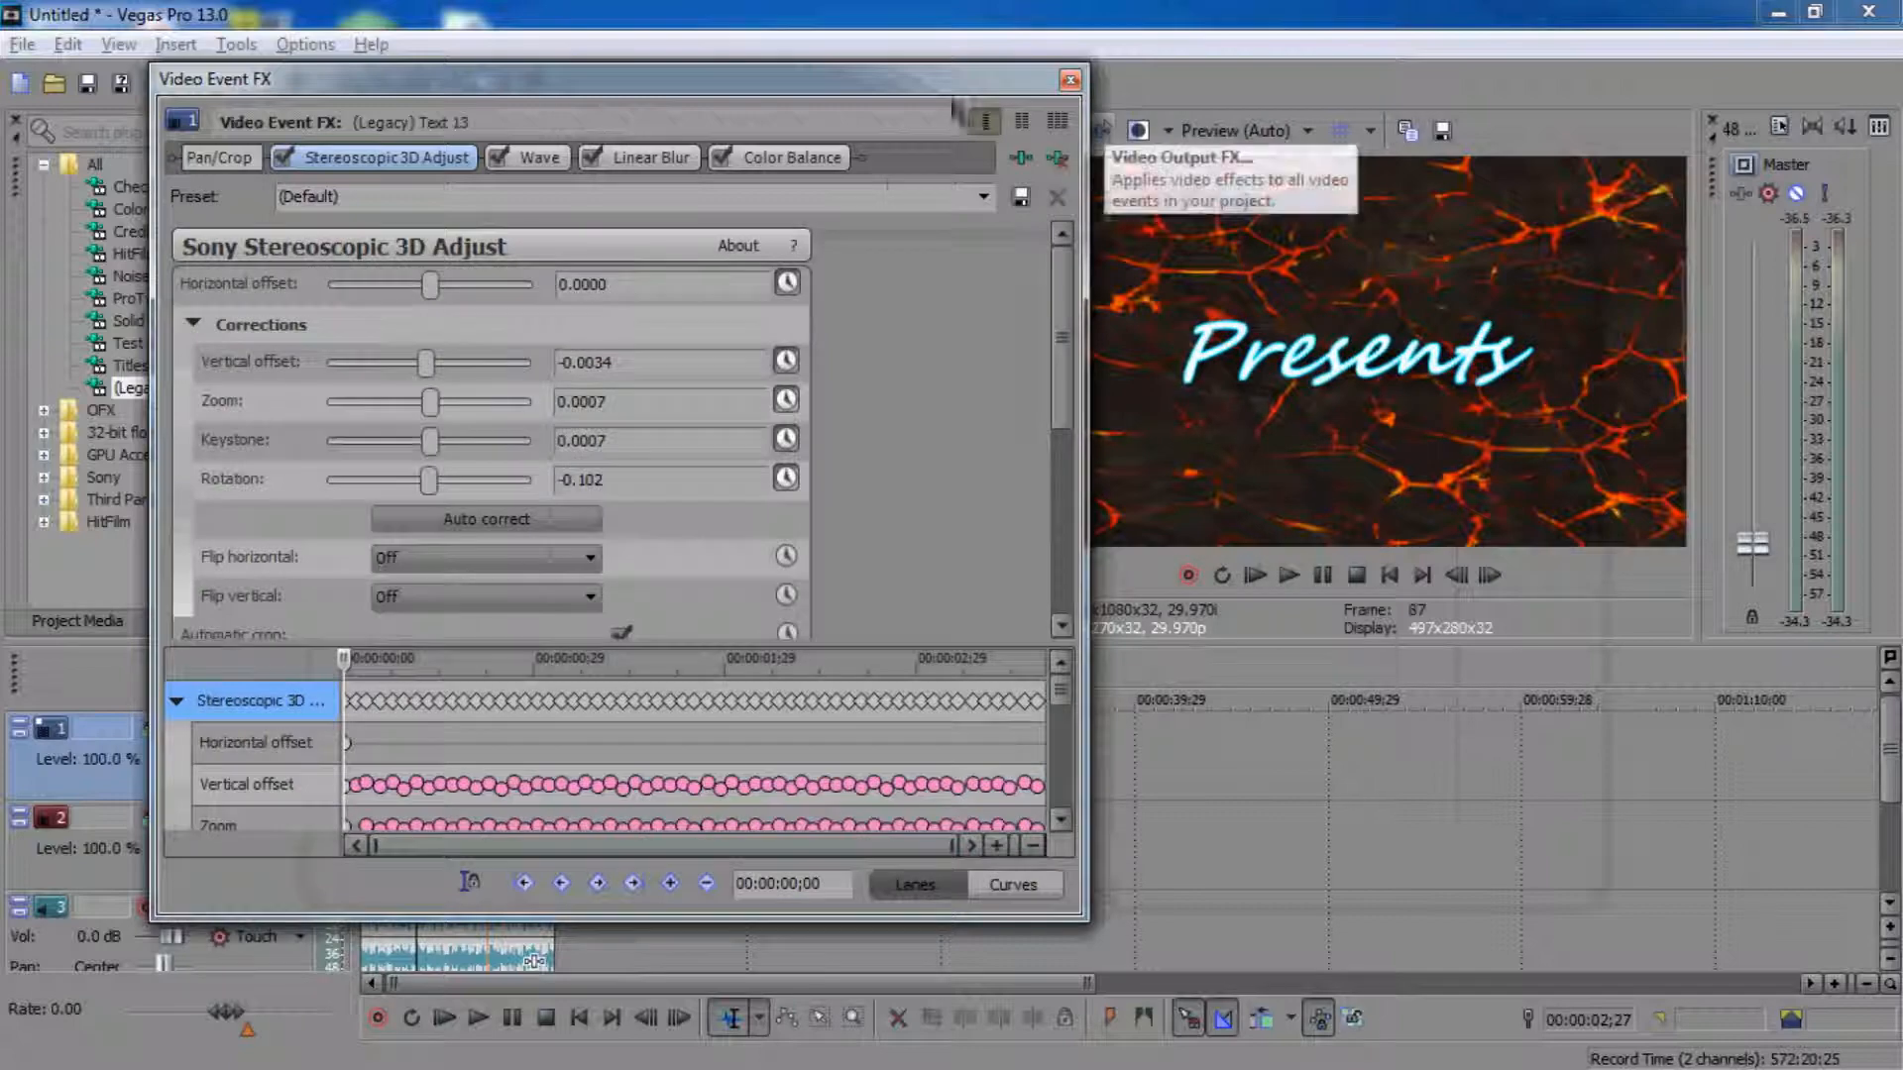
pyautogui.click(1073, 80)
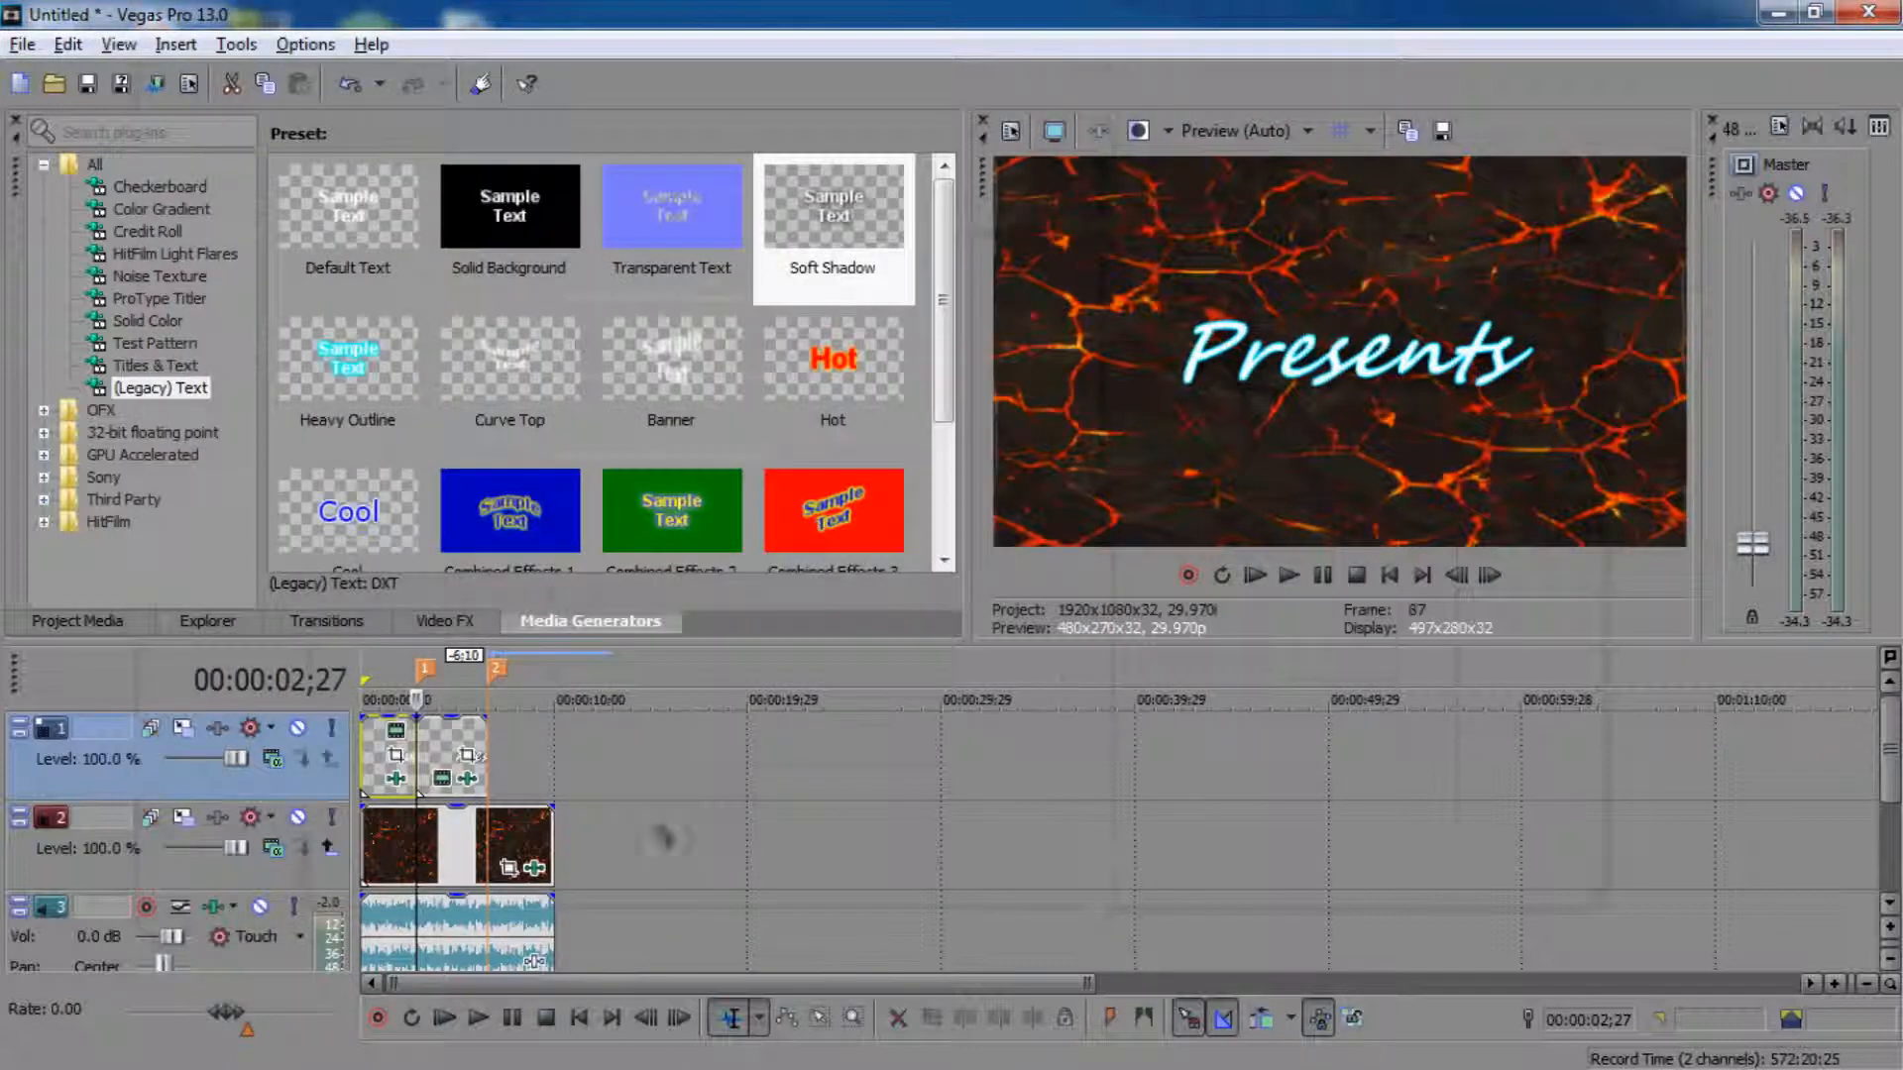
# Step: Replay the intro twice to review Presents over the lava background
pyautogui.click(1290, 575)
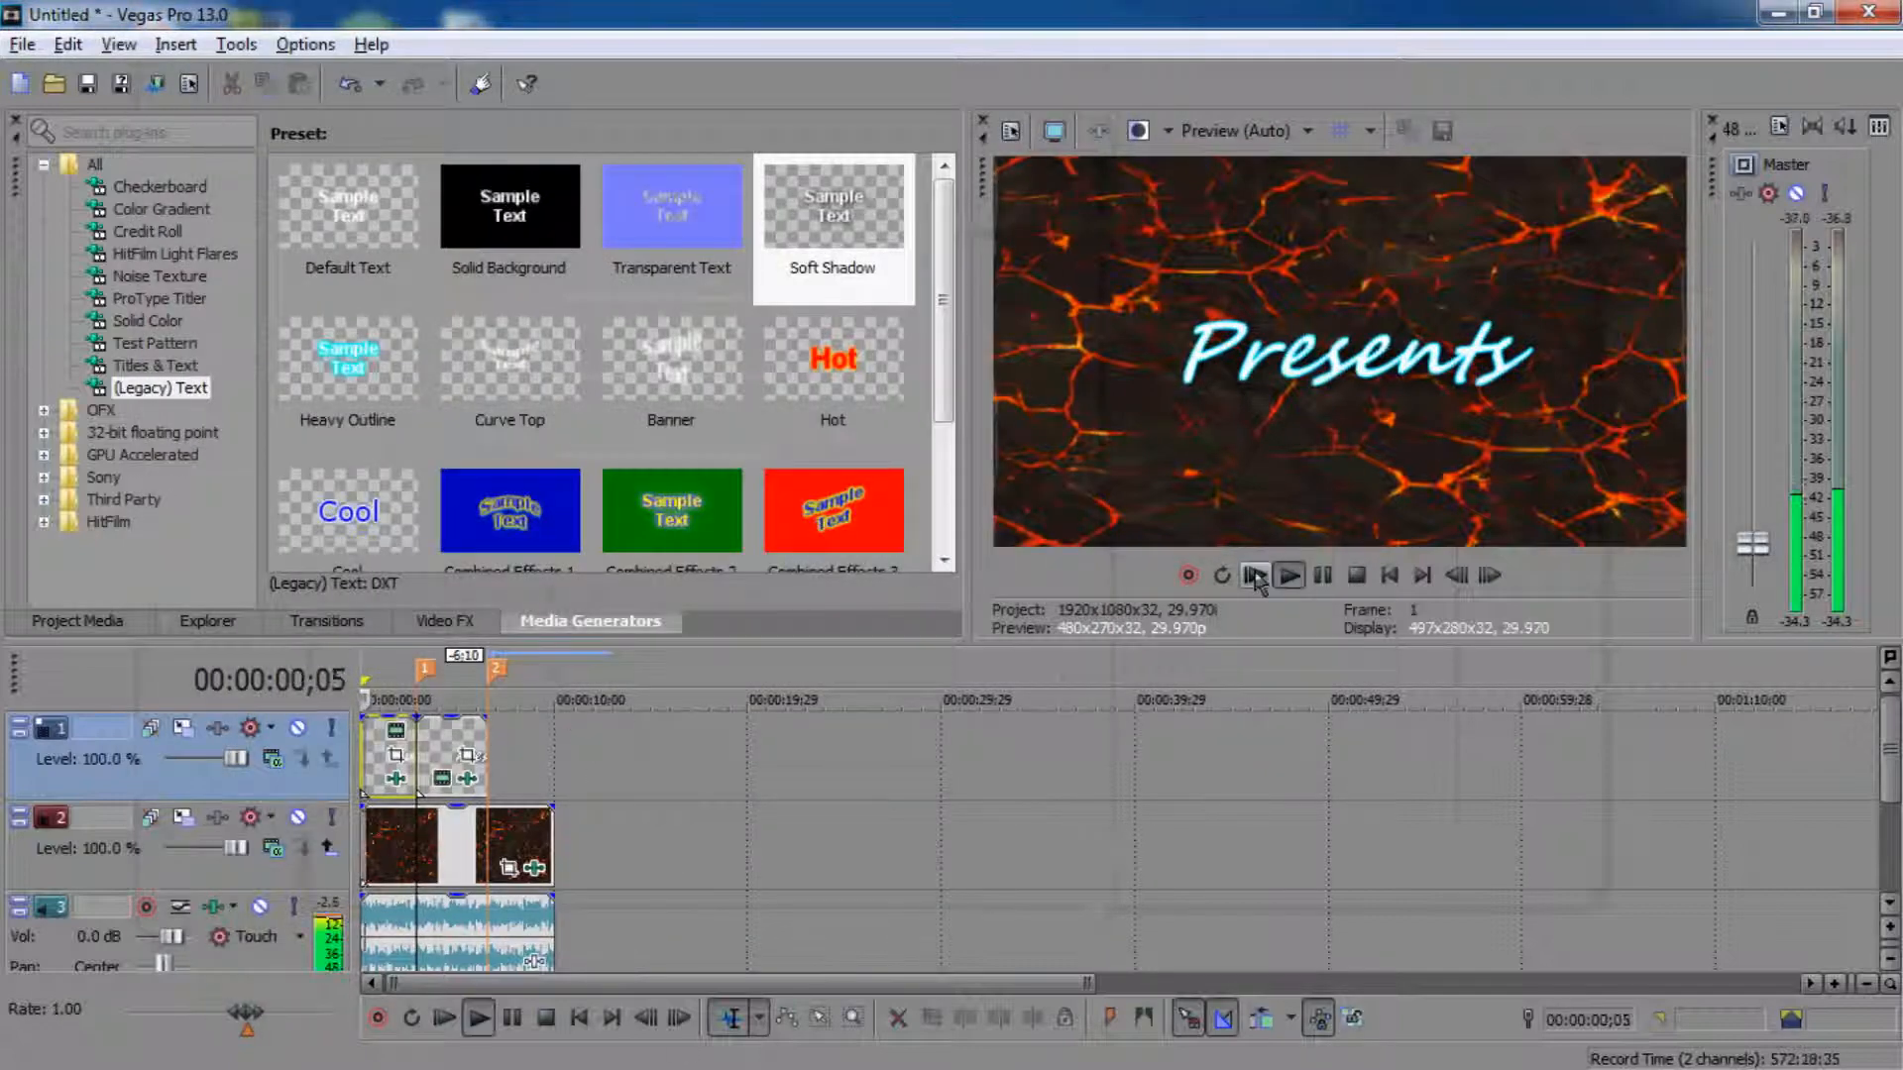
pyautogui.click(1254, 575)
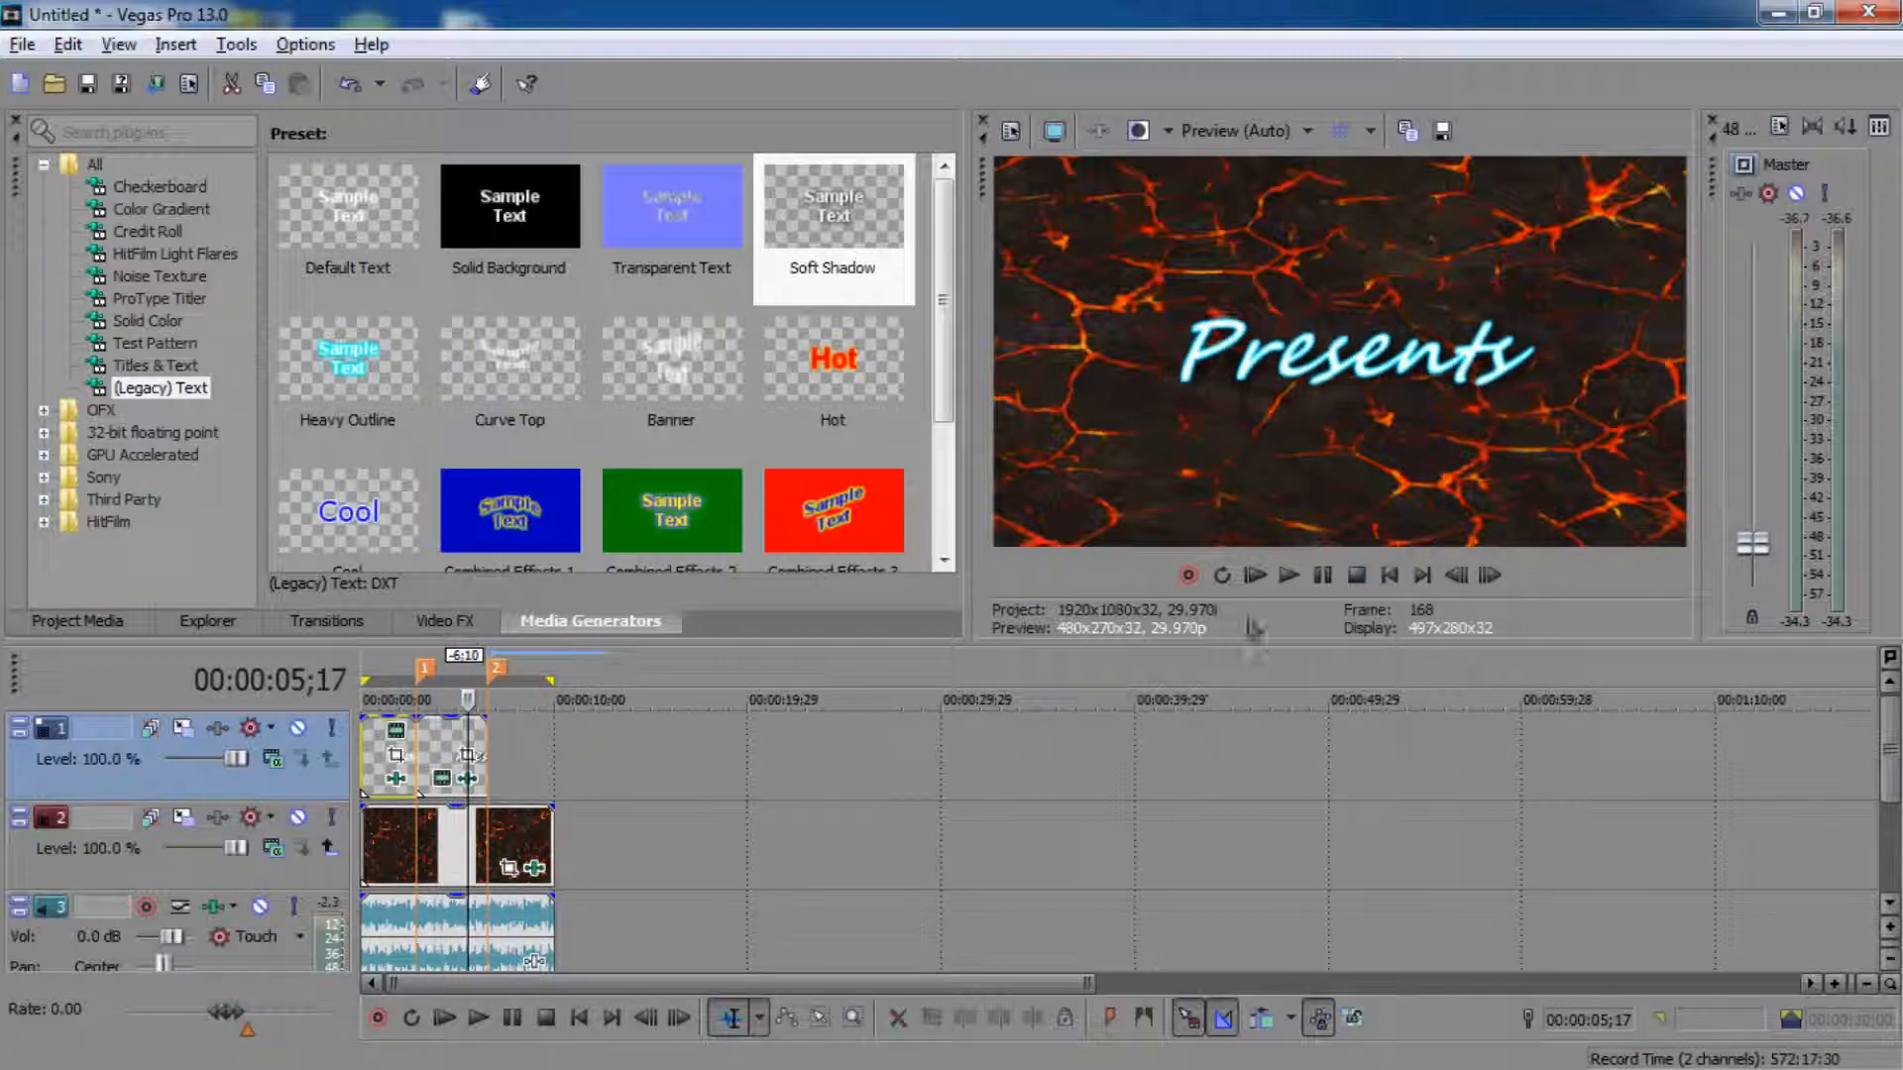
pyautogui.click(1288, 575)
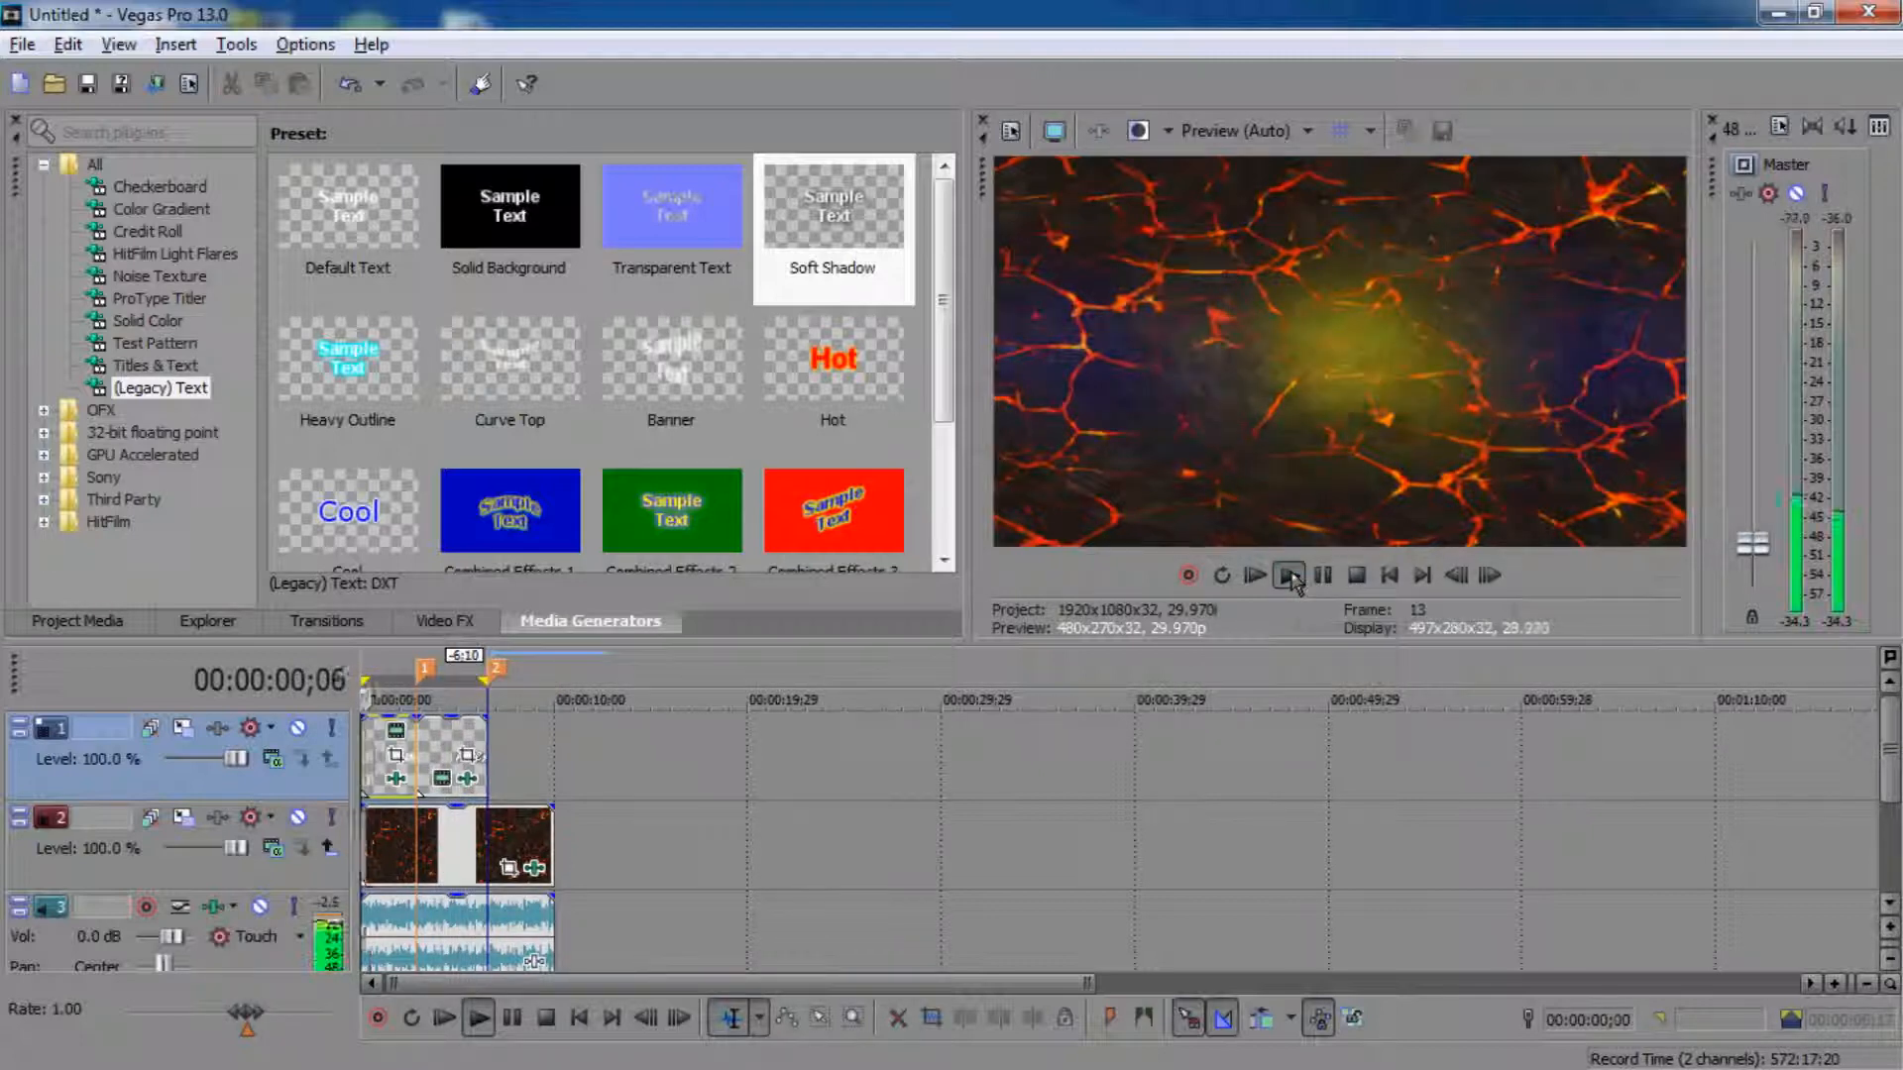
pyautogui.click(1288, 574)
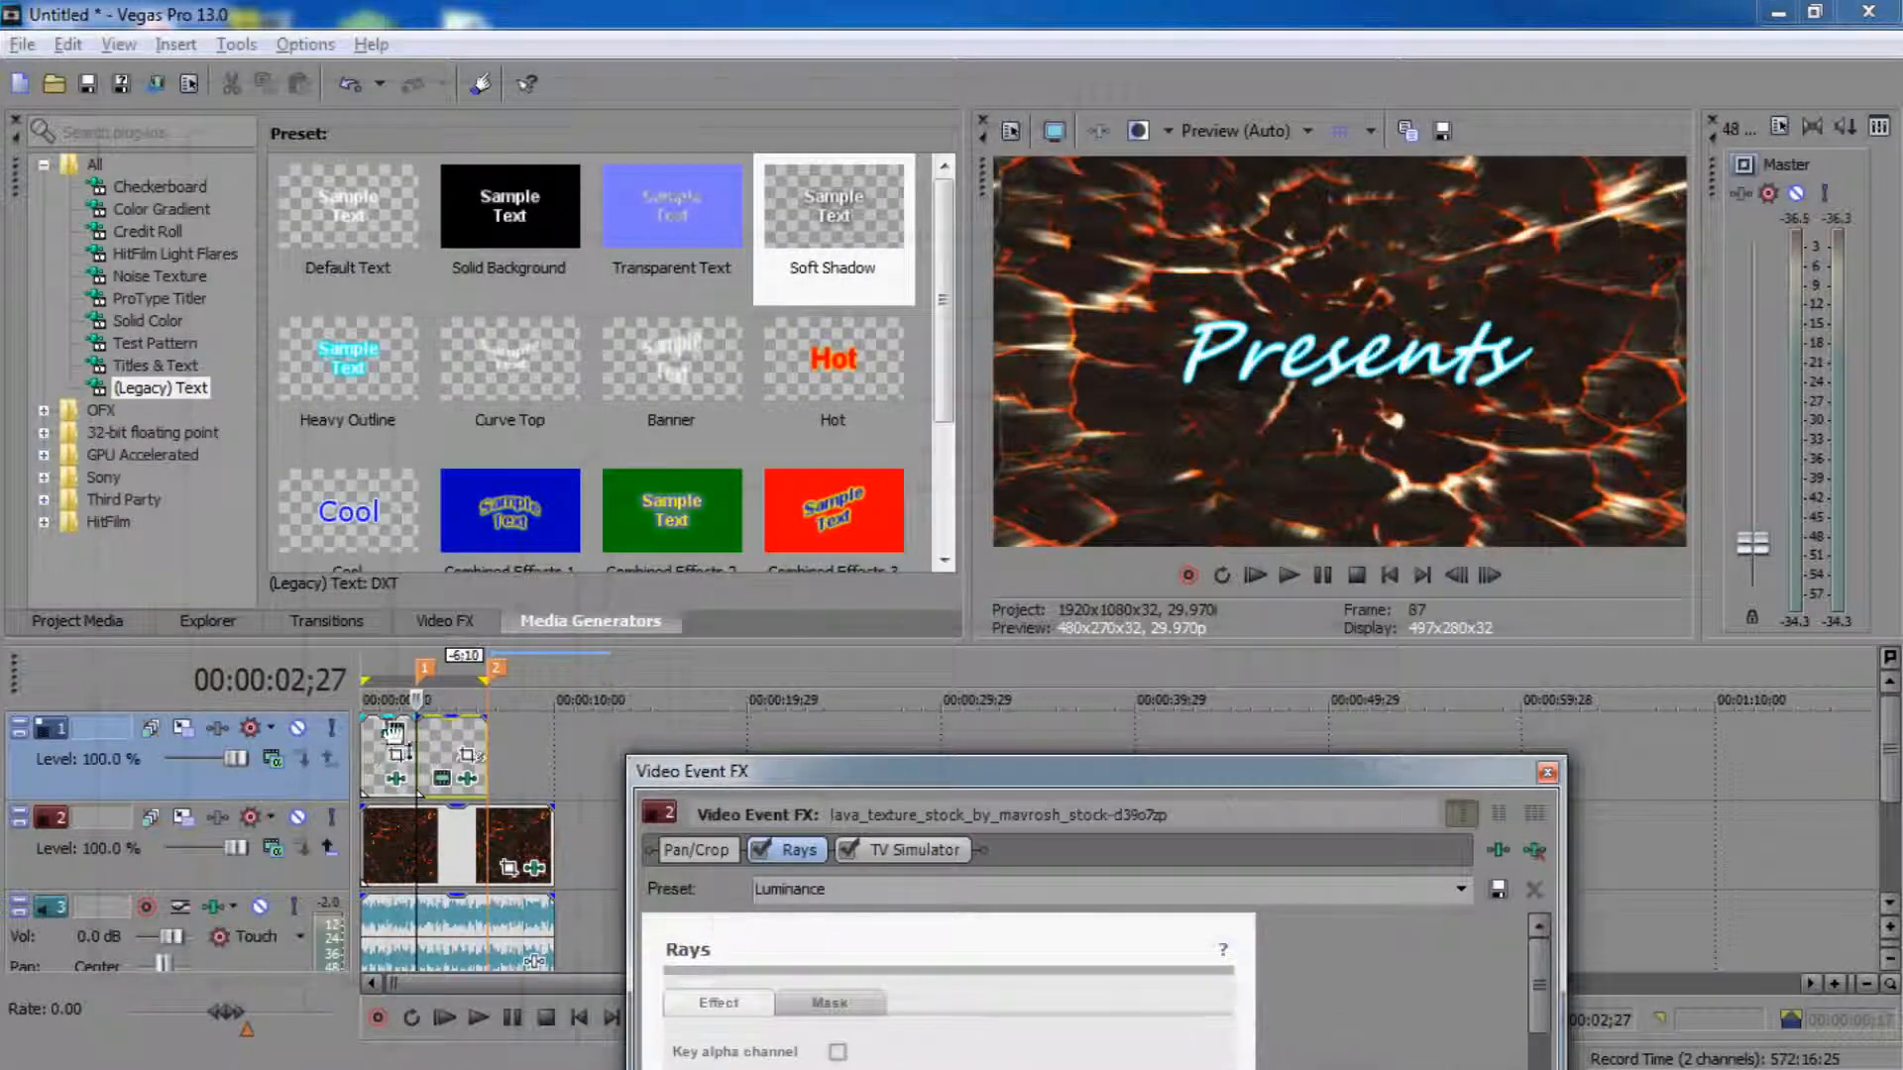
# Step: Play the intro twice from the start to review the Quetzatel and Presents titles
pyautogui.click(1290, 575)
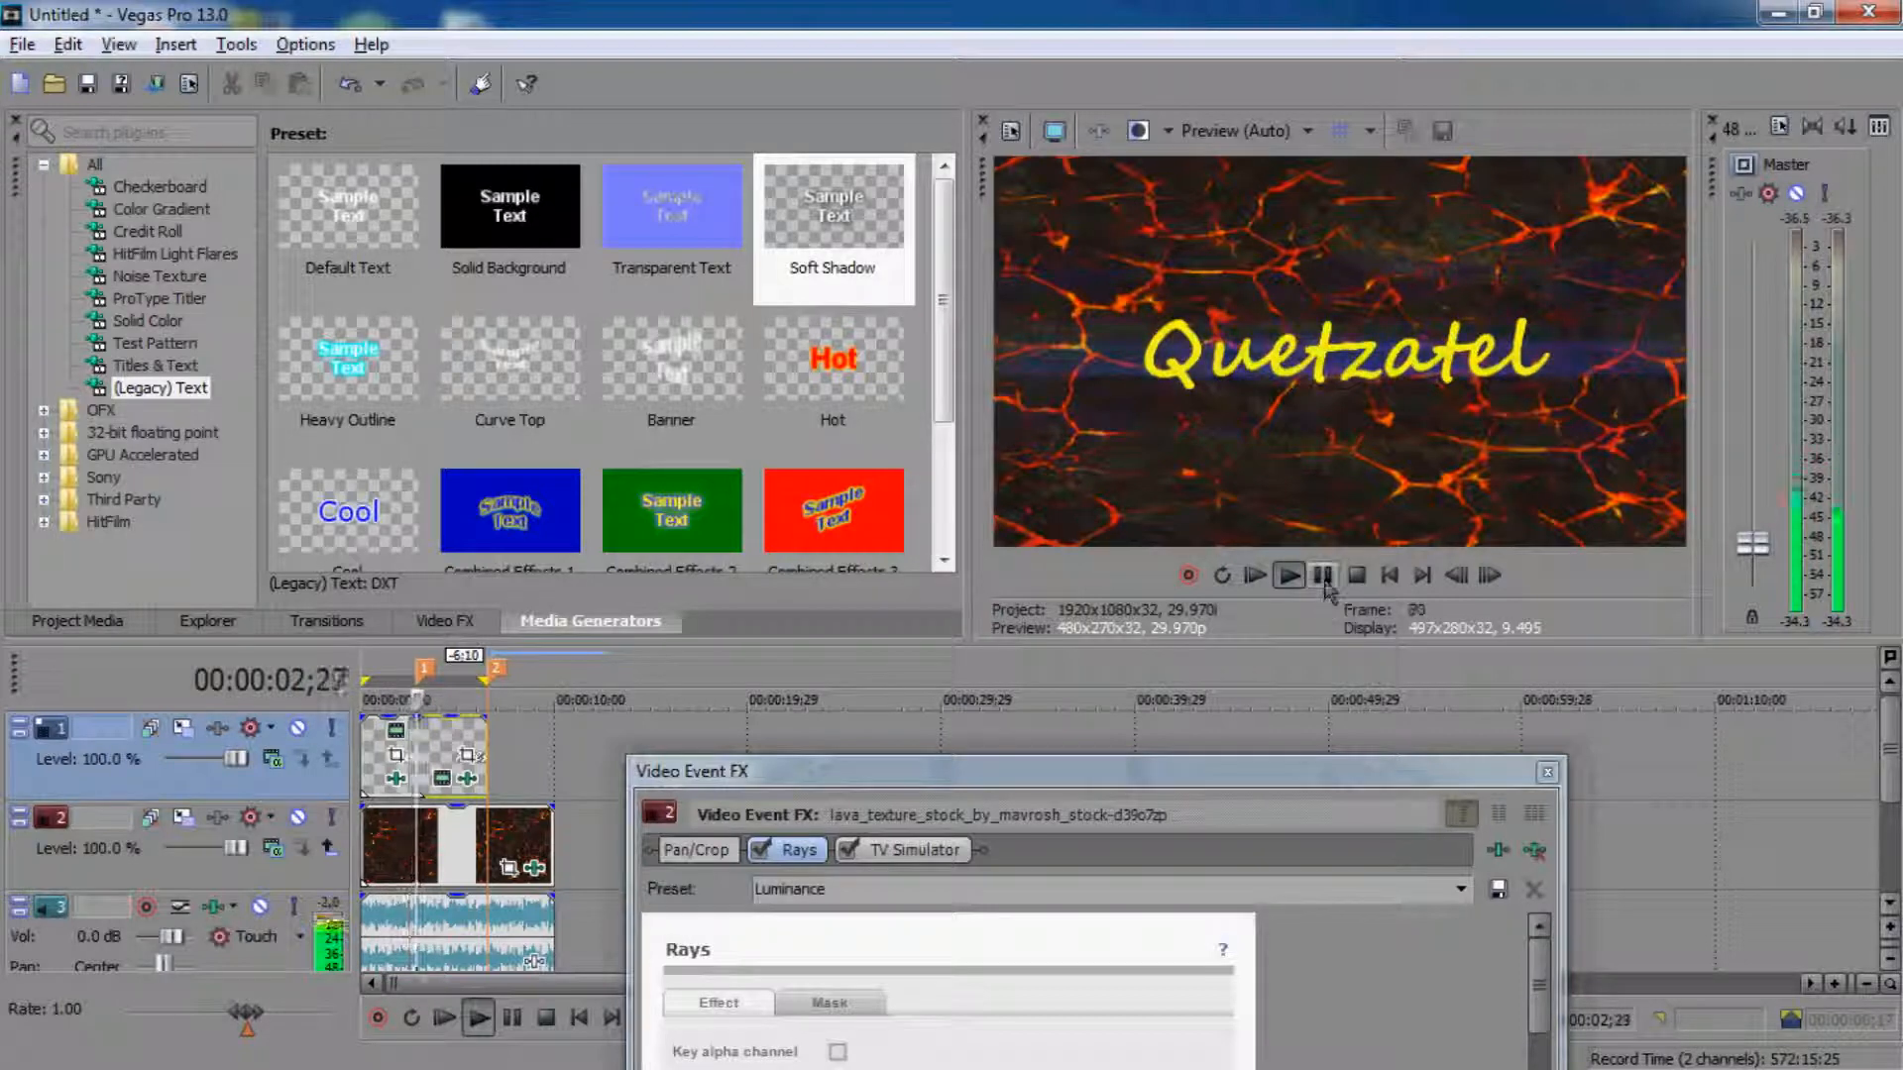
pyautogui.click(1289, 575)
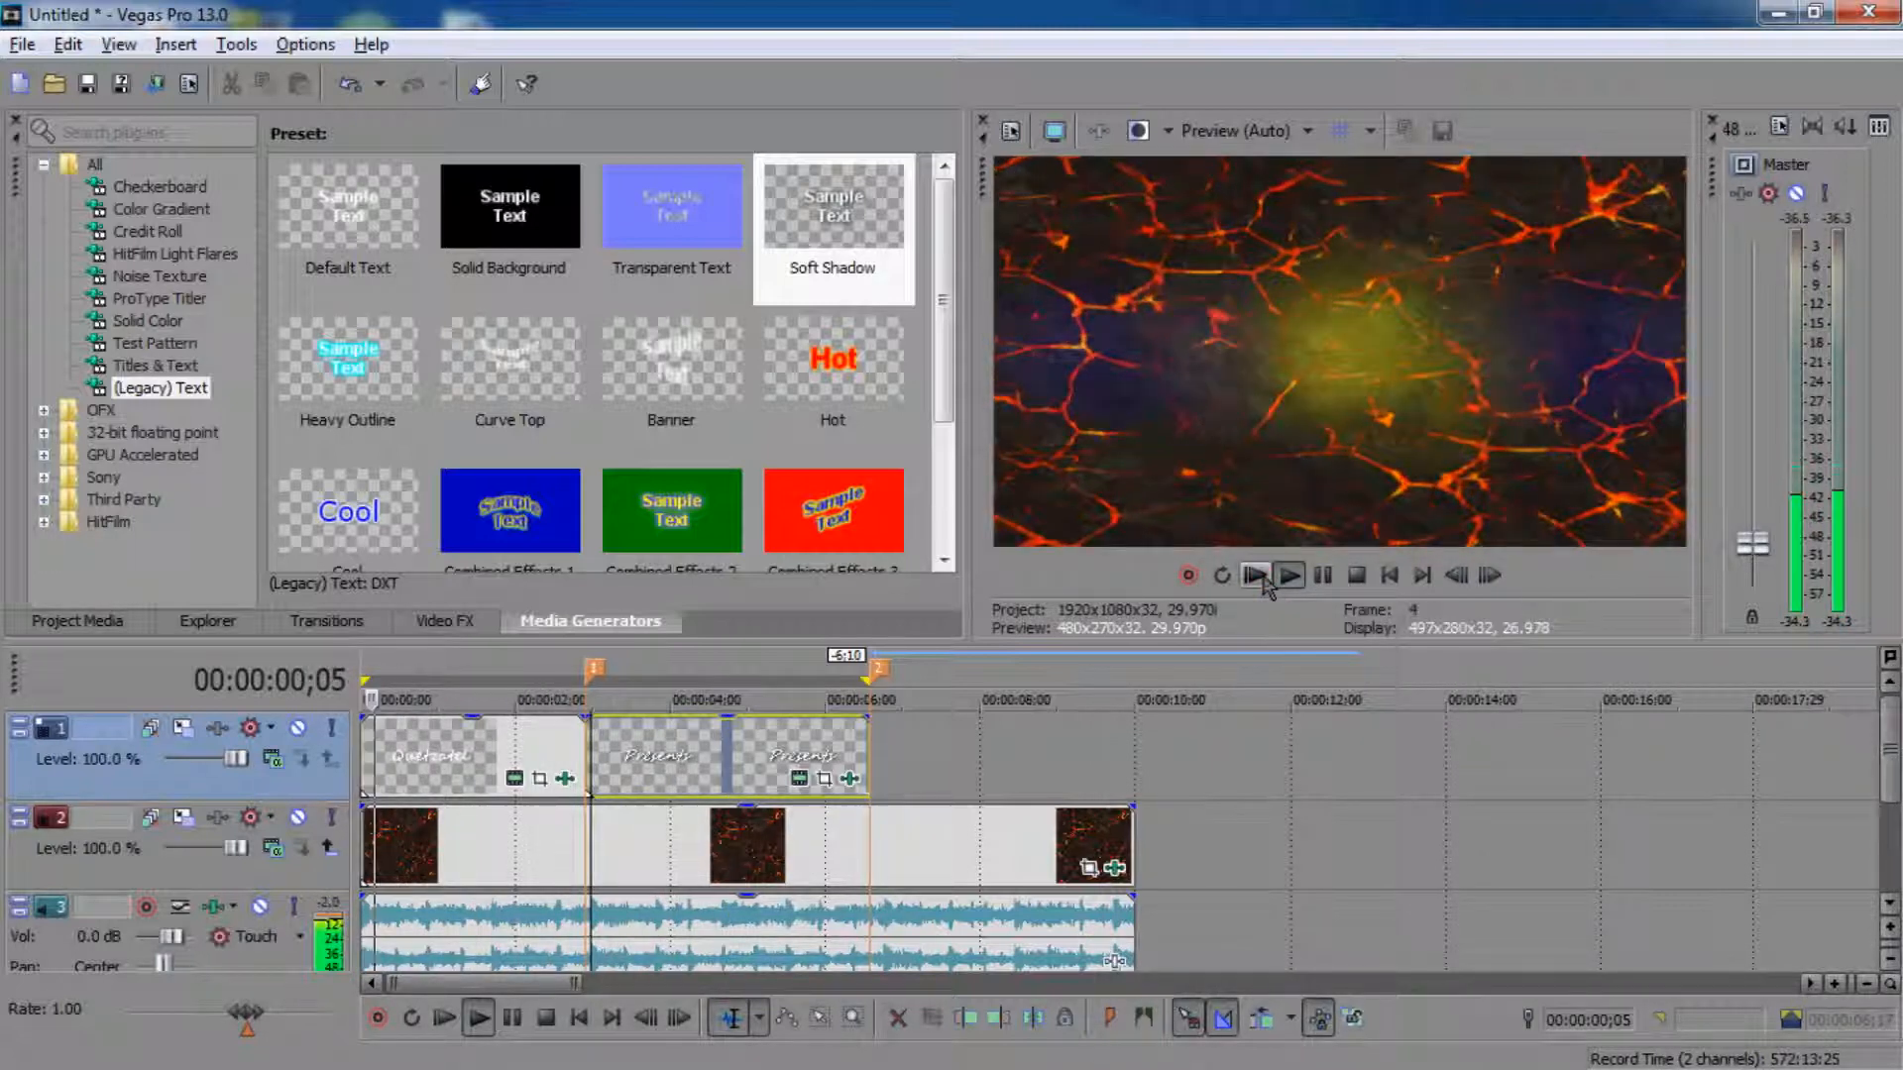
pyautogui.click(1289, 574)
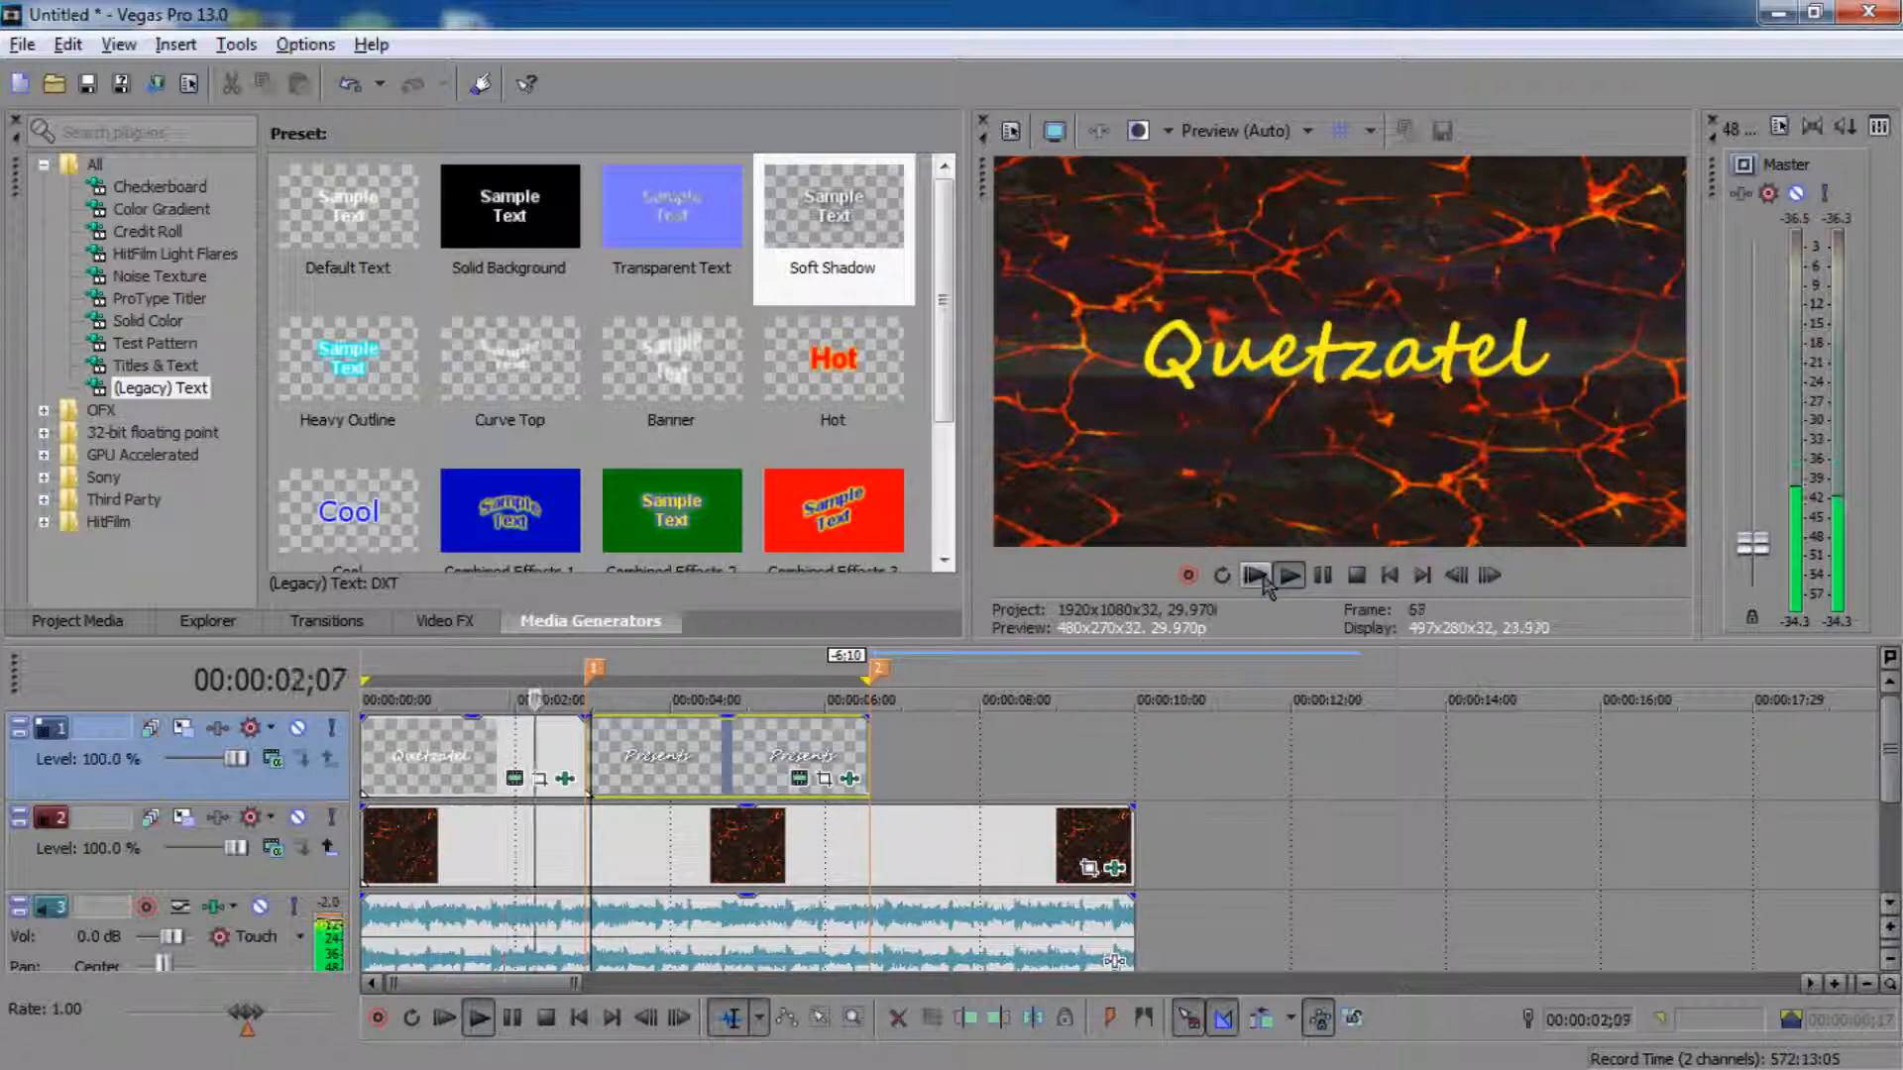
pyautogui.click(1255, 575)
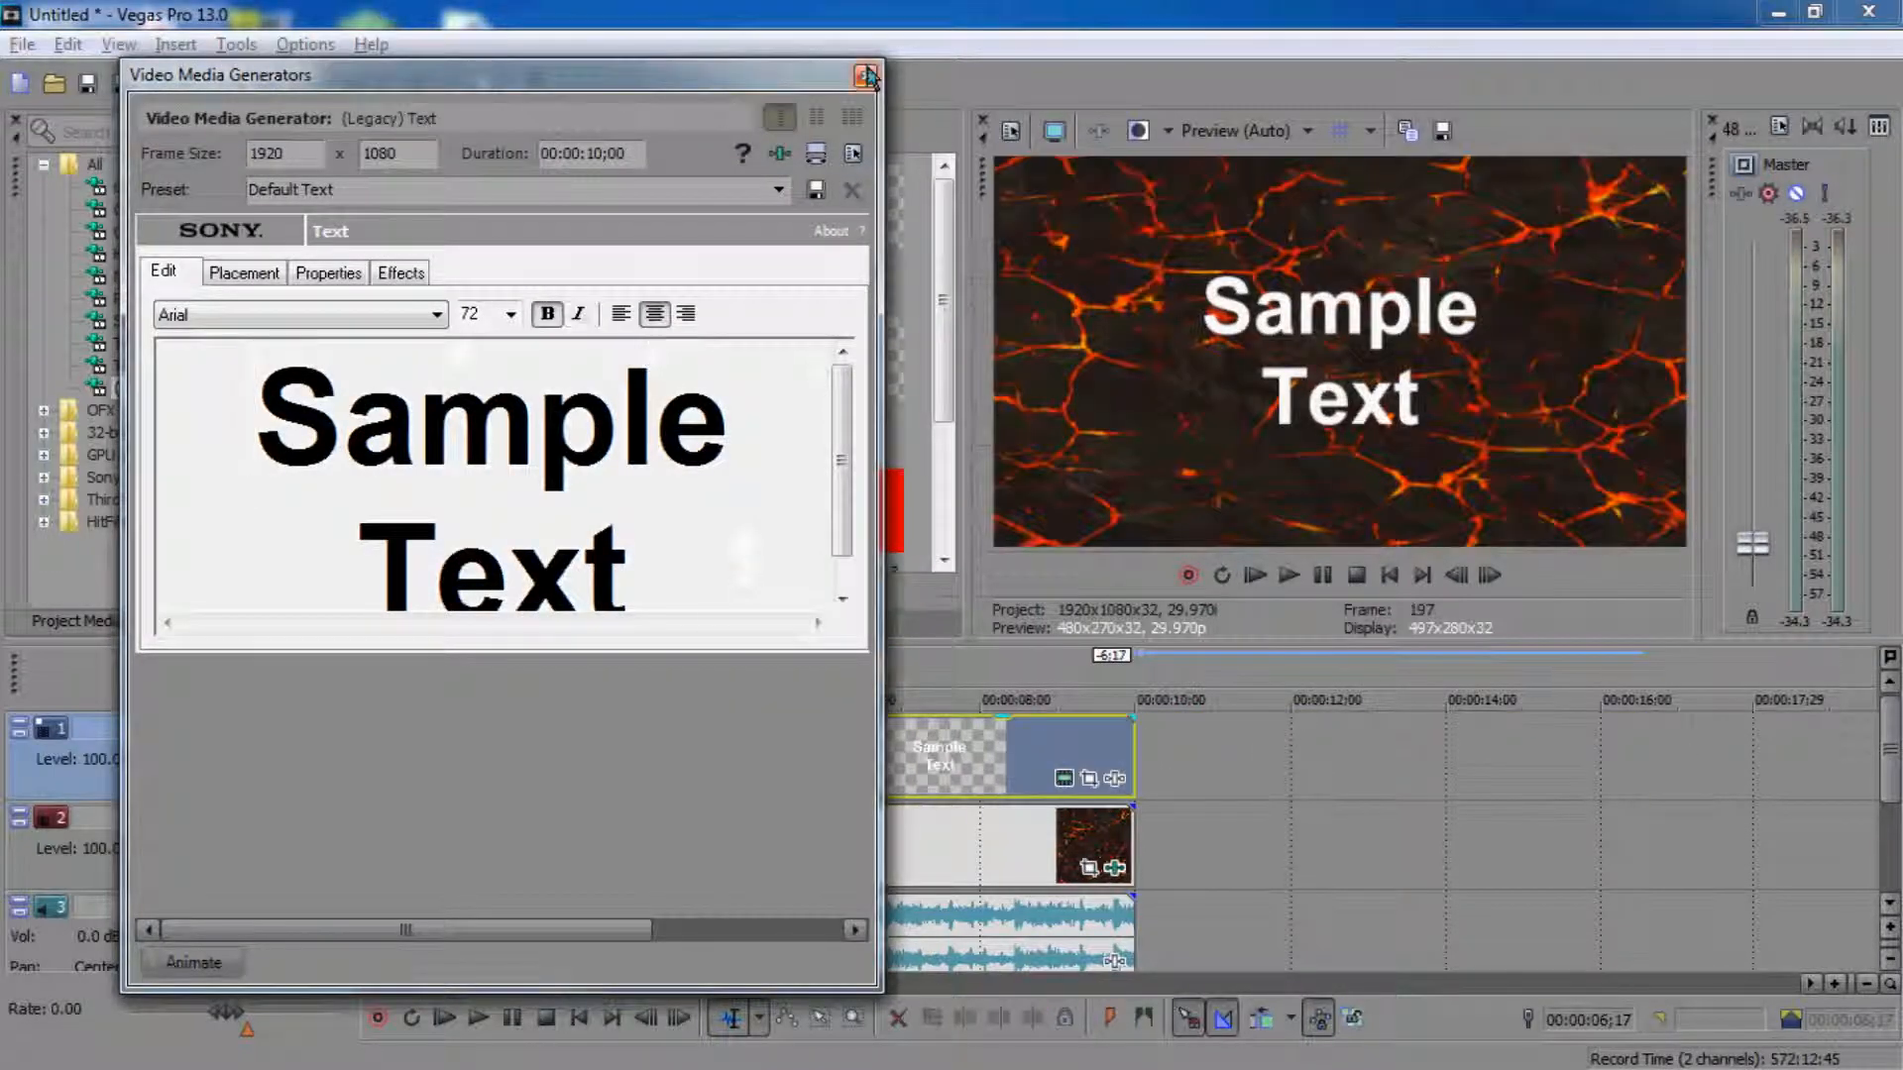
pyautogui.click(868, 75)
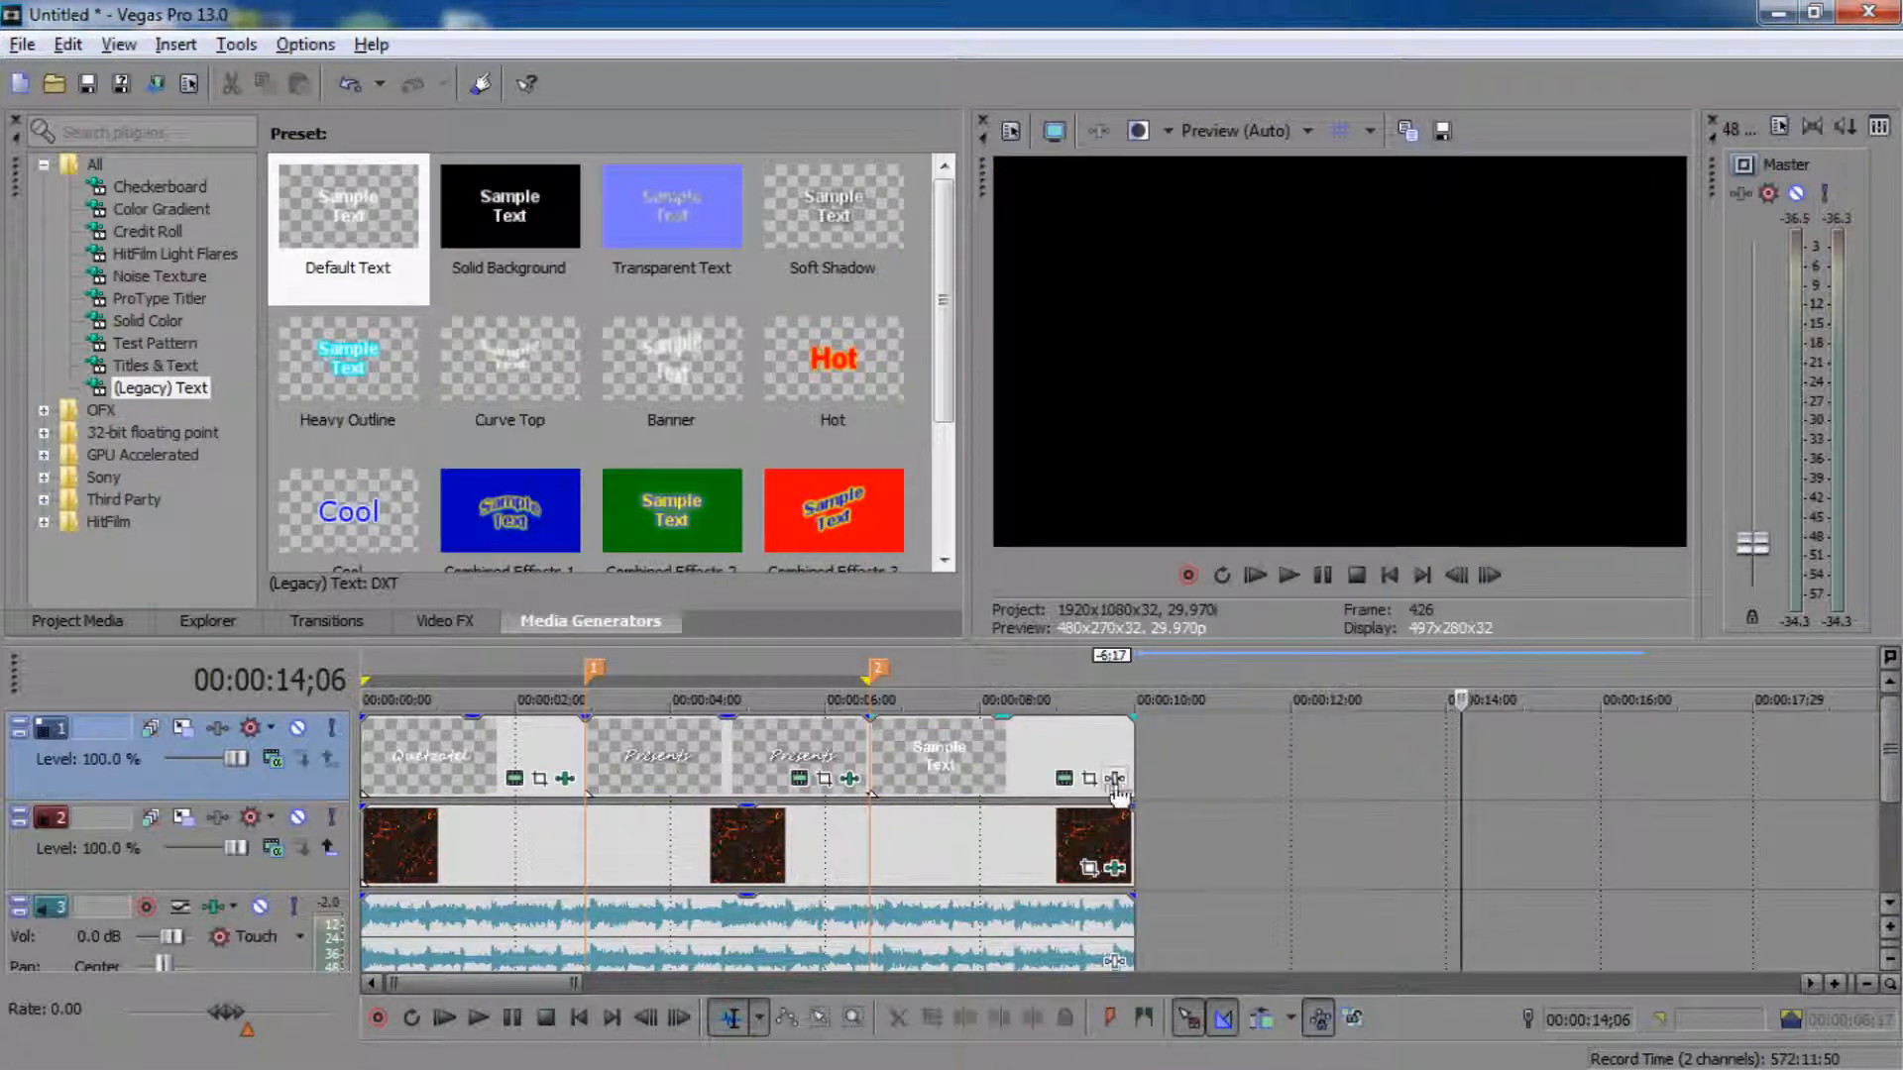
pyautogui.click(1113, 780)
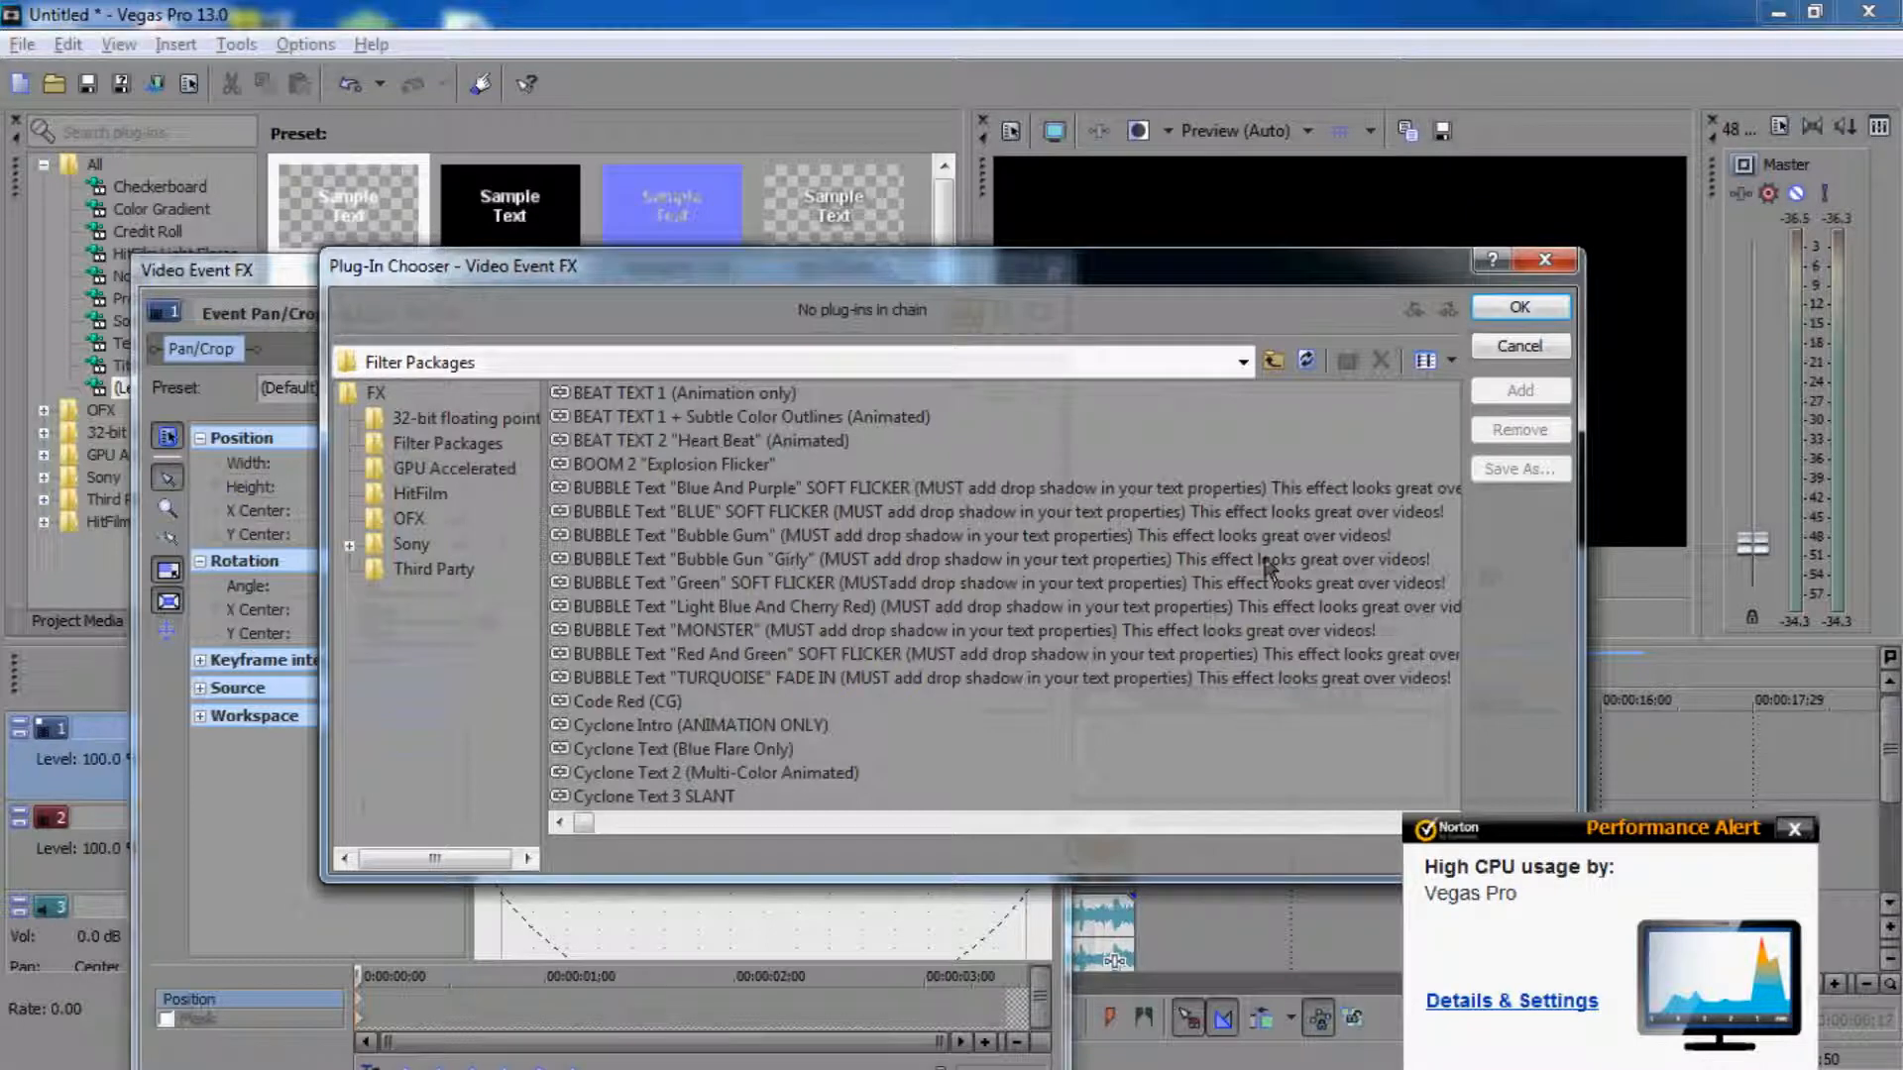
pyautogui.click(971, 535)
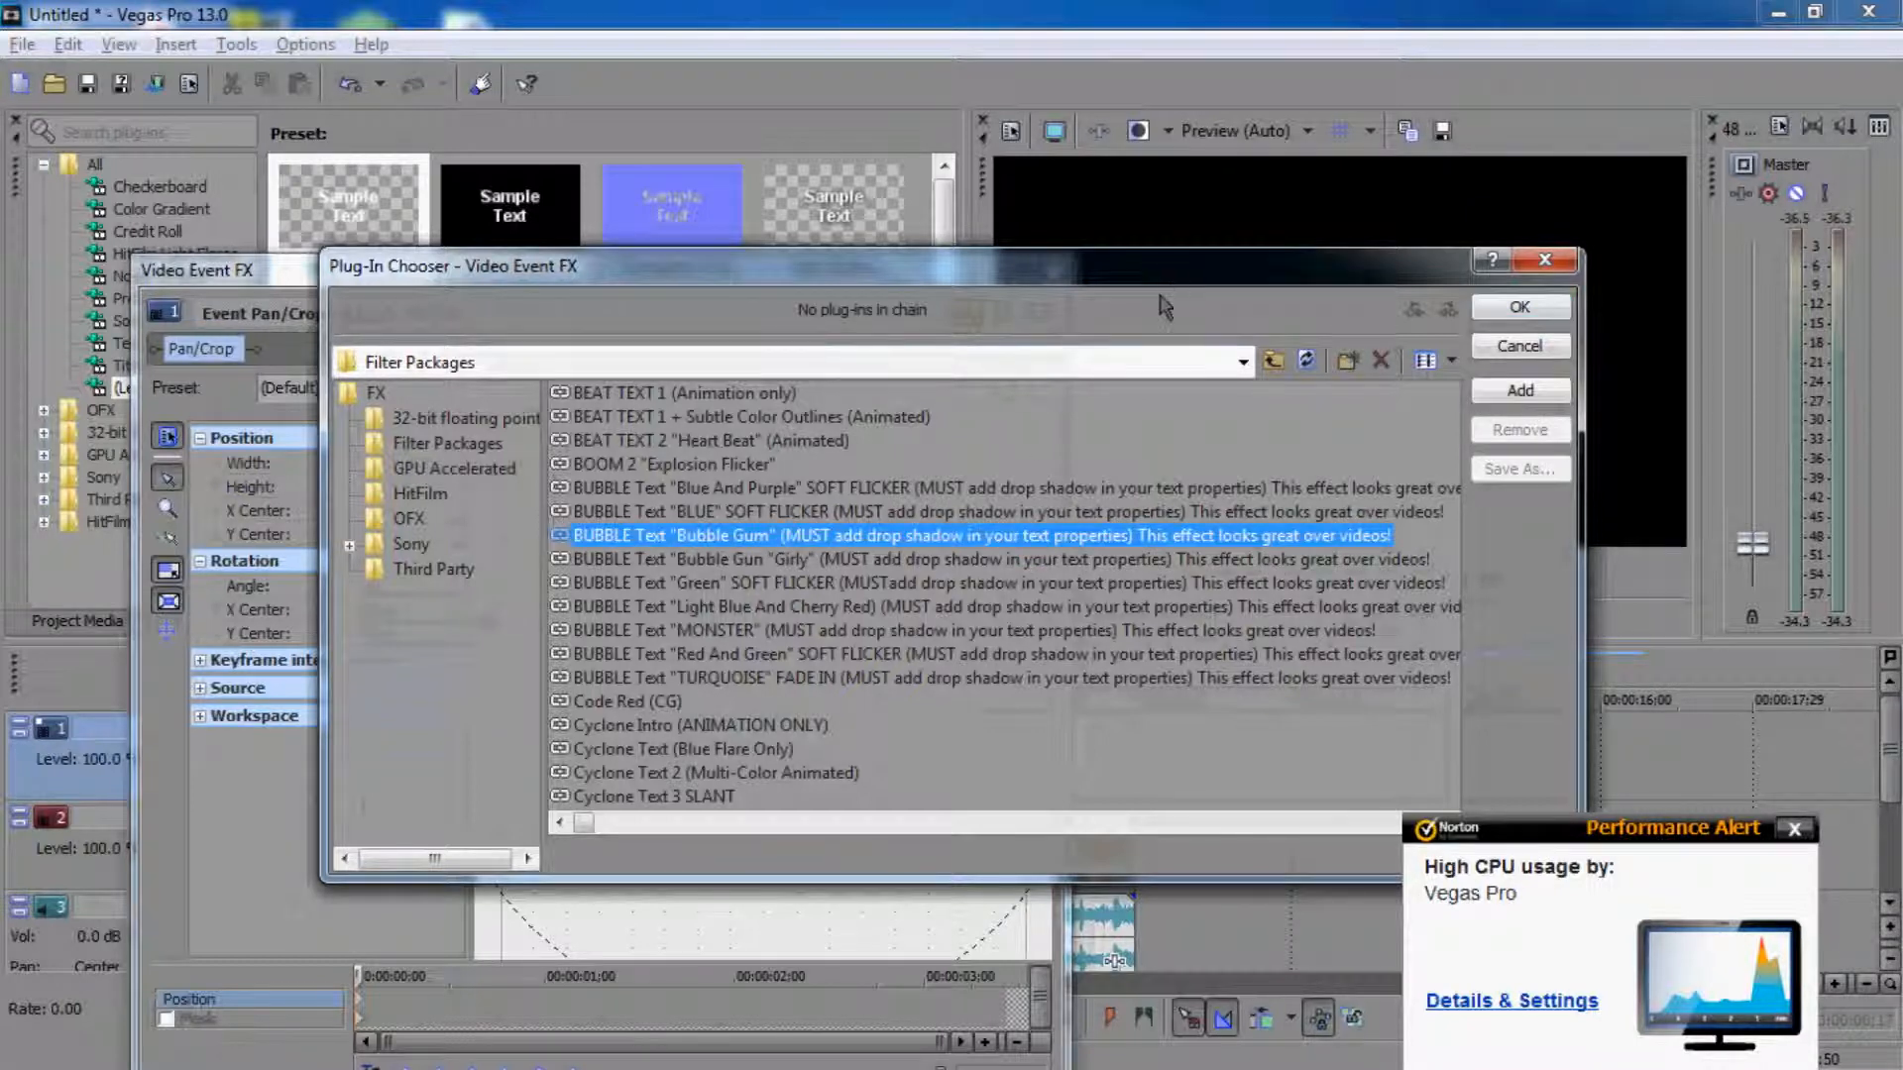
pyautogui.click(753, 417)
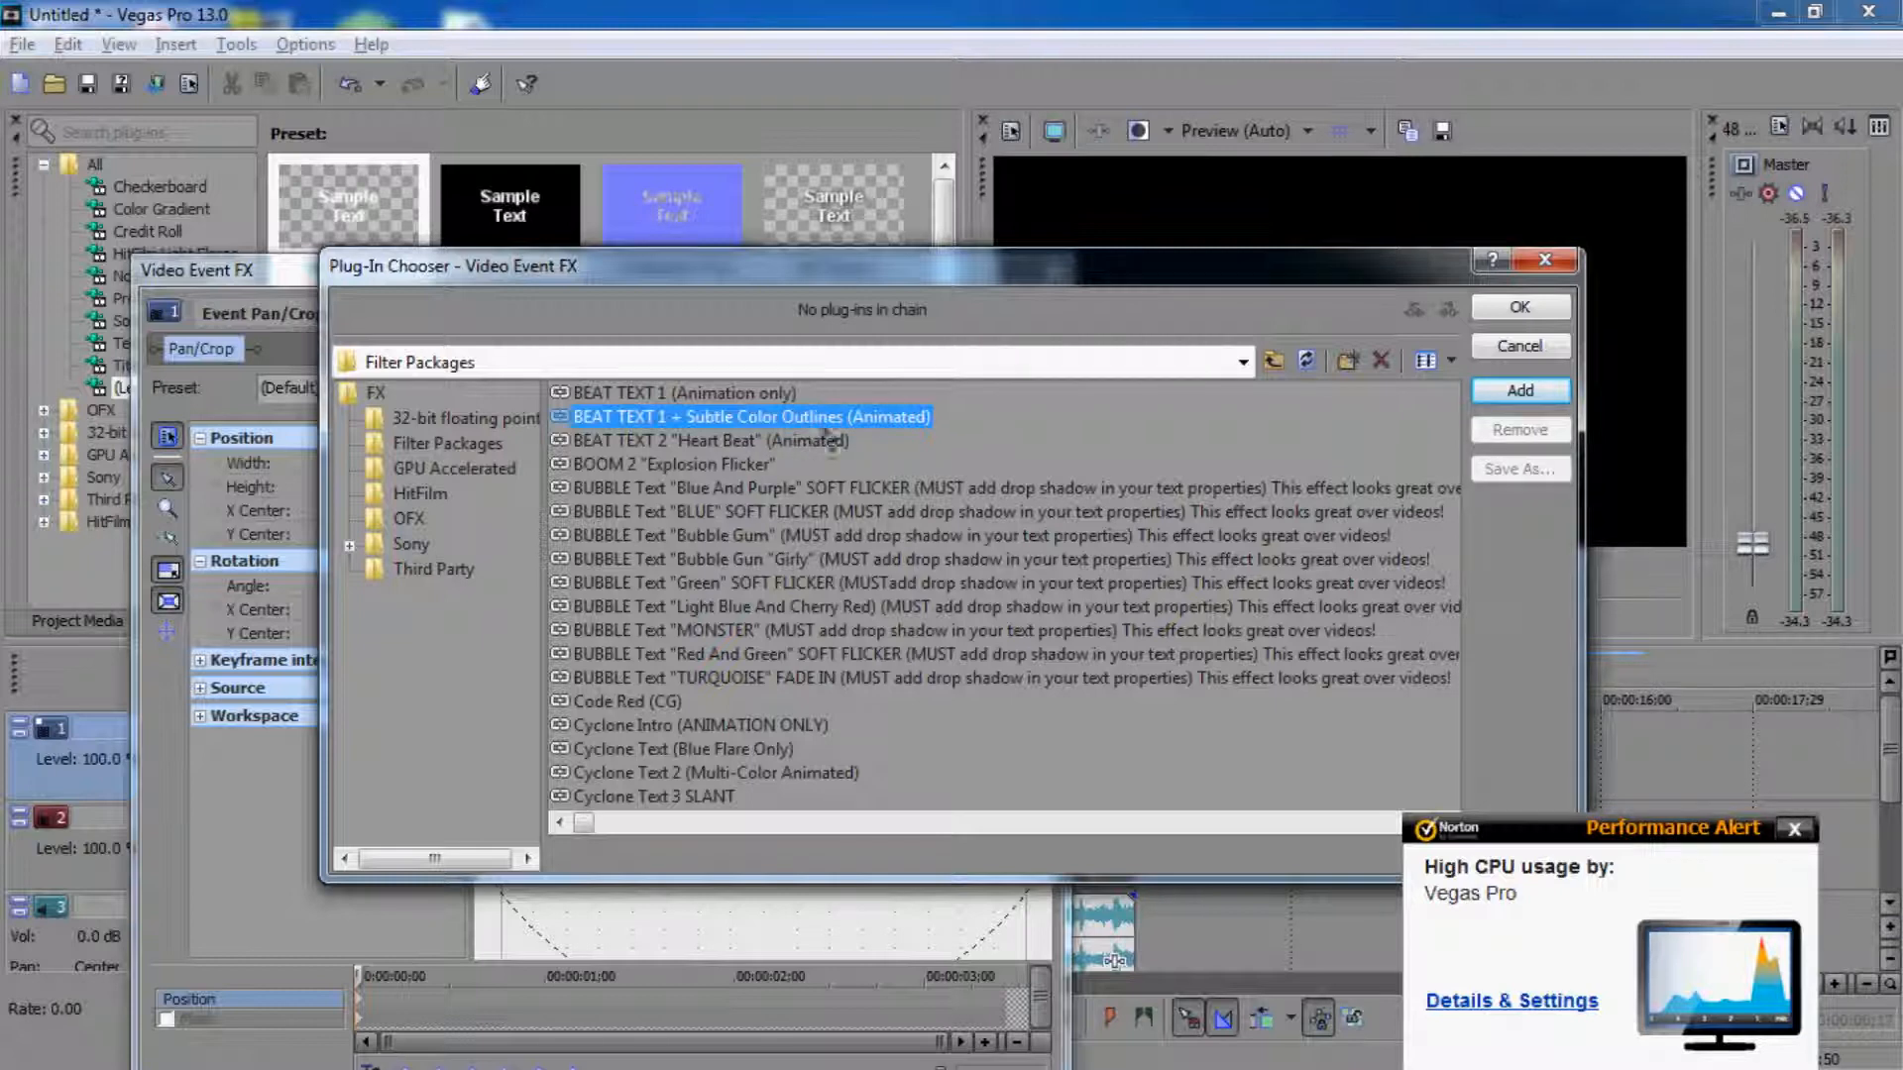
pyautogui.moveTo(762, 437)
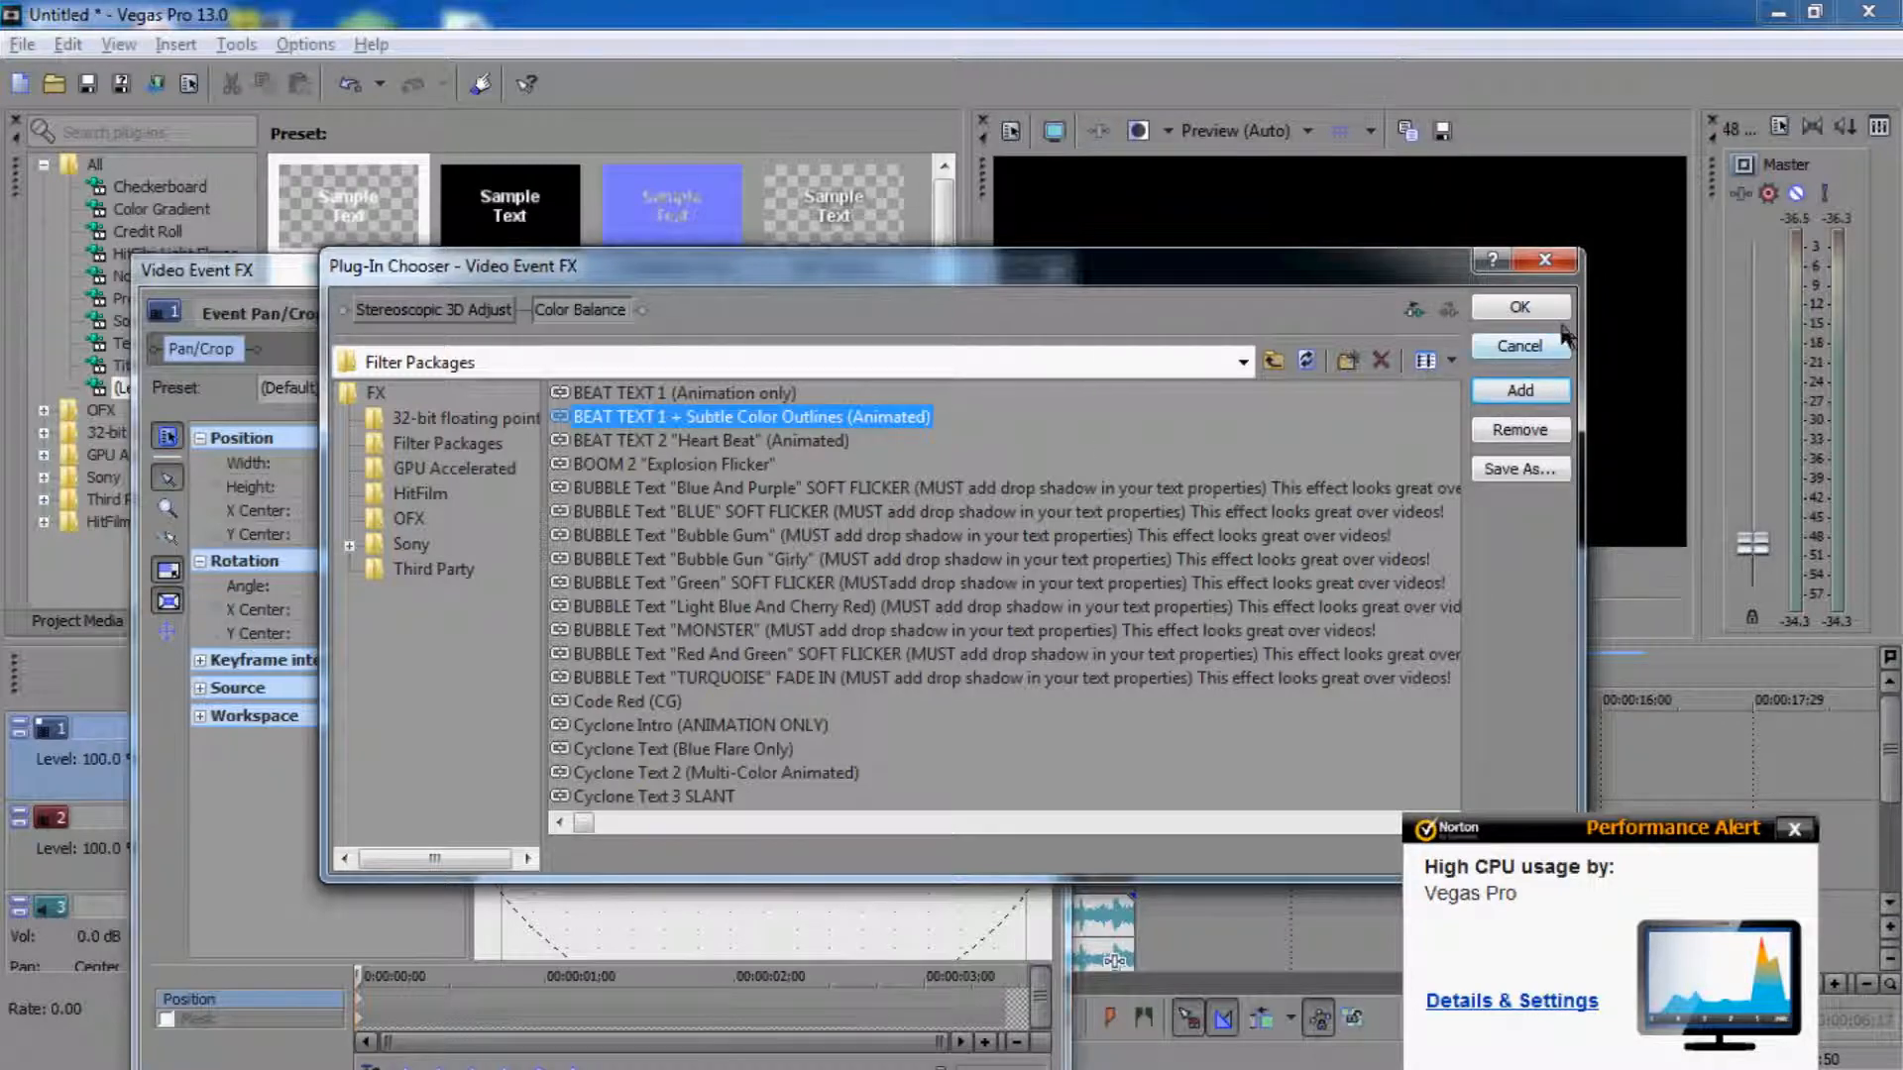
pyautogui.click(1518, 346)
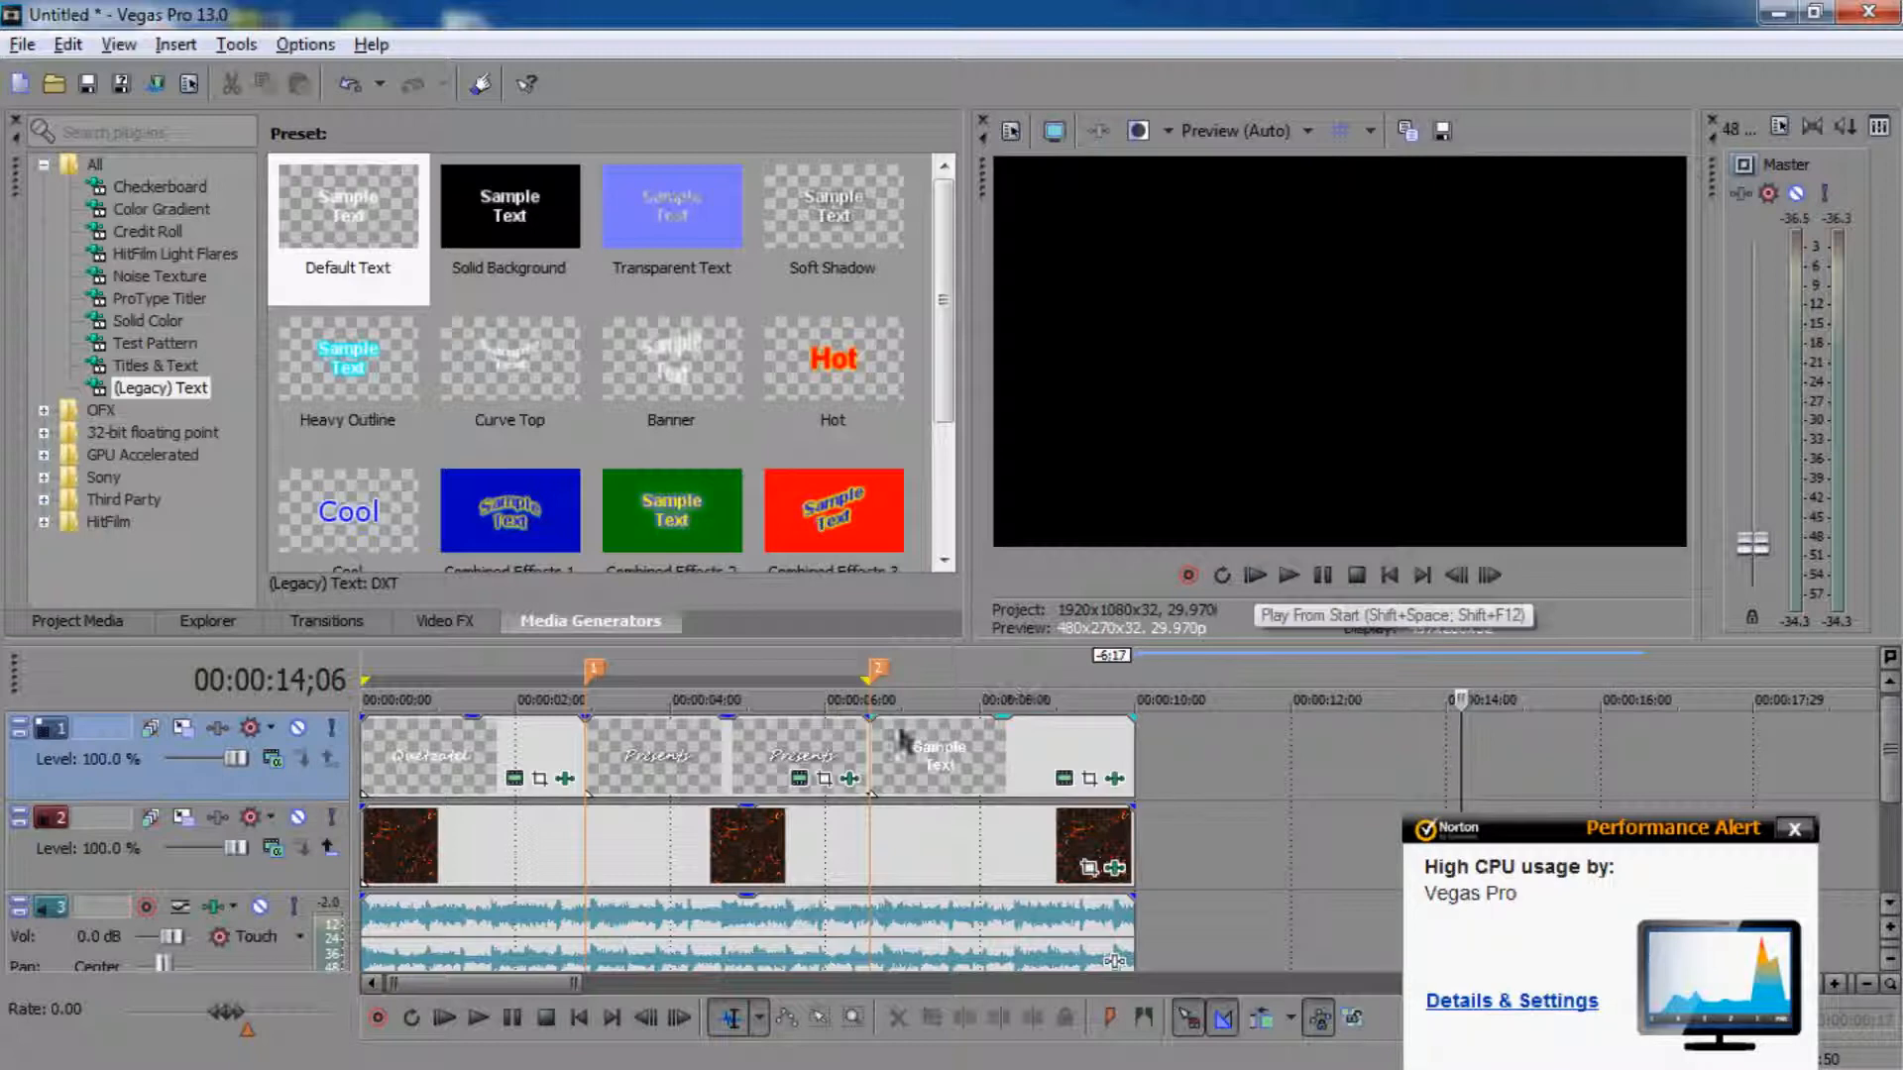
pyautogui.click(1256, 575)
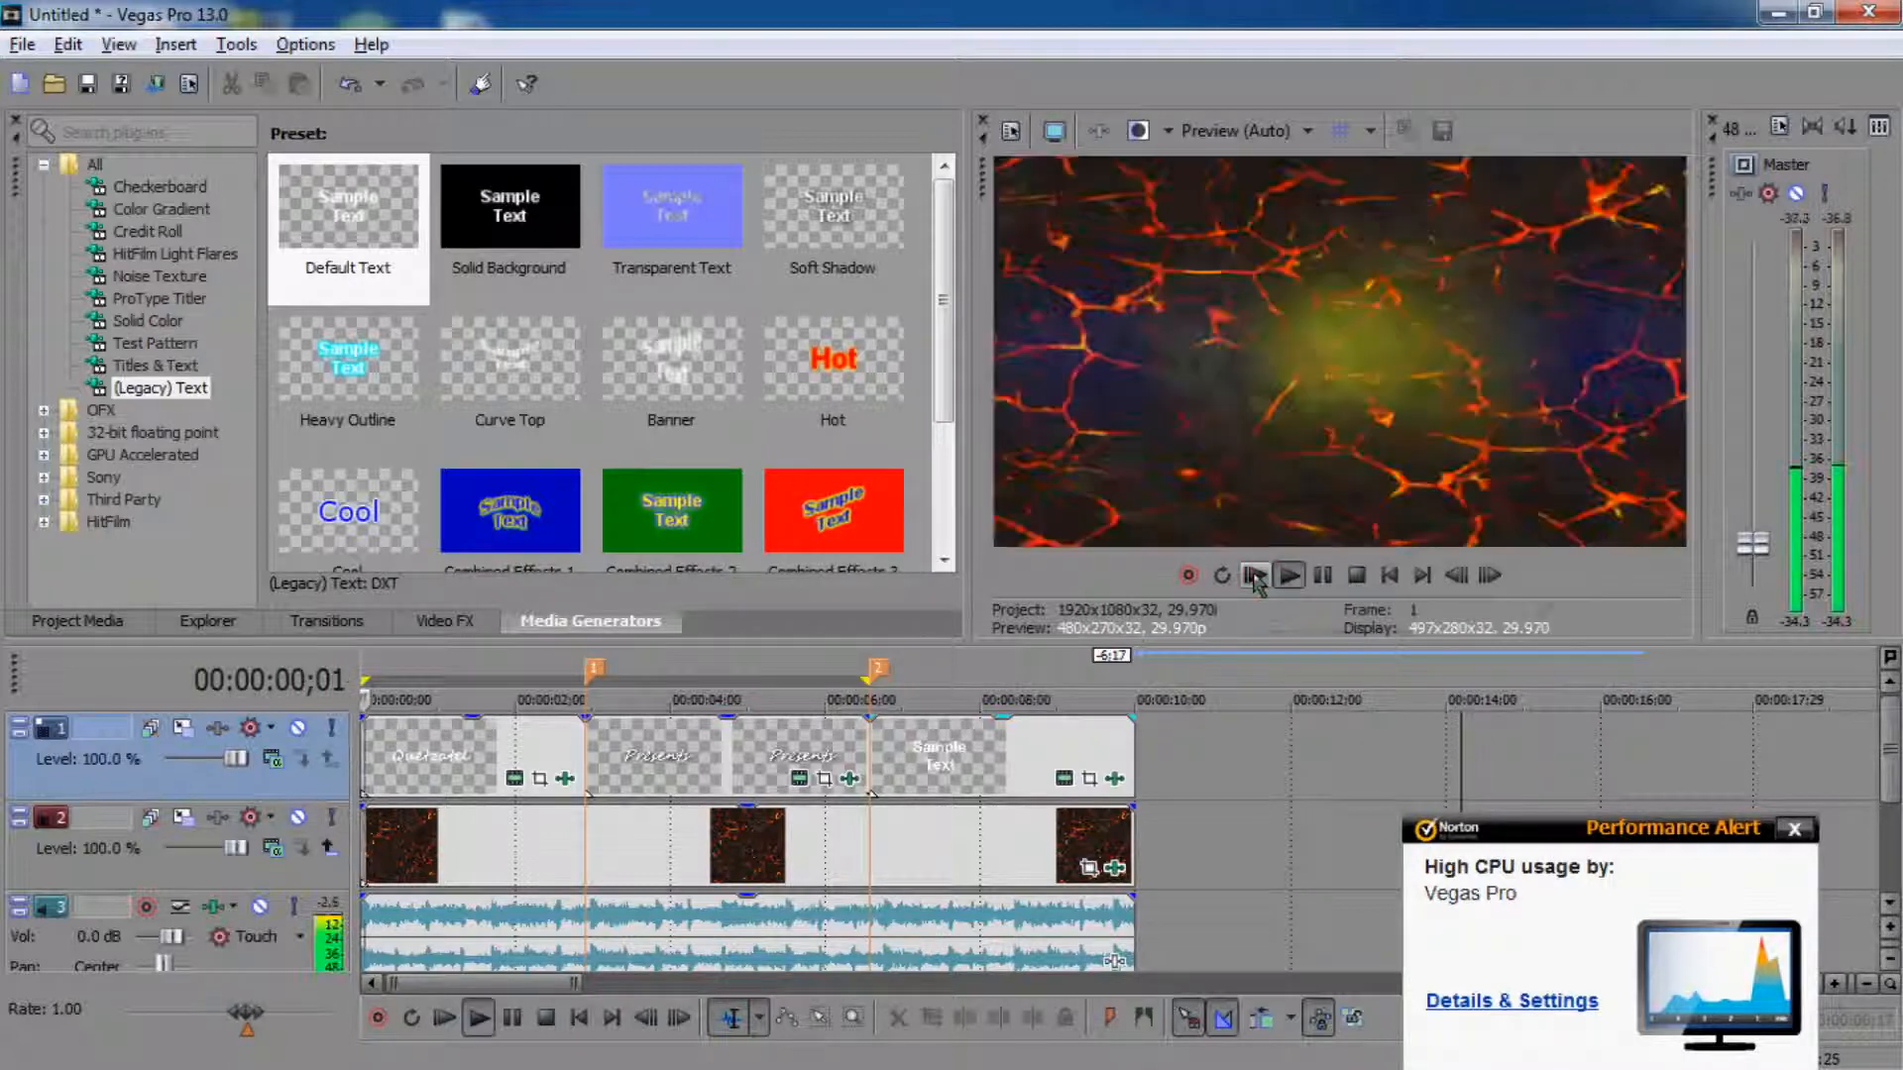
# Step: Play the intro, stop on the third title, and open the lava clip's Event FX
pyautogui.click(1288, 575)
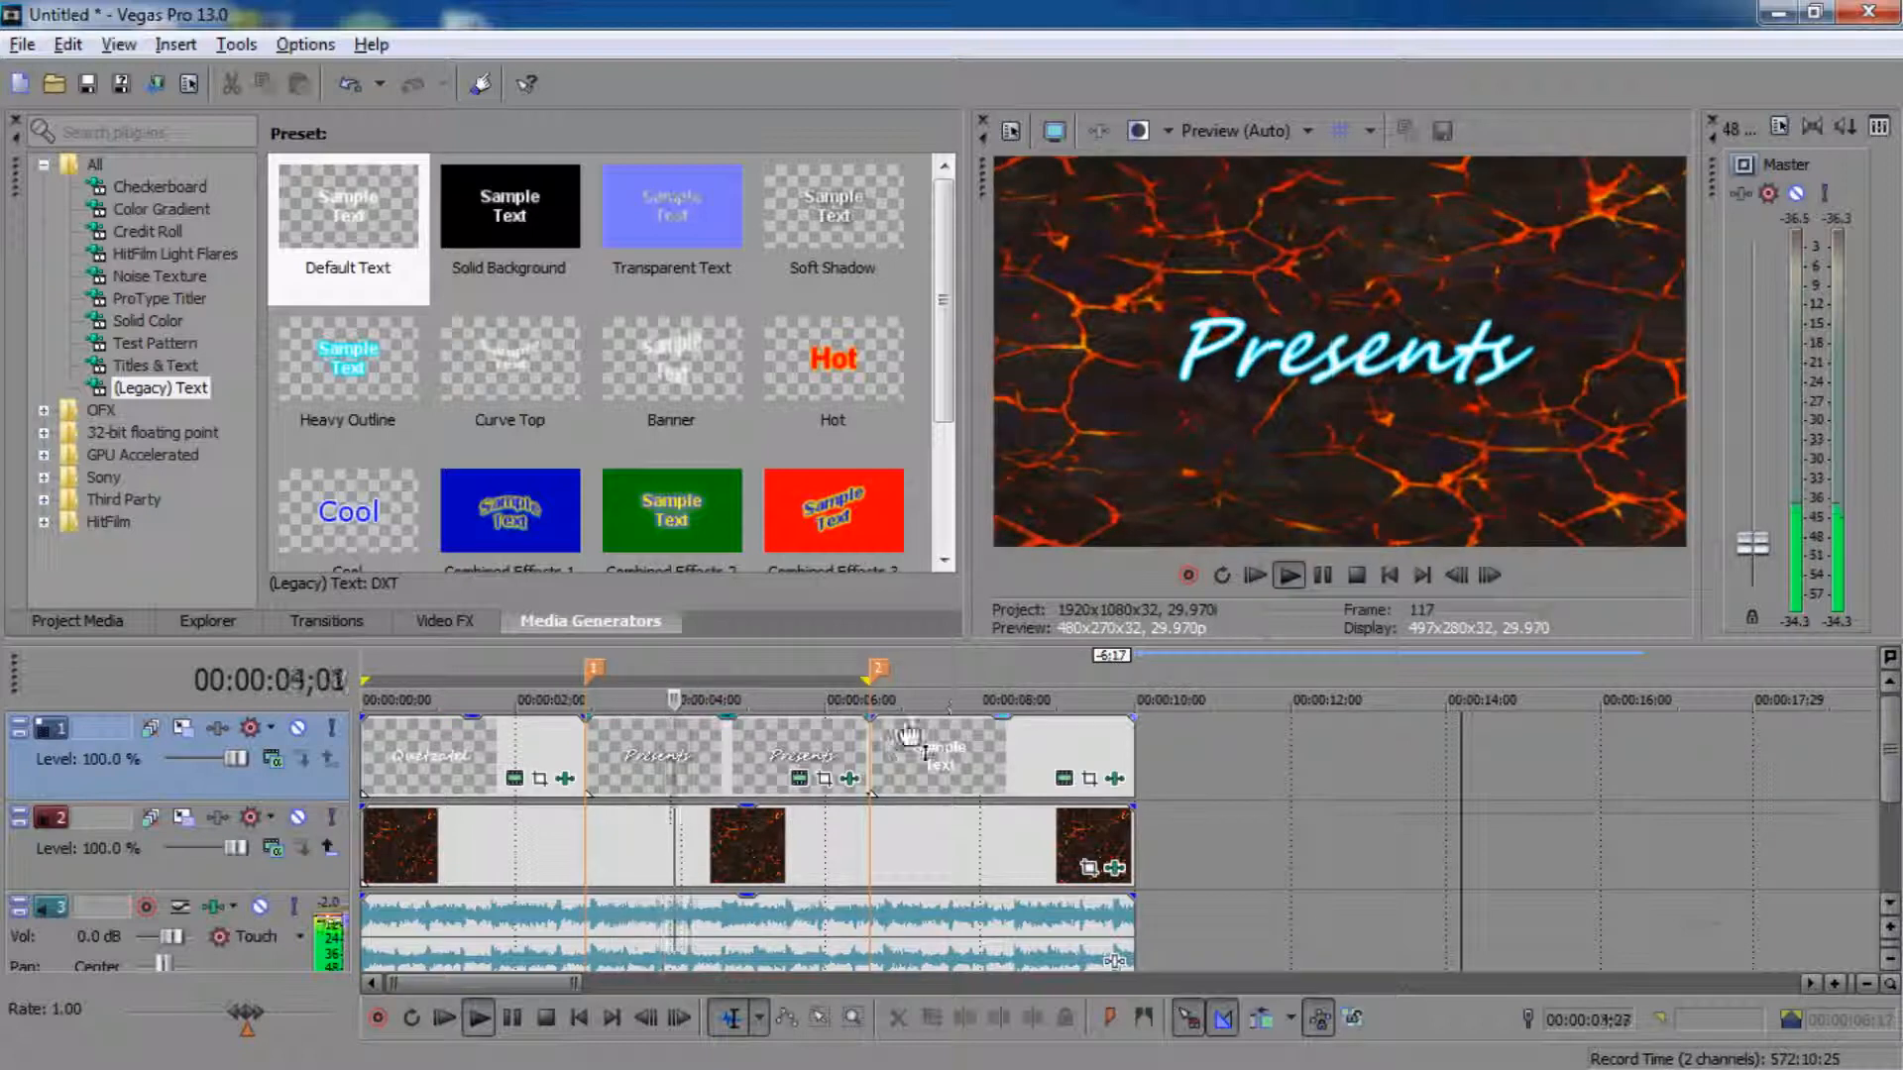
pyautogui.click(1288, 574)
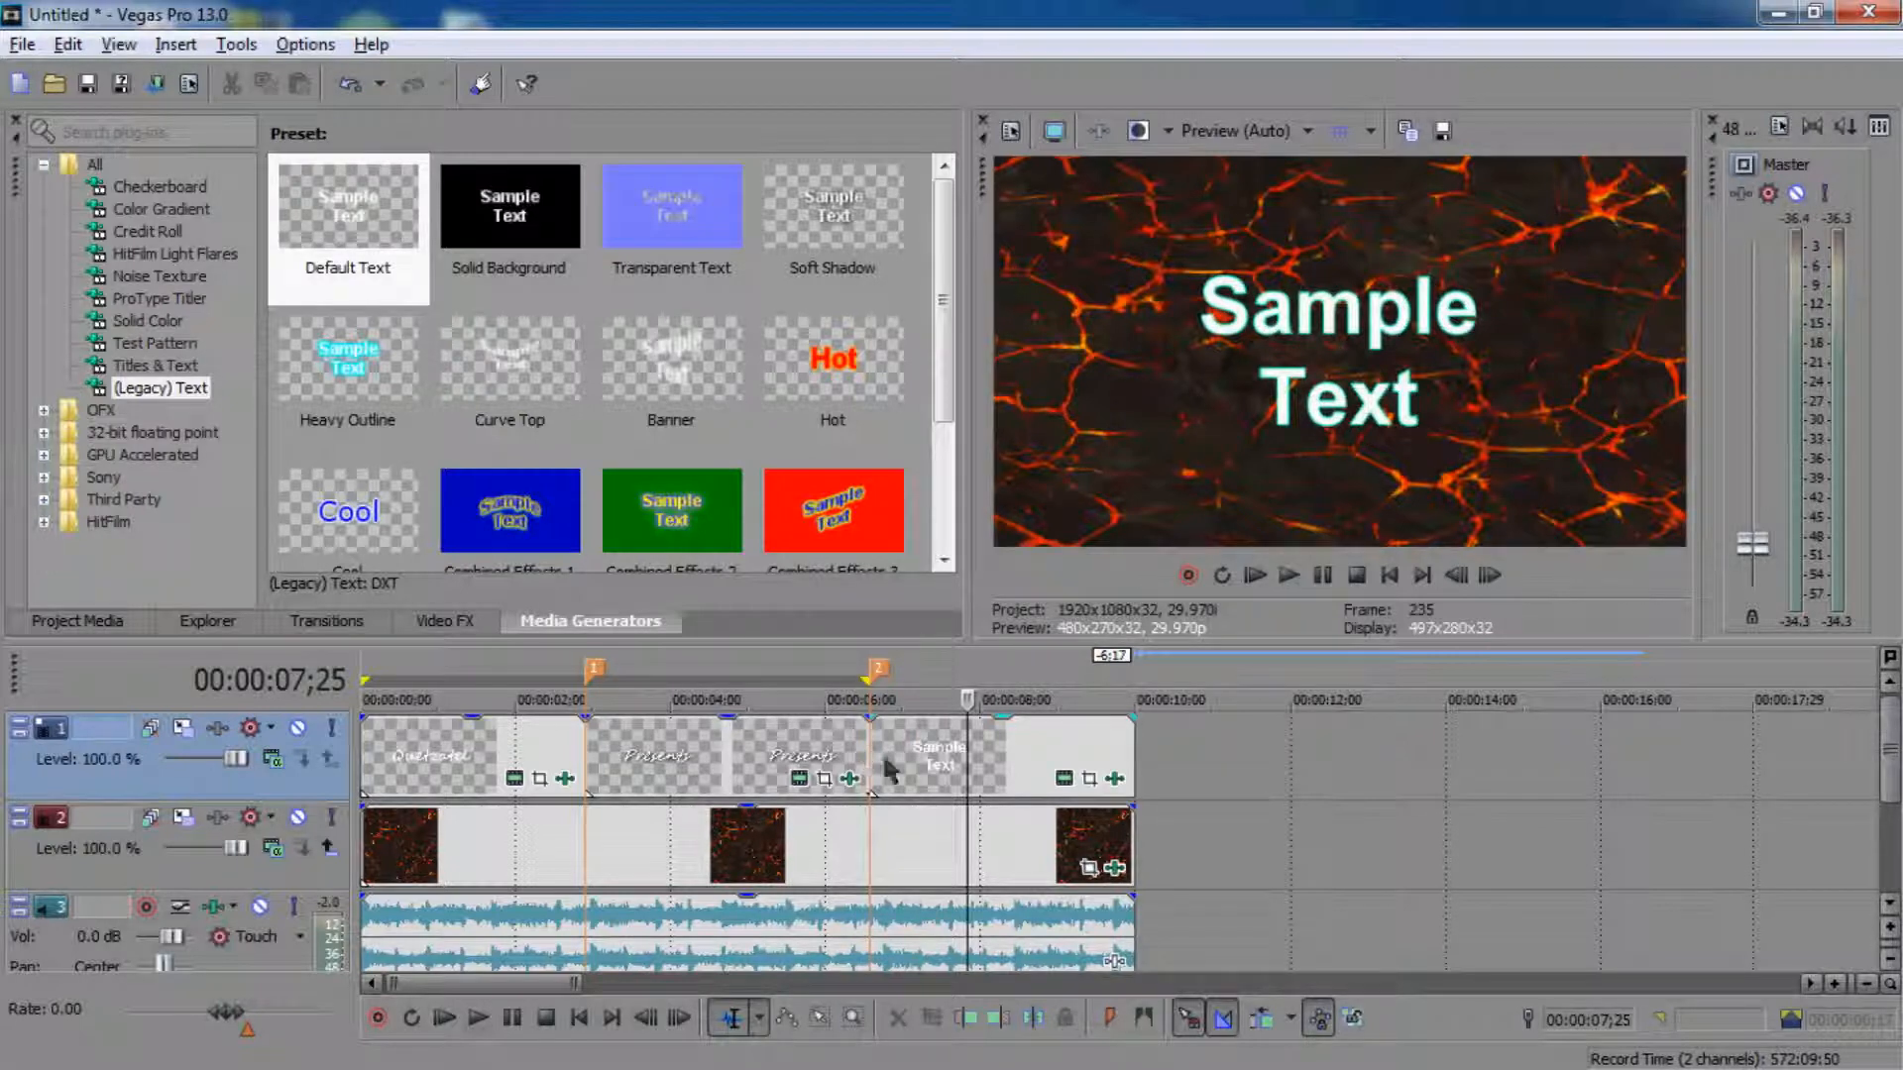
pyautogui.click(1113, 868)
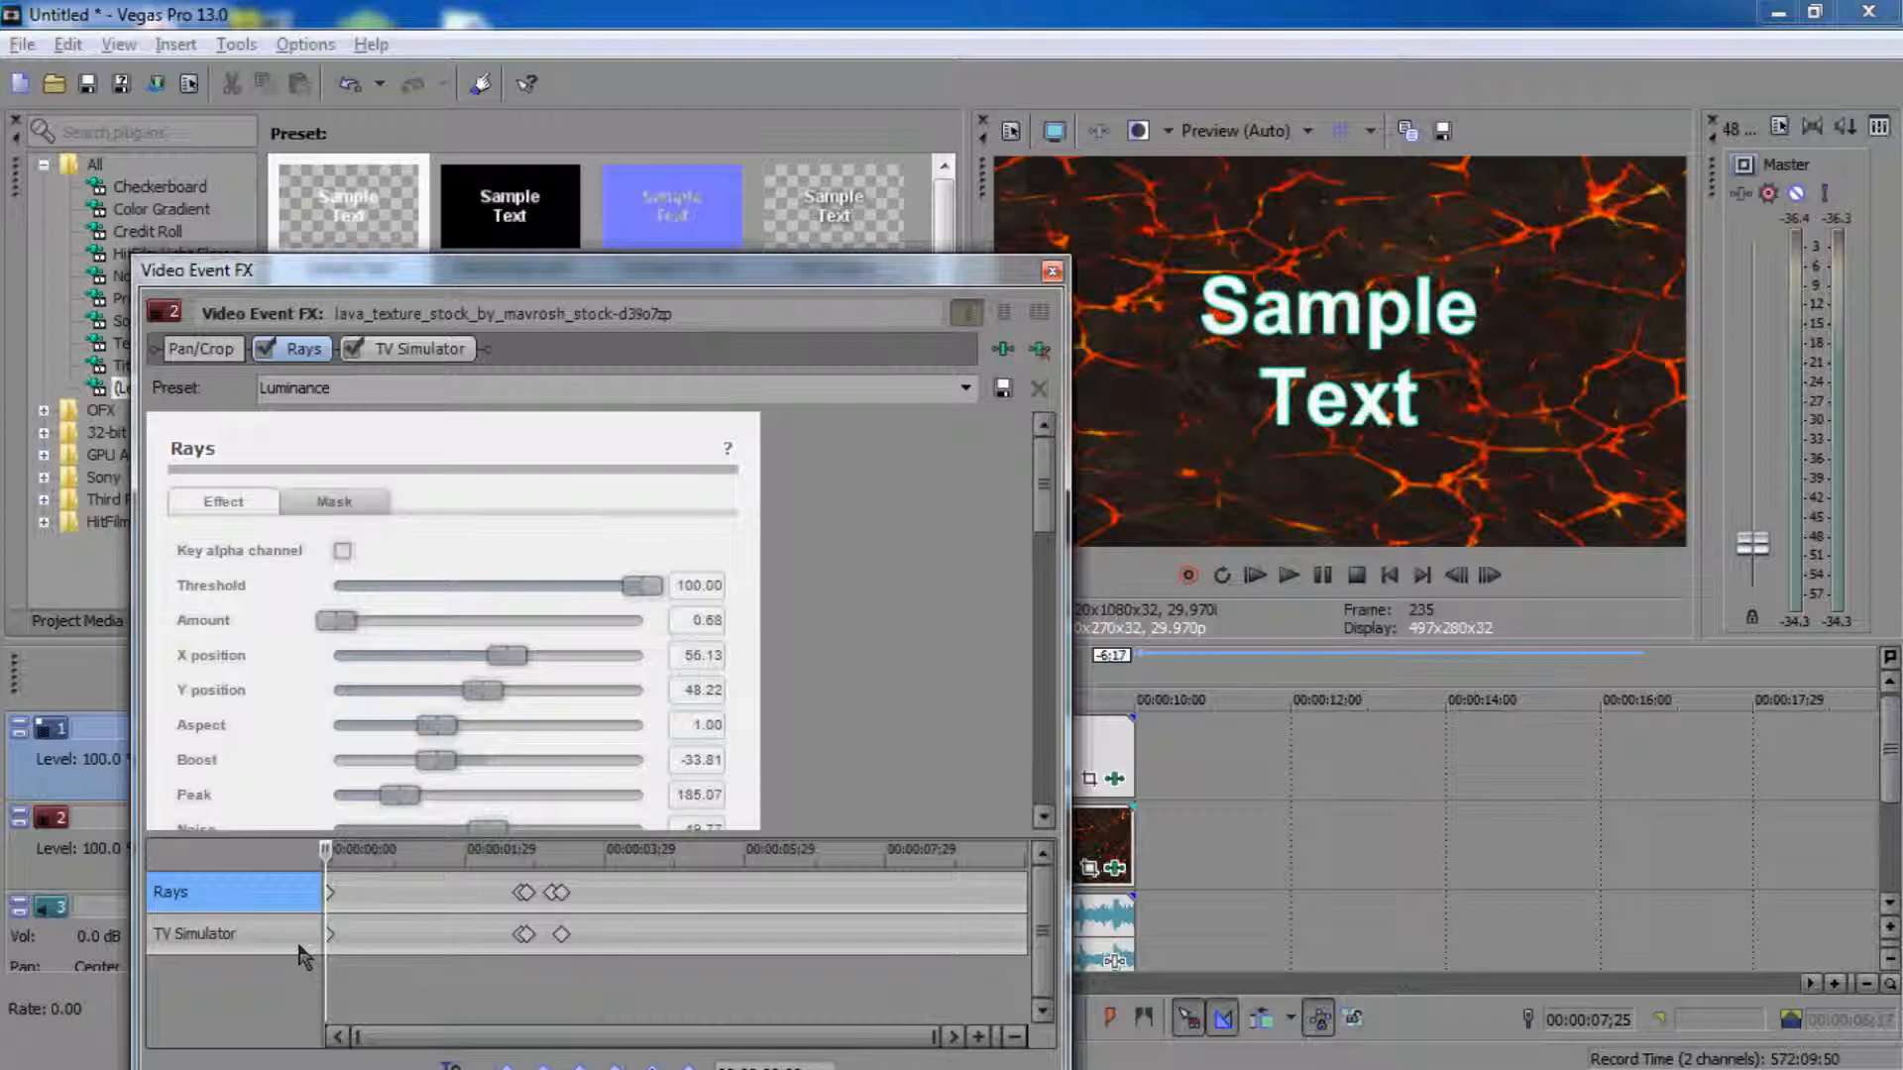
# Step: Add Rays and TV Simulator flash keyframes near 00:00:05, then play to check the flash
pyautogui.click(194, 933)
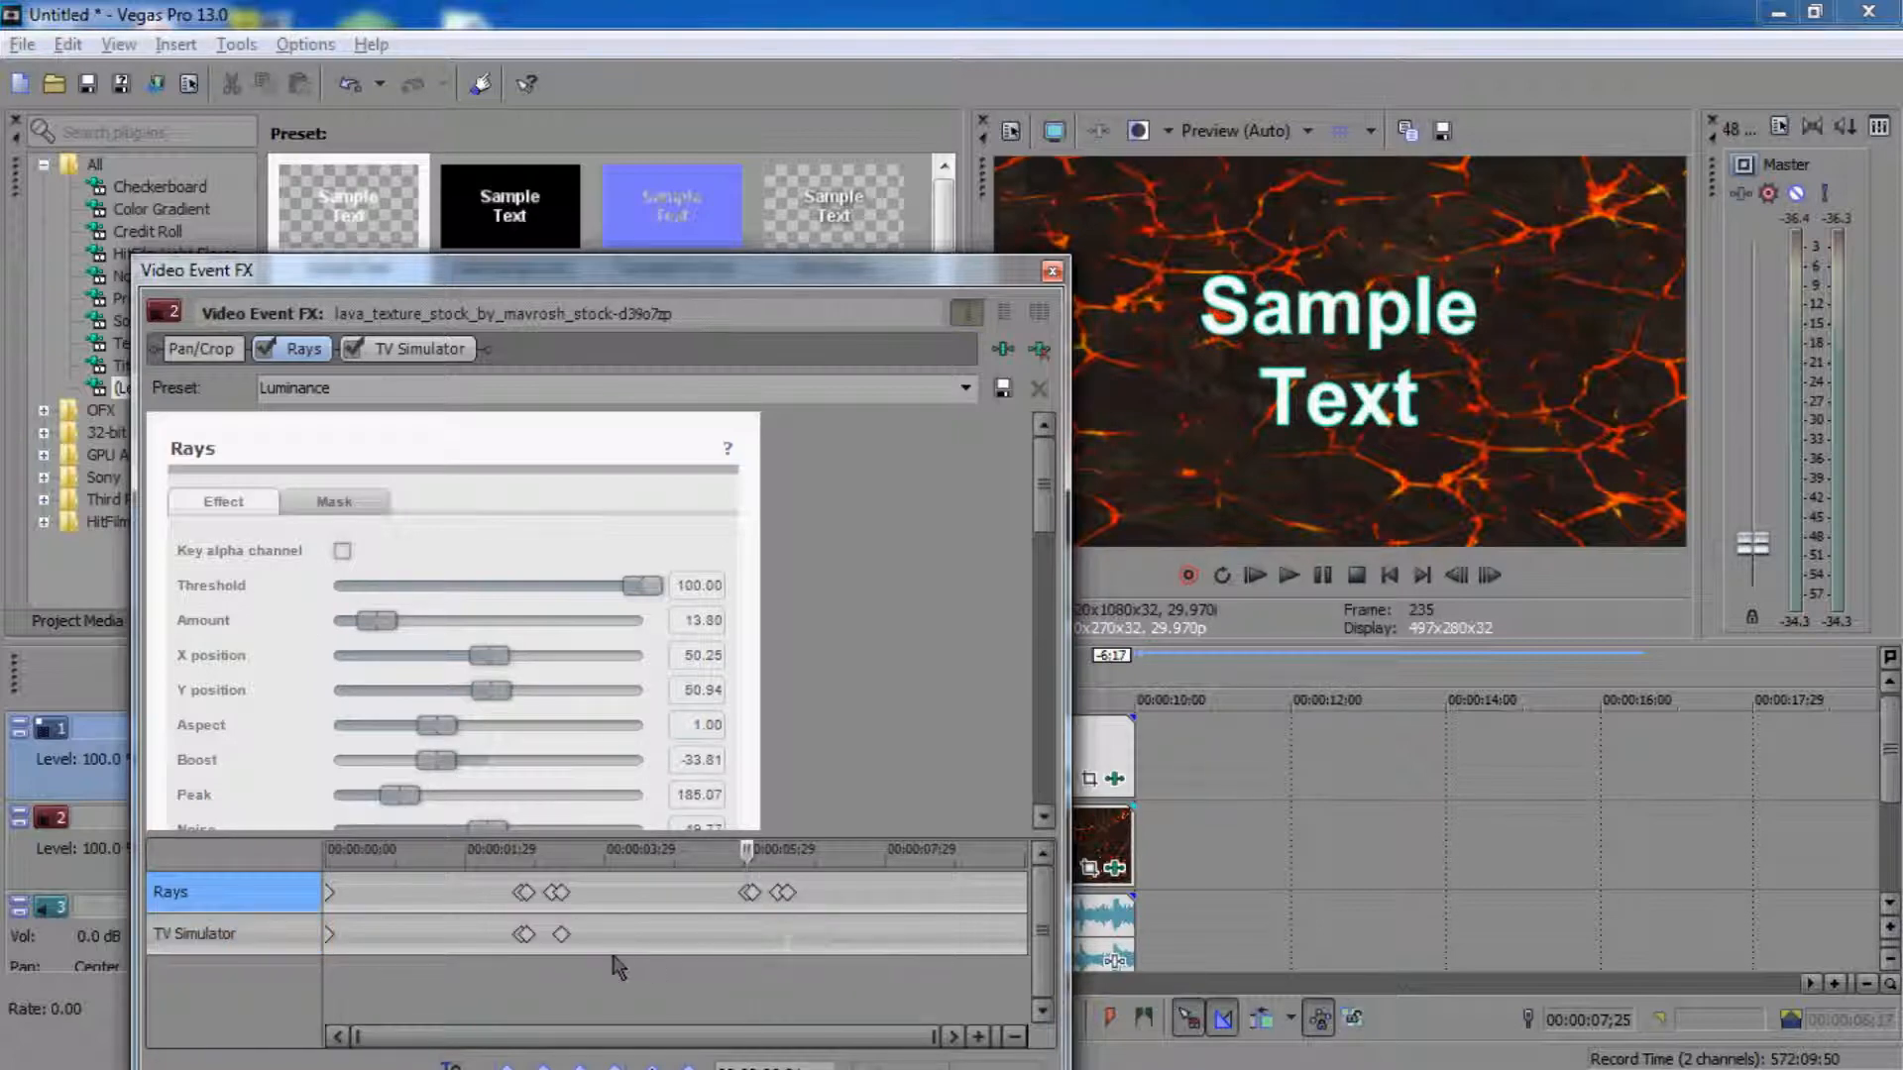
pyautogui.click(194, 934)
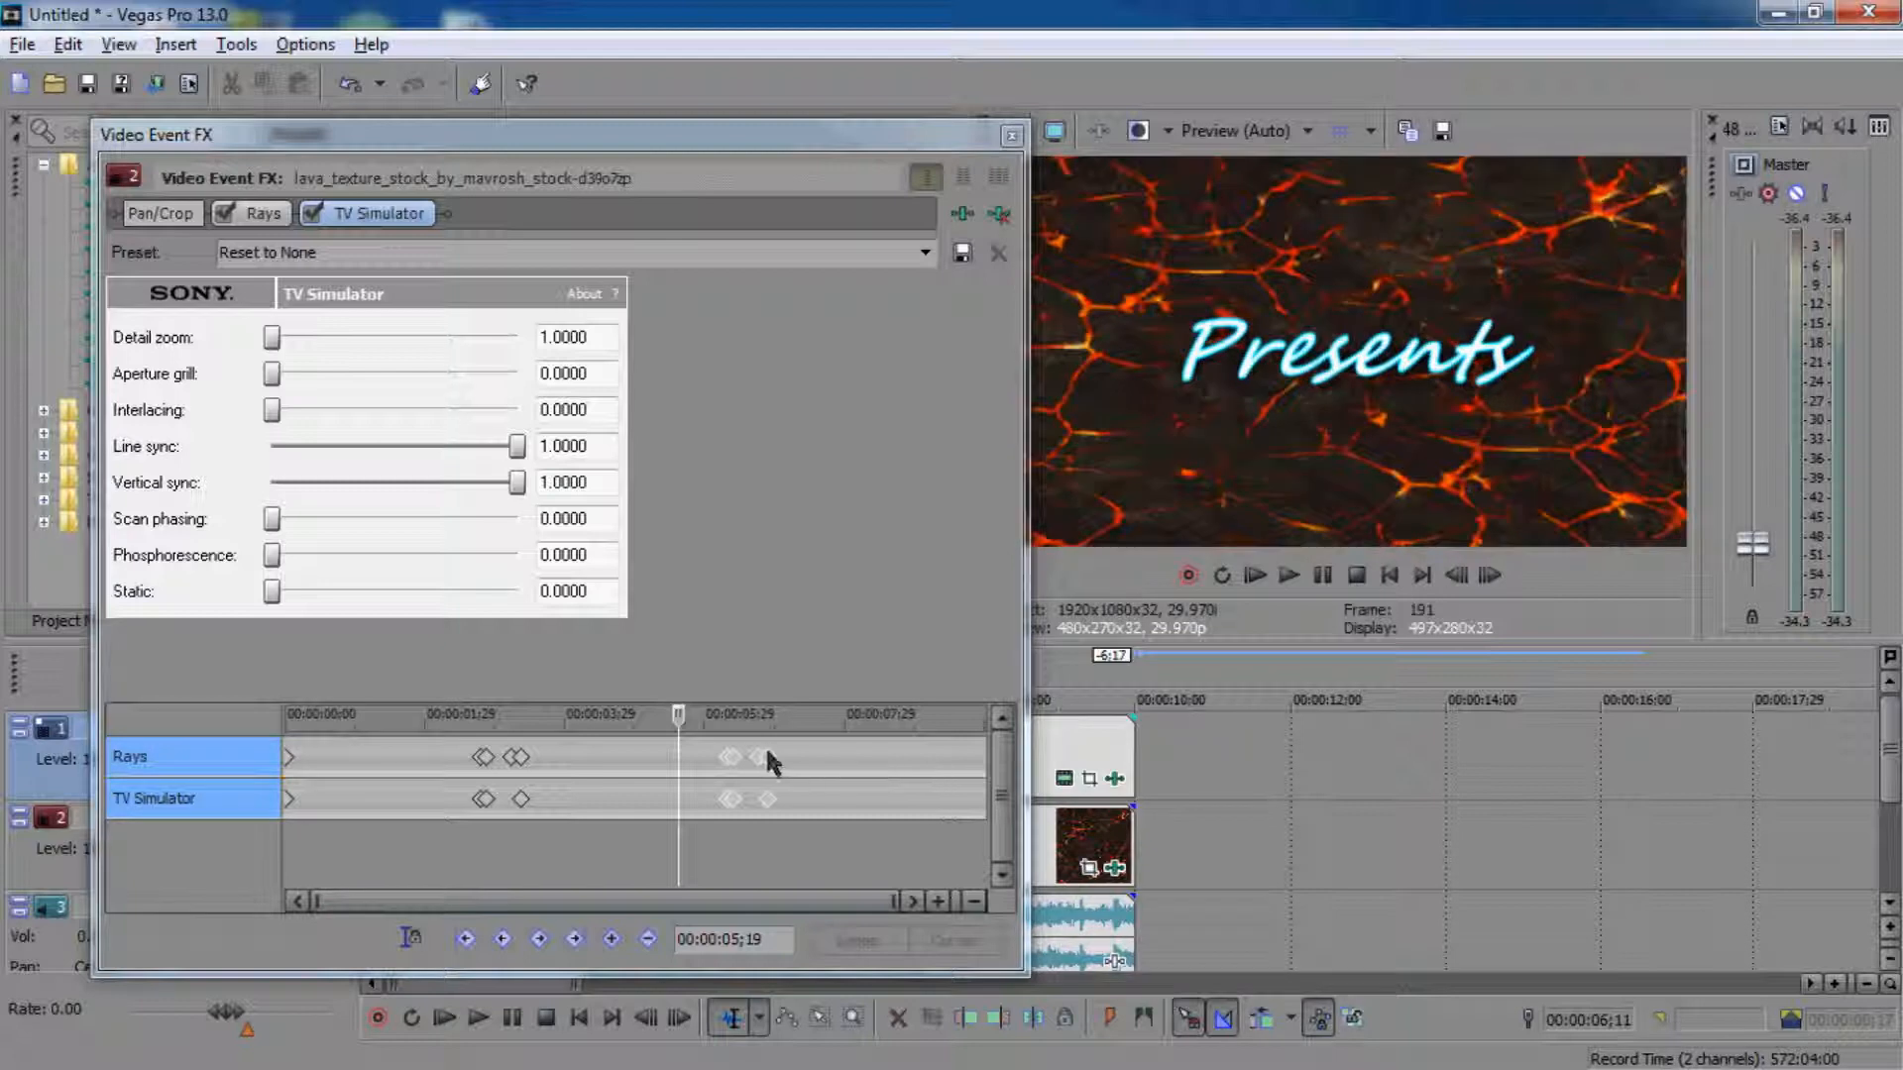
pyautogui.click(771, 758)
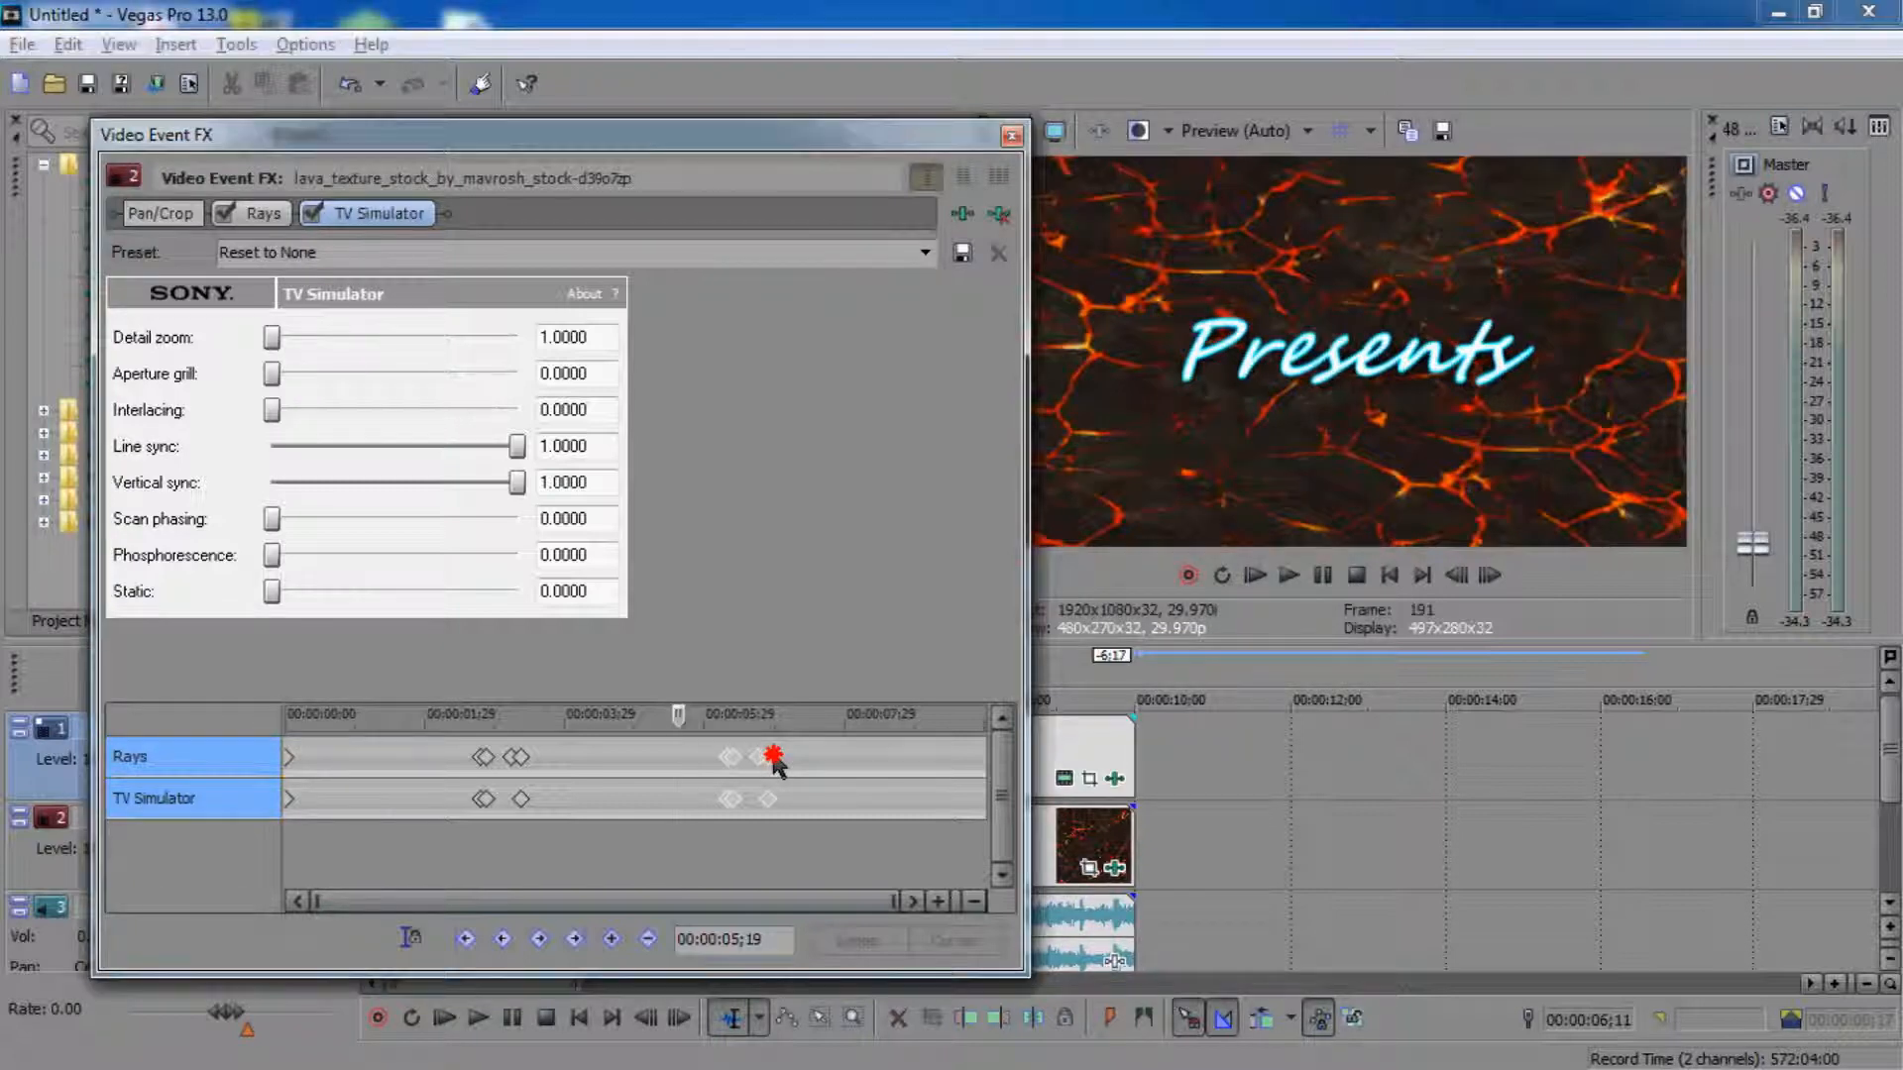
pyautogui.moveTo(771, 757)
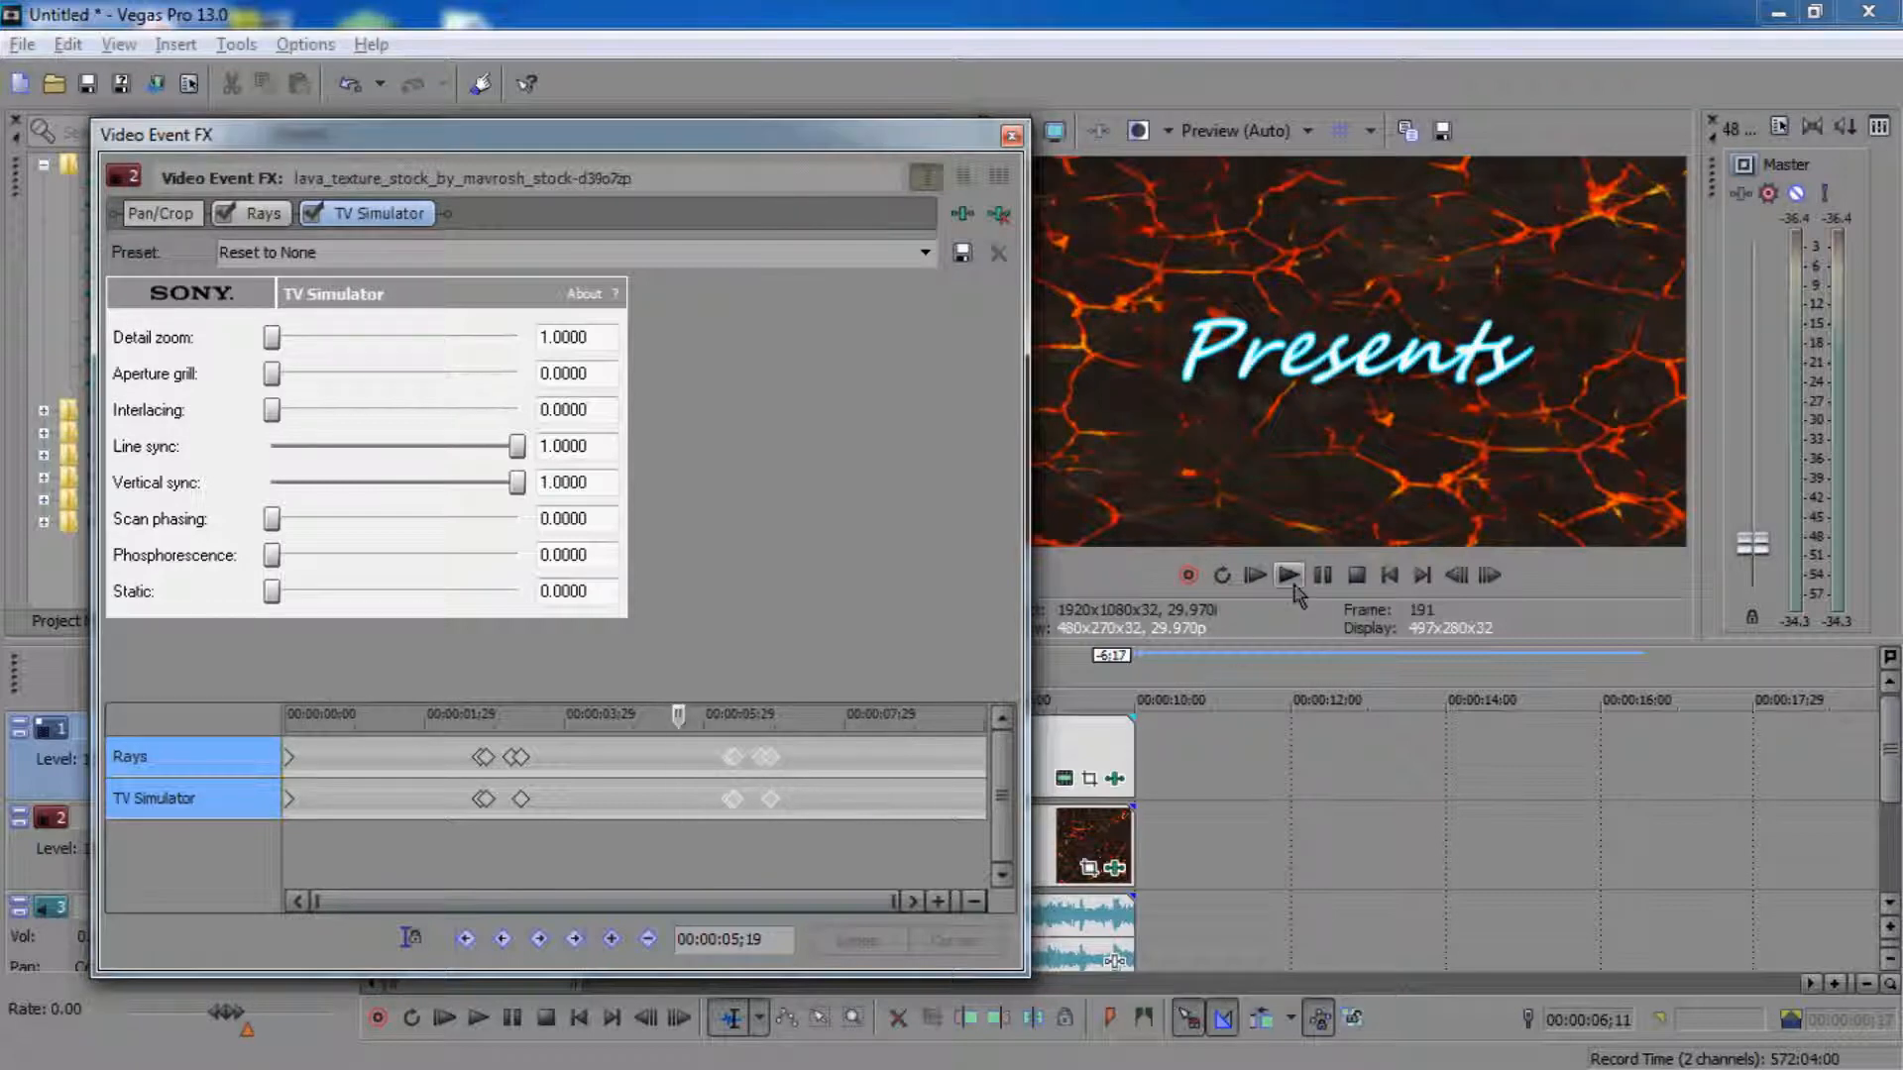
pyautogui.click(1288, 575)
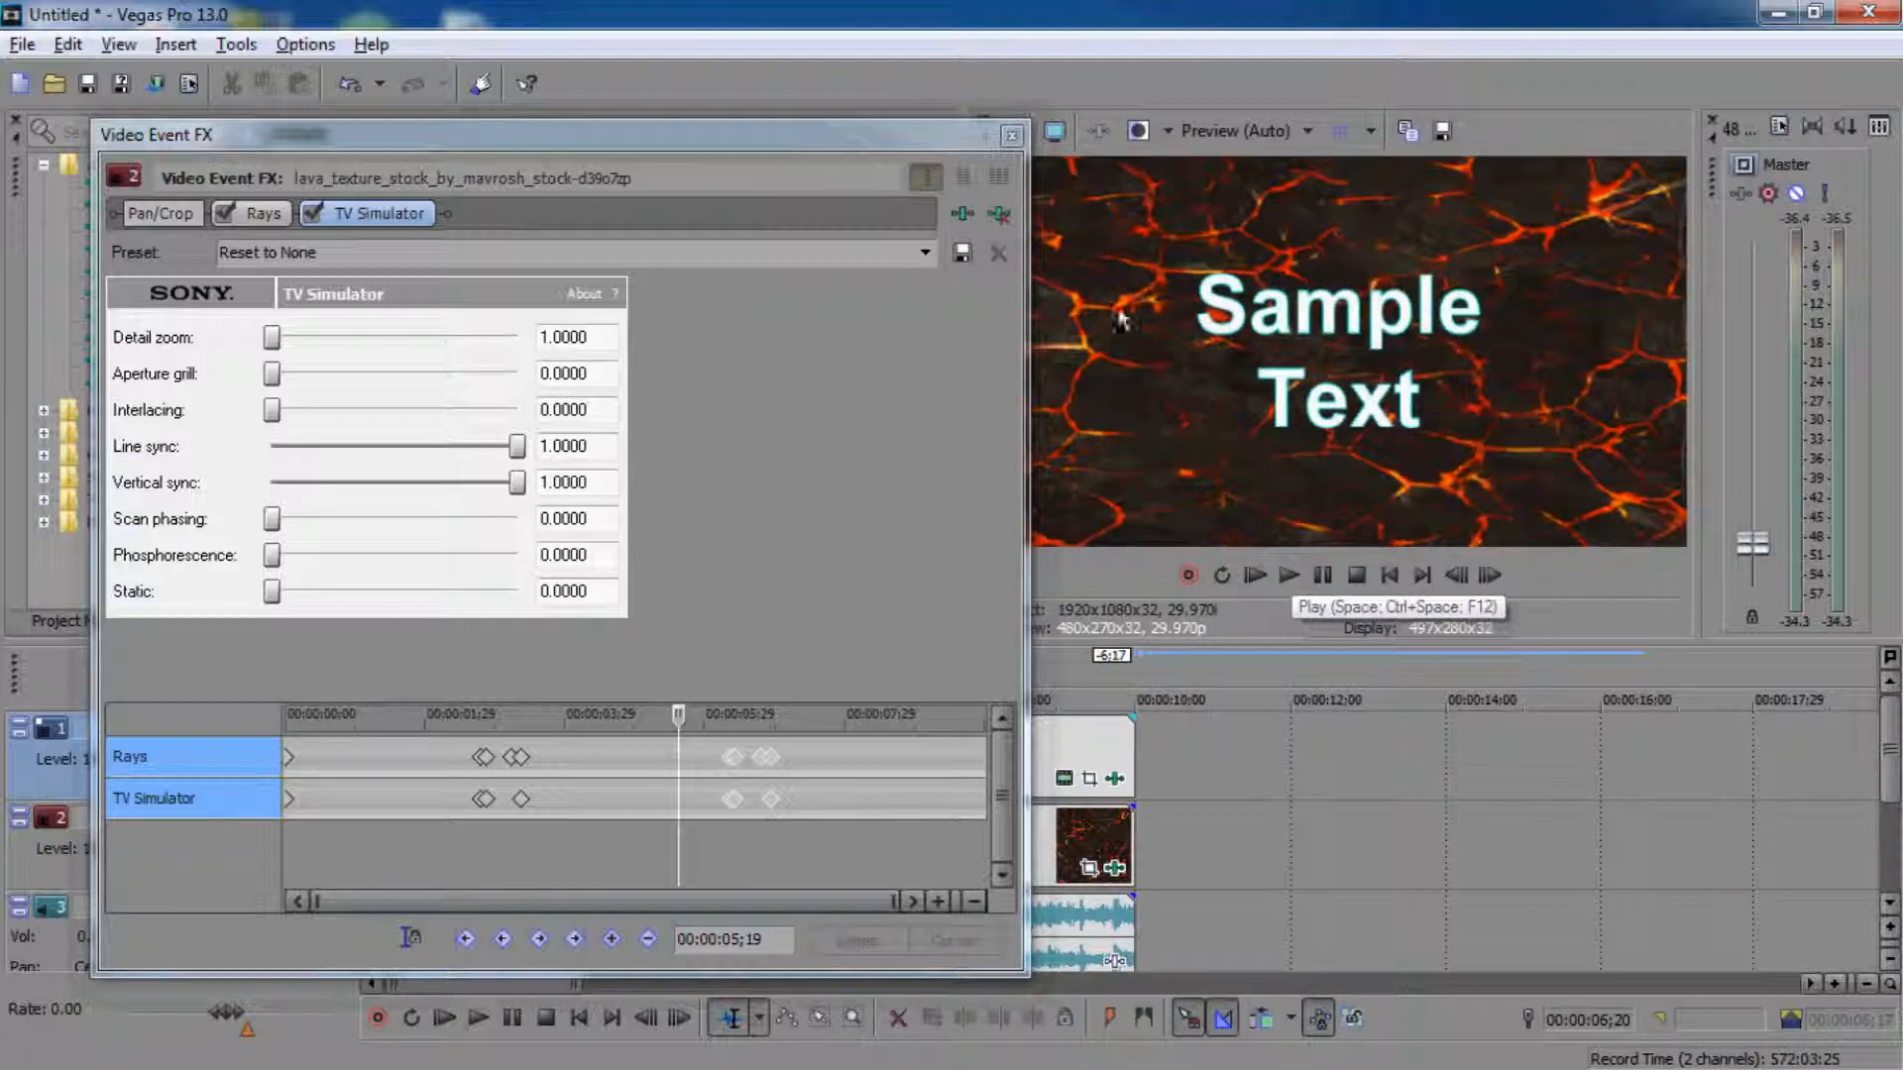
# Step: Close the lava clip's Video Event FX window
pyautogui.click(1012, 134)
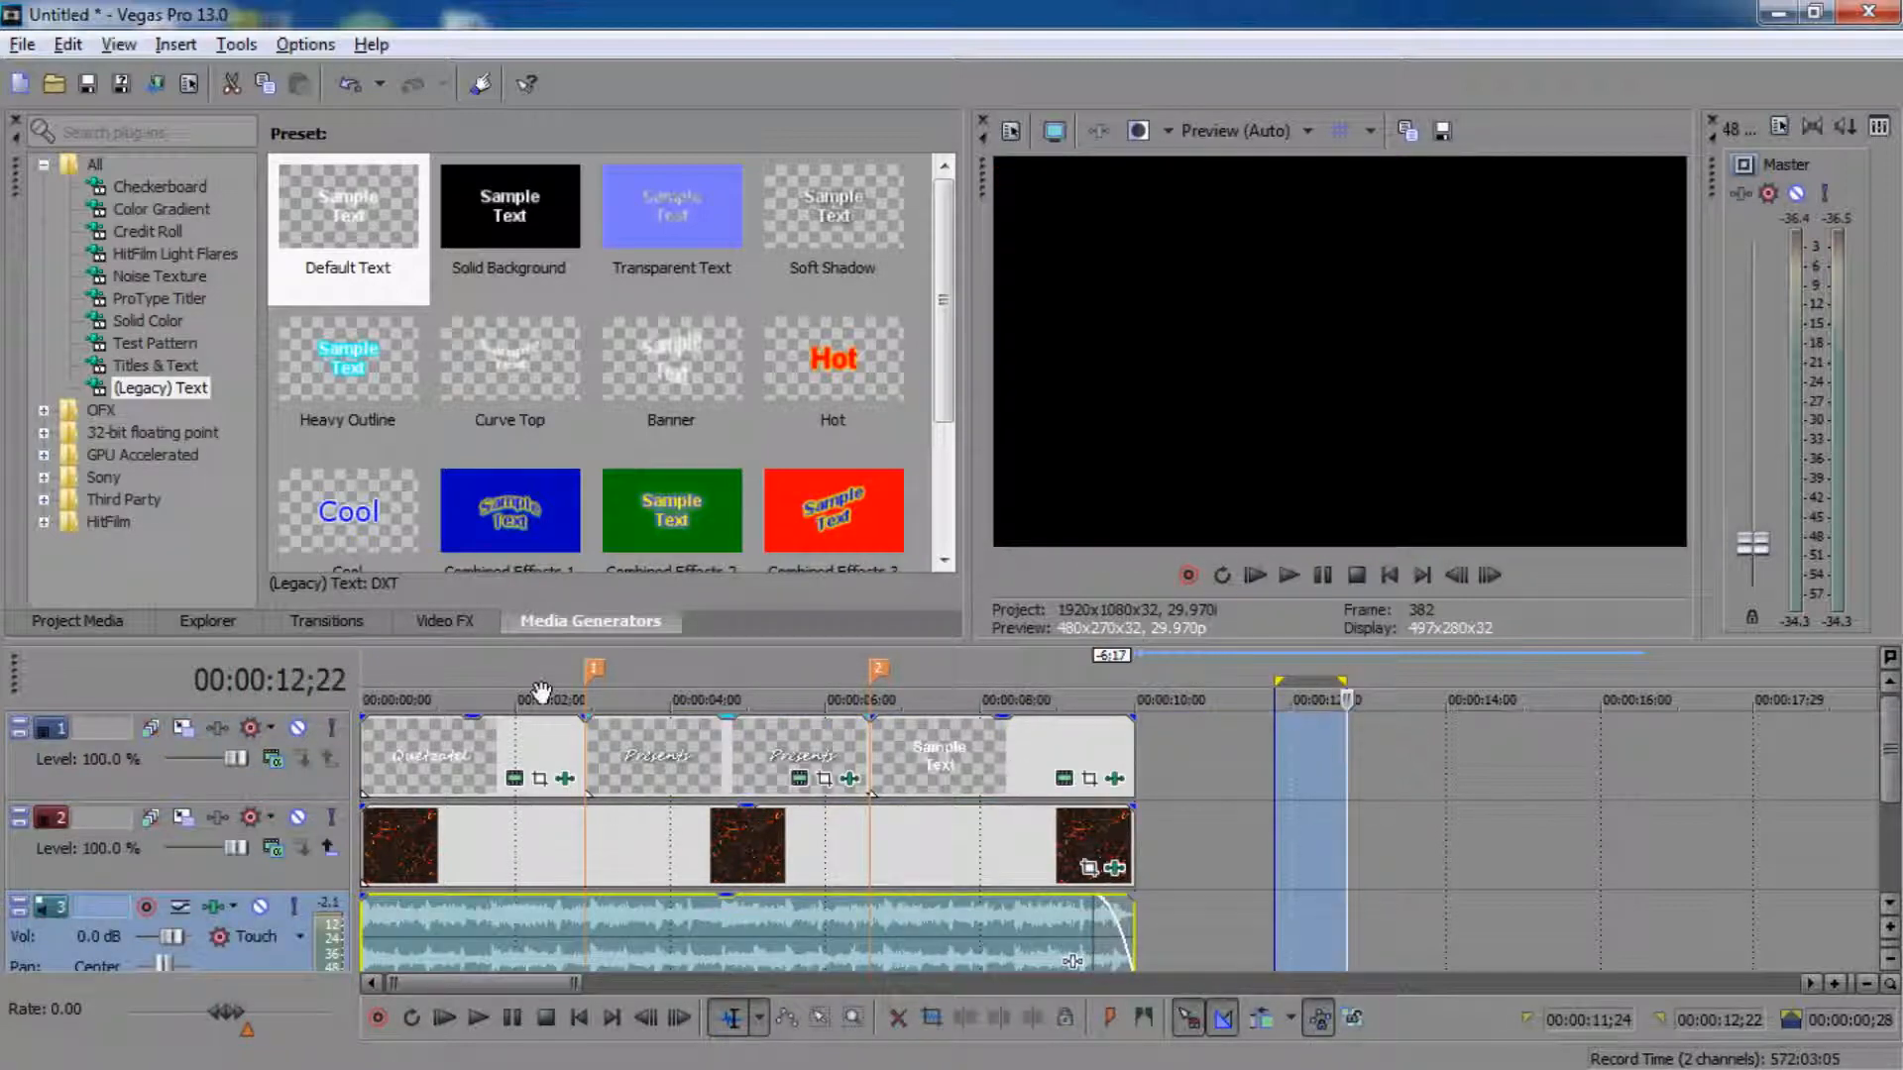
pyautogui.moveTo(1152, 694)
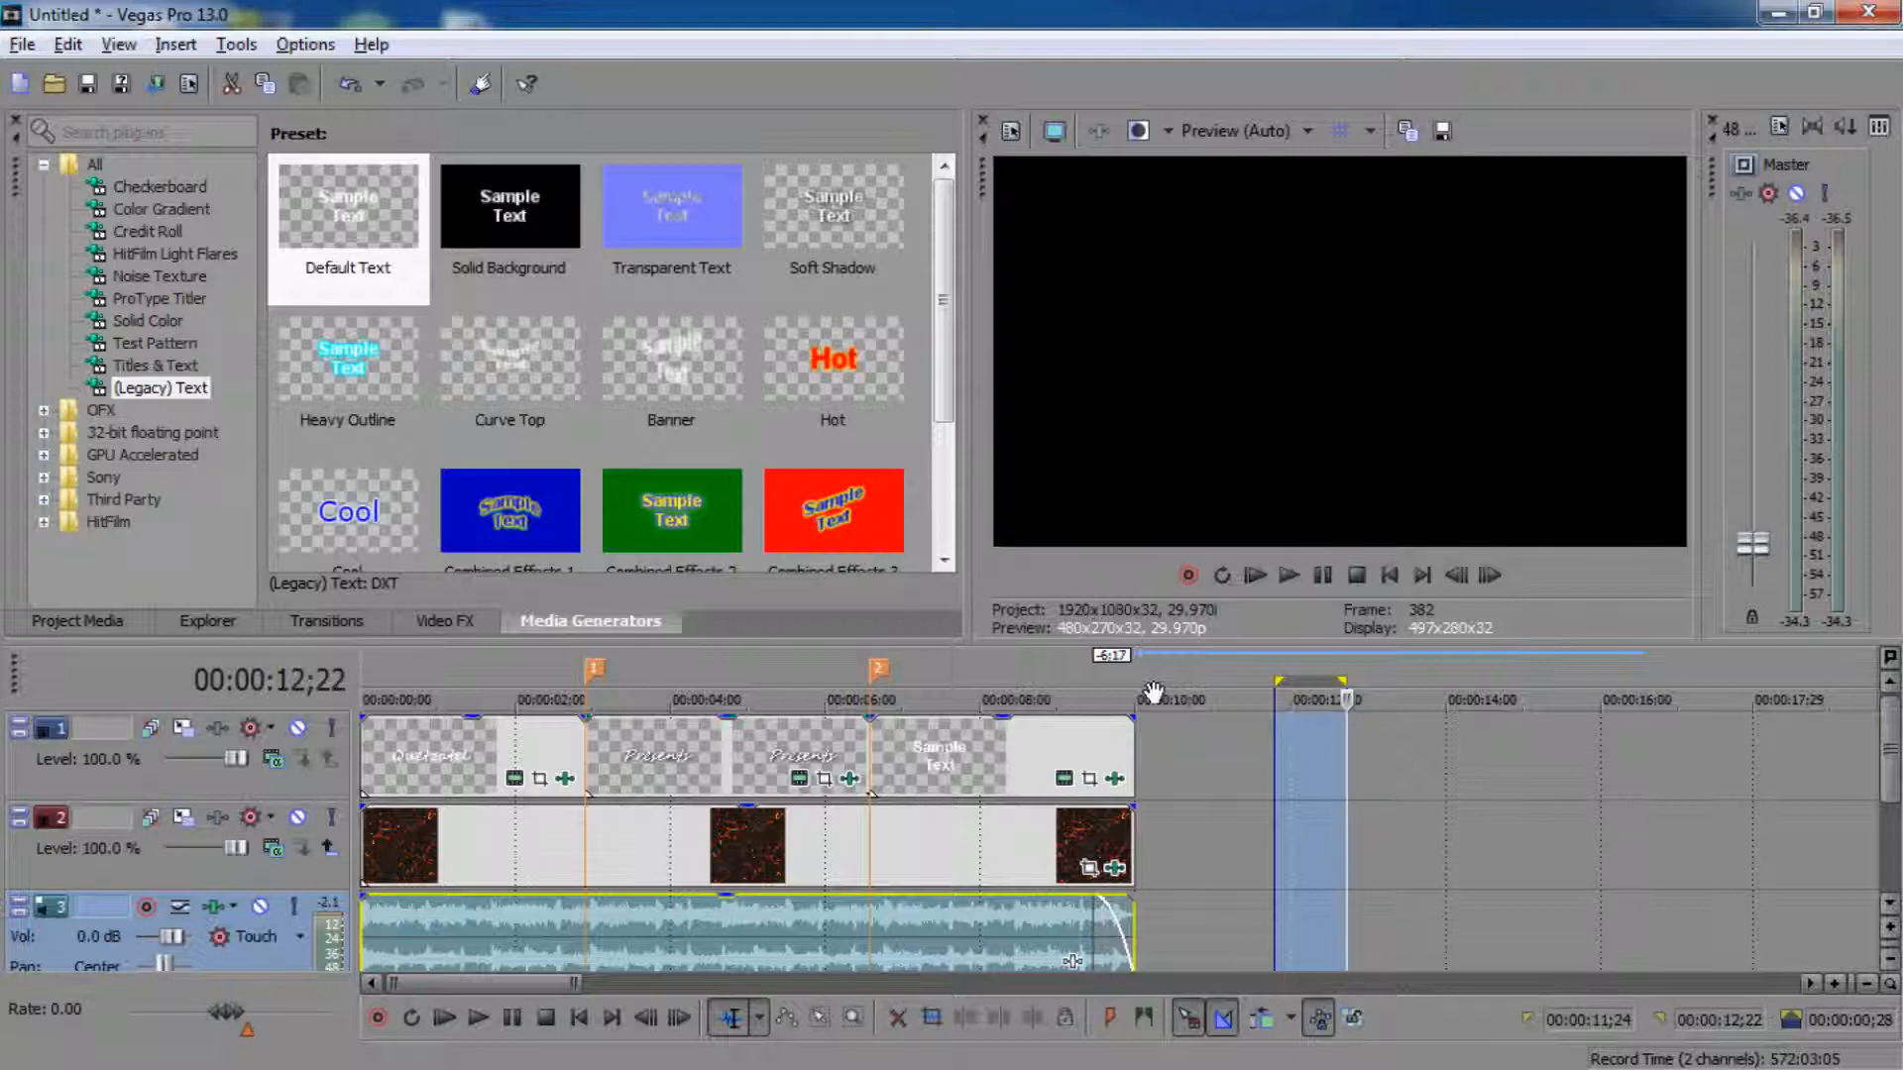